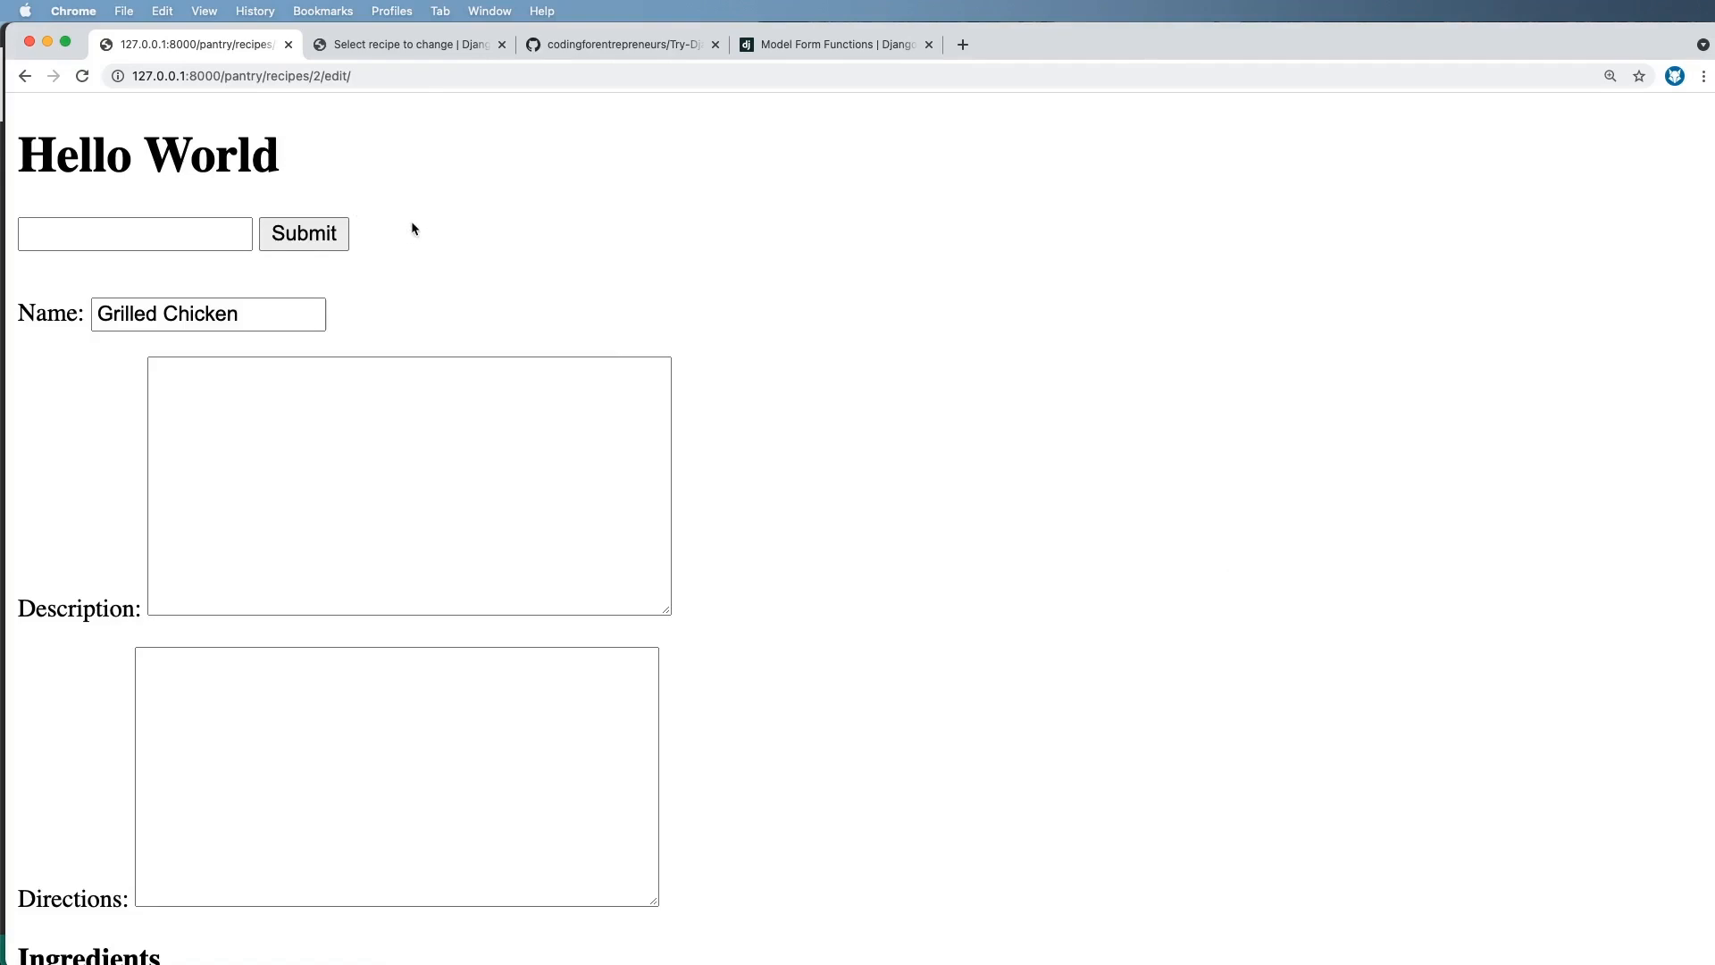
- Scroll the Grilled Chicken edit page down to the empty Ingredients fields
{"action": "scroll", "scroll_direction": "down", "scroll_amount": 3}
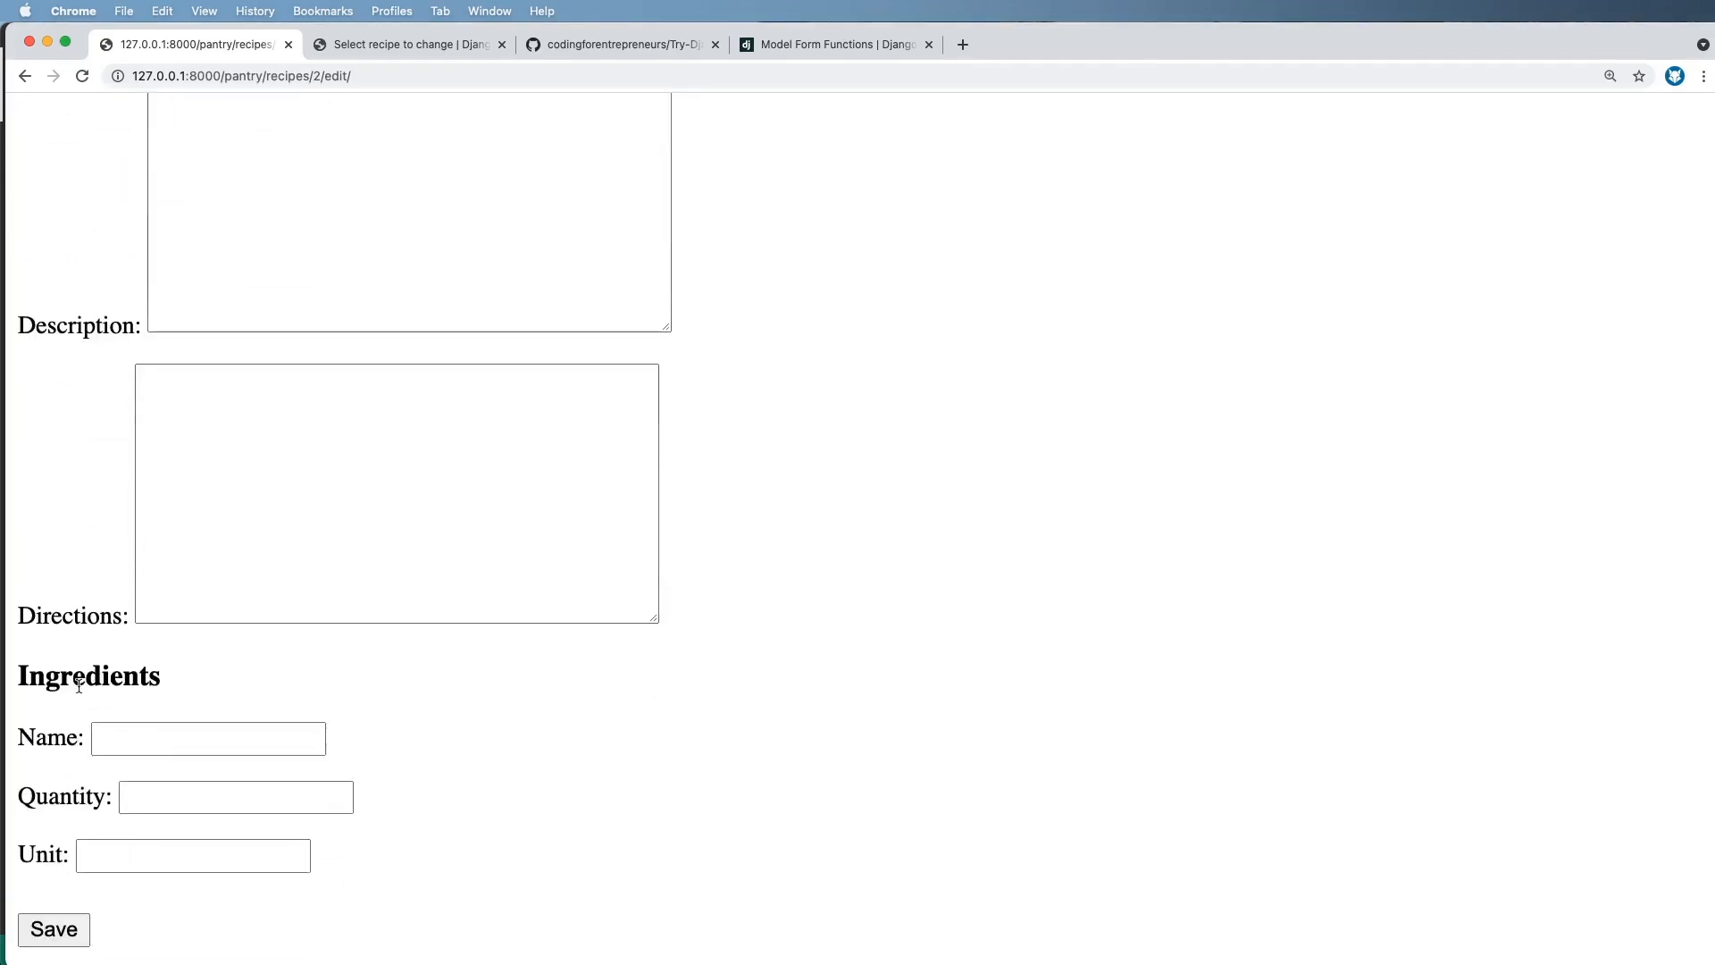
{"action": "scroll", "scroll_direction": "down", "scroll_amount": 3}
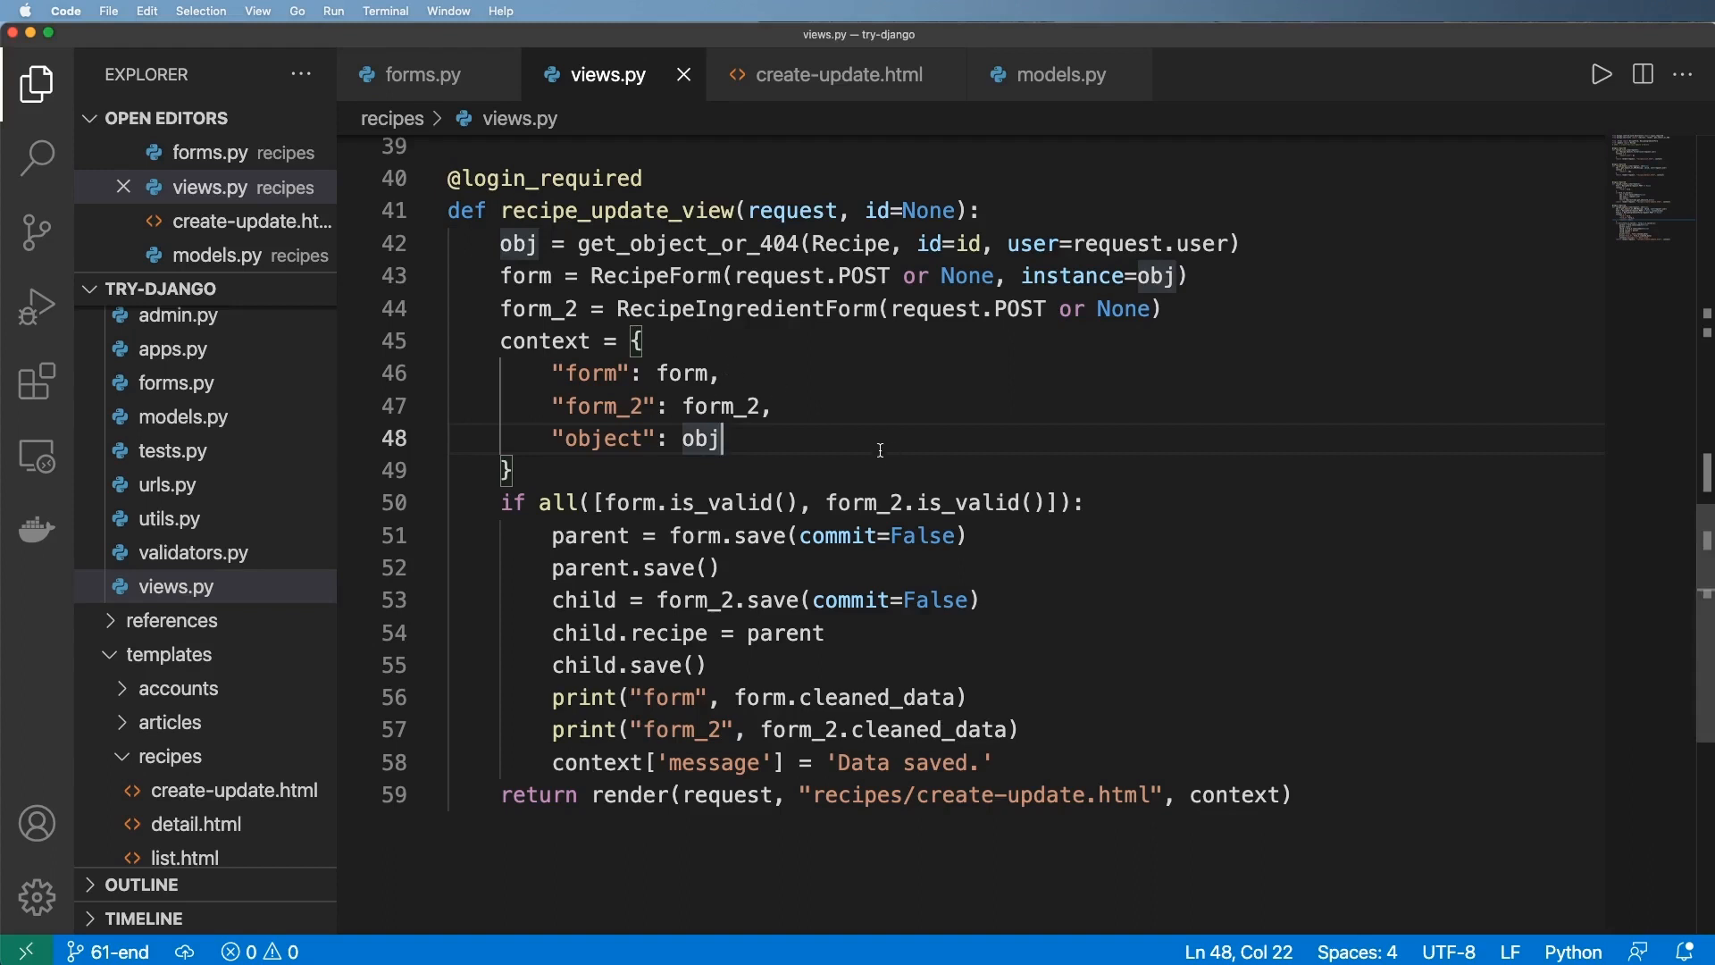
- Switch from the update view code to Chrome's Django admin recipe list
{"action": "key", "text": "enter"}
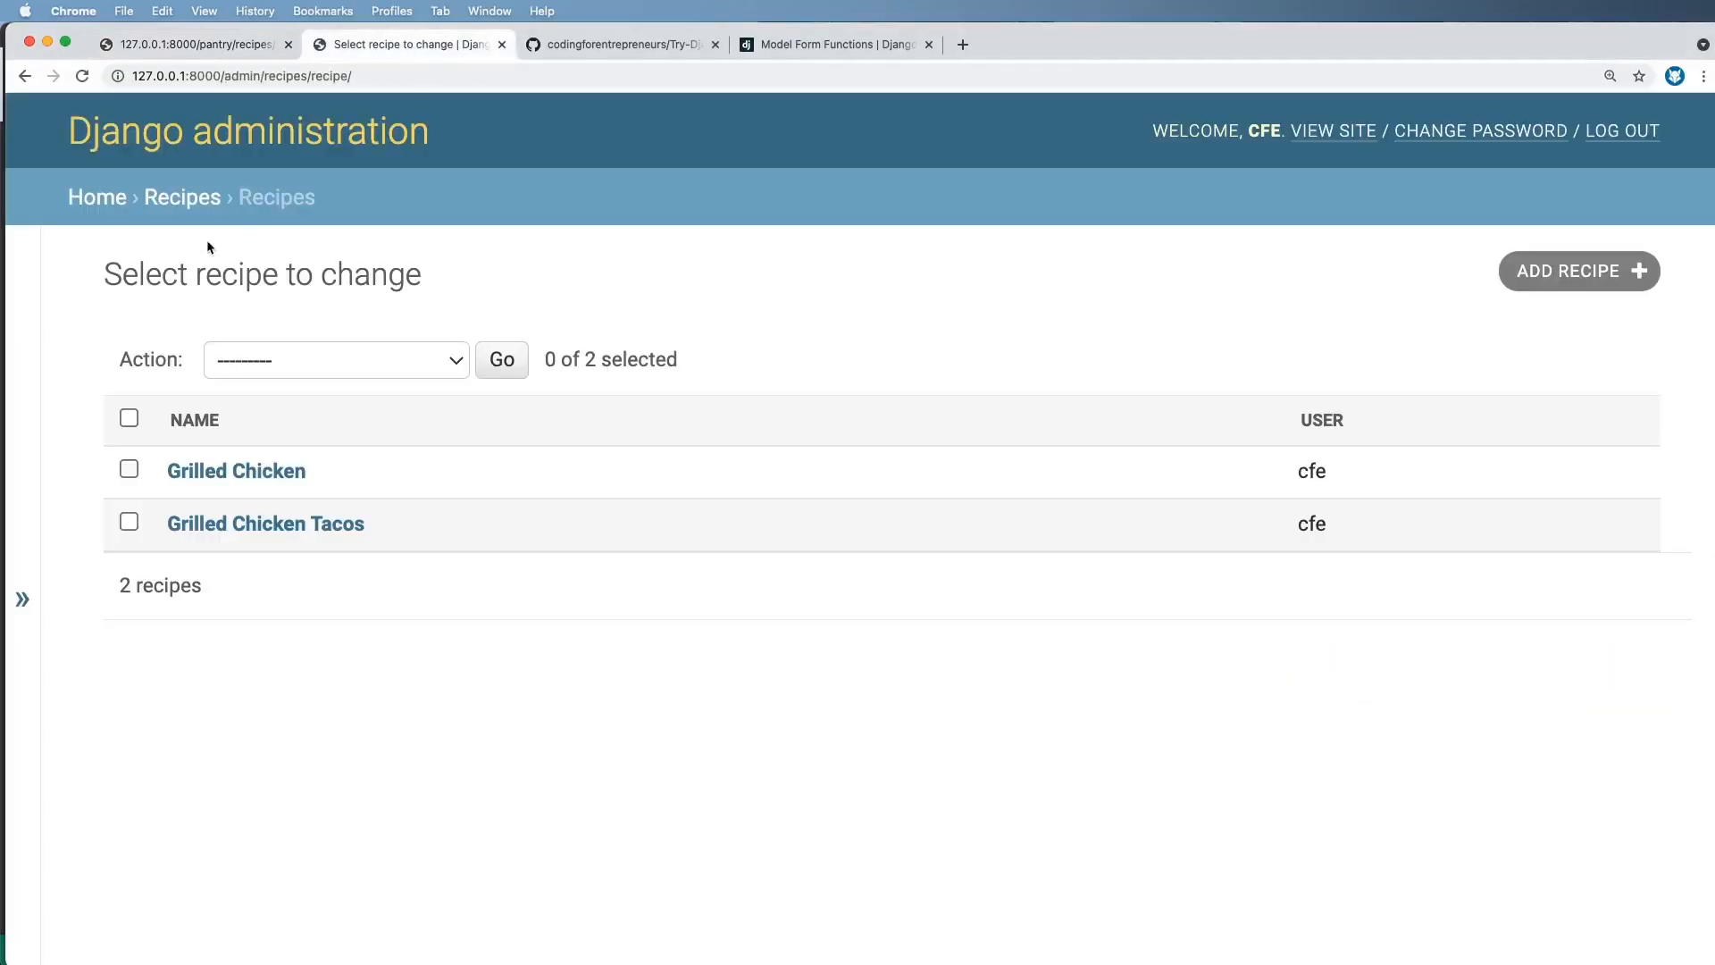
- Inspect Grilled Chicken's 1 pound ingredient in admin, the model formset docs, then the edit page
{"action": "left_click", "coordinate": [236, 470]}
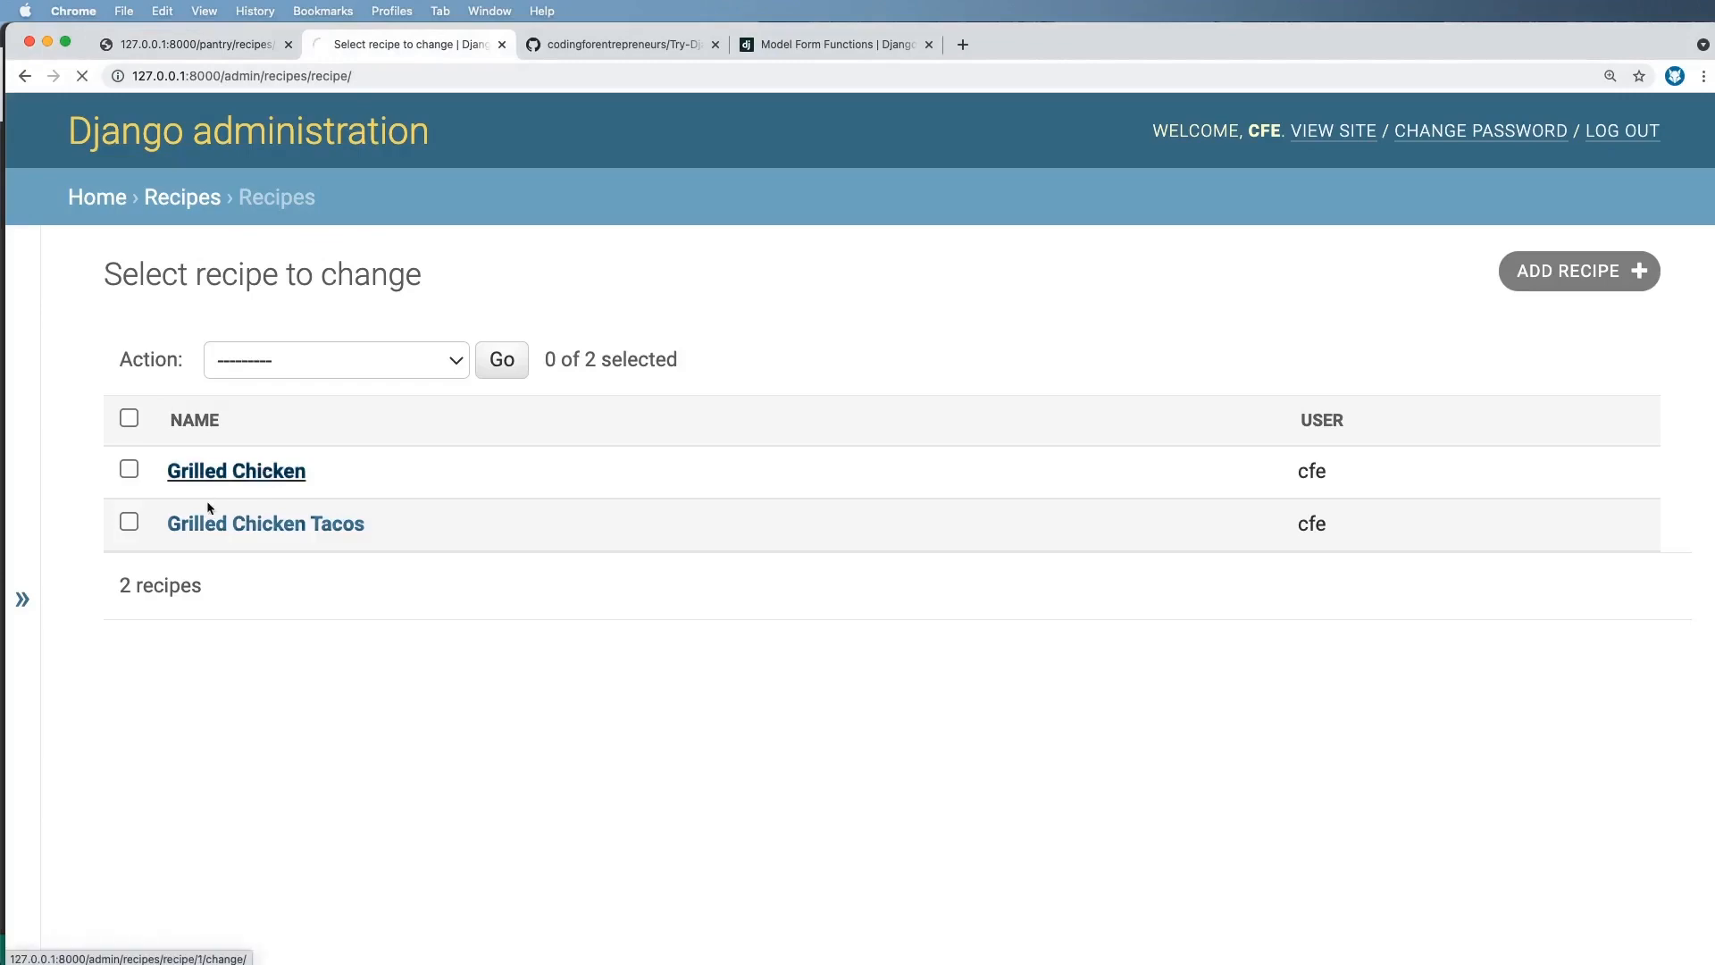
{"action": "left_click", "coordinate": [265, 523]}
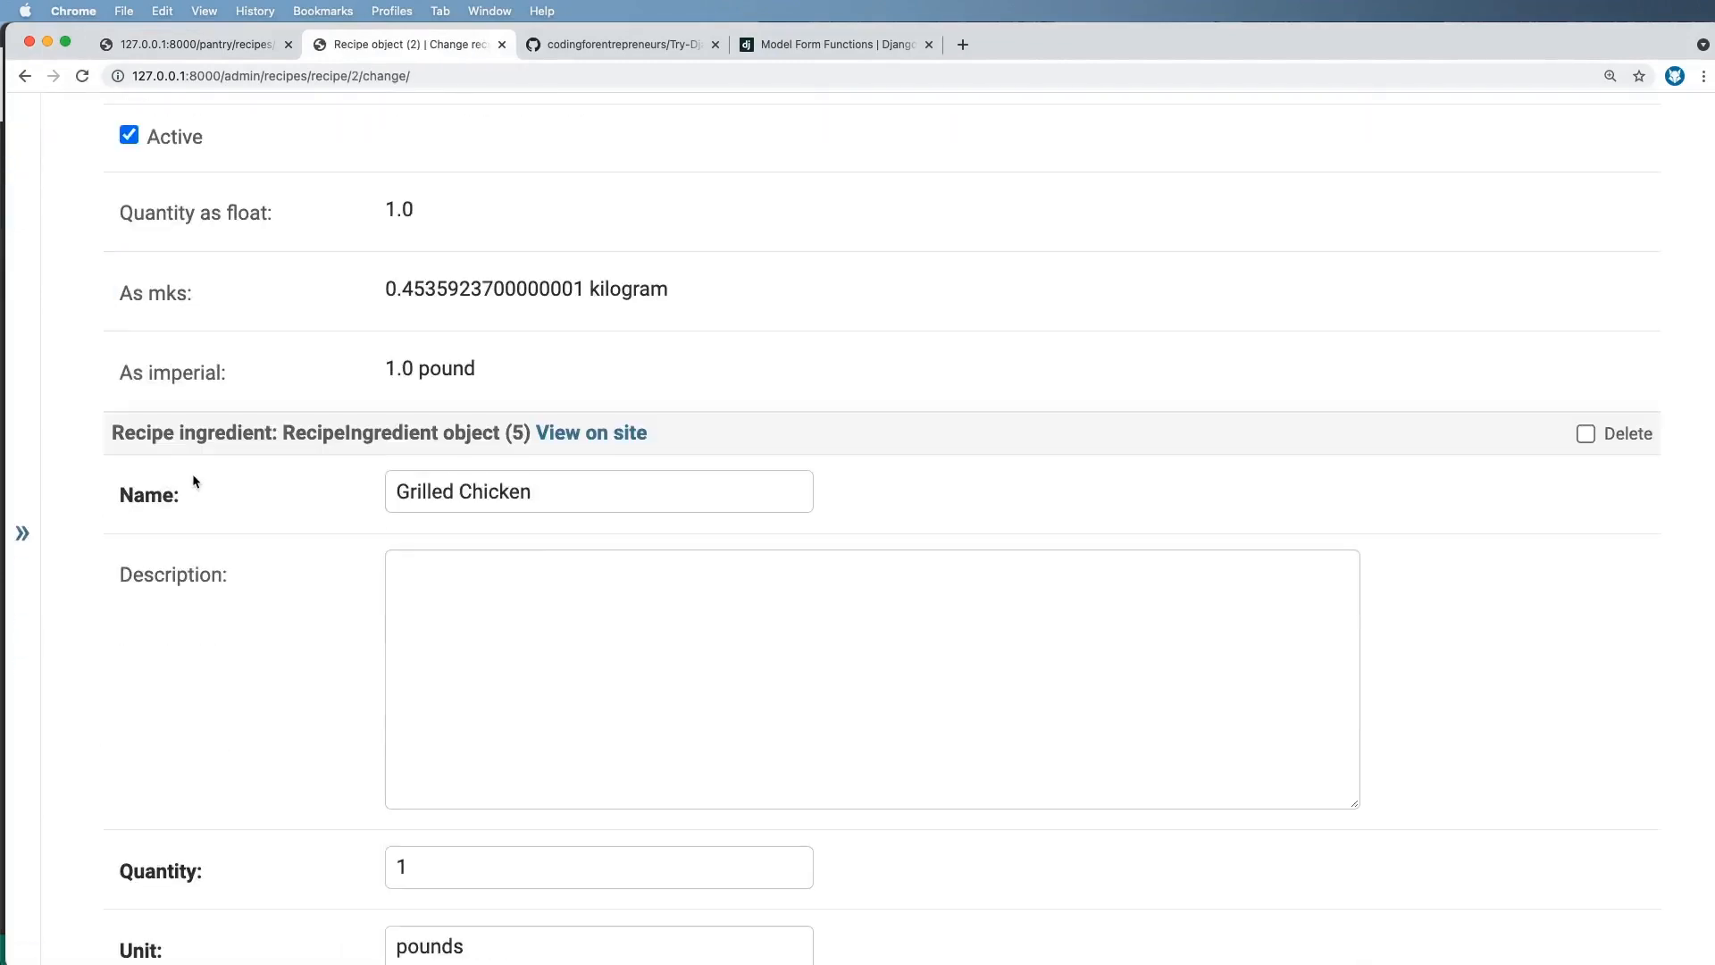
{"action": "scroll", "scroll_direction": "down", "scroll_amount": 3}
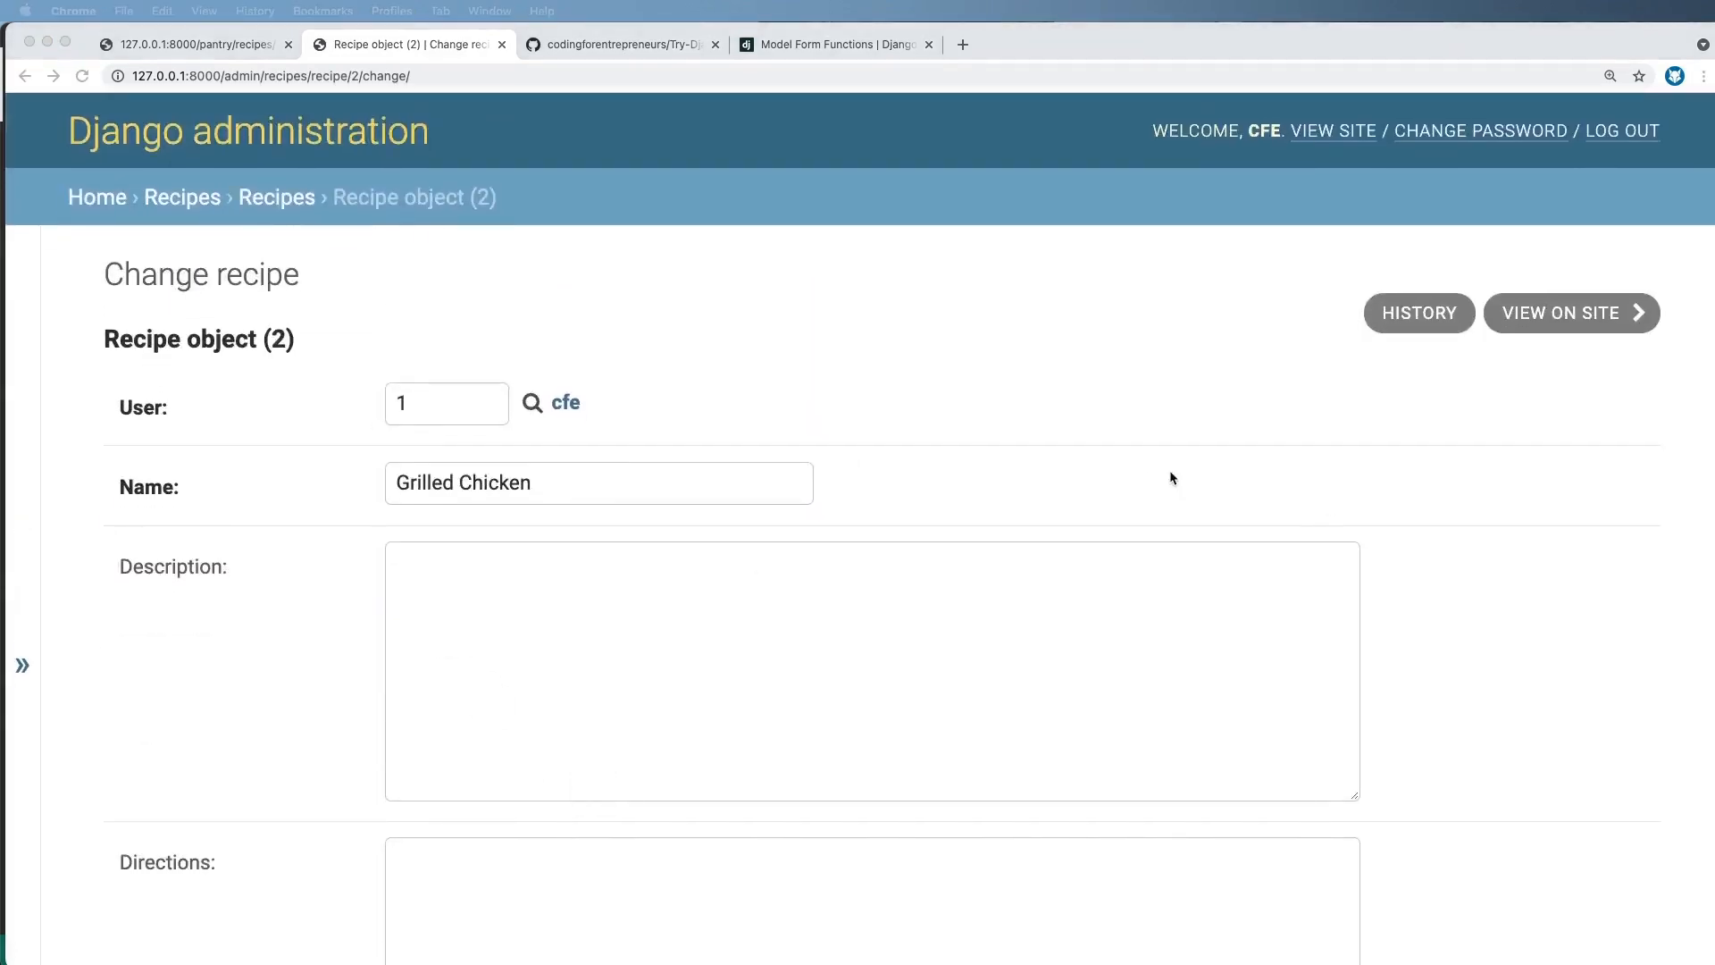
{"action": "left_click", "coordinate": [834, 45]}
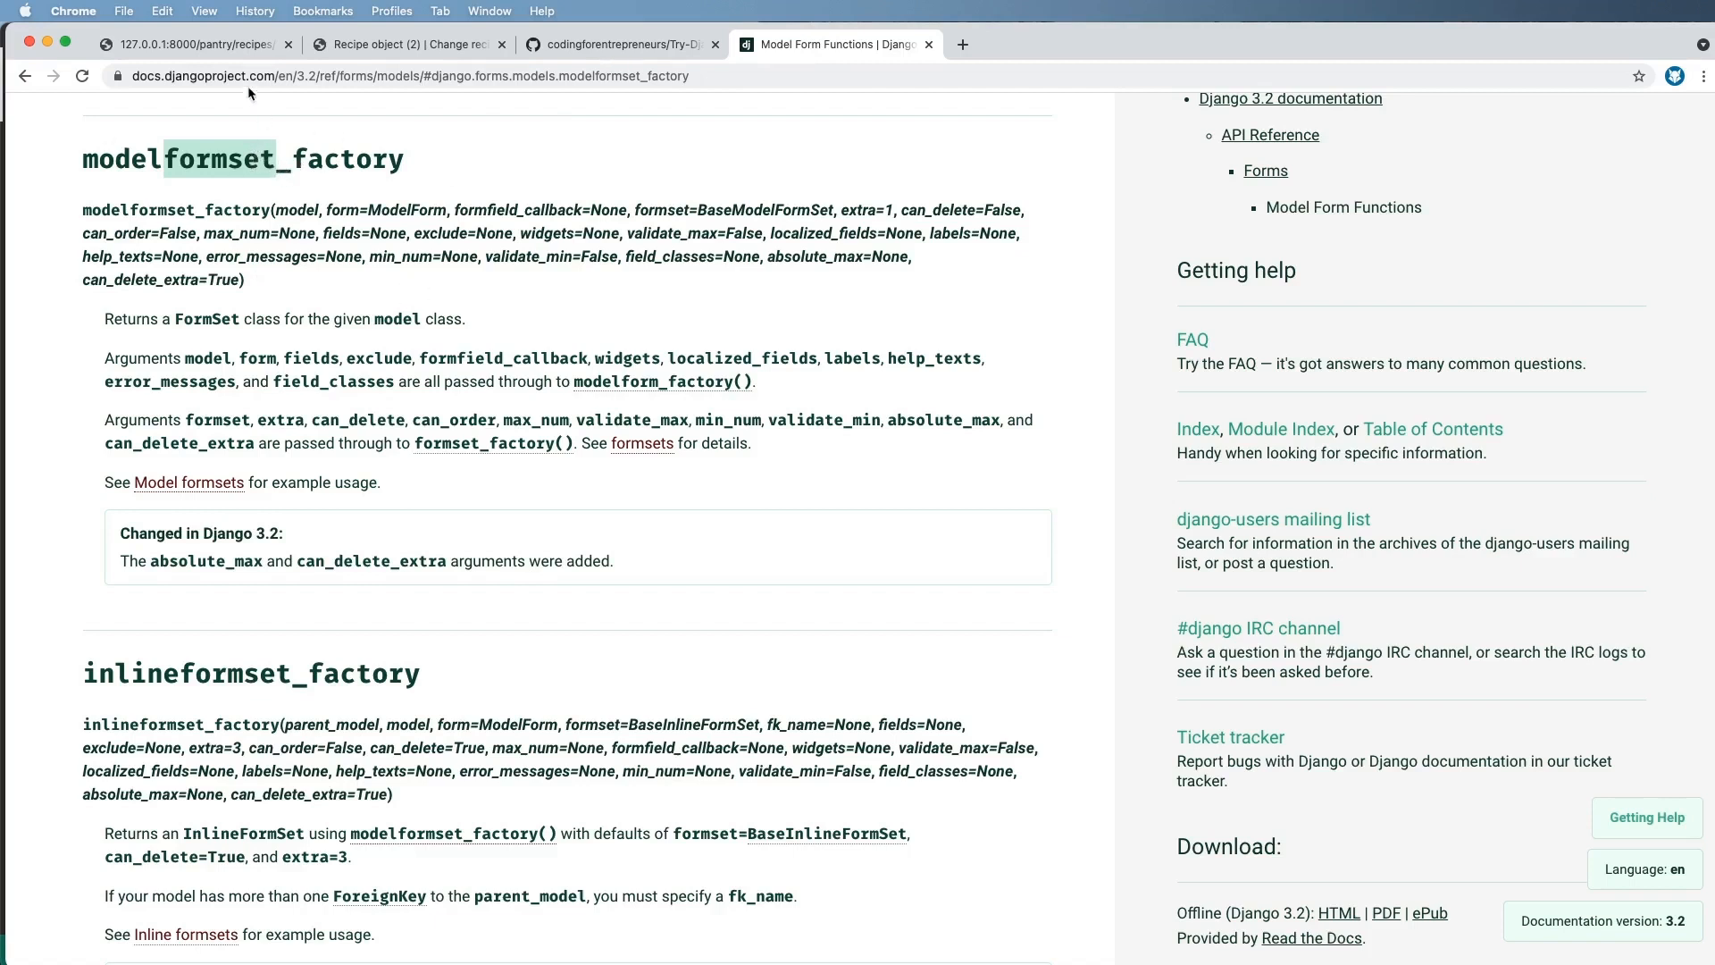
{"action": "left_click", "coordinate": [195, 45]}
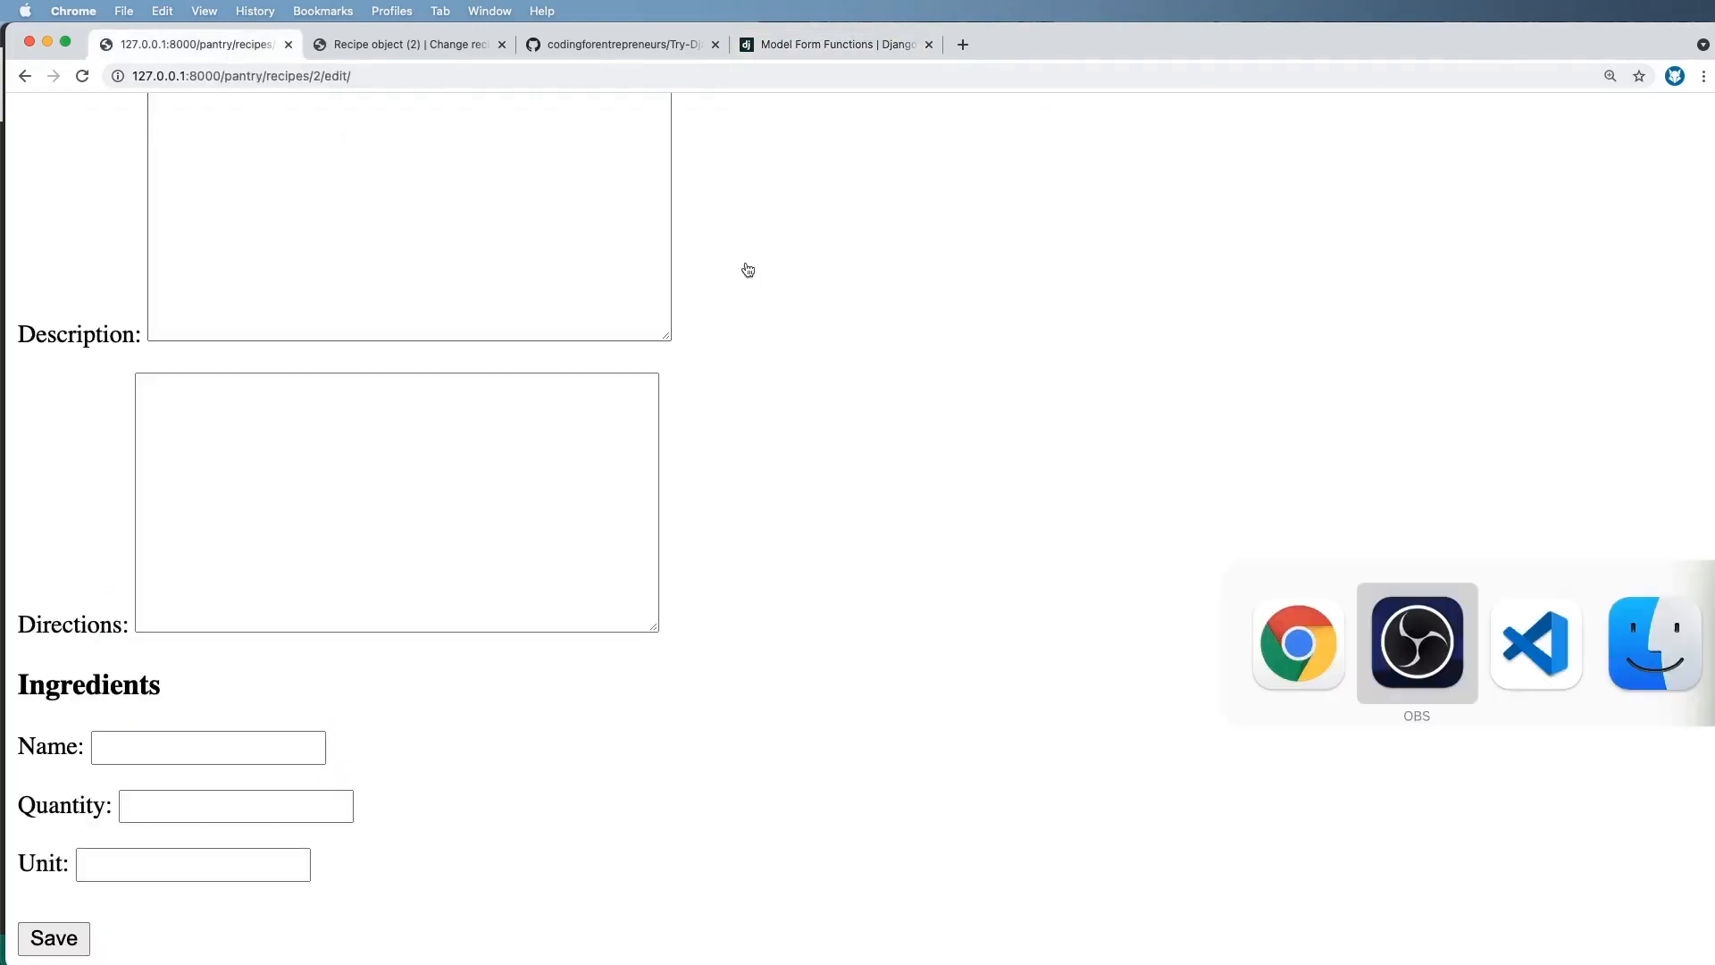
- Add ingredient_forms = [] and a loop over obj.recipeingredient_set.all() in the update view
{"action": "left_click", "coordinate": [1536, 642]}
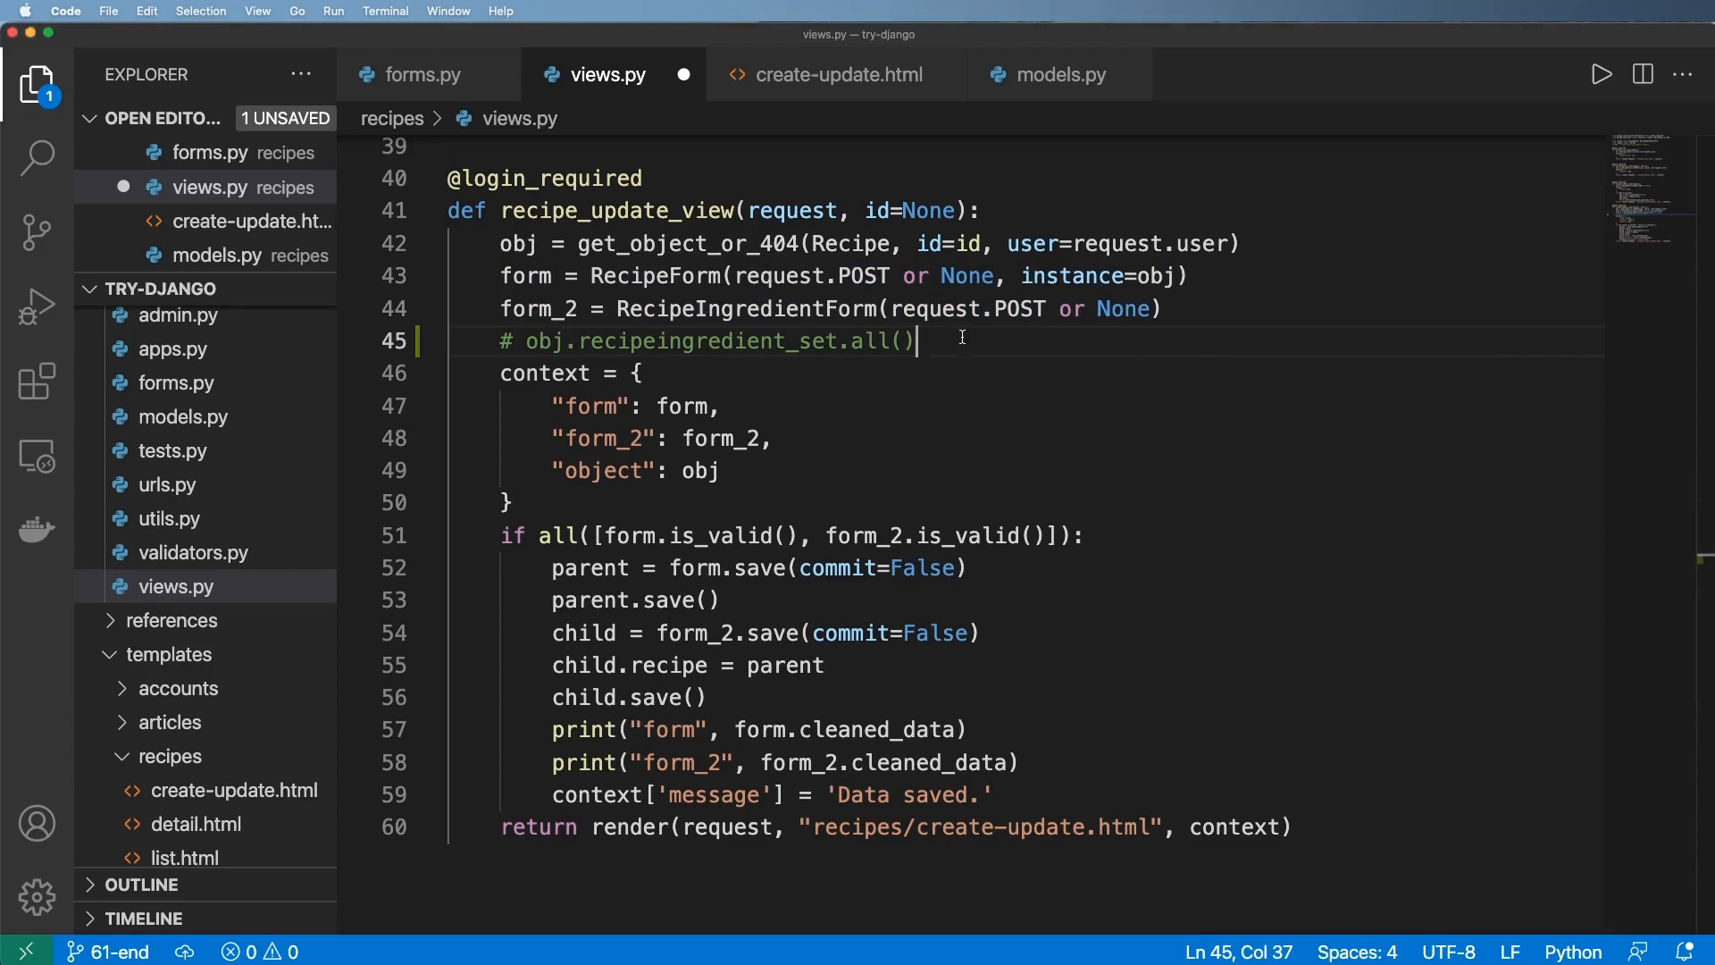
{"action": "type", "text": "ingredient_forms = []"}
{"action": "type", "text": "for ingredient_obj in obj.recipeingredient_set.all():"}
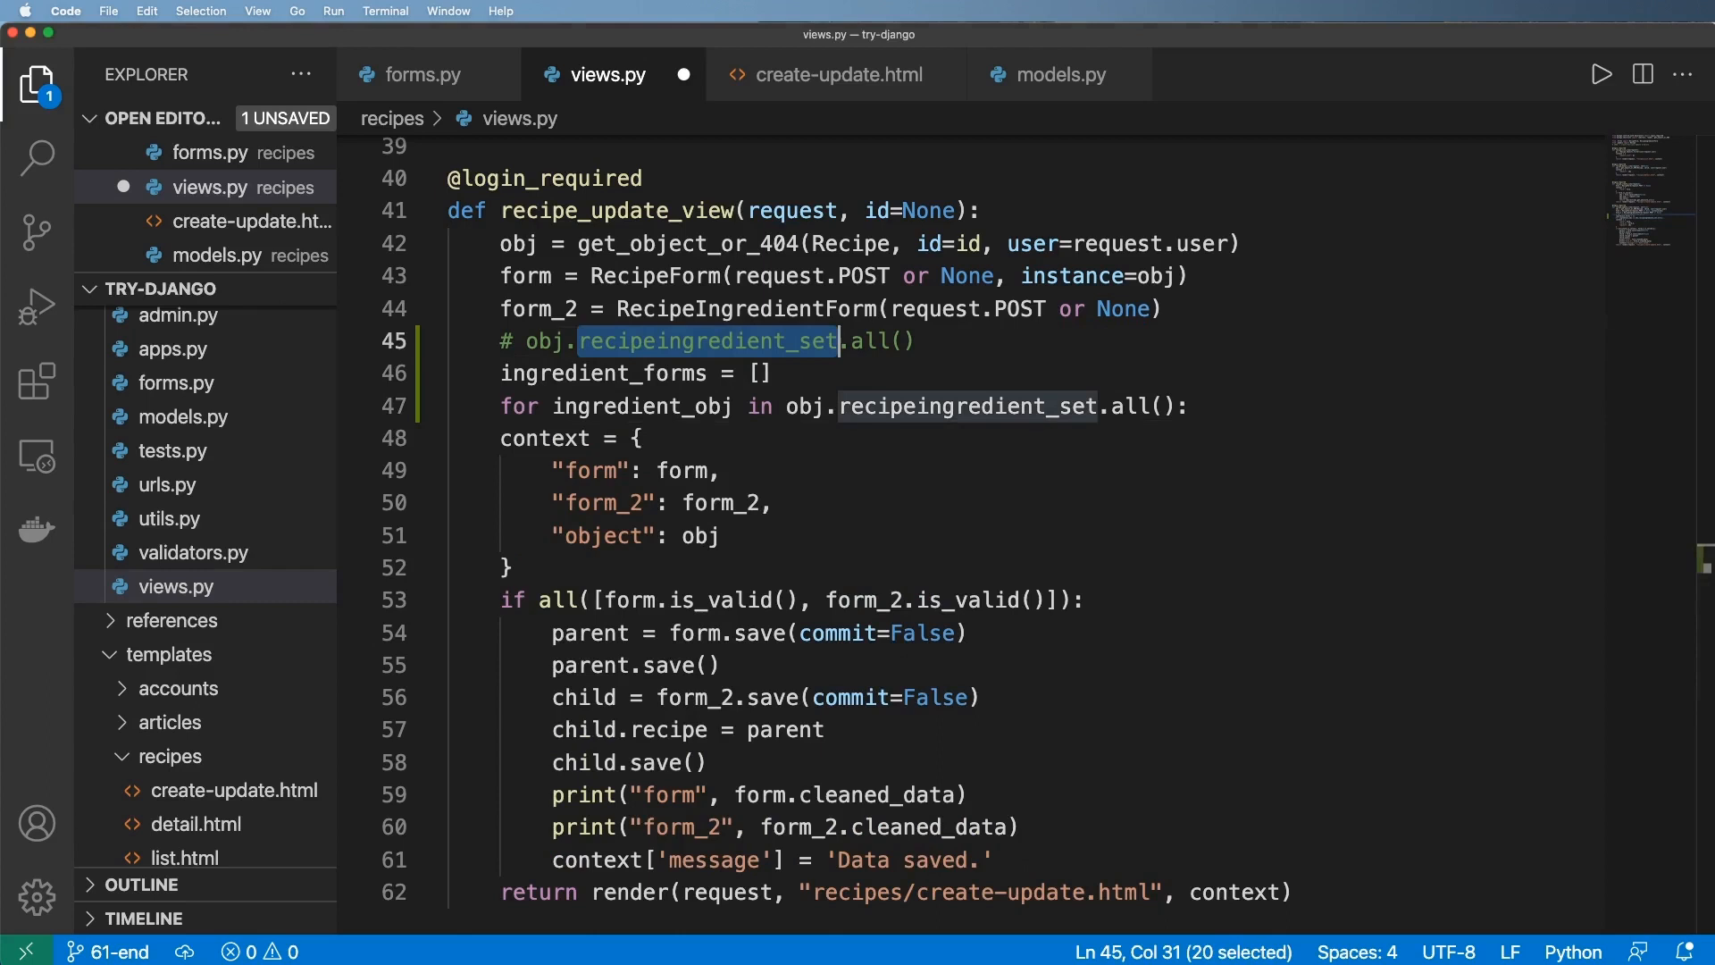
{"action": "left_click", "coordinate": [761, 373]}
{"action": "type", "text": "RecipeIngredientForm(request.POST or None, instance=ingredient_obj)"}
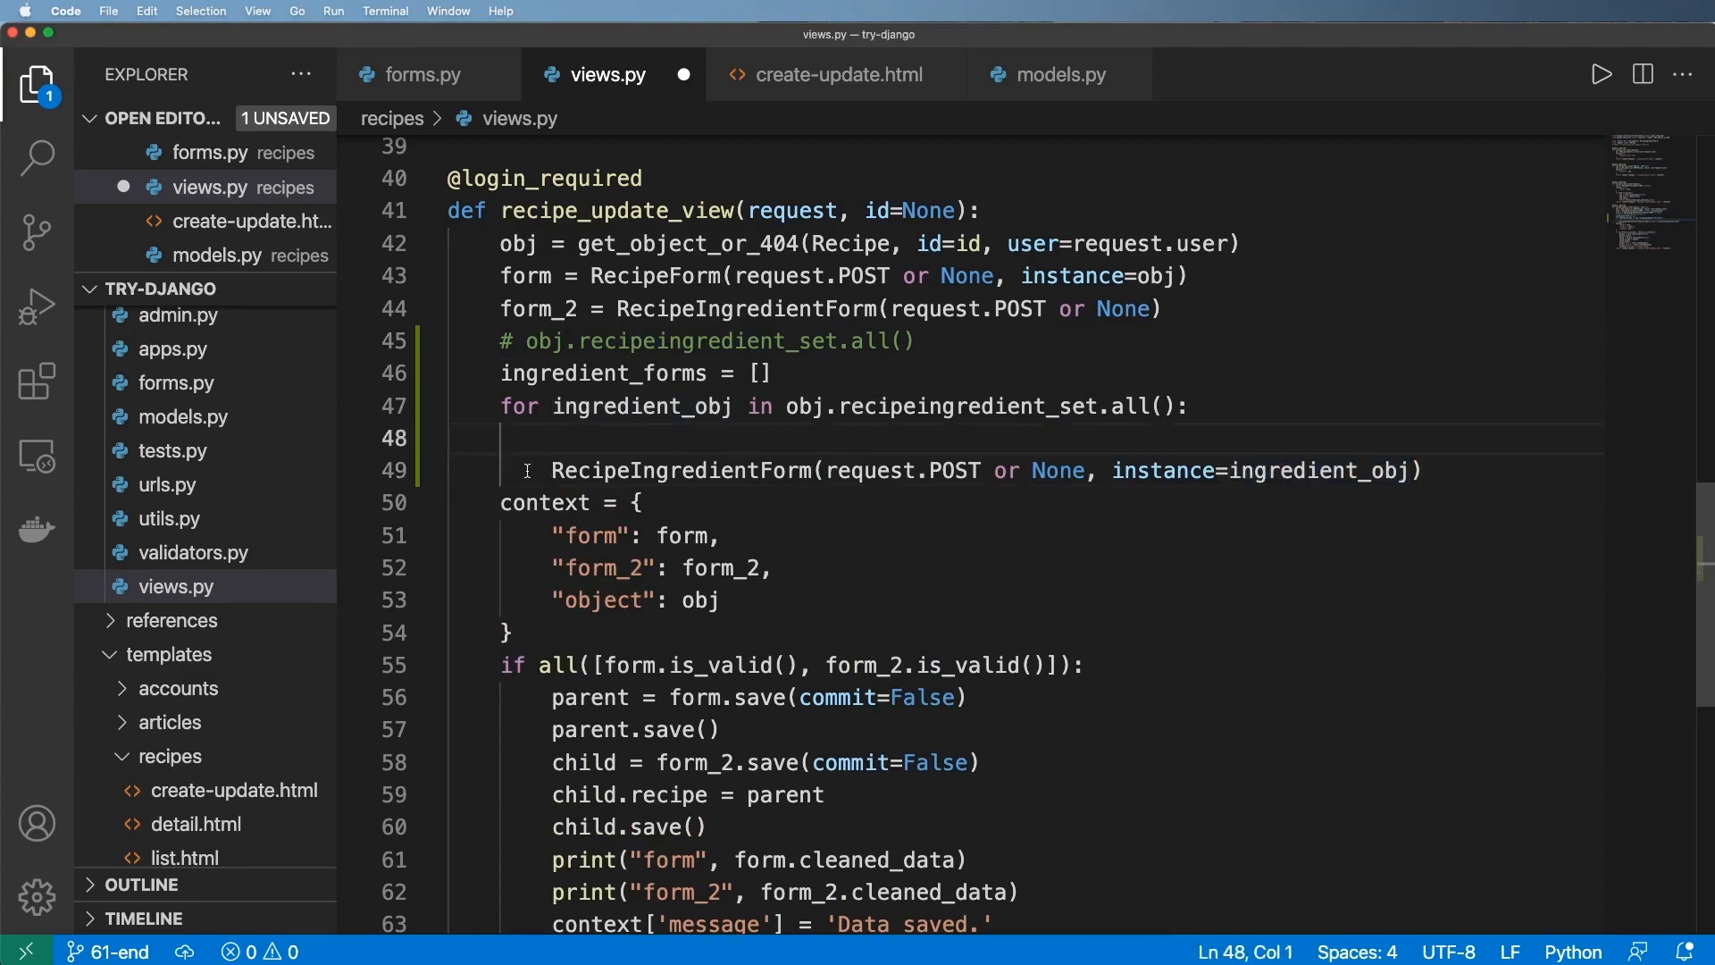
{"action": "left_click_drag", "start_coordinate": [721, 243], "coordinate": [1186, 275]}
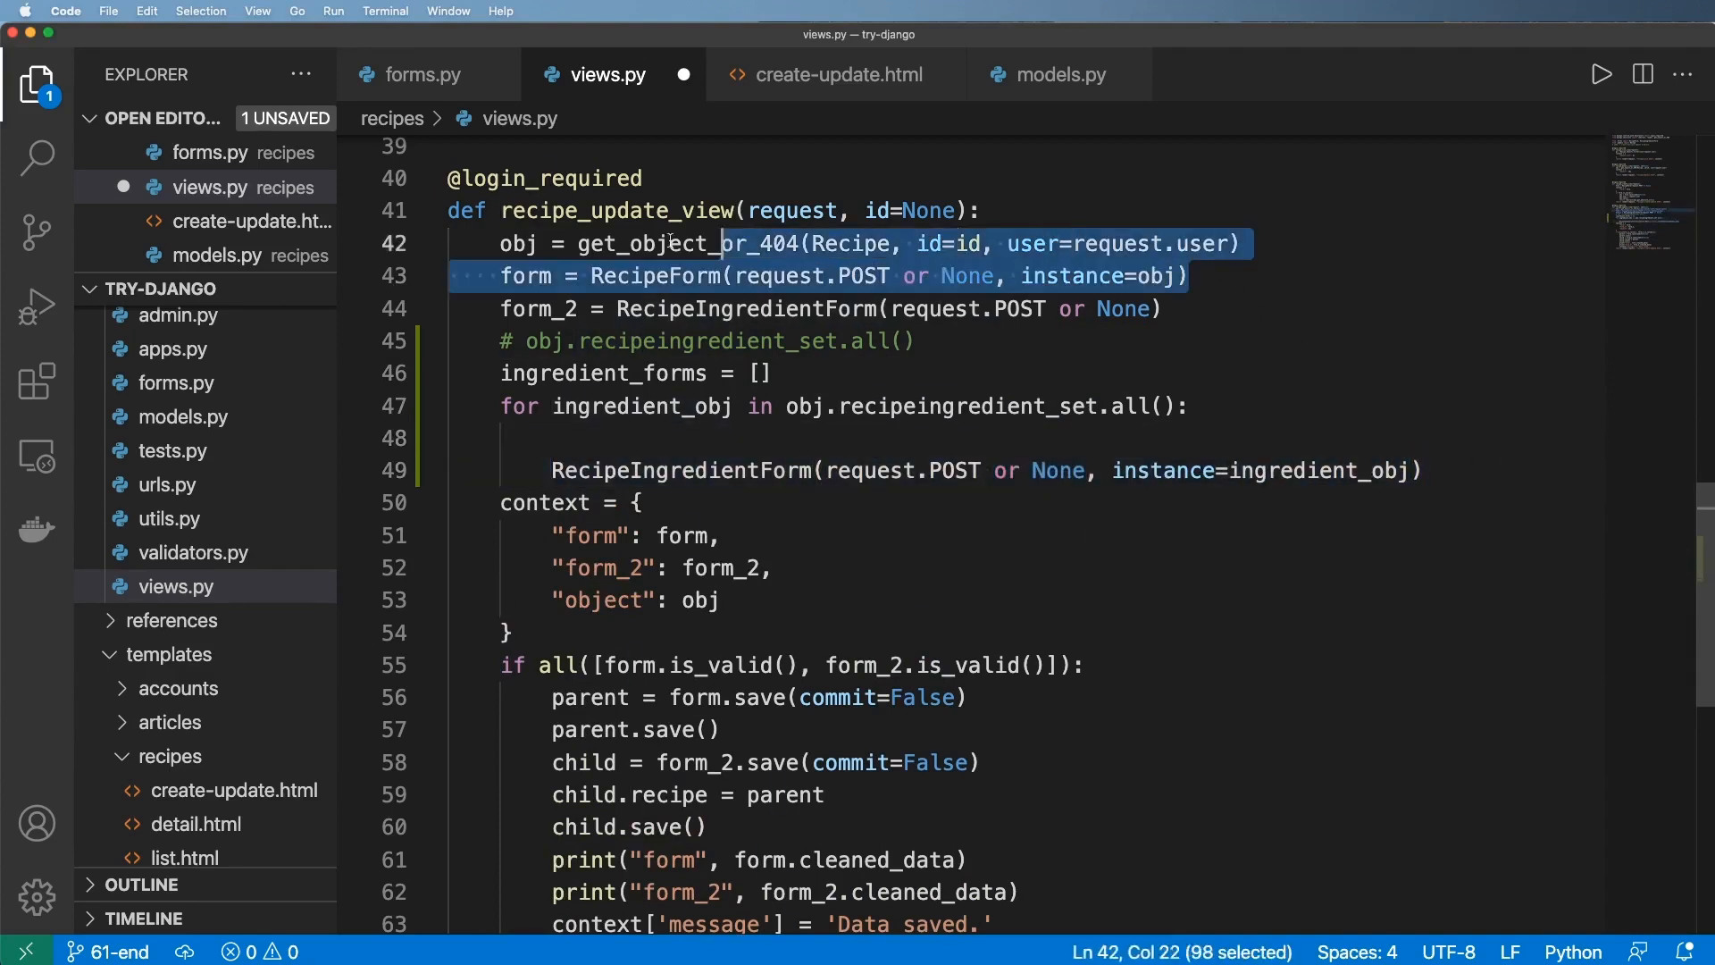
{"action": "left_click", "coordinate": [503, 438]}
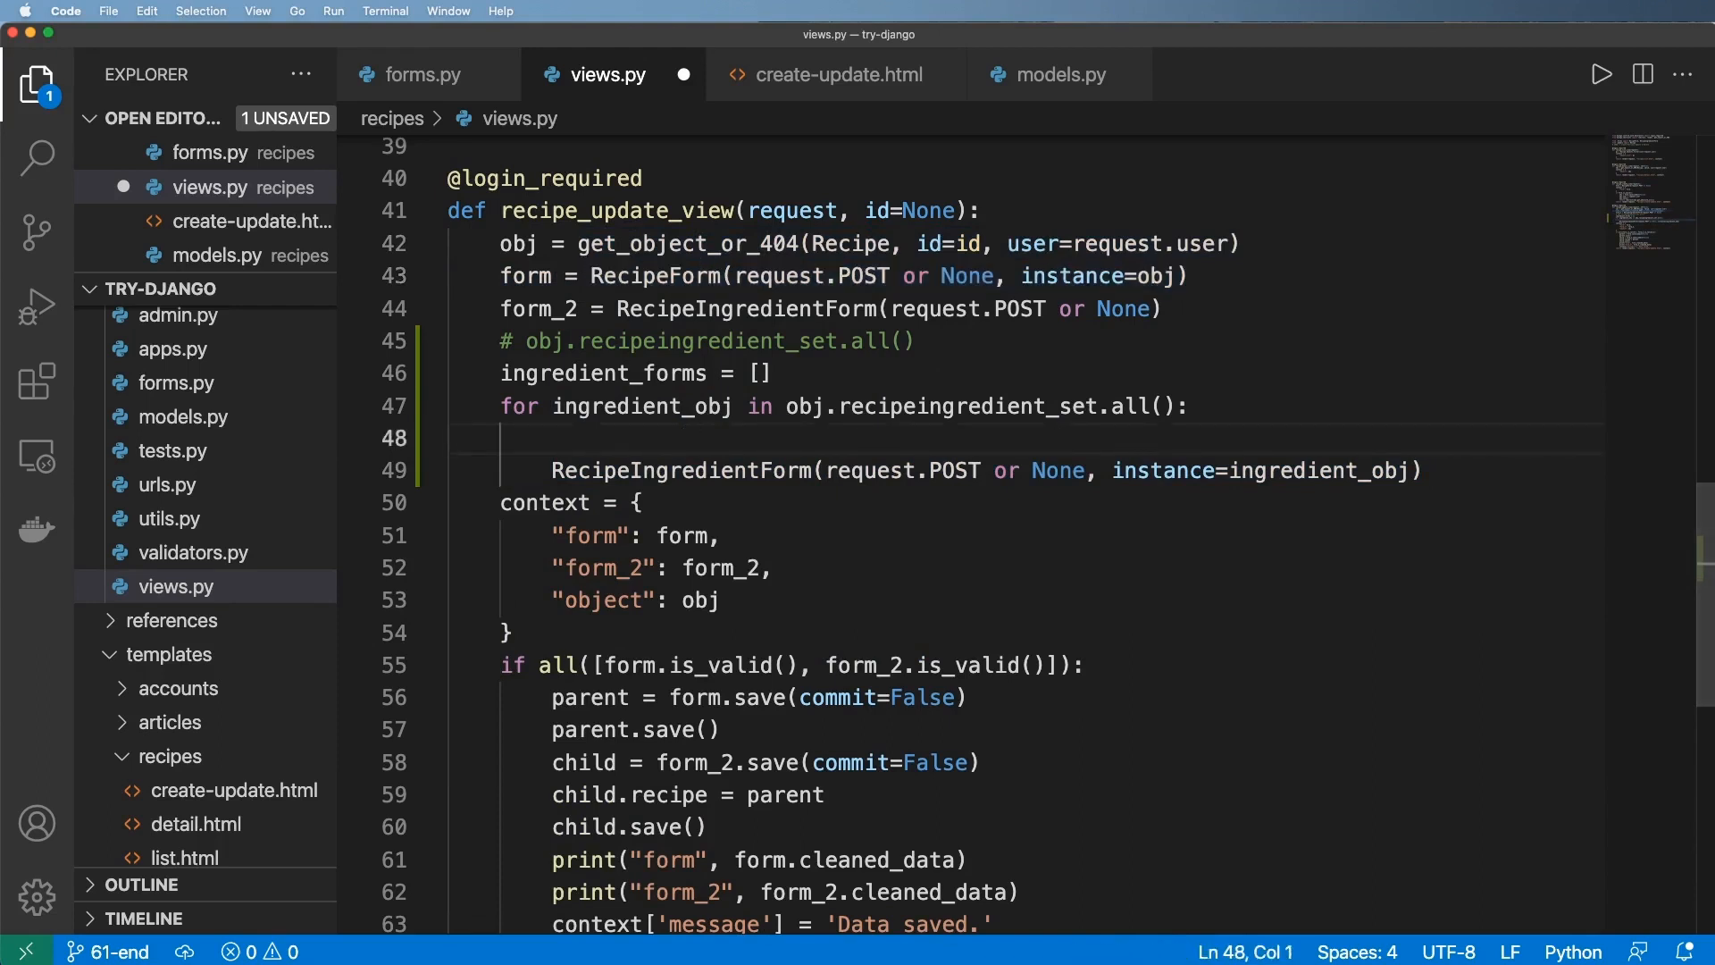
{"action": "mouse_move", "coordinate": [847, 442]}
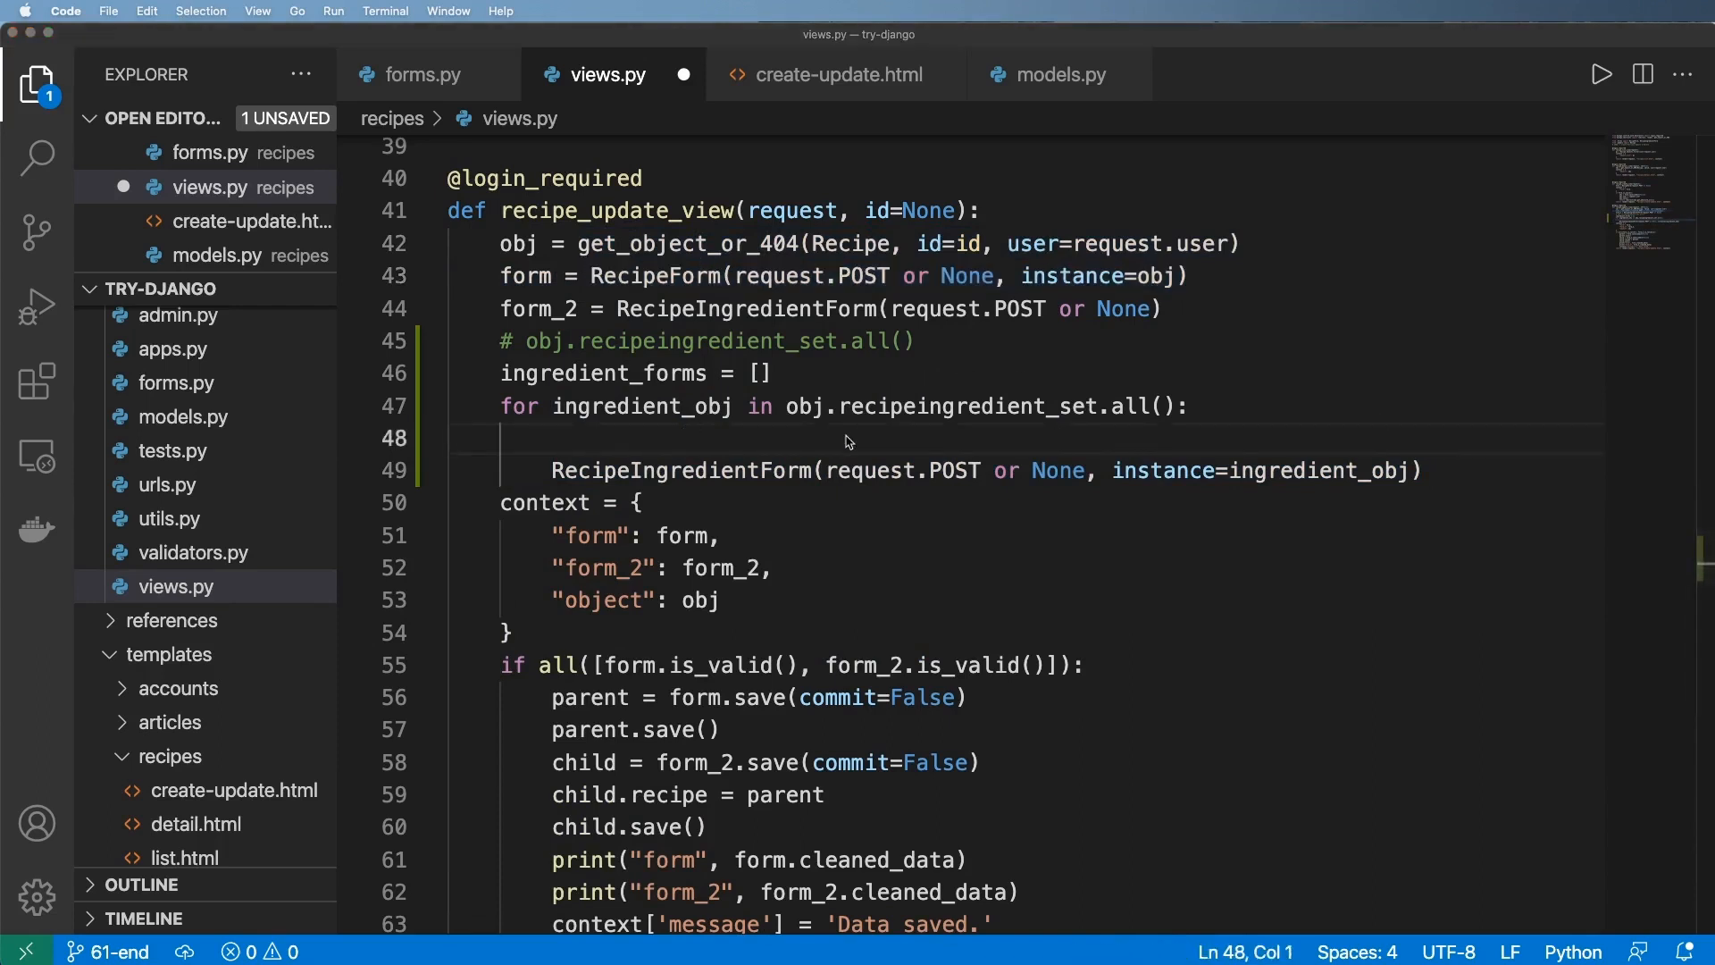
- Append RecipeIngredientForm(request.POST or None, instance=ingredient_obj) inside the loop
{"action": "type", "text": "ingredient_forms.append("}
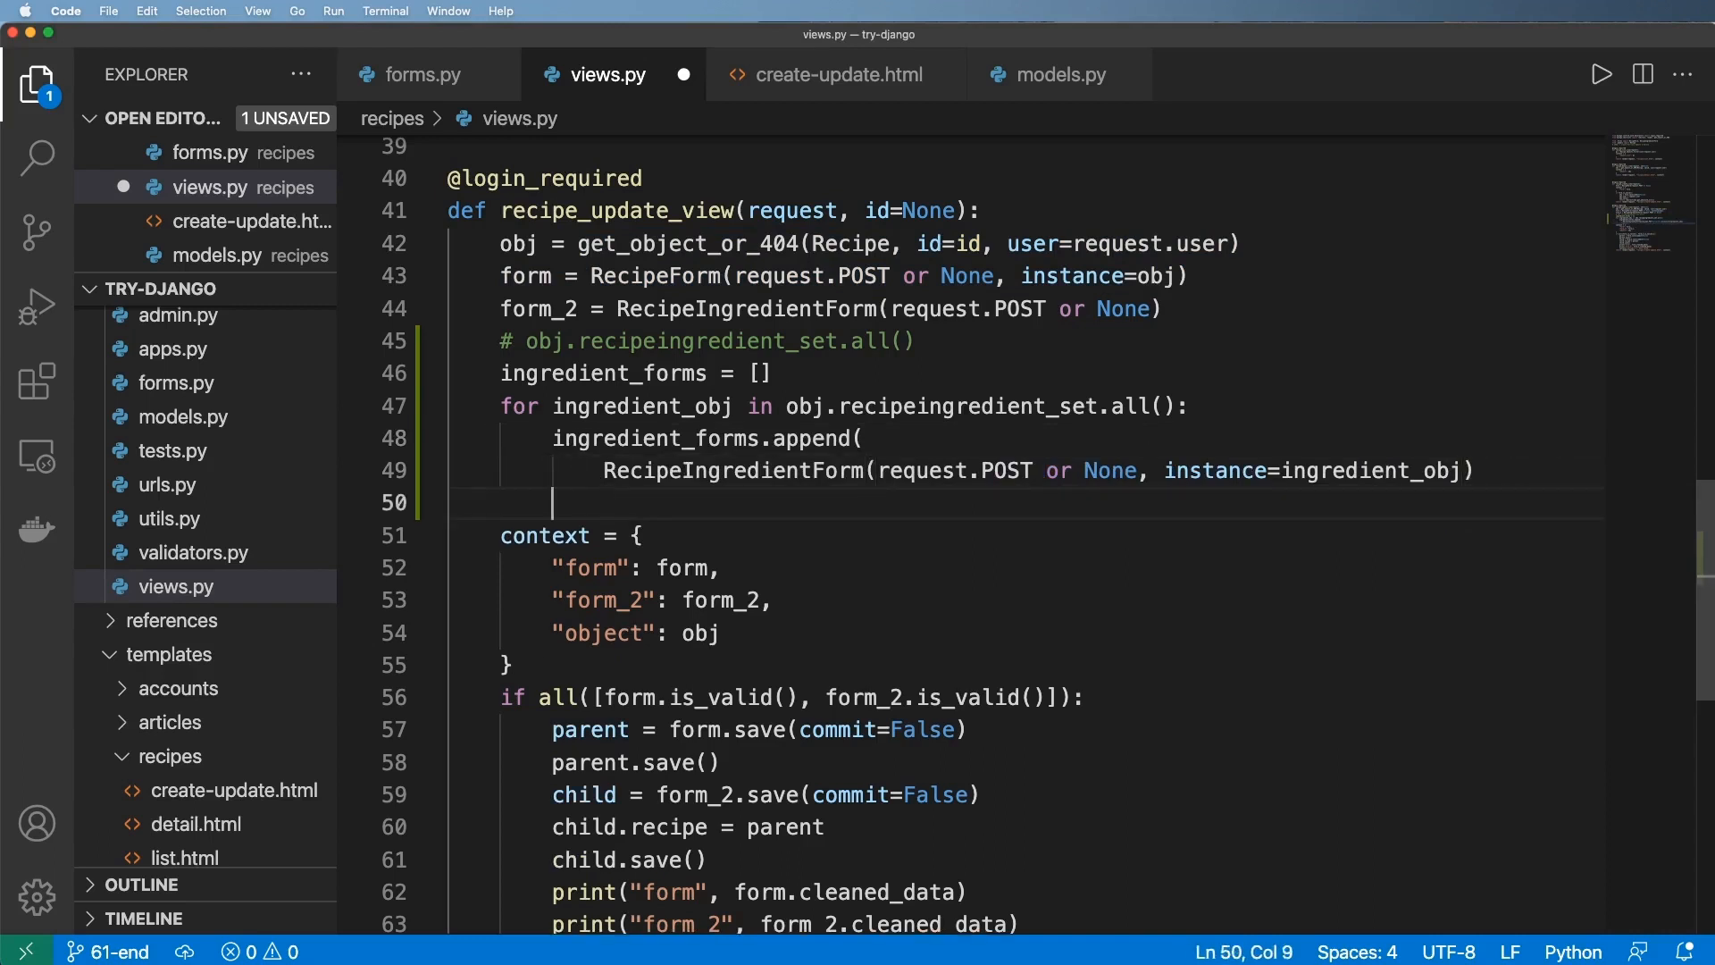
{"action": "type", "text": ")"}
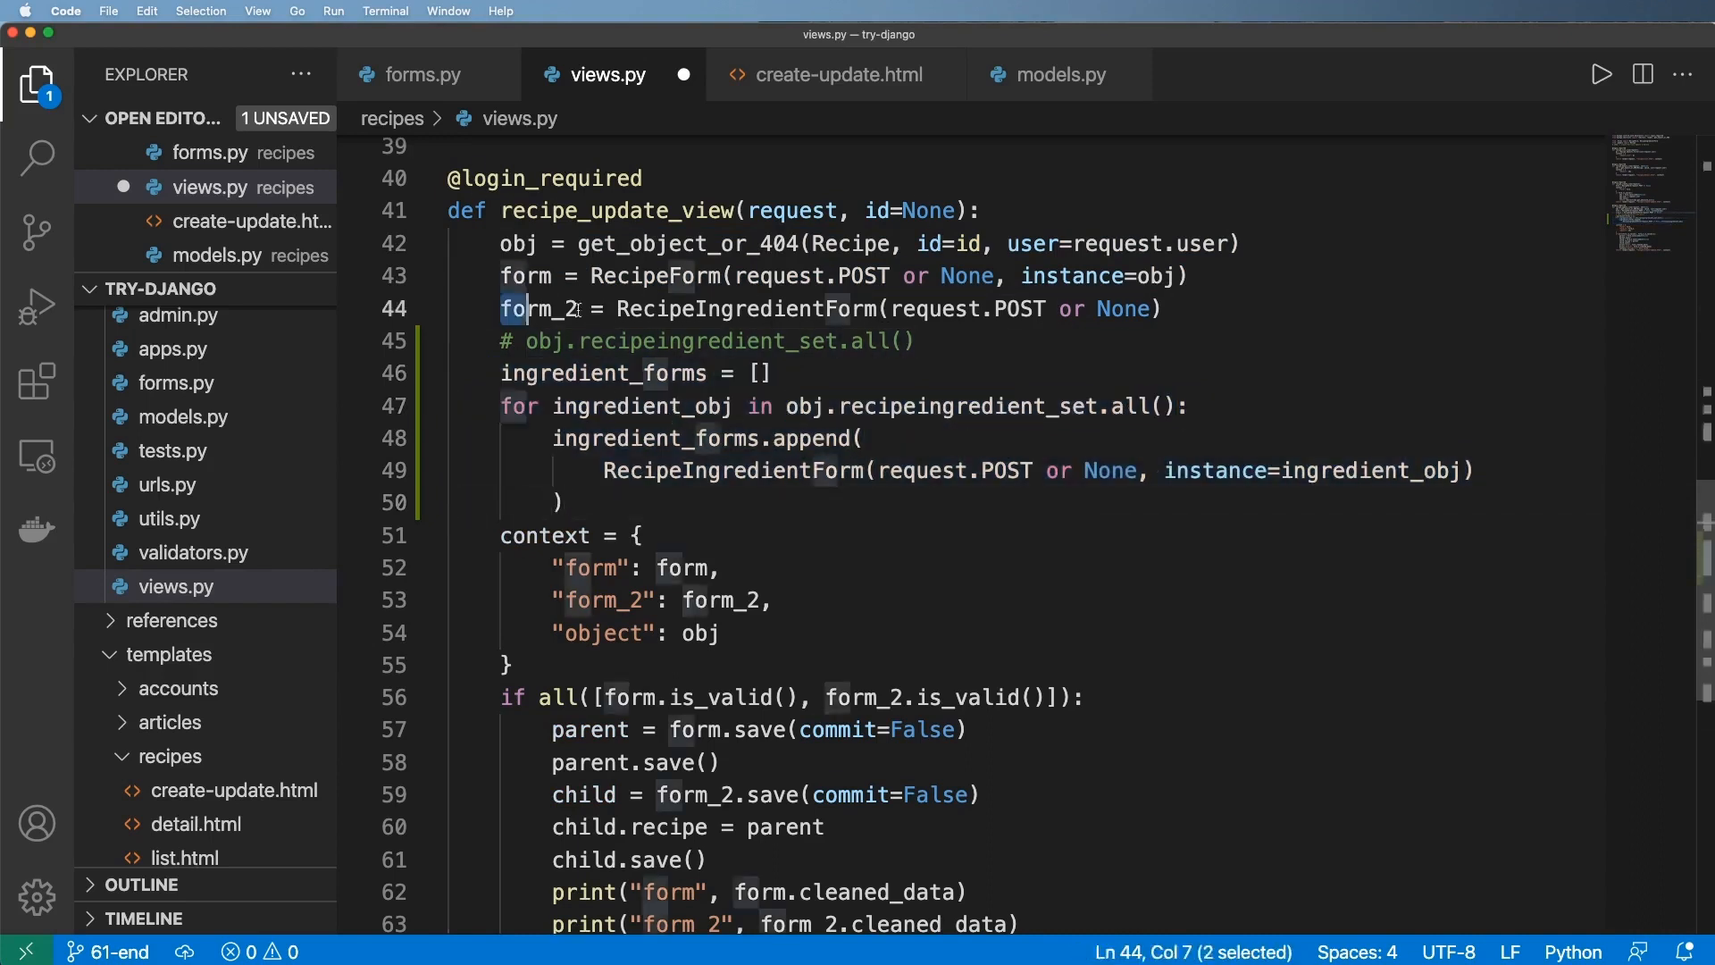
{"action": "left_click_drag", "start_coordinate": [528, 309], "coordinate": [1051, 309]}
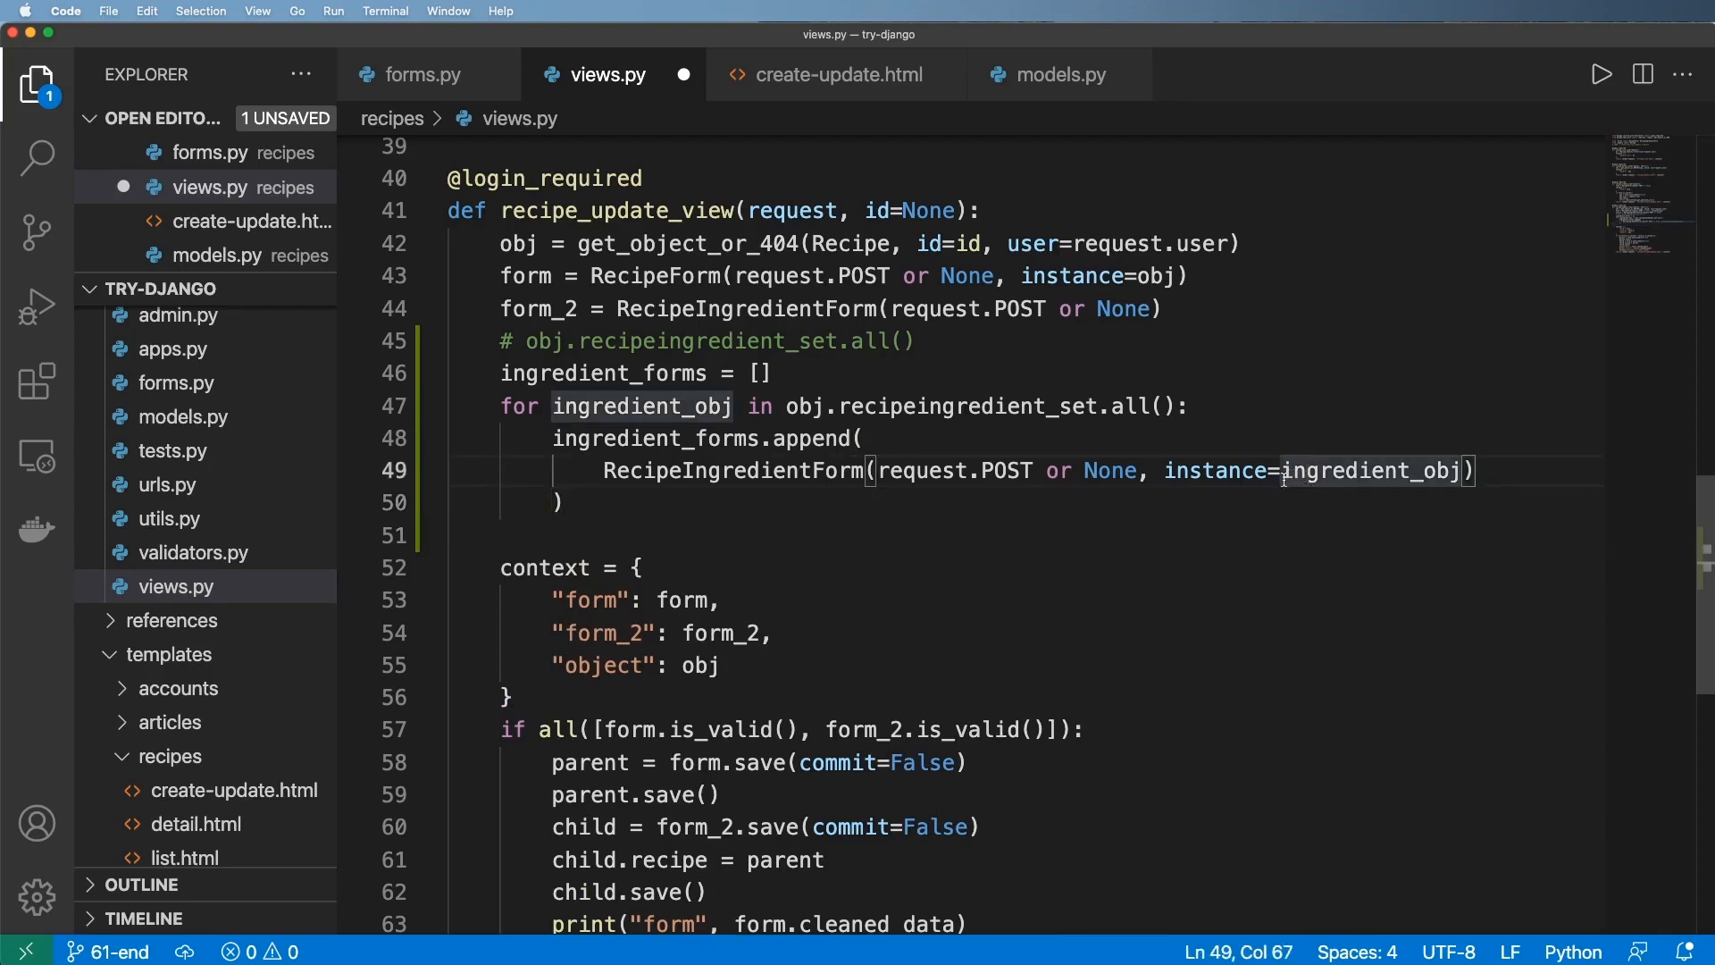
{"action": "scroll", "scroll_direction": "down", "scroll_amount": 3}
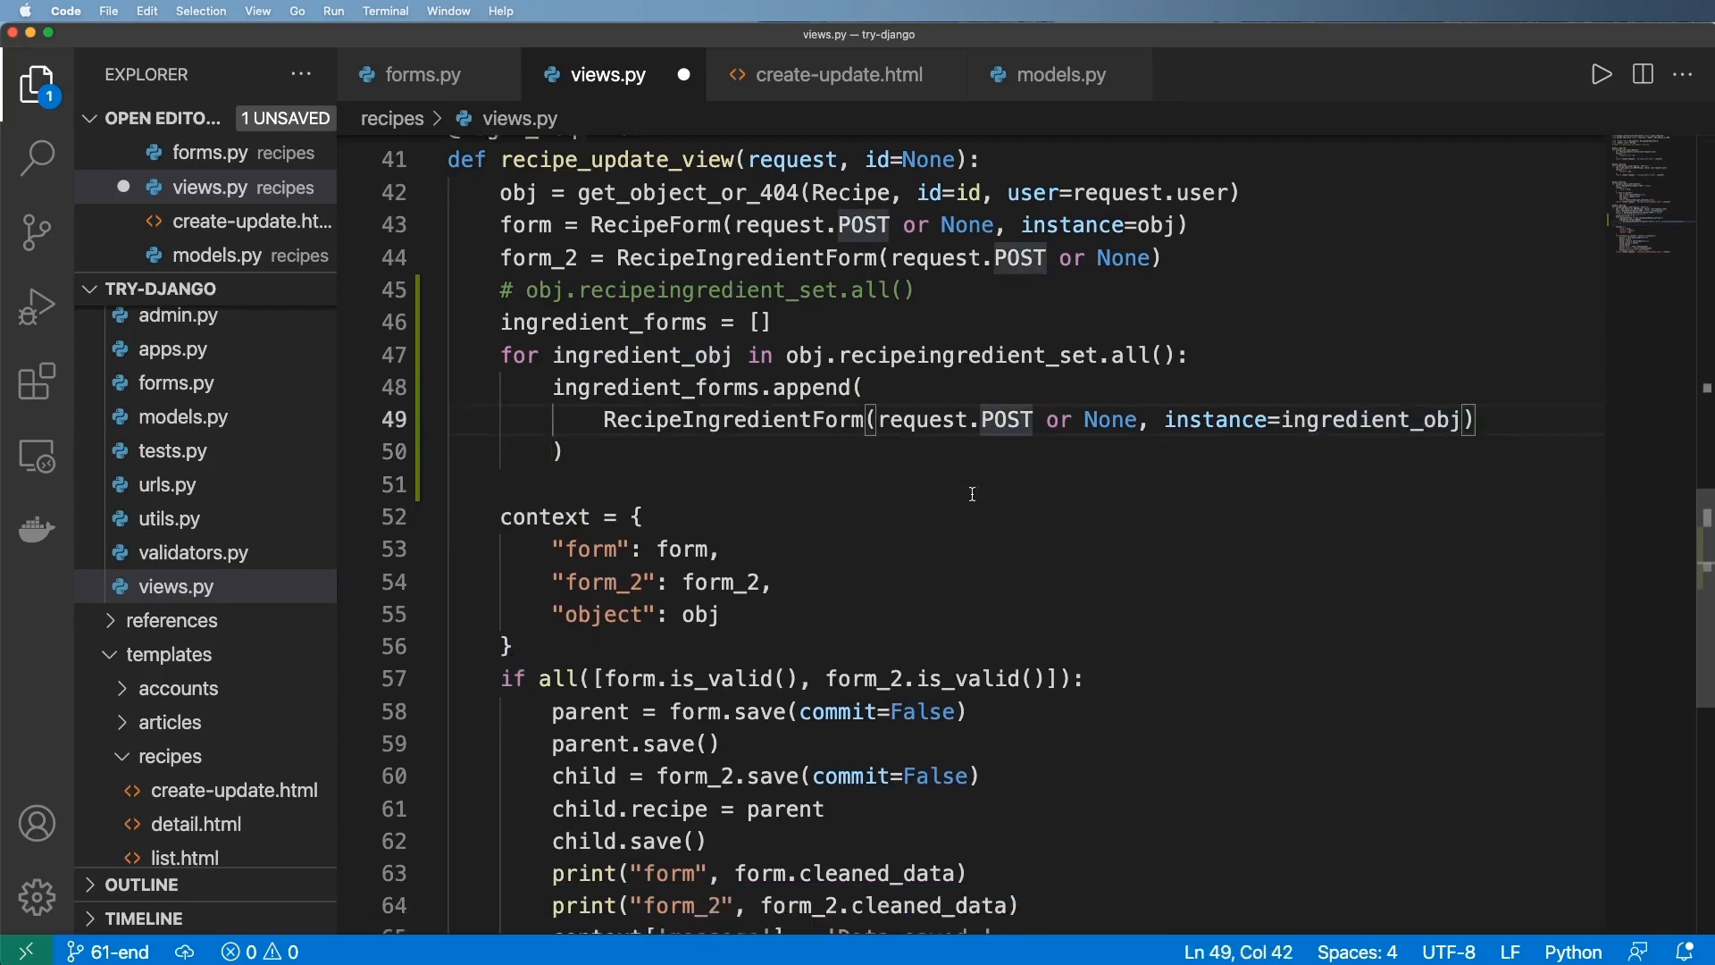
{"action": "left_click_drag", "start_coordinate": [500, 322], "coordinate": [566, 450]}
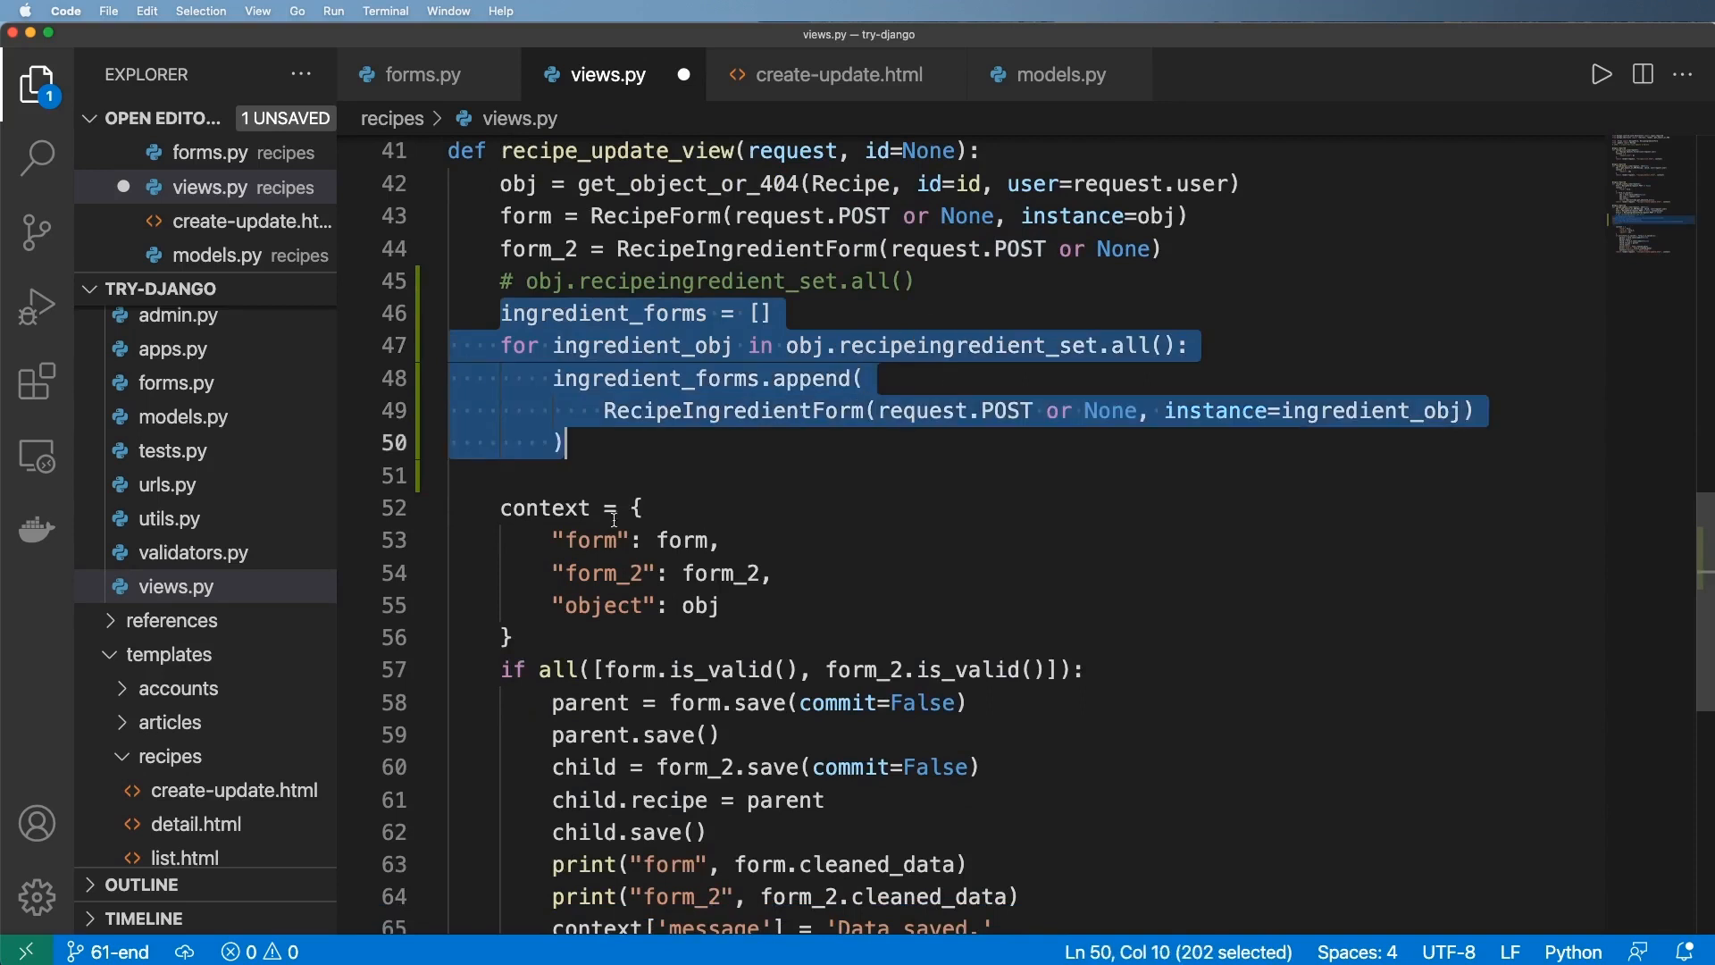
- Define my_forms as all(form.is_valid() for form in ingredient_forms)
{"action": "type", "text": "ingredient_forms"}
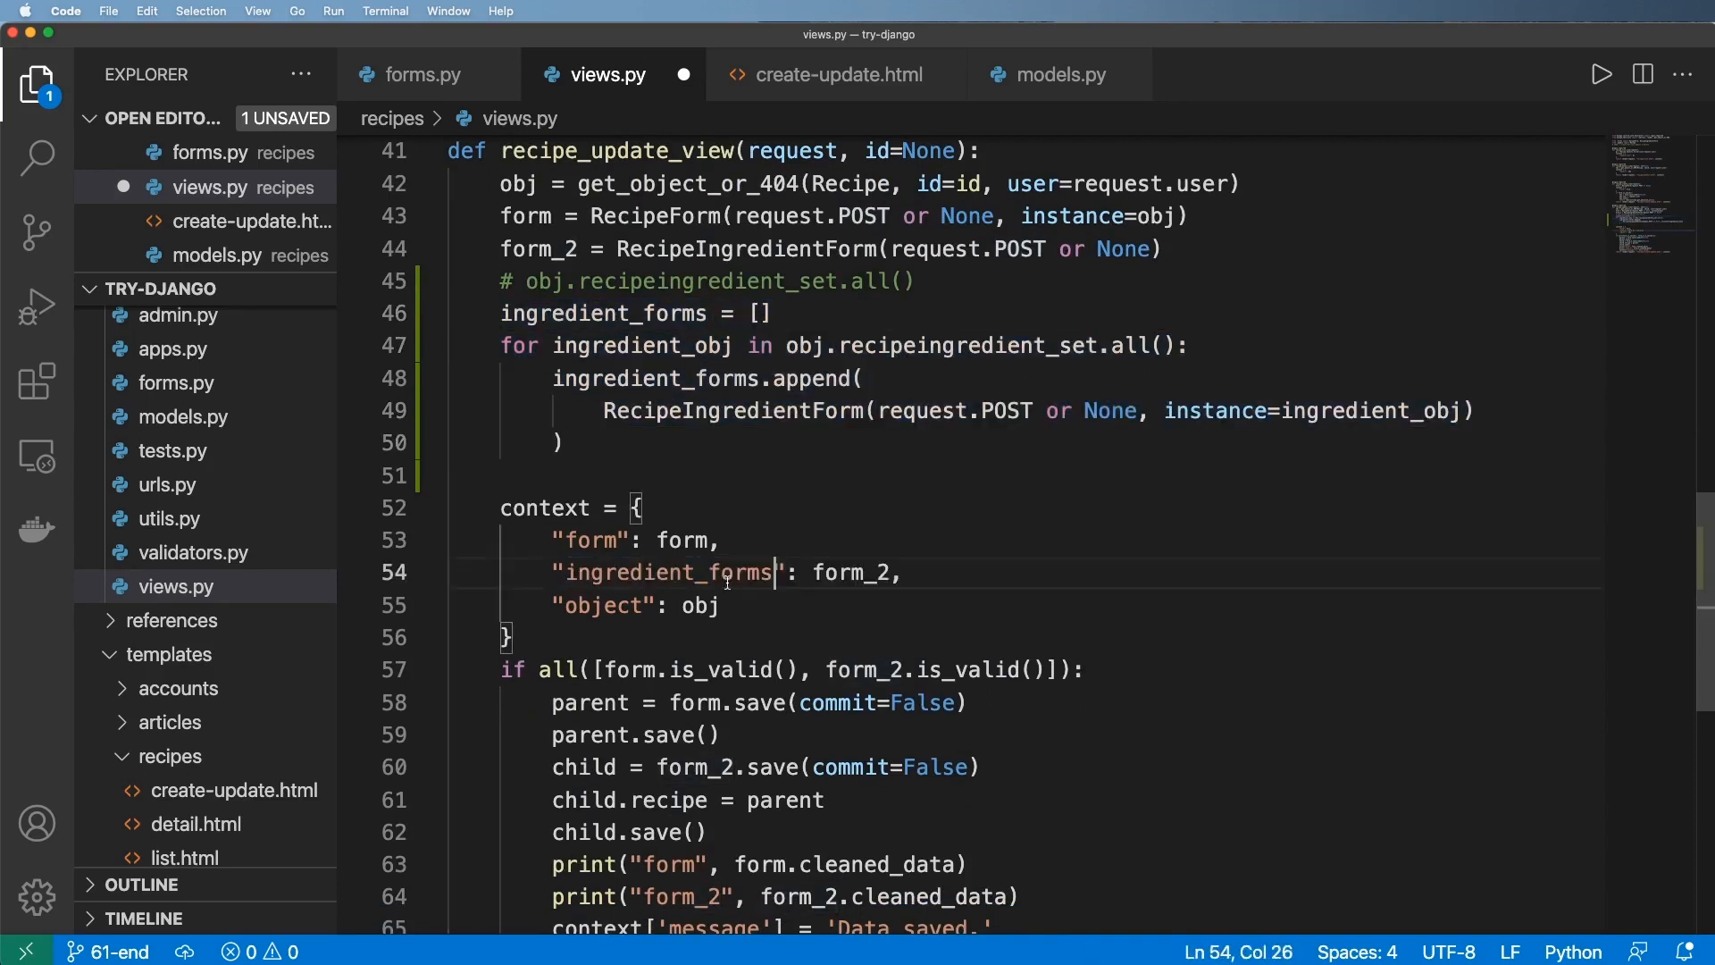
{"action": "type", "text": "ingredient_forms"}
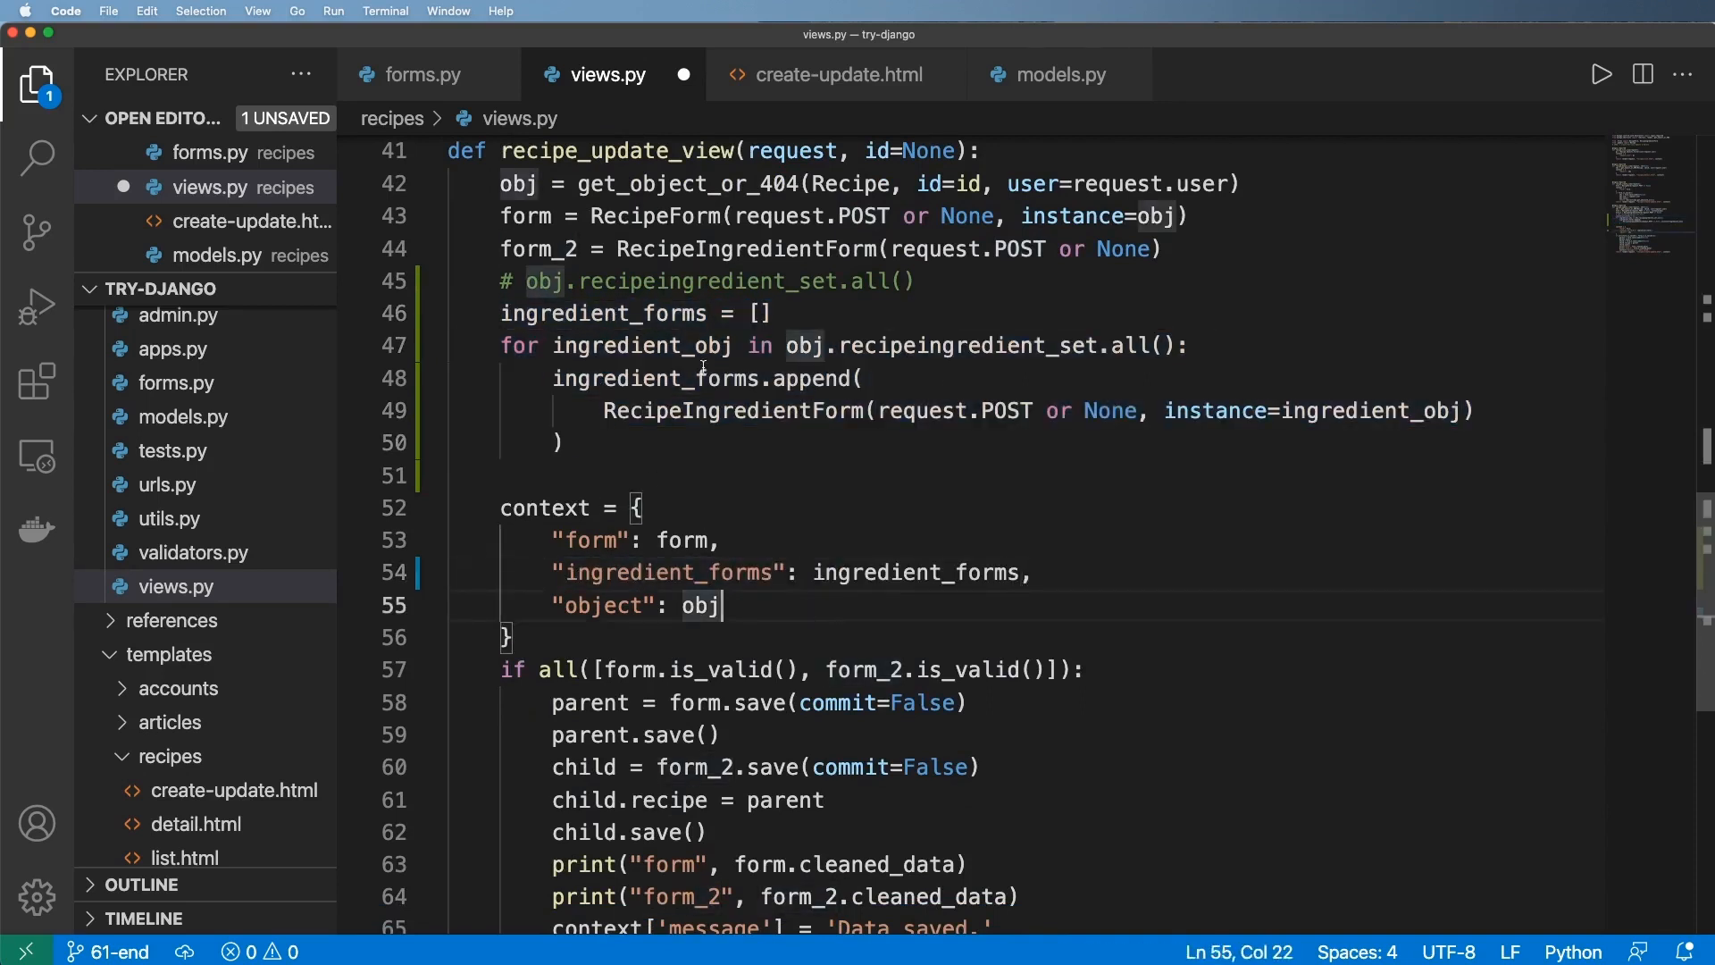
{"action": "scroll", "scroll_direction": "down", "scroll_amount": 3}
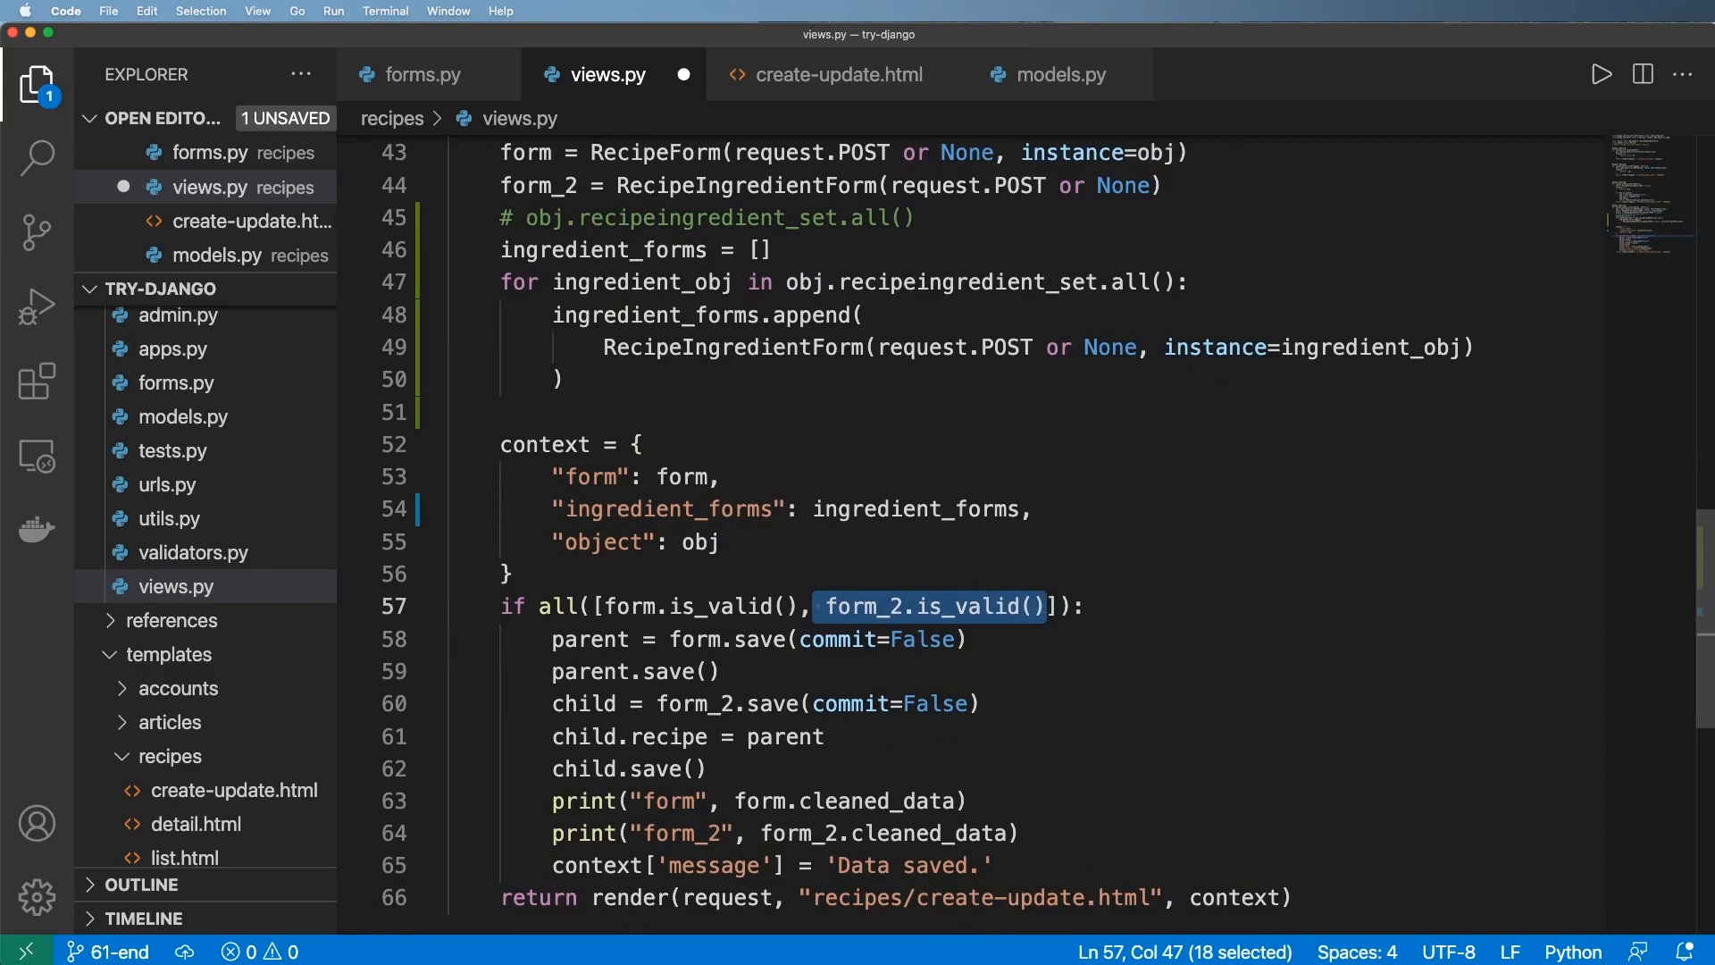
{"action": "key", "text": "Enter"}
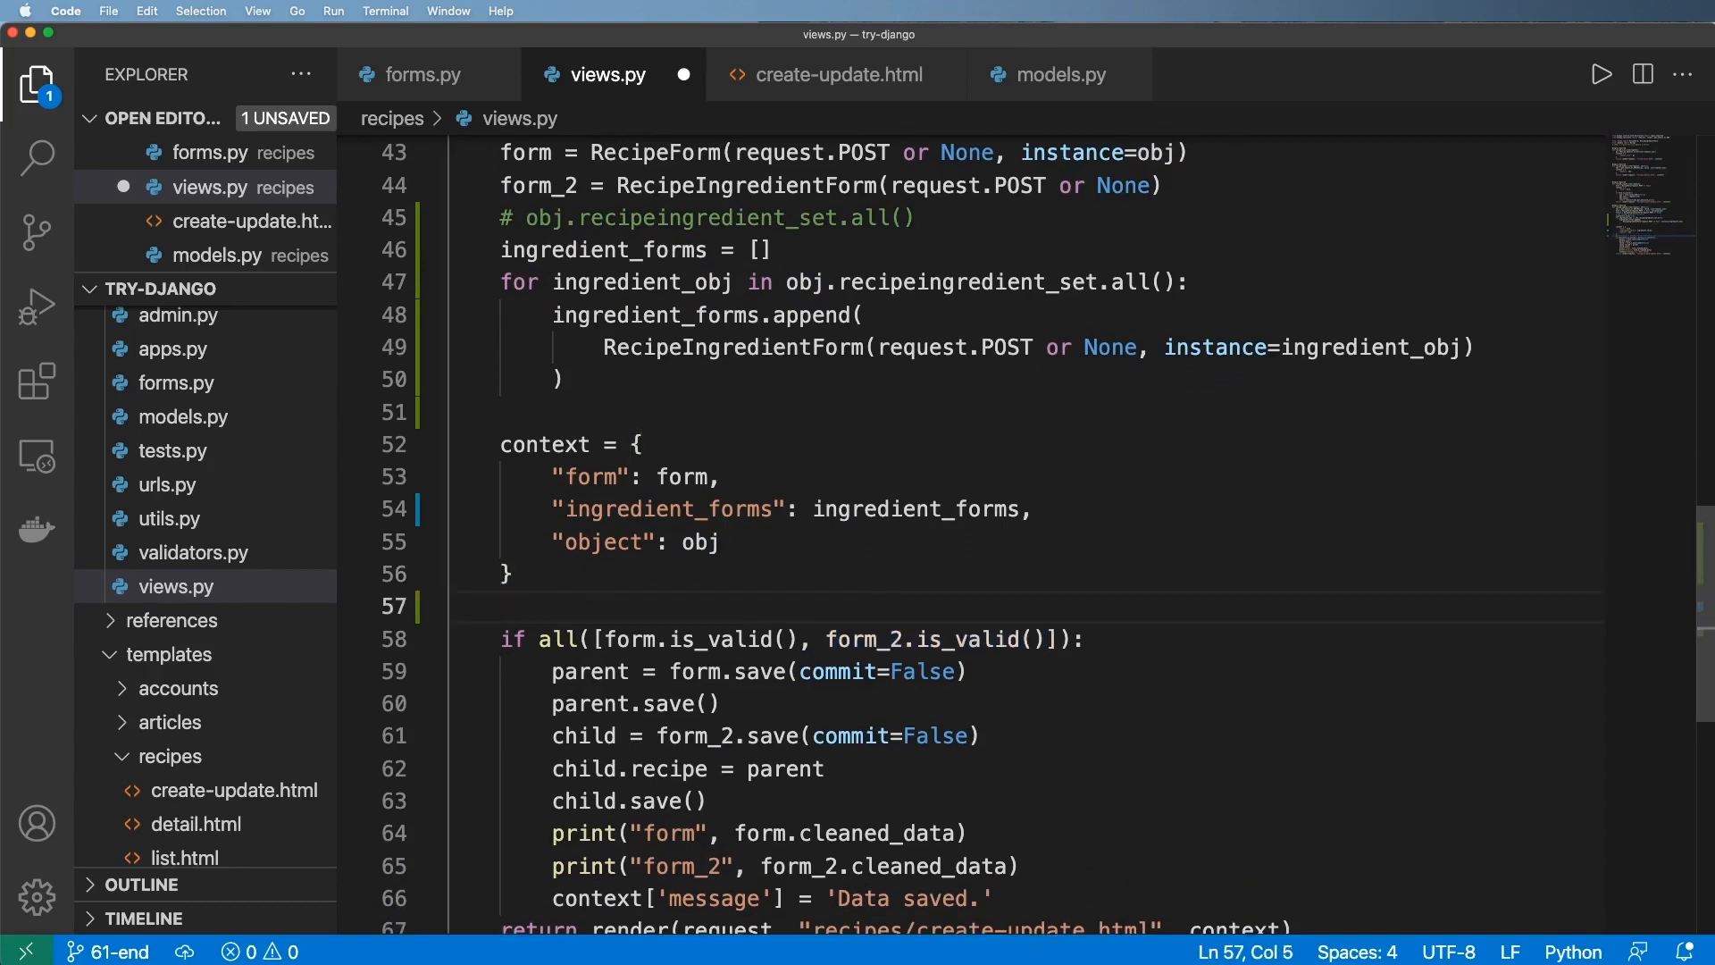
{"action": "type", "text": "my_forms ="}
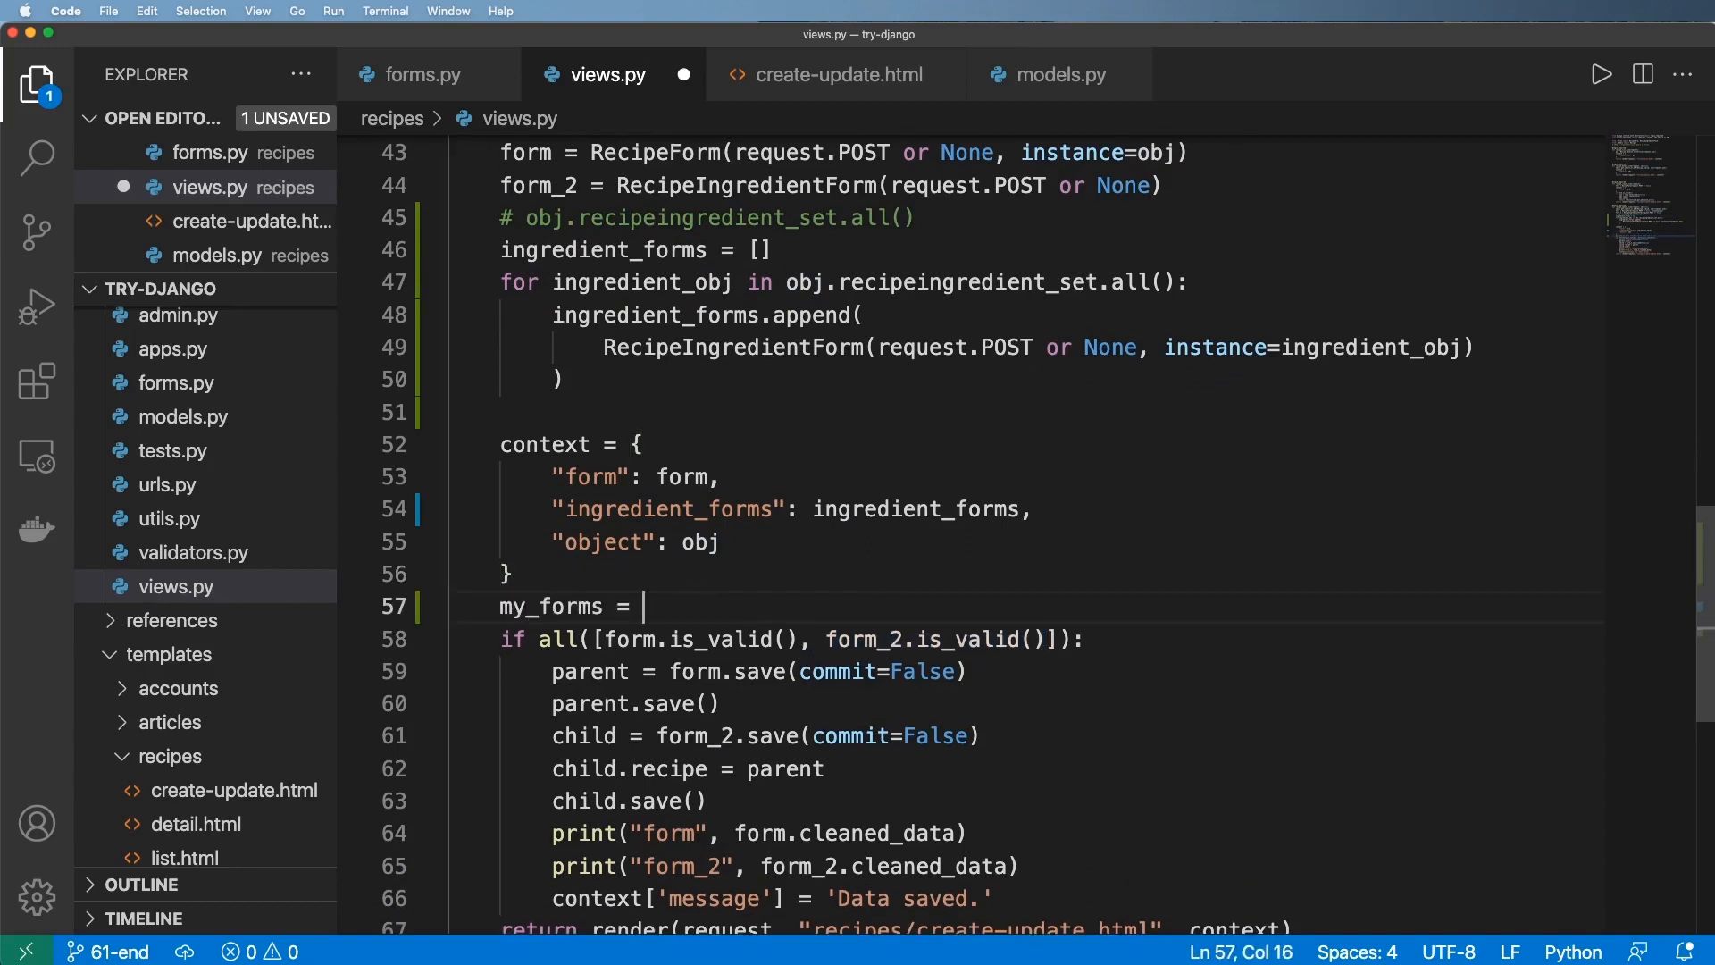
{"action": "type", "text": "forml"}
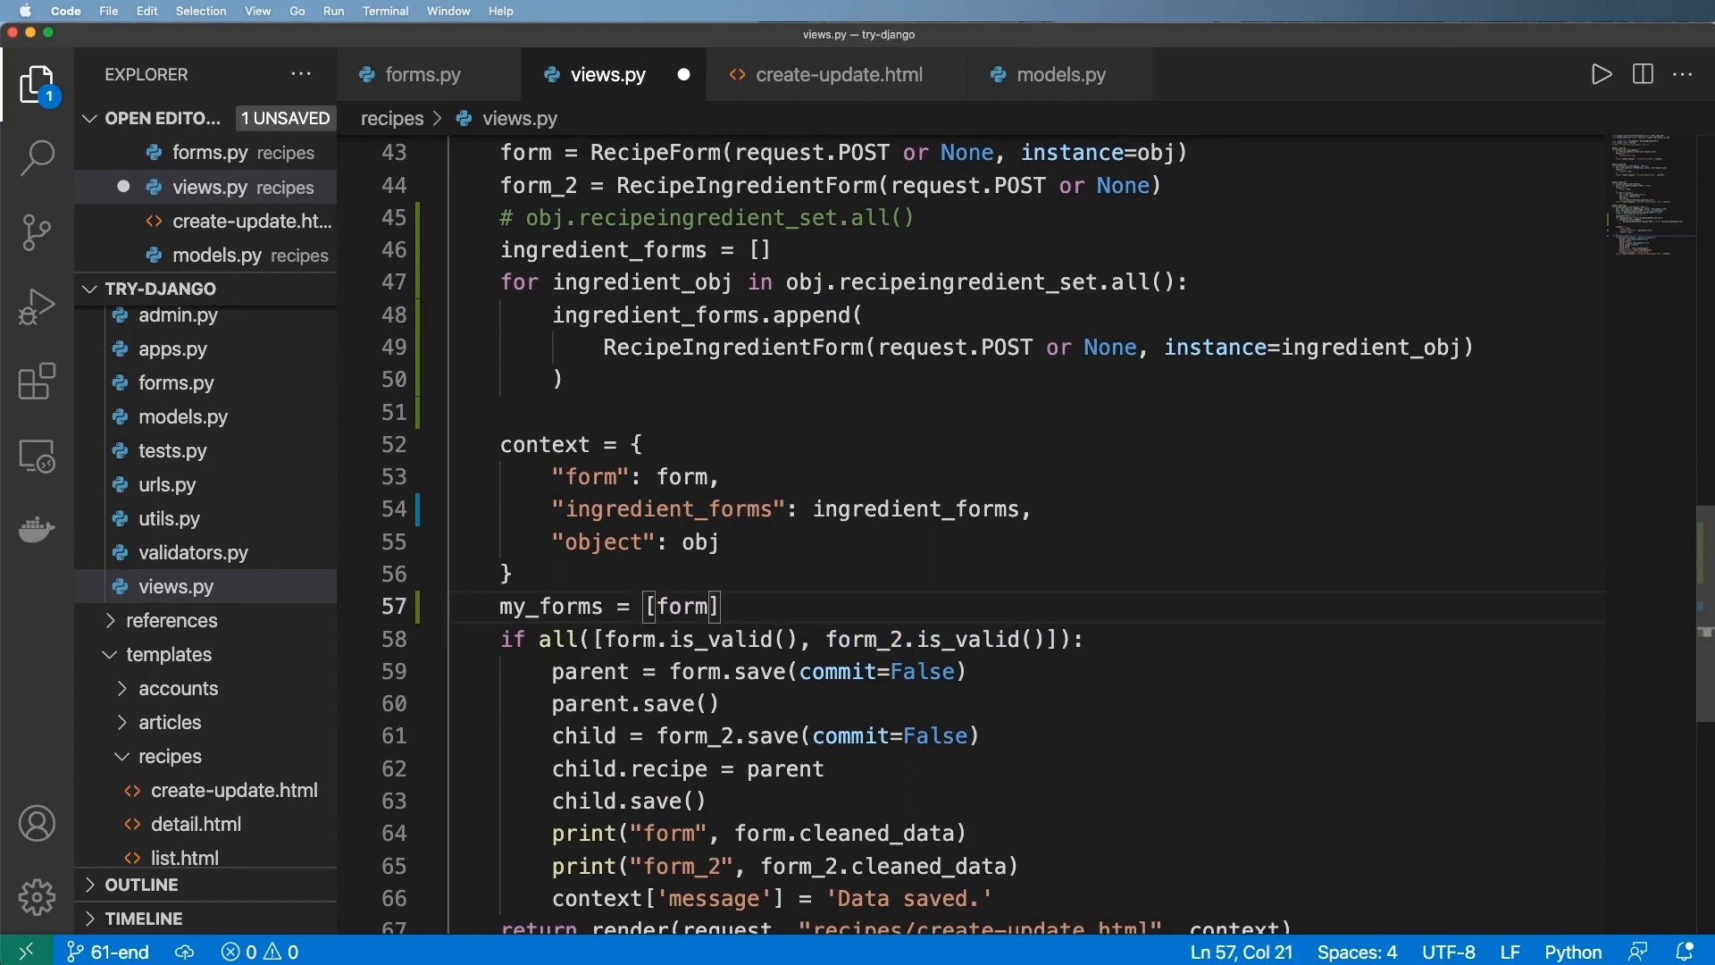
{"action": "type", "text": ".is_valid()"}
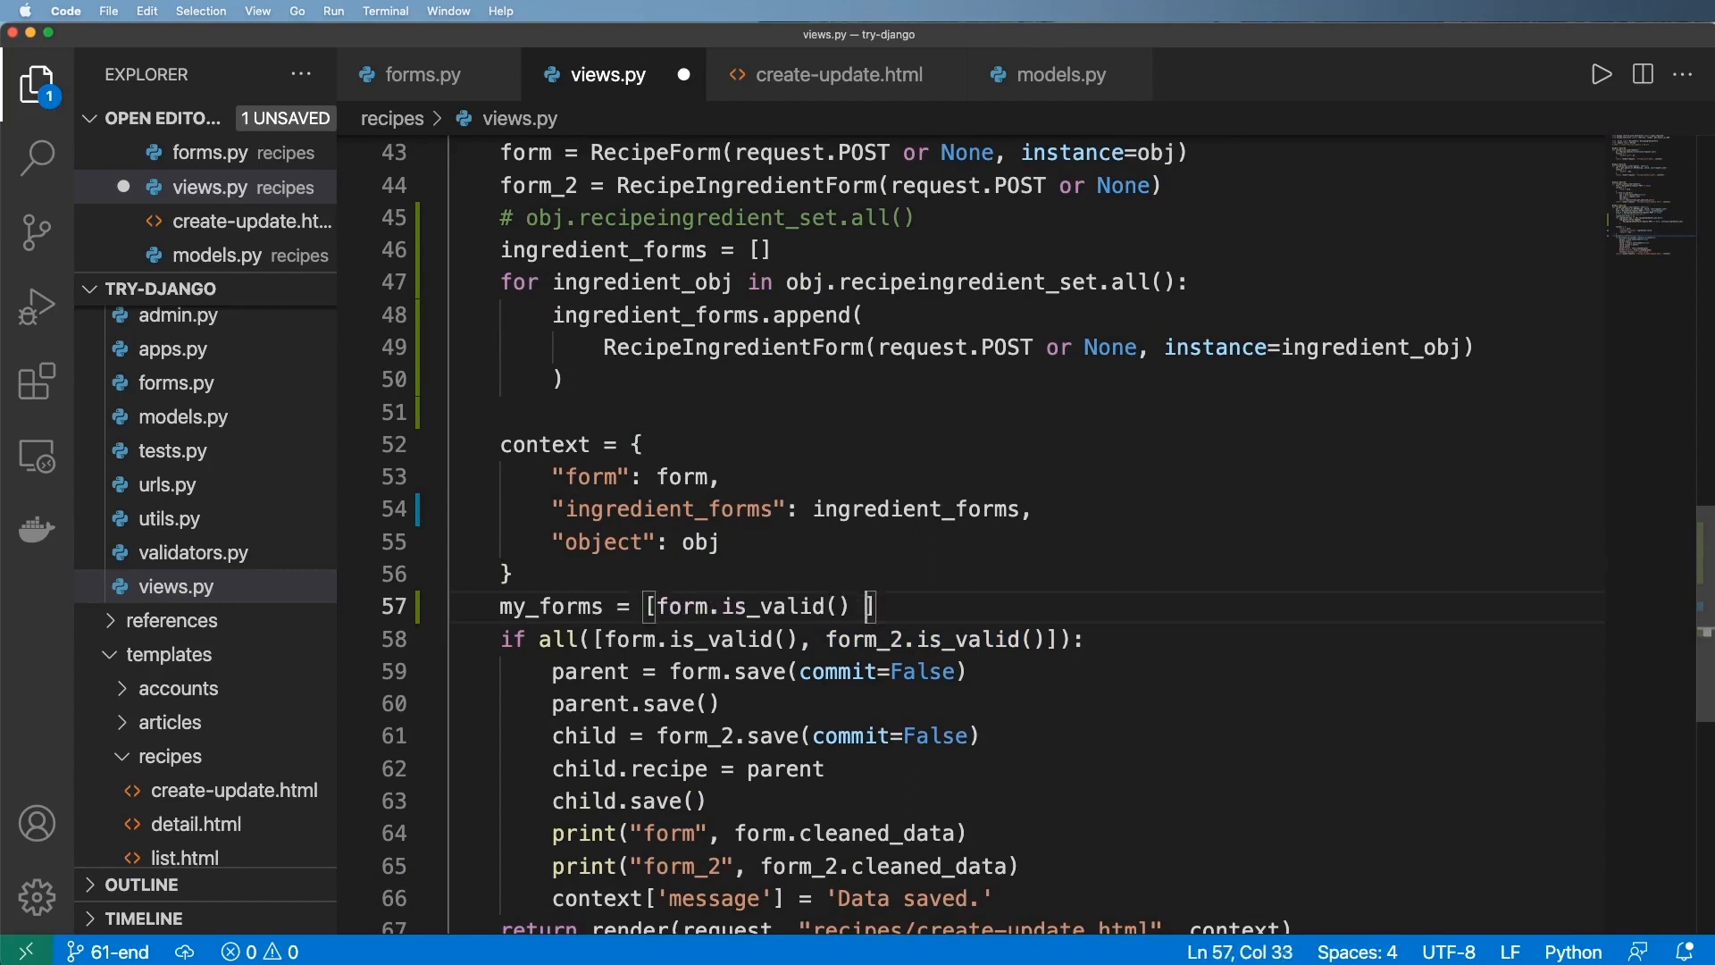
{"action": "type", "text": "for form in ingredient_forms"}
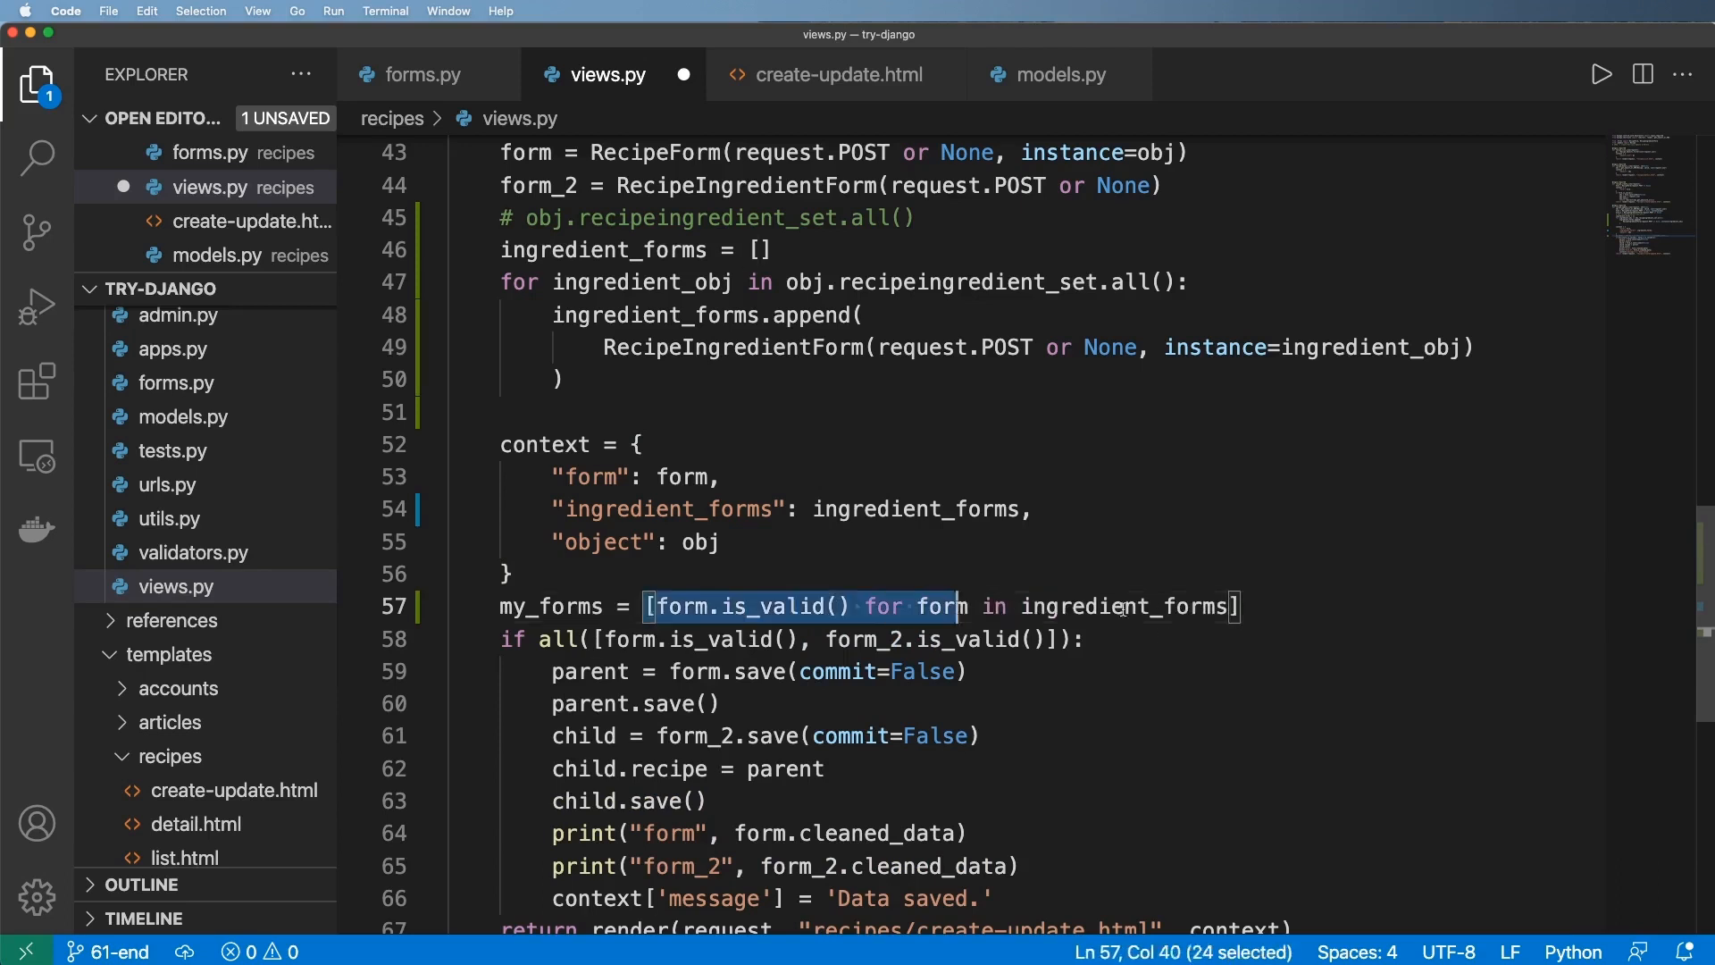
{"action": "type", "text": "all("}
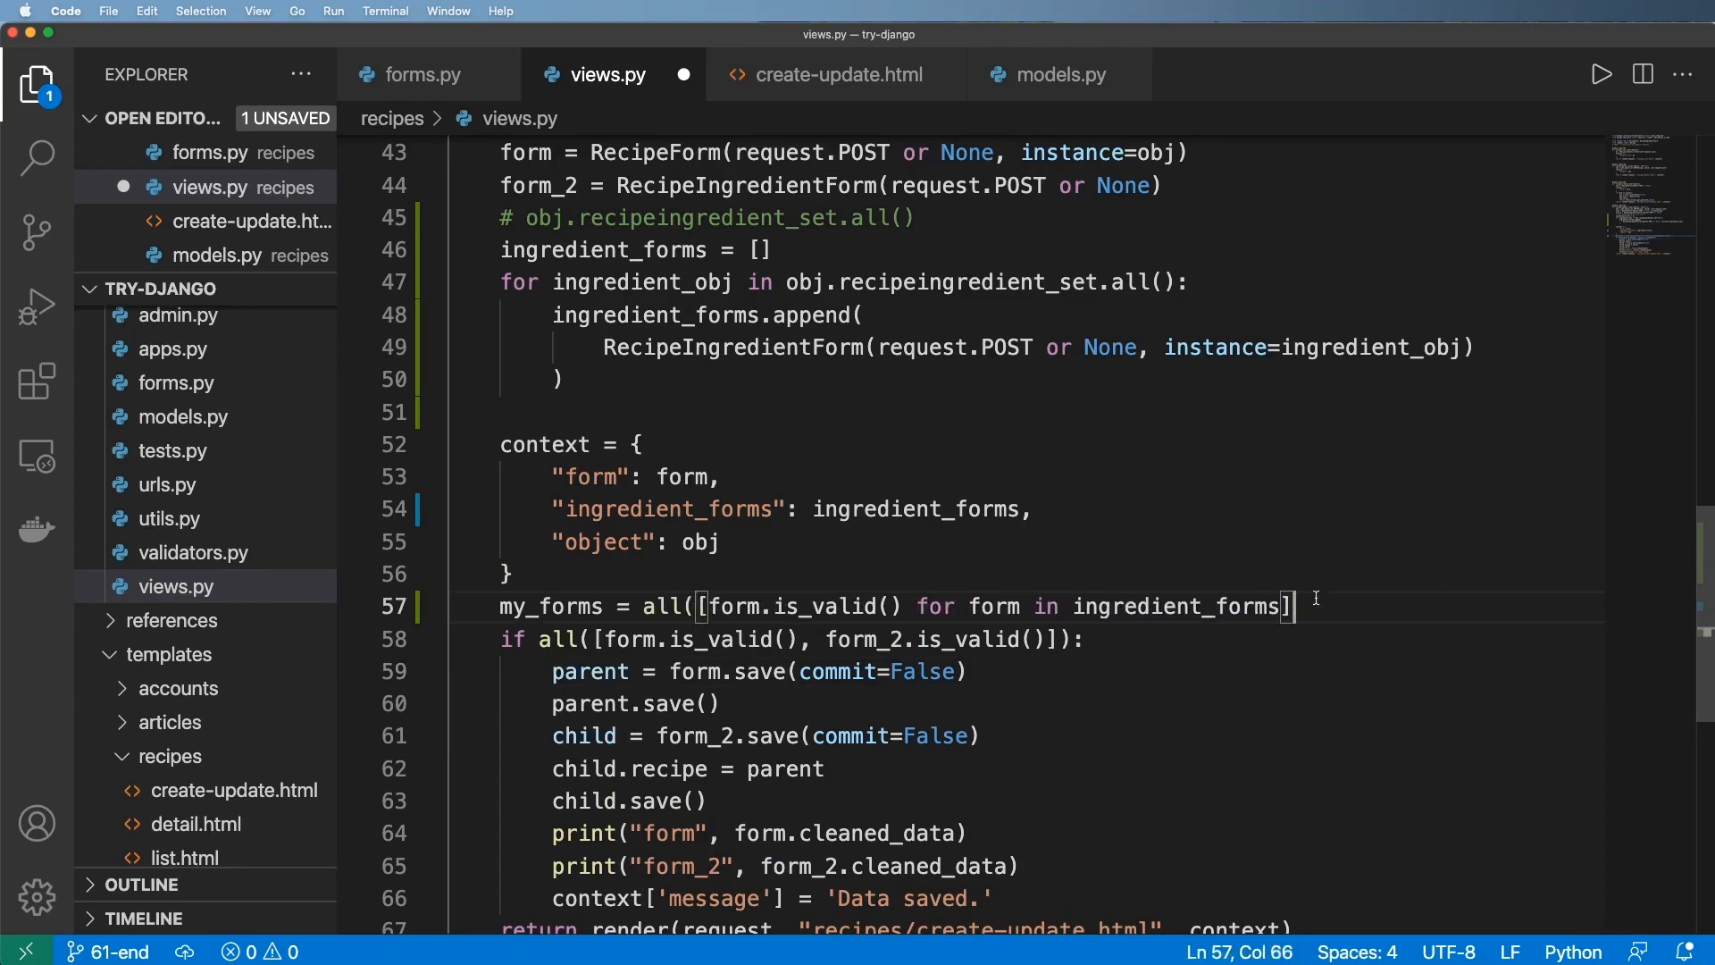
- Change the save condition to `if my_forms and form.is_valid():` and save views.py
{"action": "double_click", "coordinate": [550, 606]}
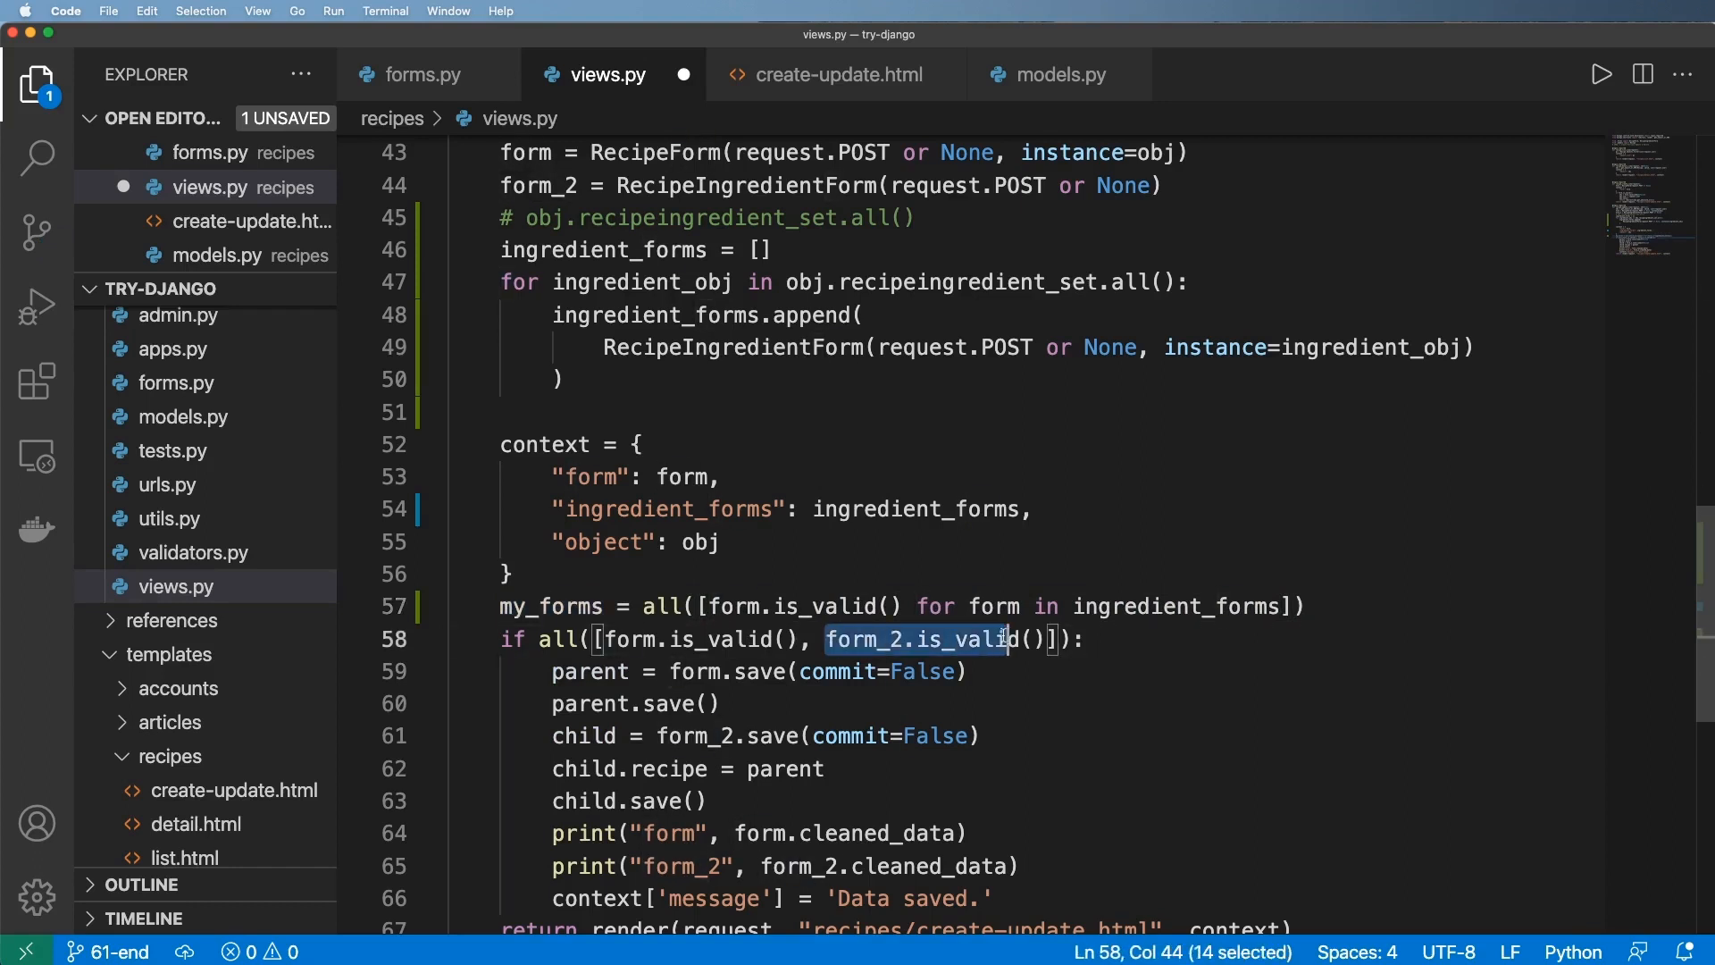
{"action": "type", "text": "my_forms"}
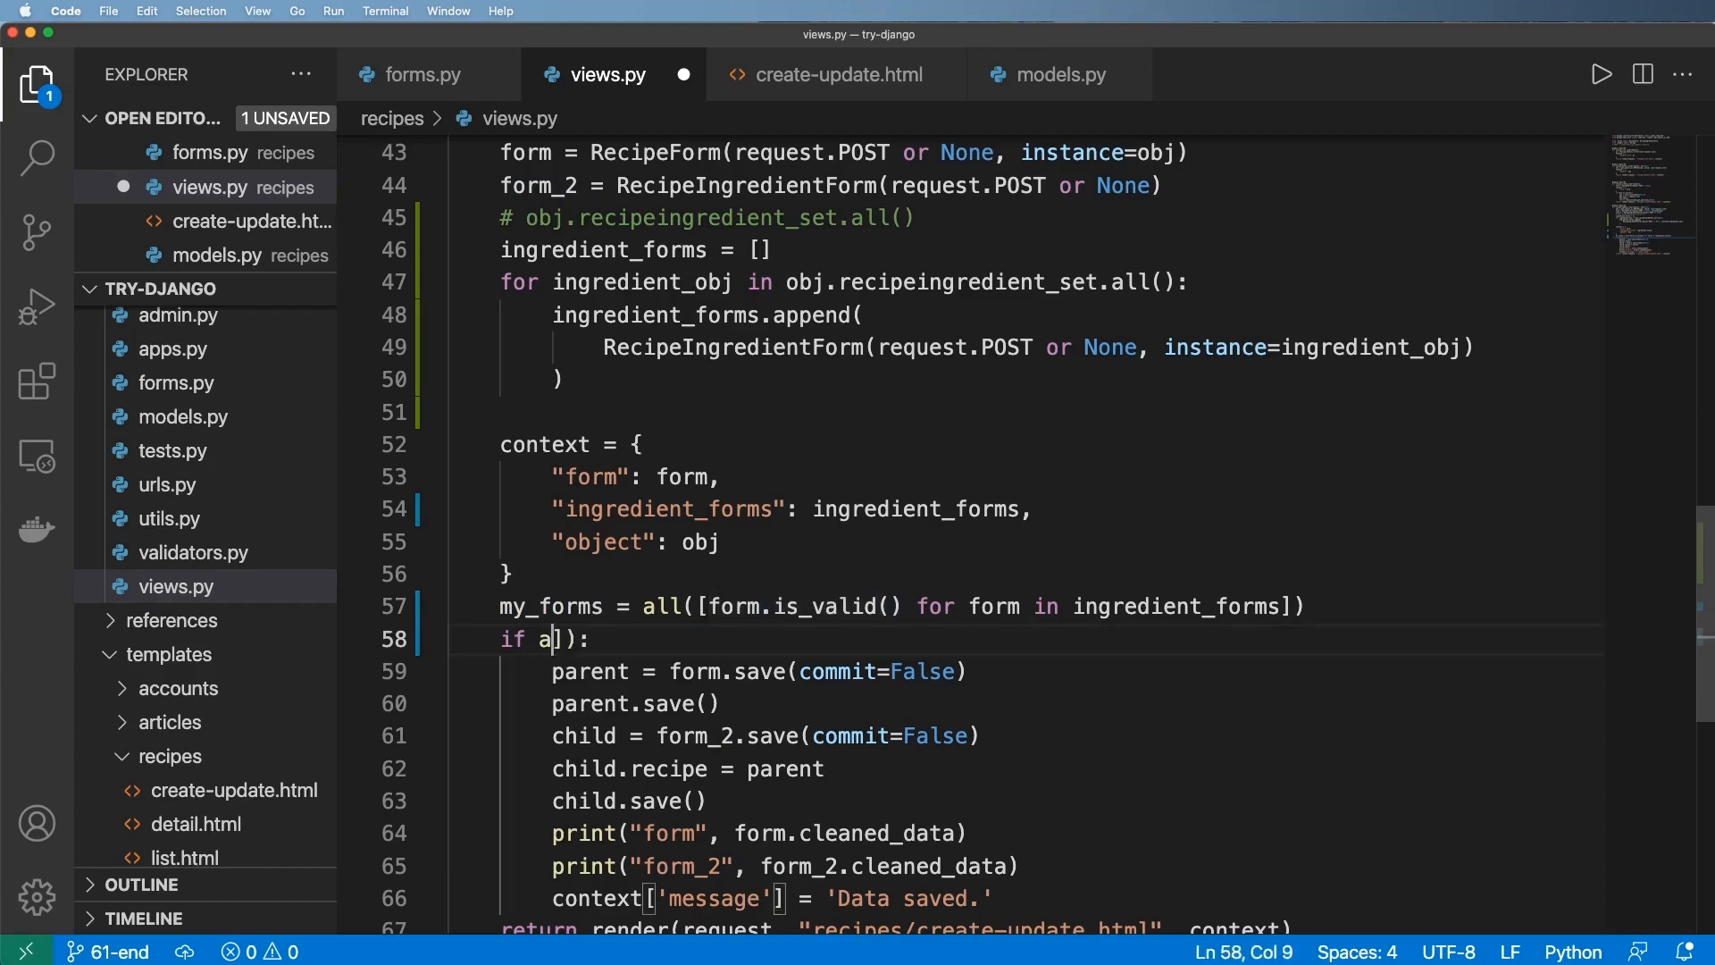
{"action": "type", "text": "my_forms"}
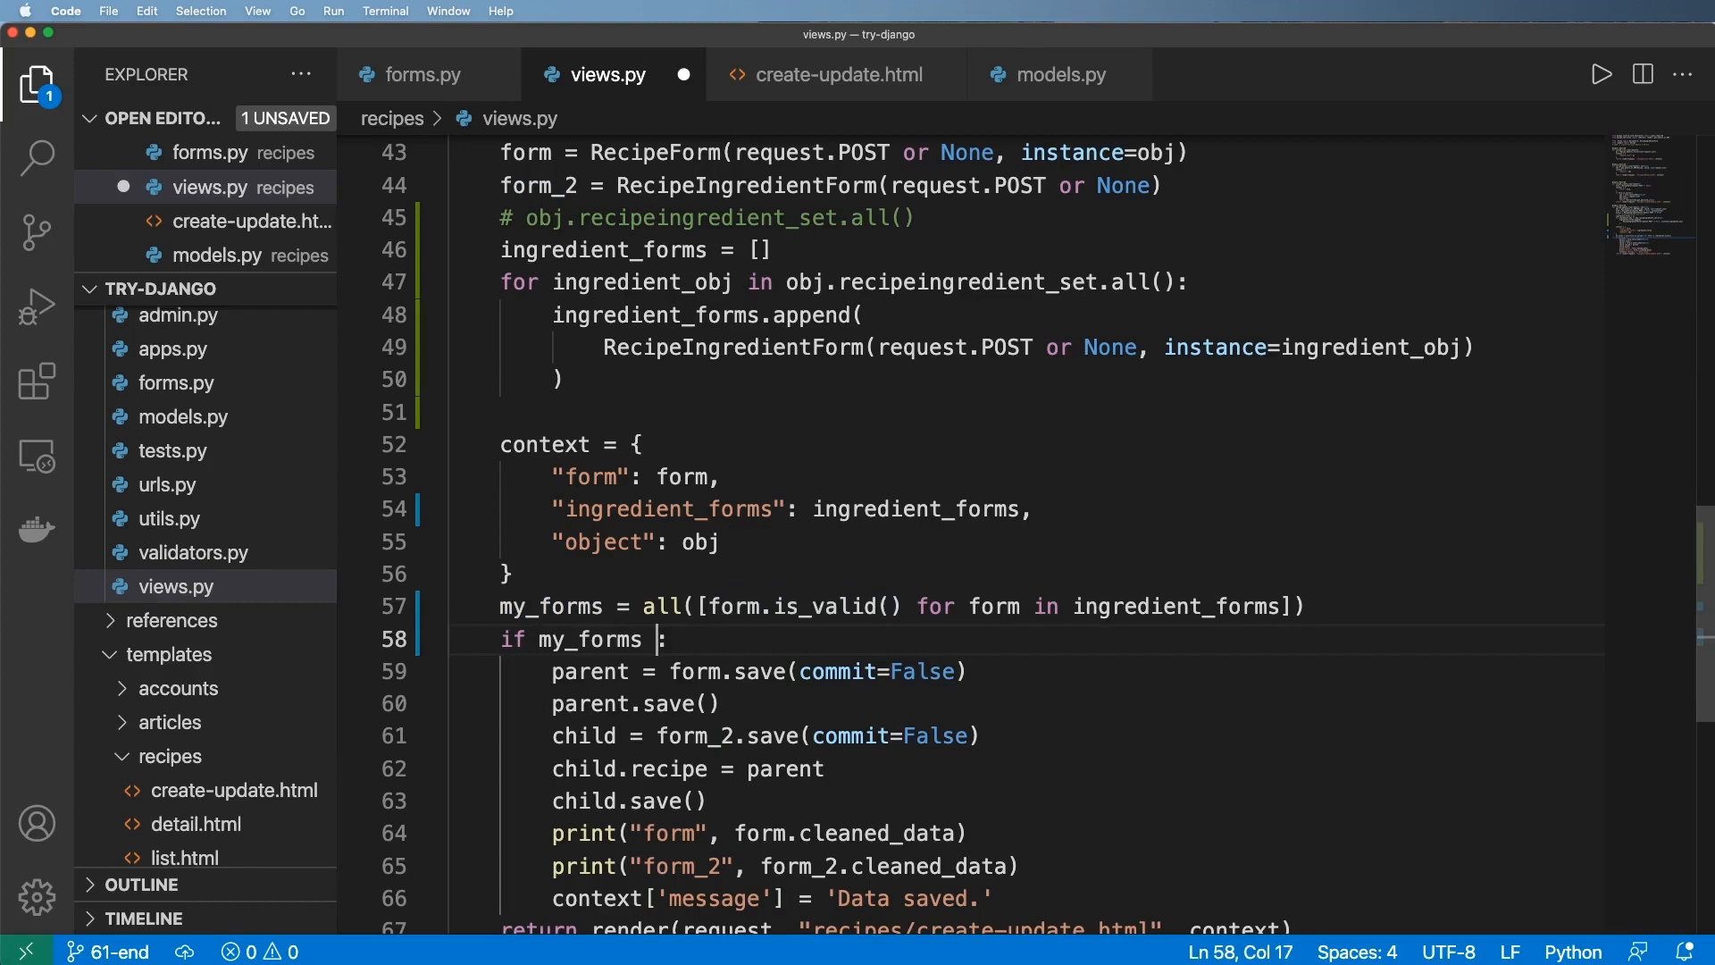
{"action": "type", "text": "and form."}
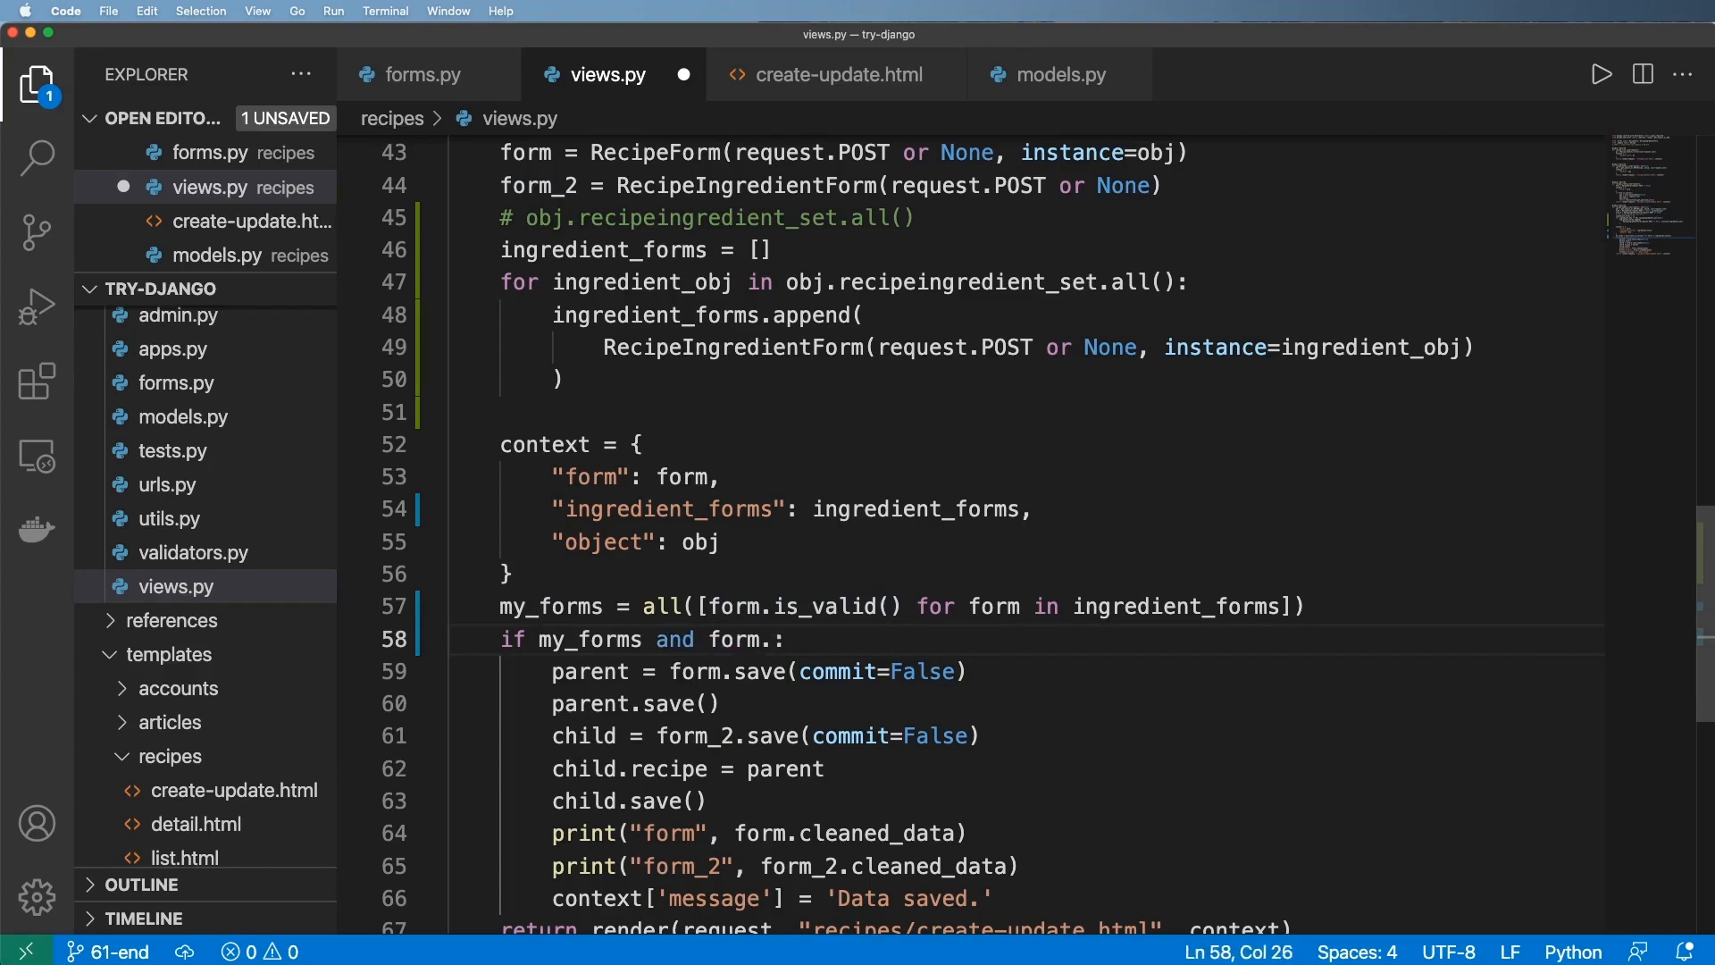
{"action": "type", "text": "is_valid()"}
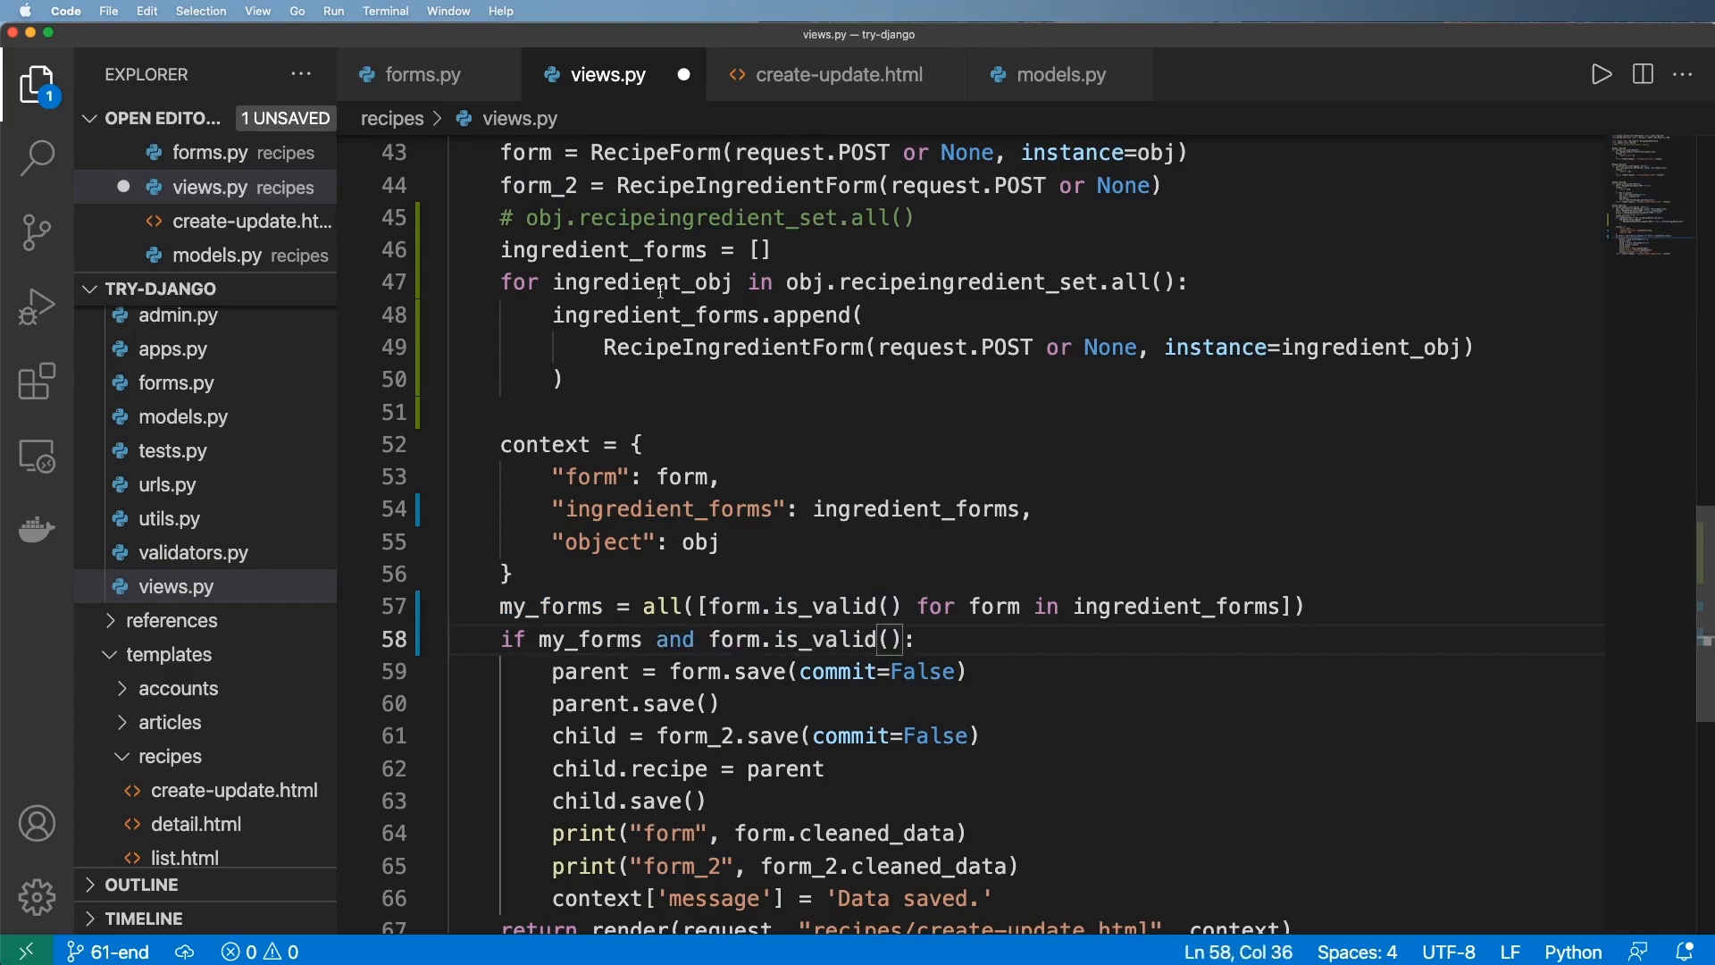
{"action": "double_click", "coordinate": [605, 250]}
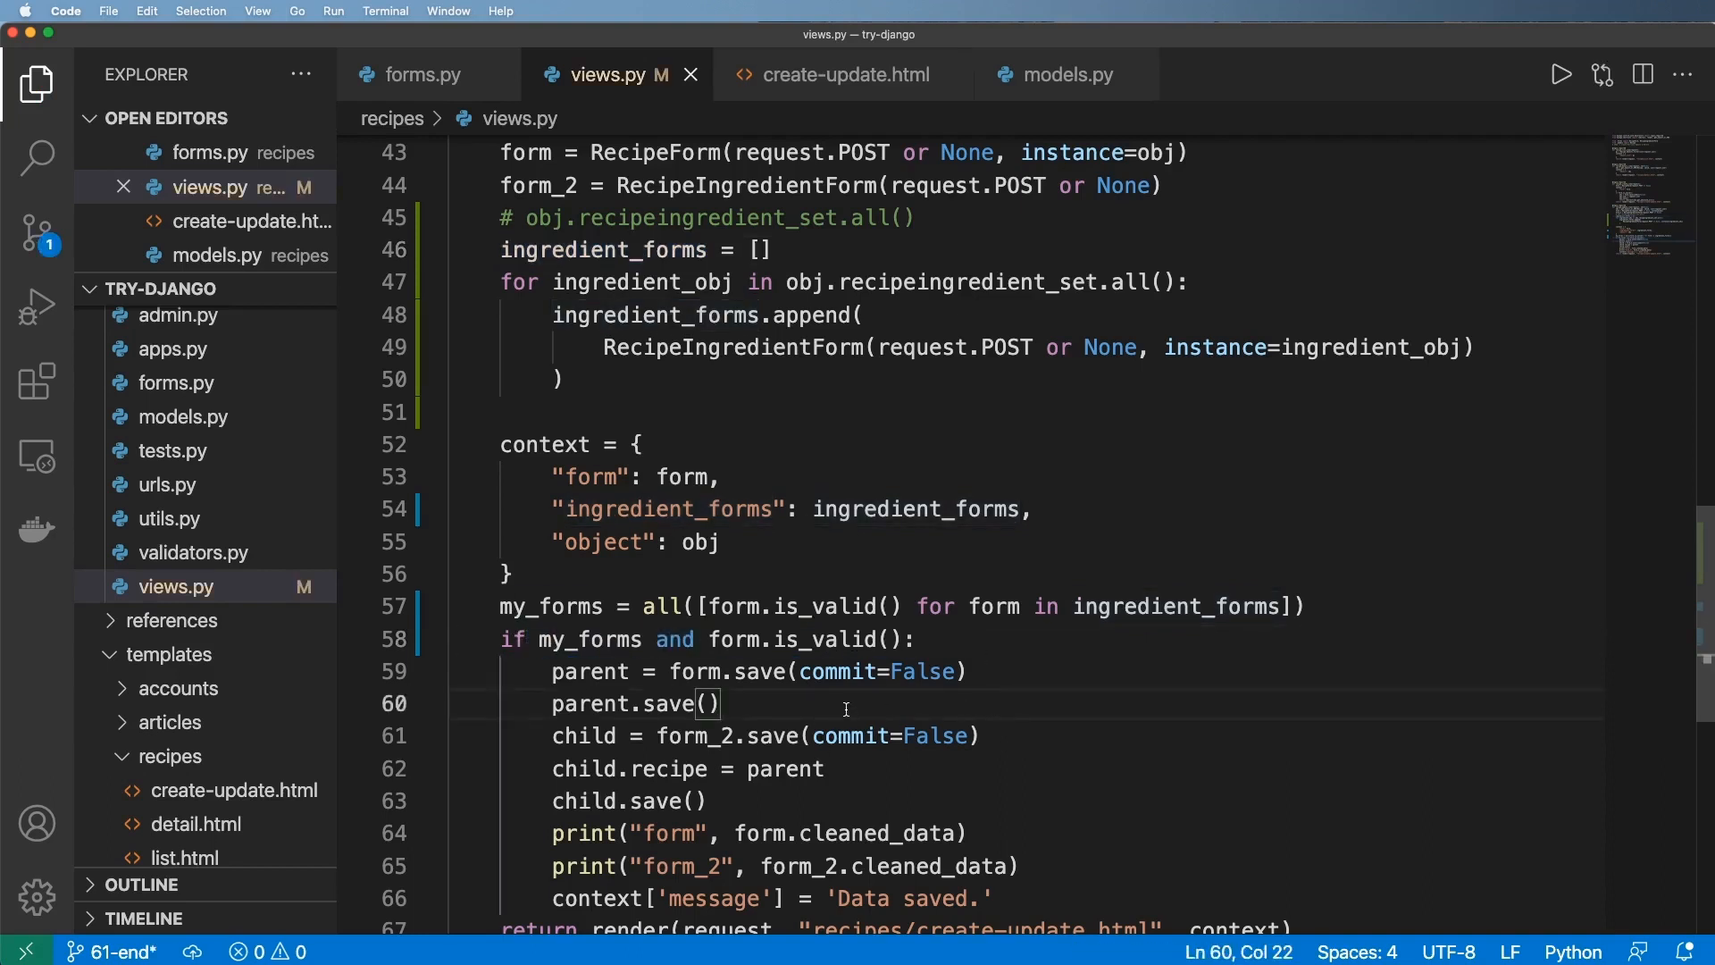
- Wrap the child save in `for form_2 in ingredient_forms:` and delete the debug prints and blank line
{"action": "type", "text": "for form_2"}
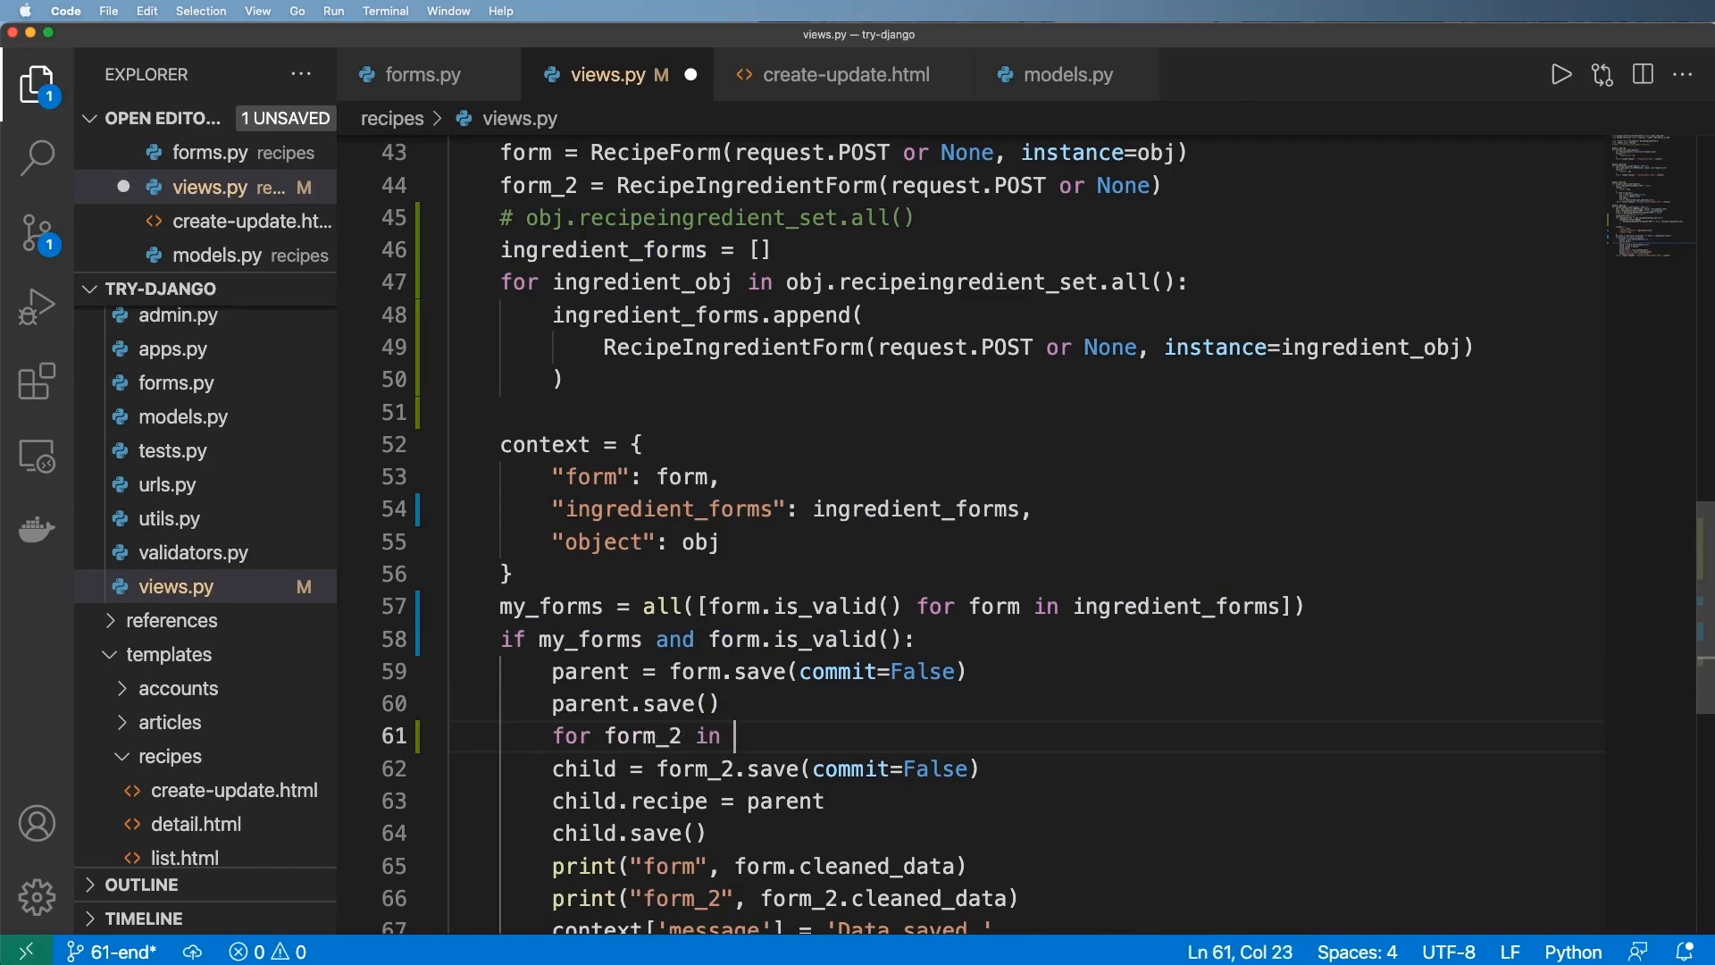
{"action": "type", "text": "ingredient_forms:"}
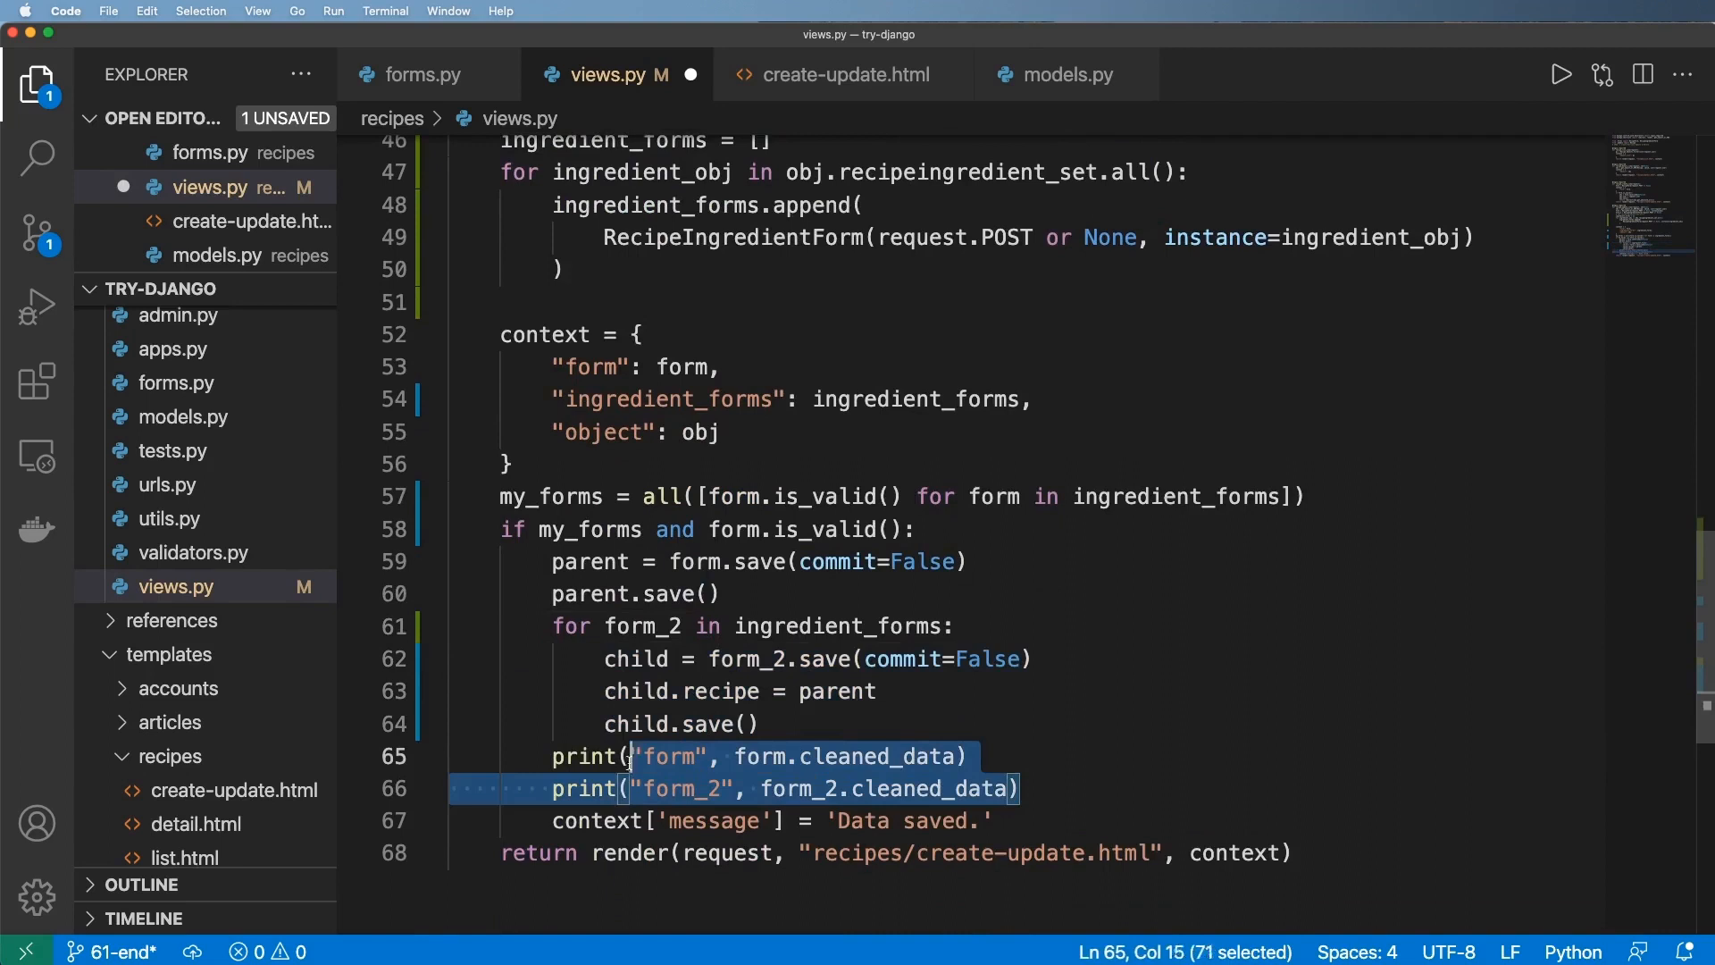
{"action": "key", "text": "Backspace"}
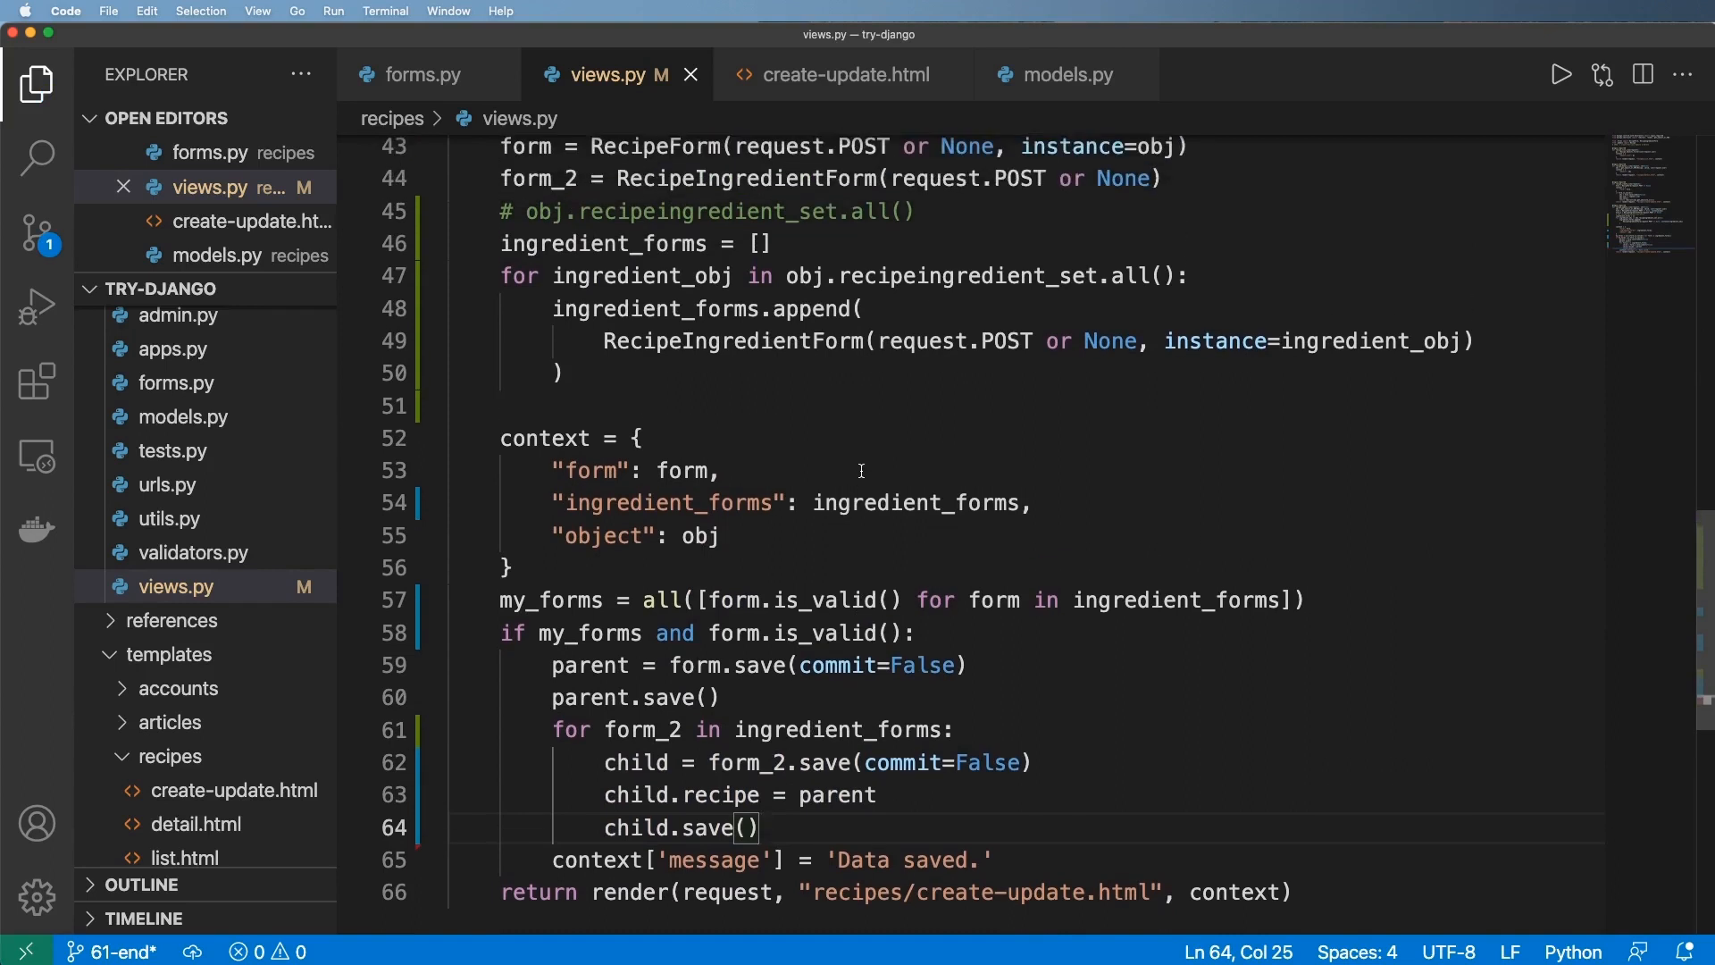
{"action": "mouse_move", "coordinate": [804, 449]}
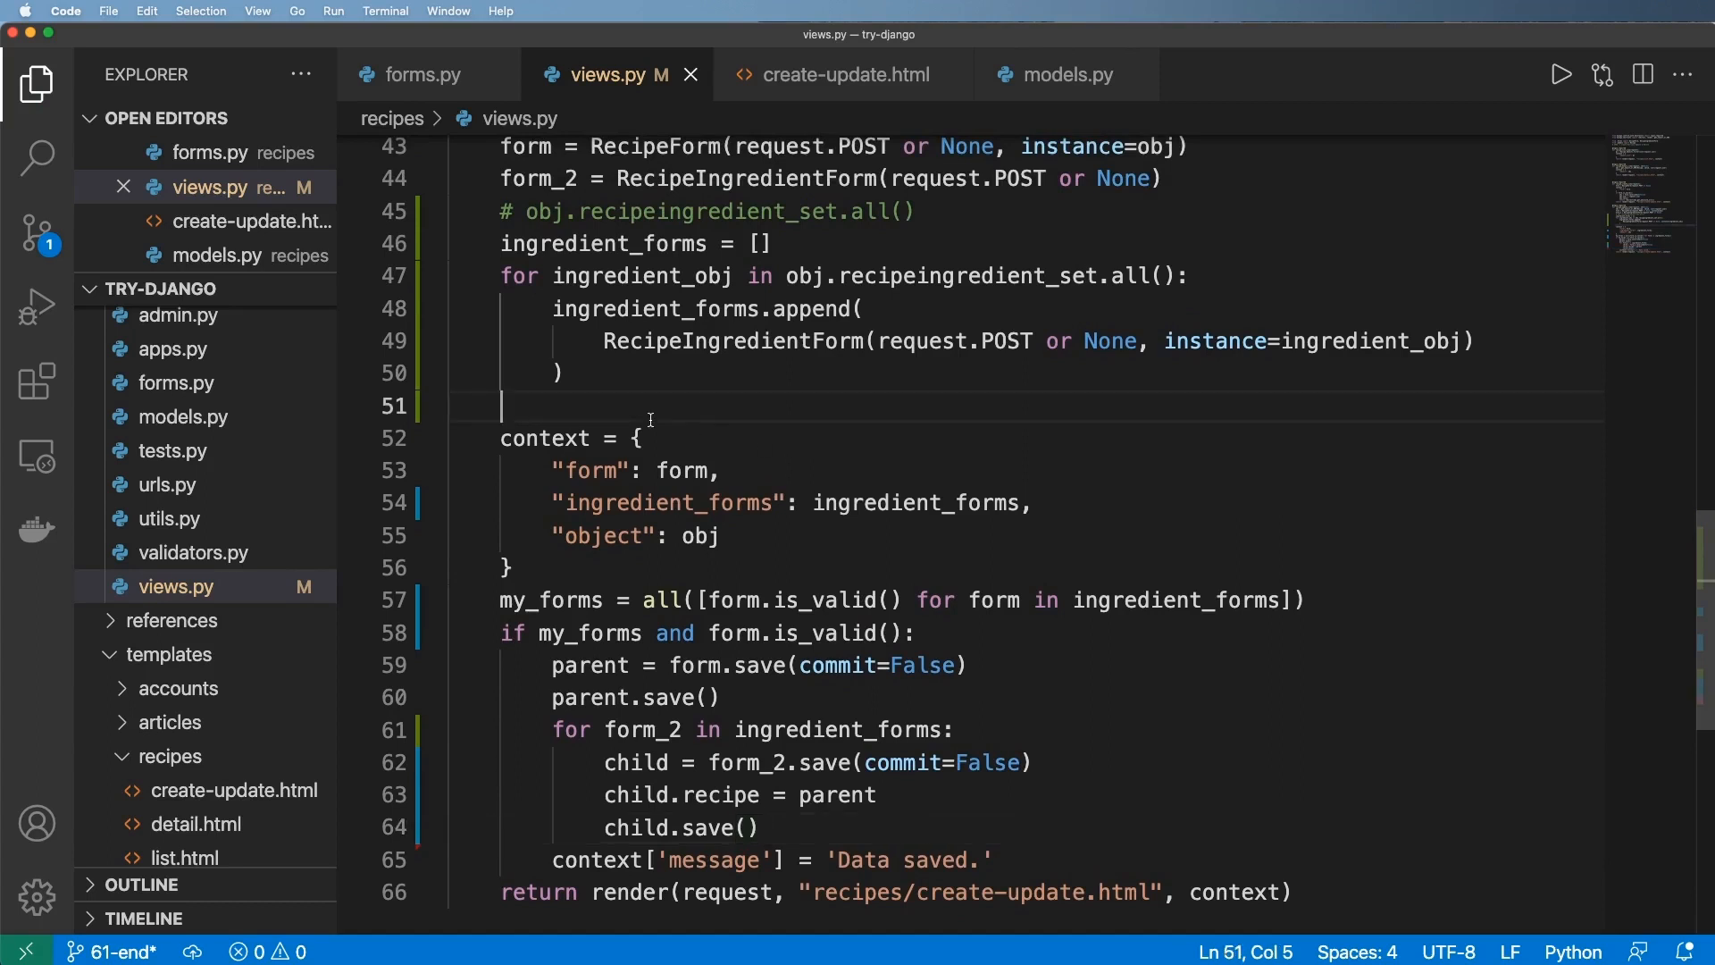
{"action": "key", "text": "Backspace"}
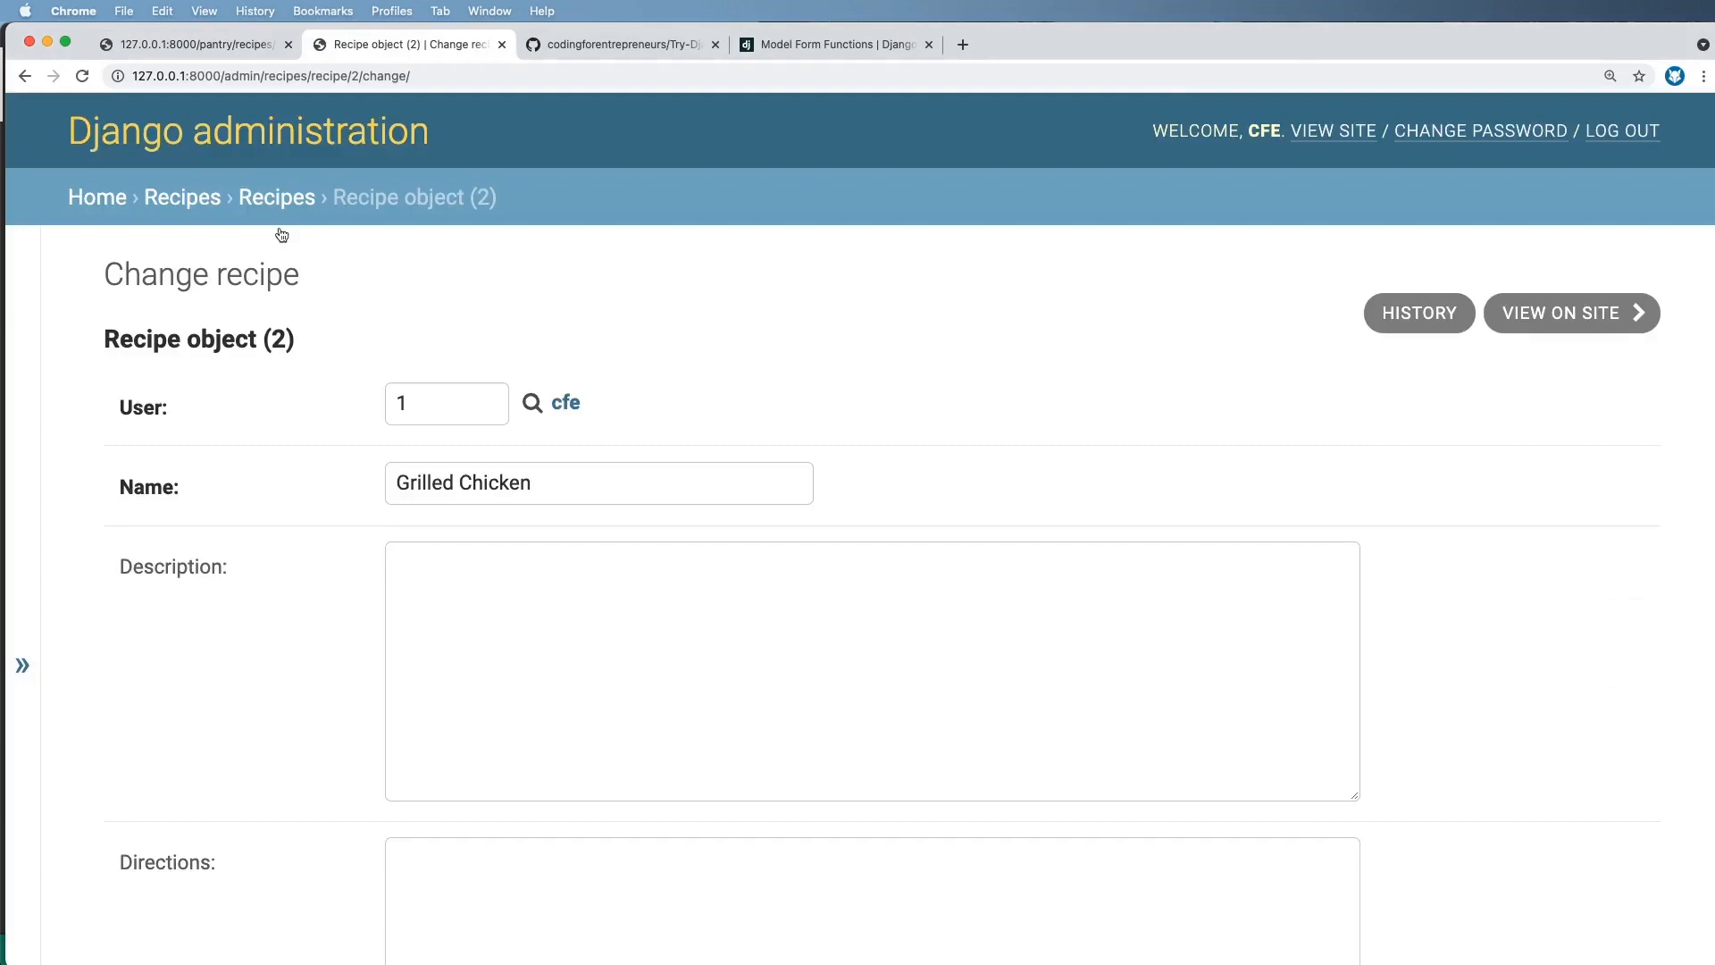
- Add a blank third recipe ingredient entry on the Grilled Chicken admin page
{"action": "scroll", "scroll_direction": "down", "scroll_amount": 3}
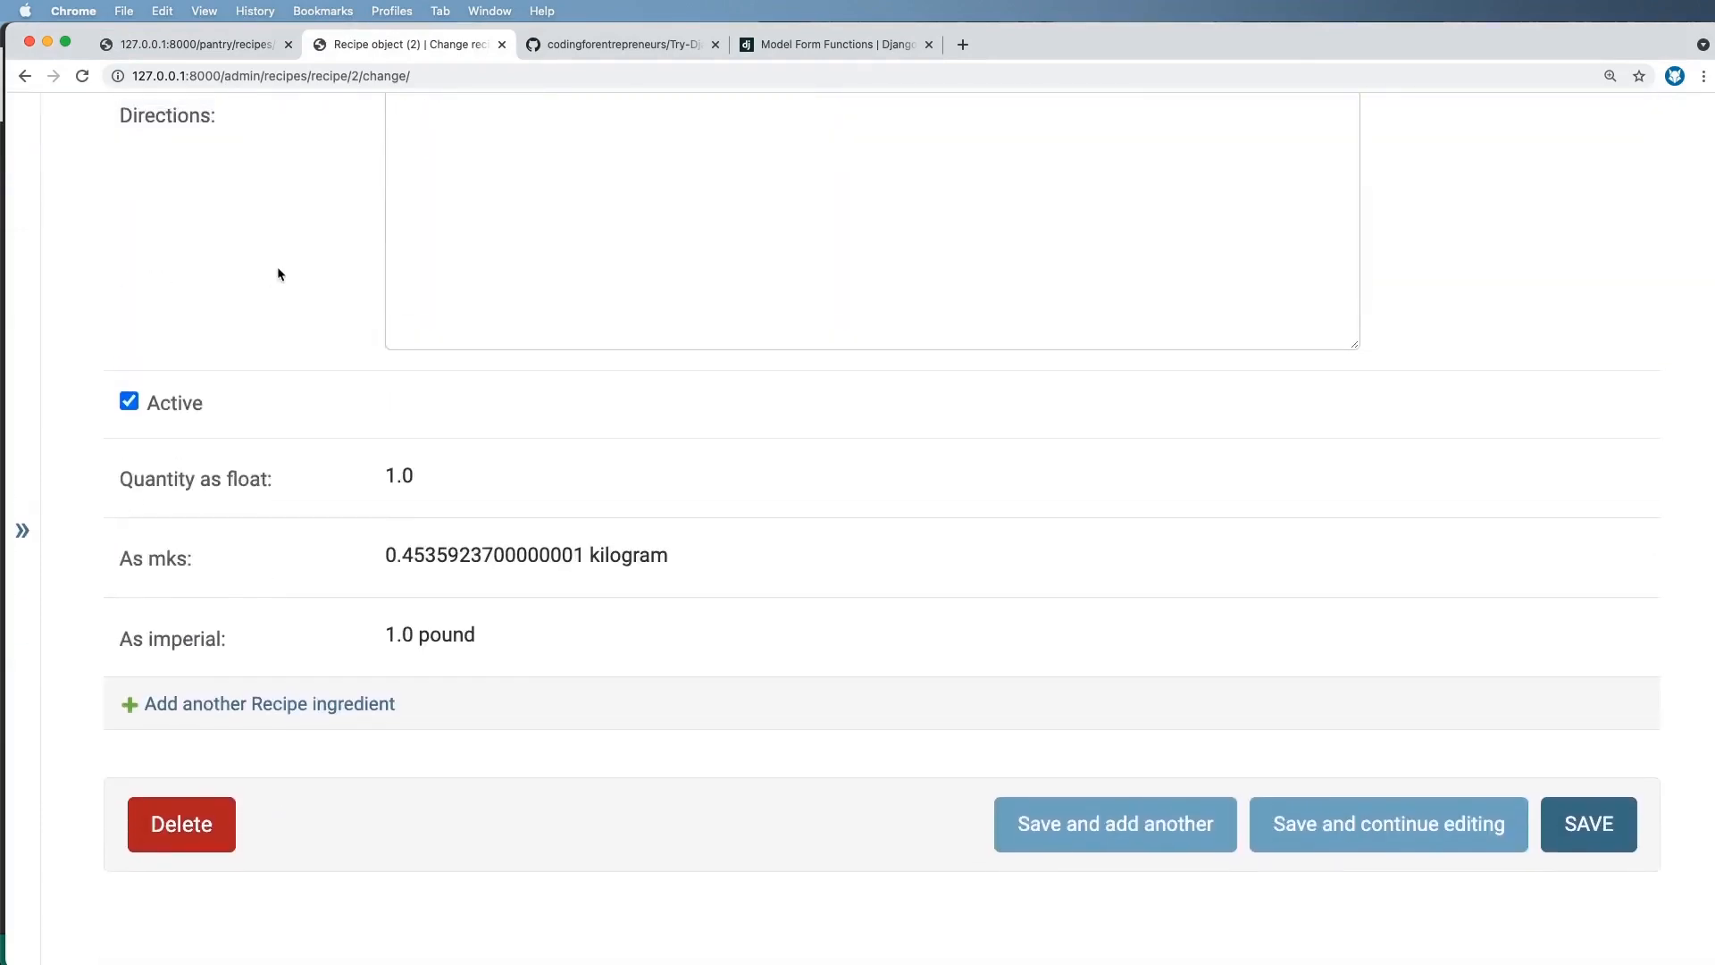
{"action": "left_click", "coordinate": [270, 704]}
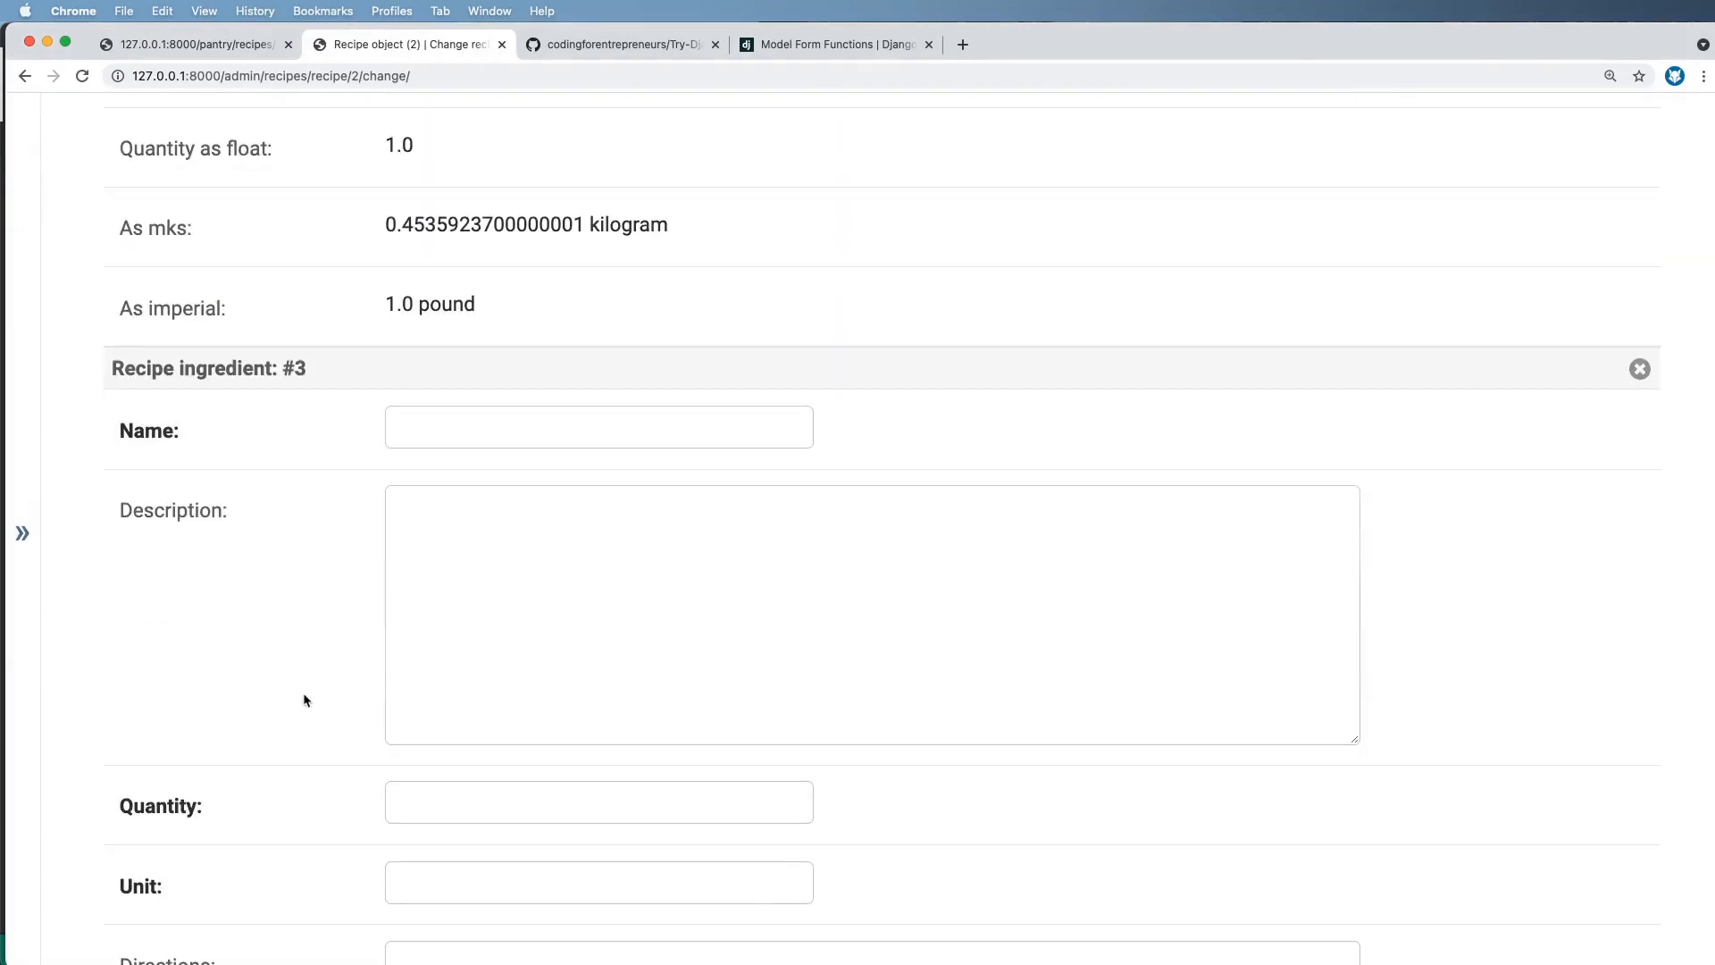
{"action": "key", "text": "cmd+tab"}
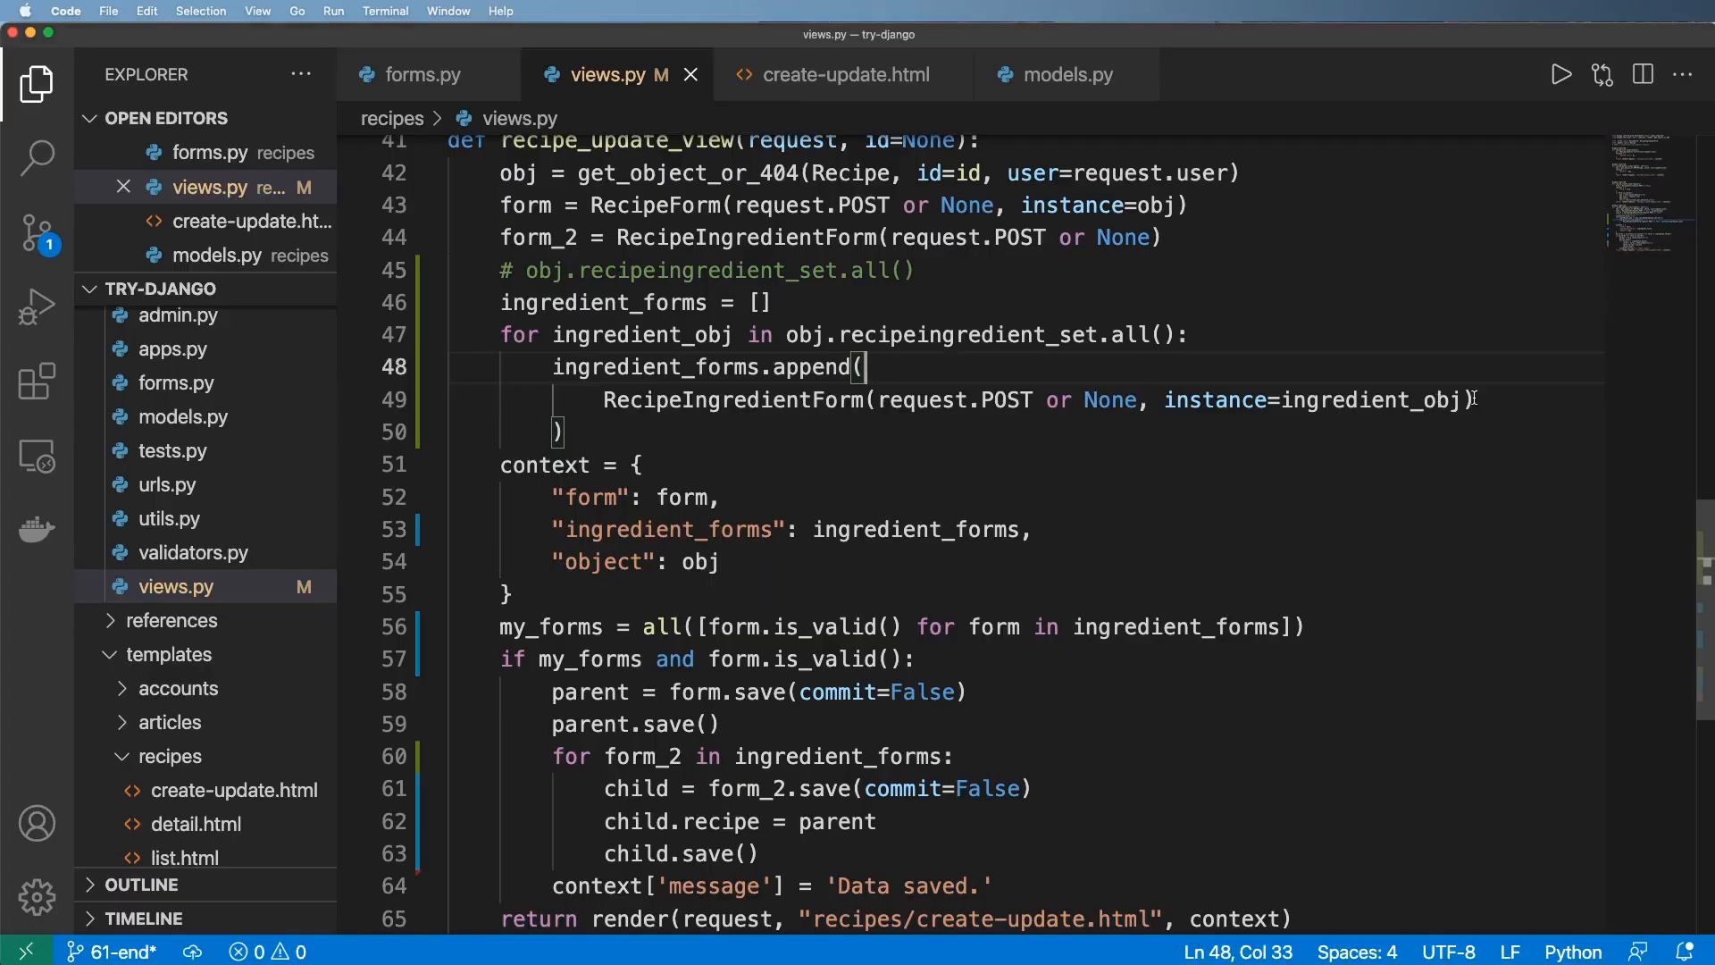
{"action": "left_click_drag", "start_coordinate": [614, 398], "coordinate": [1474, 398]}
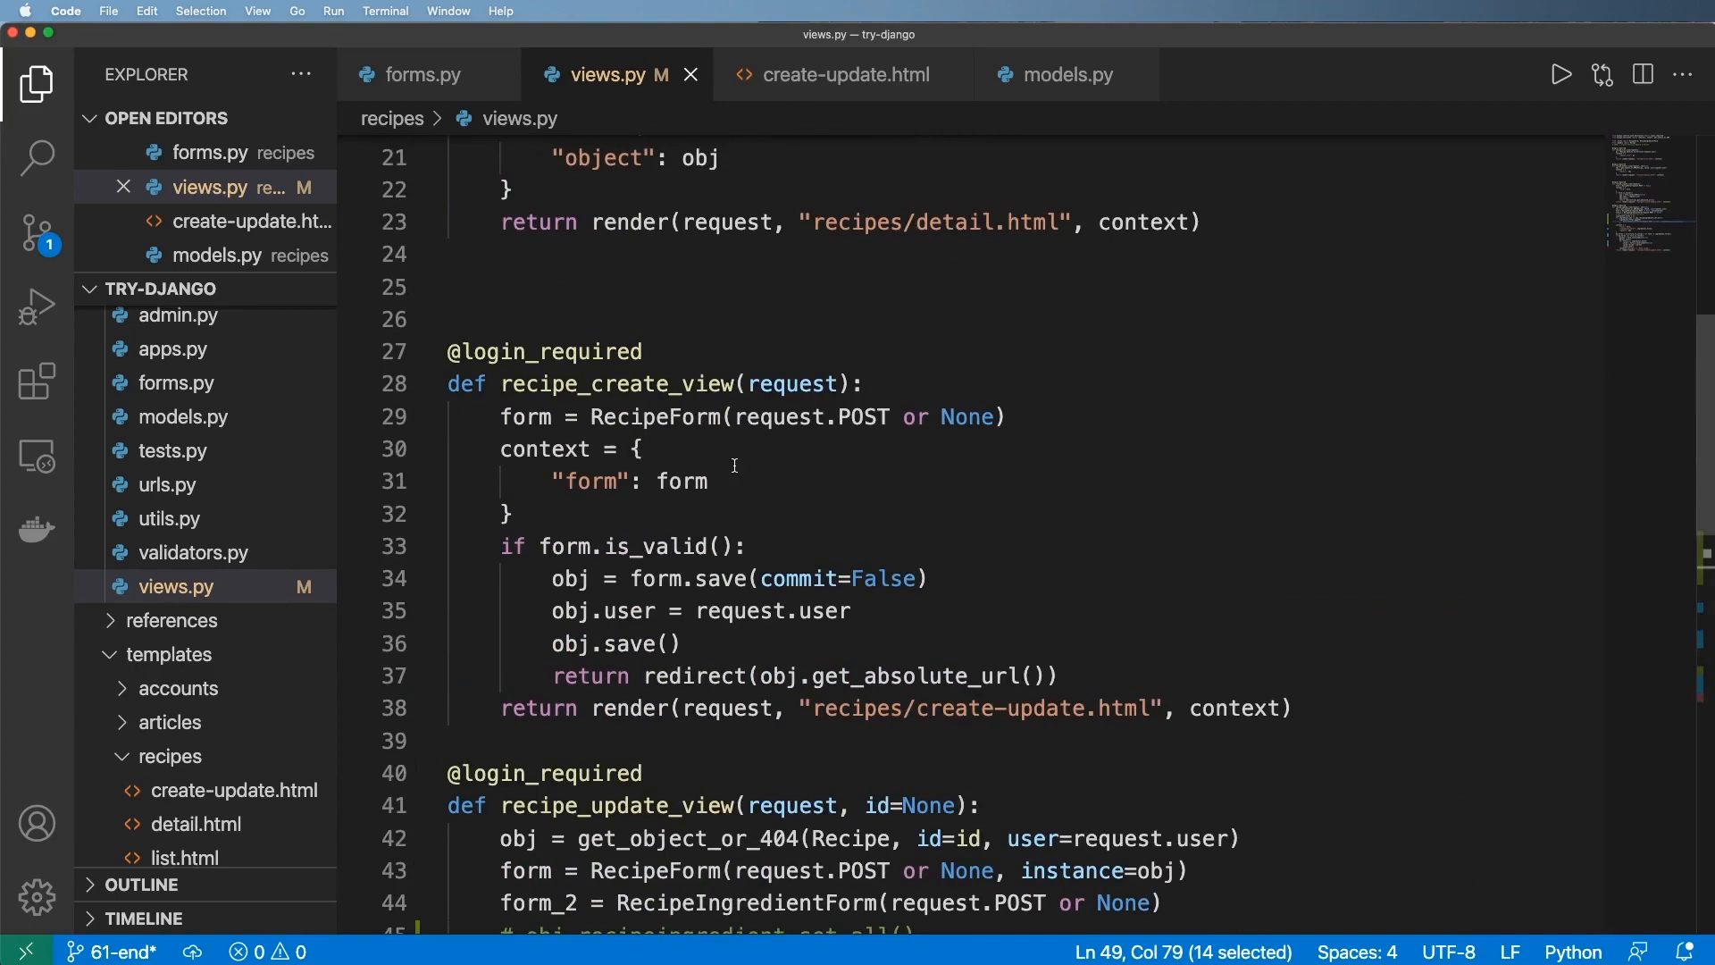
{"action": "scroll", "scroll_direction": "down", "scroll_amount": 3}
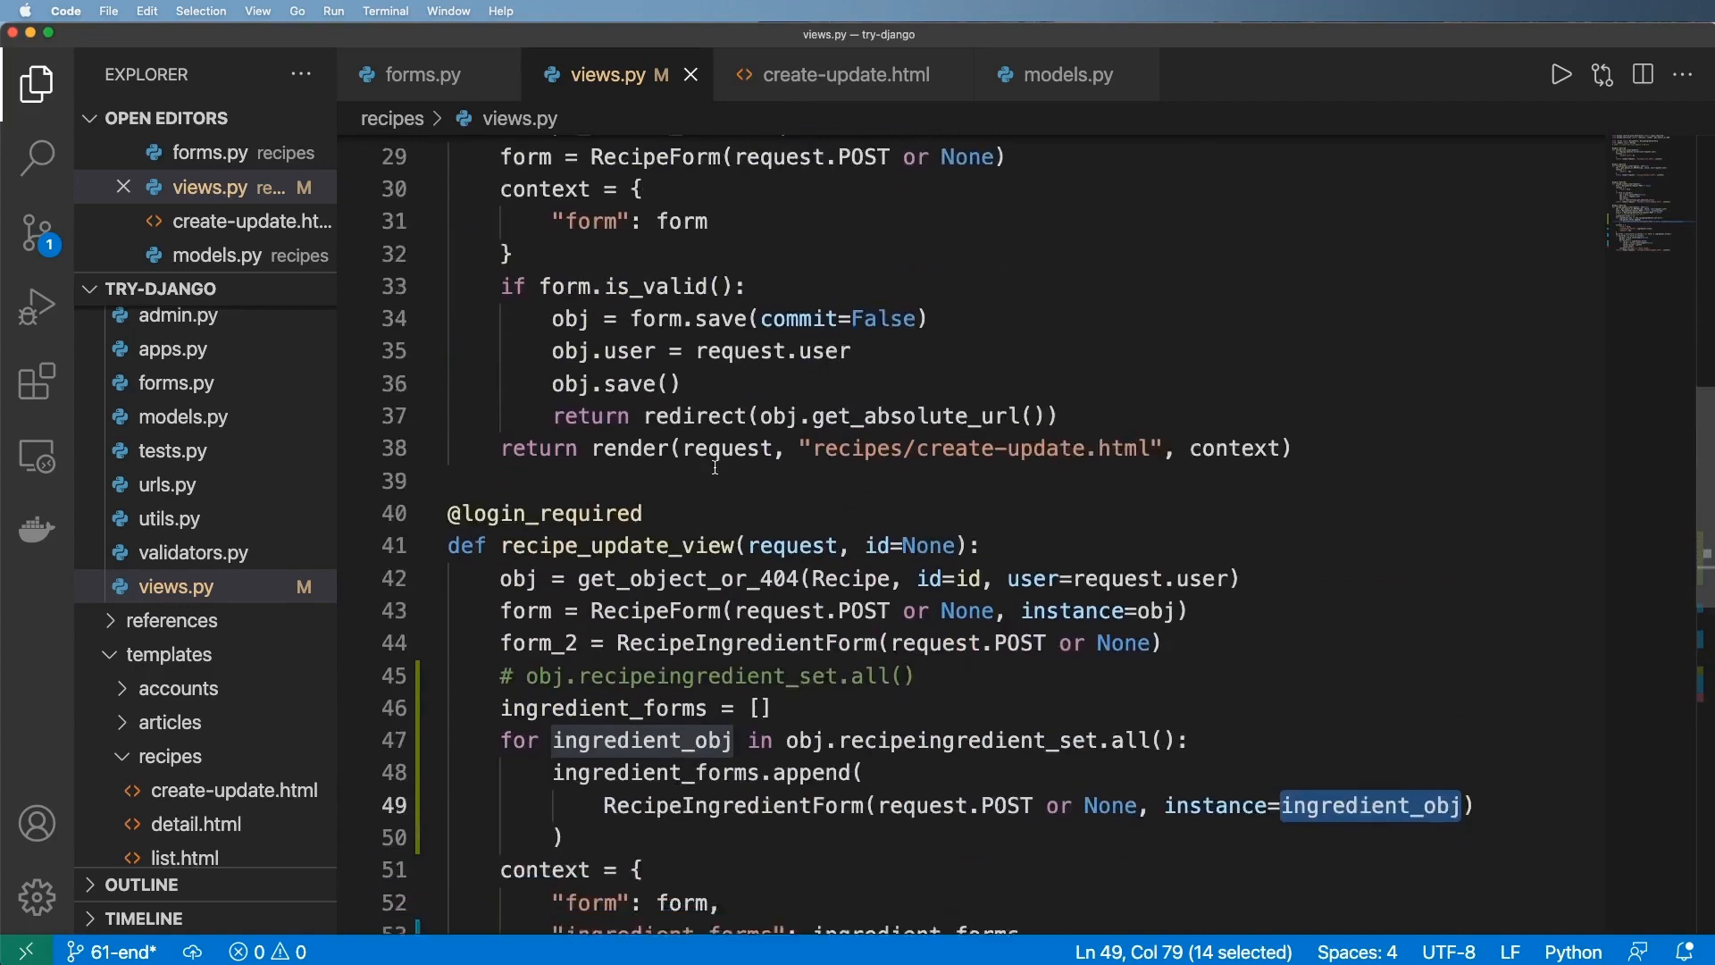
{"action": "scroll", "scroll_direction": "down", "scroll_amount": 3}
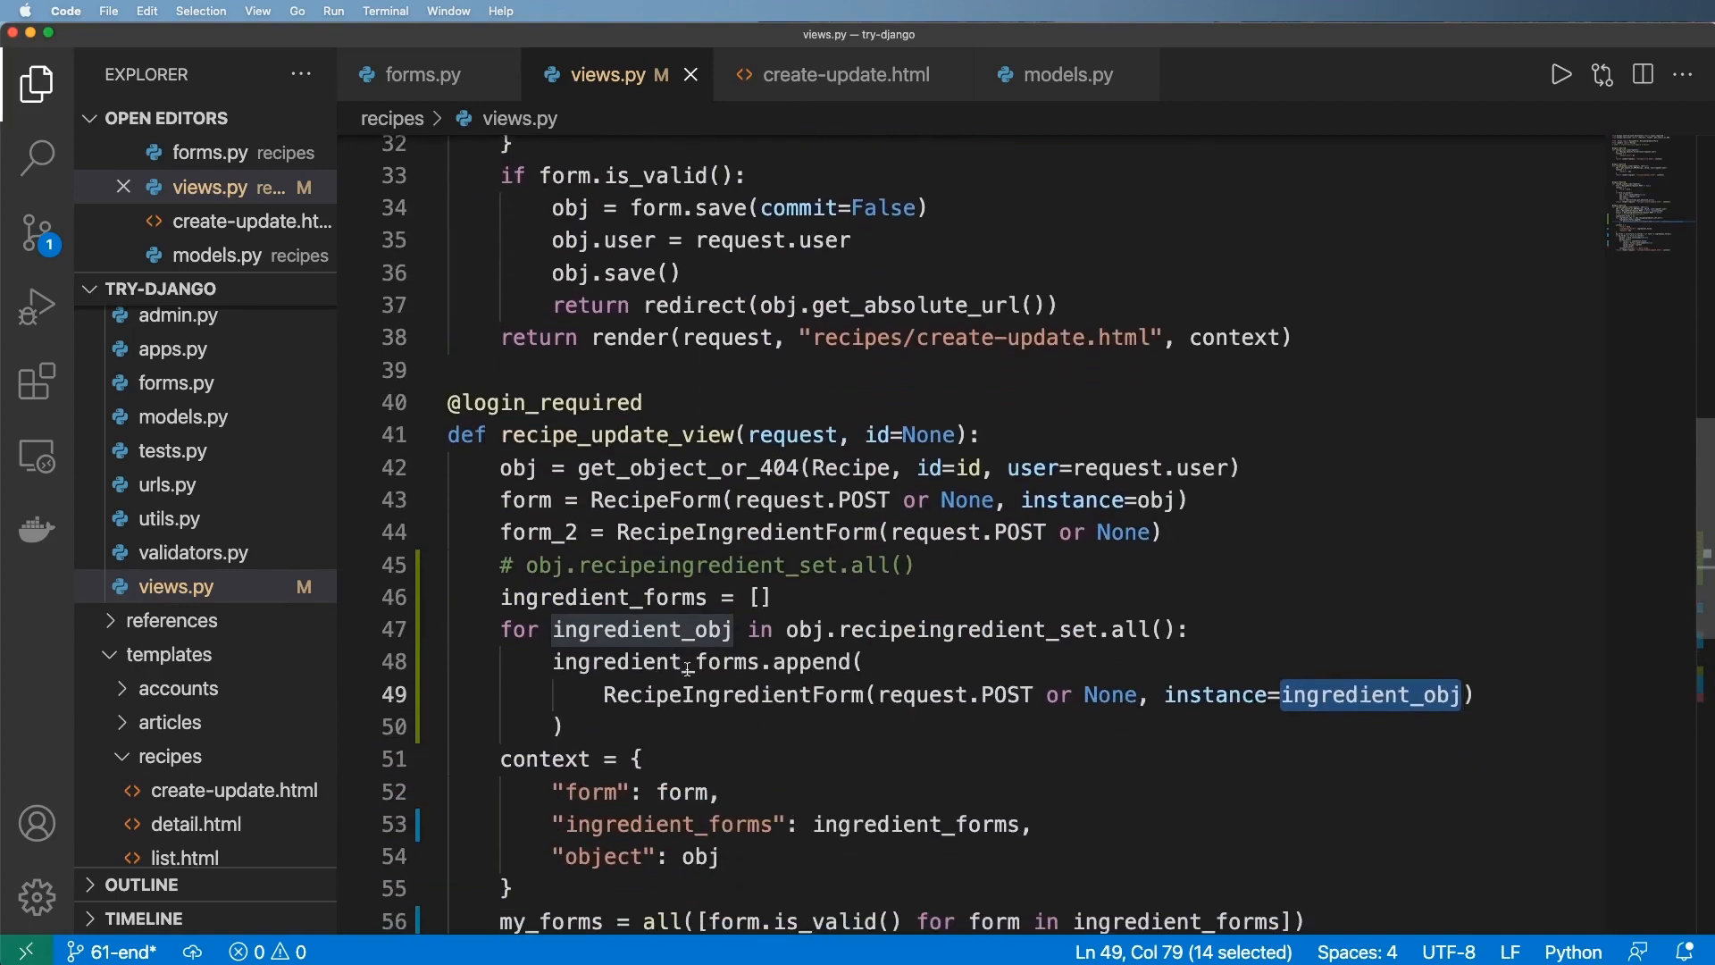
{"action": "mouse_move", "coordinate": [886, 629]}
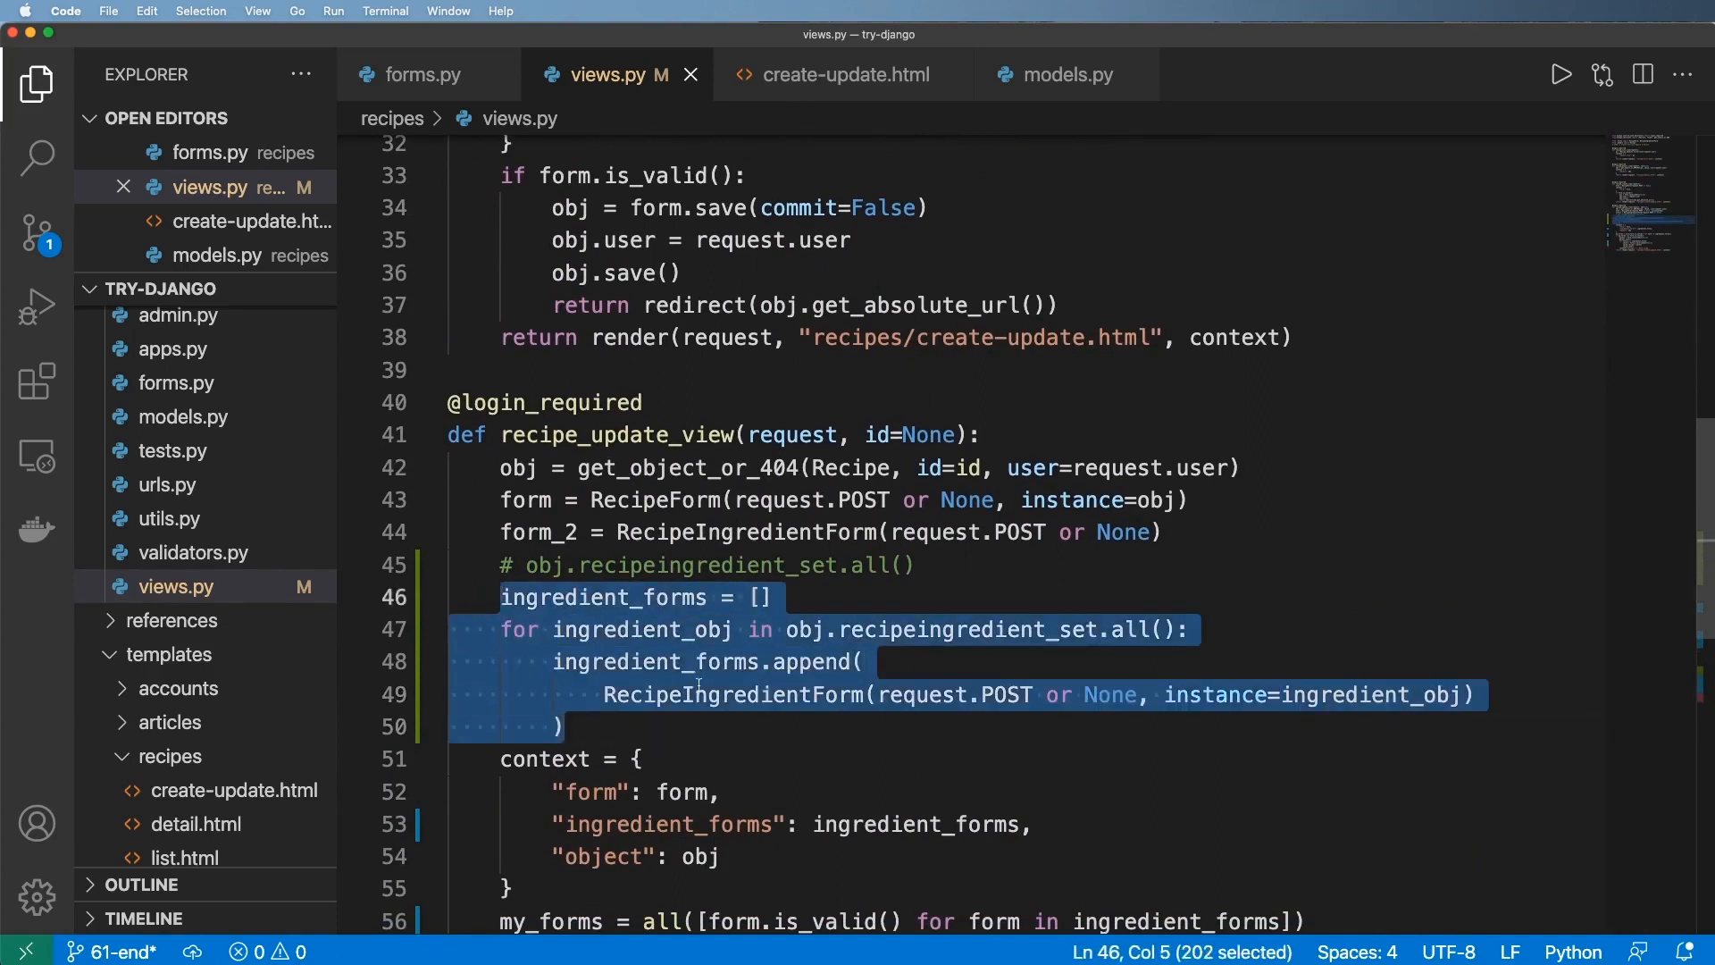
{"action": "left_click", "coordinate": [871, 693]}
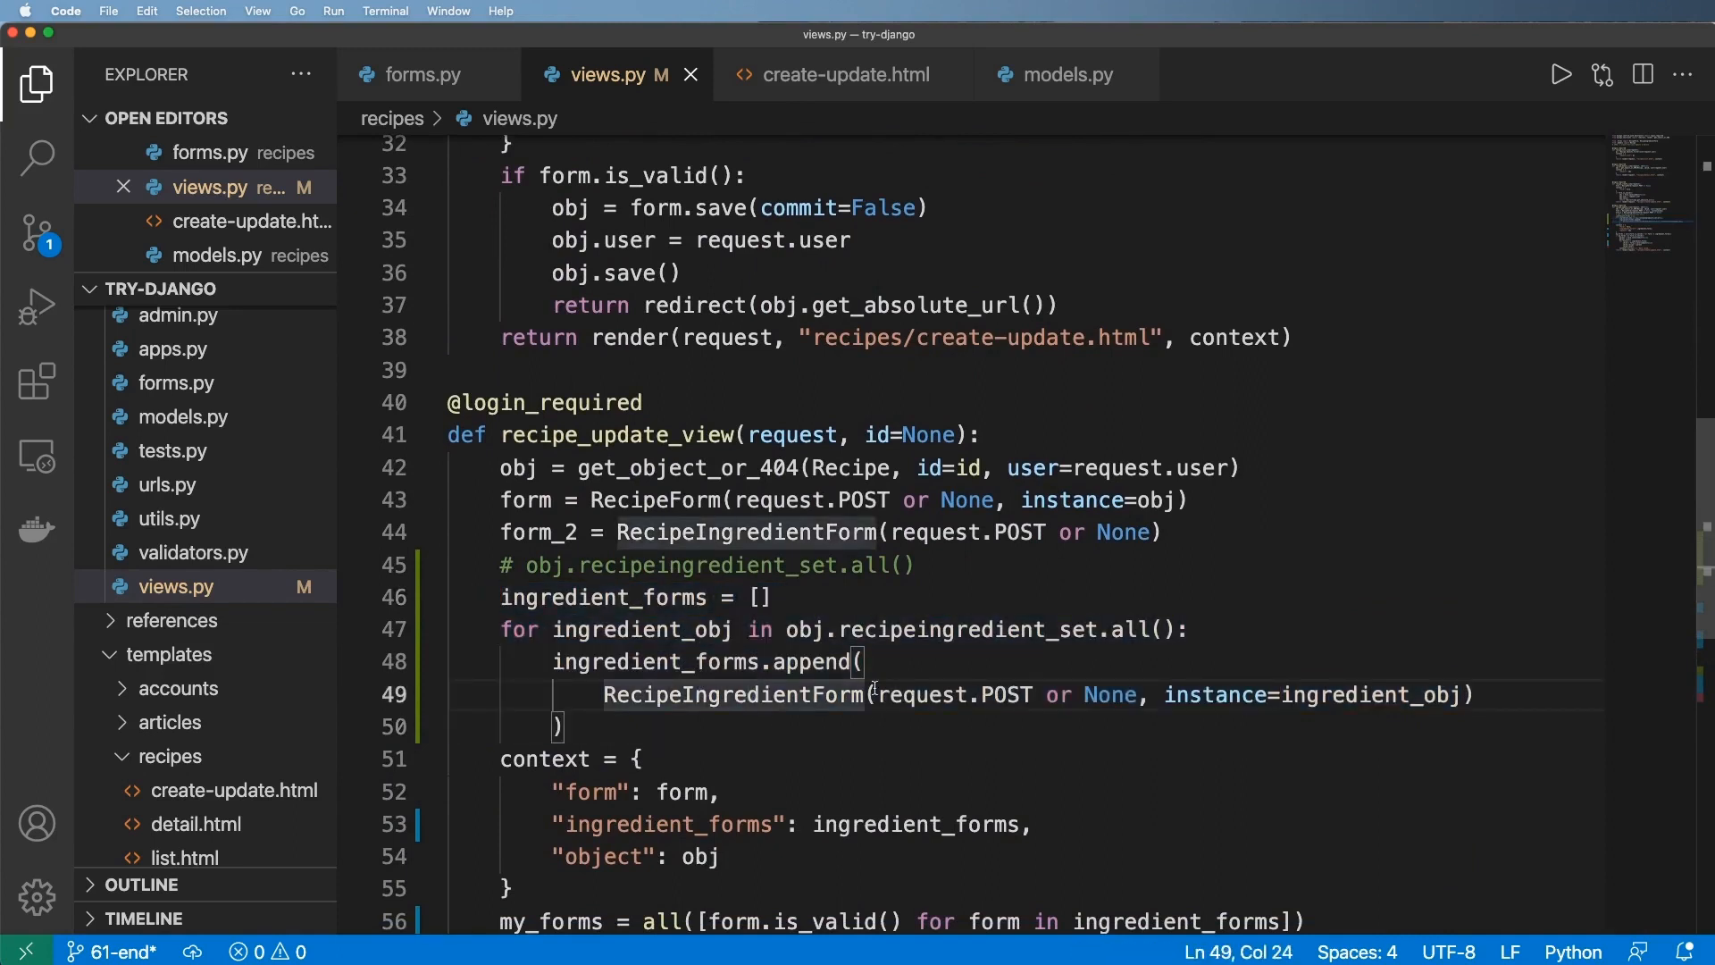
{"action": "left_click", "coordinate": [761, 596]}
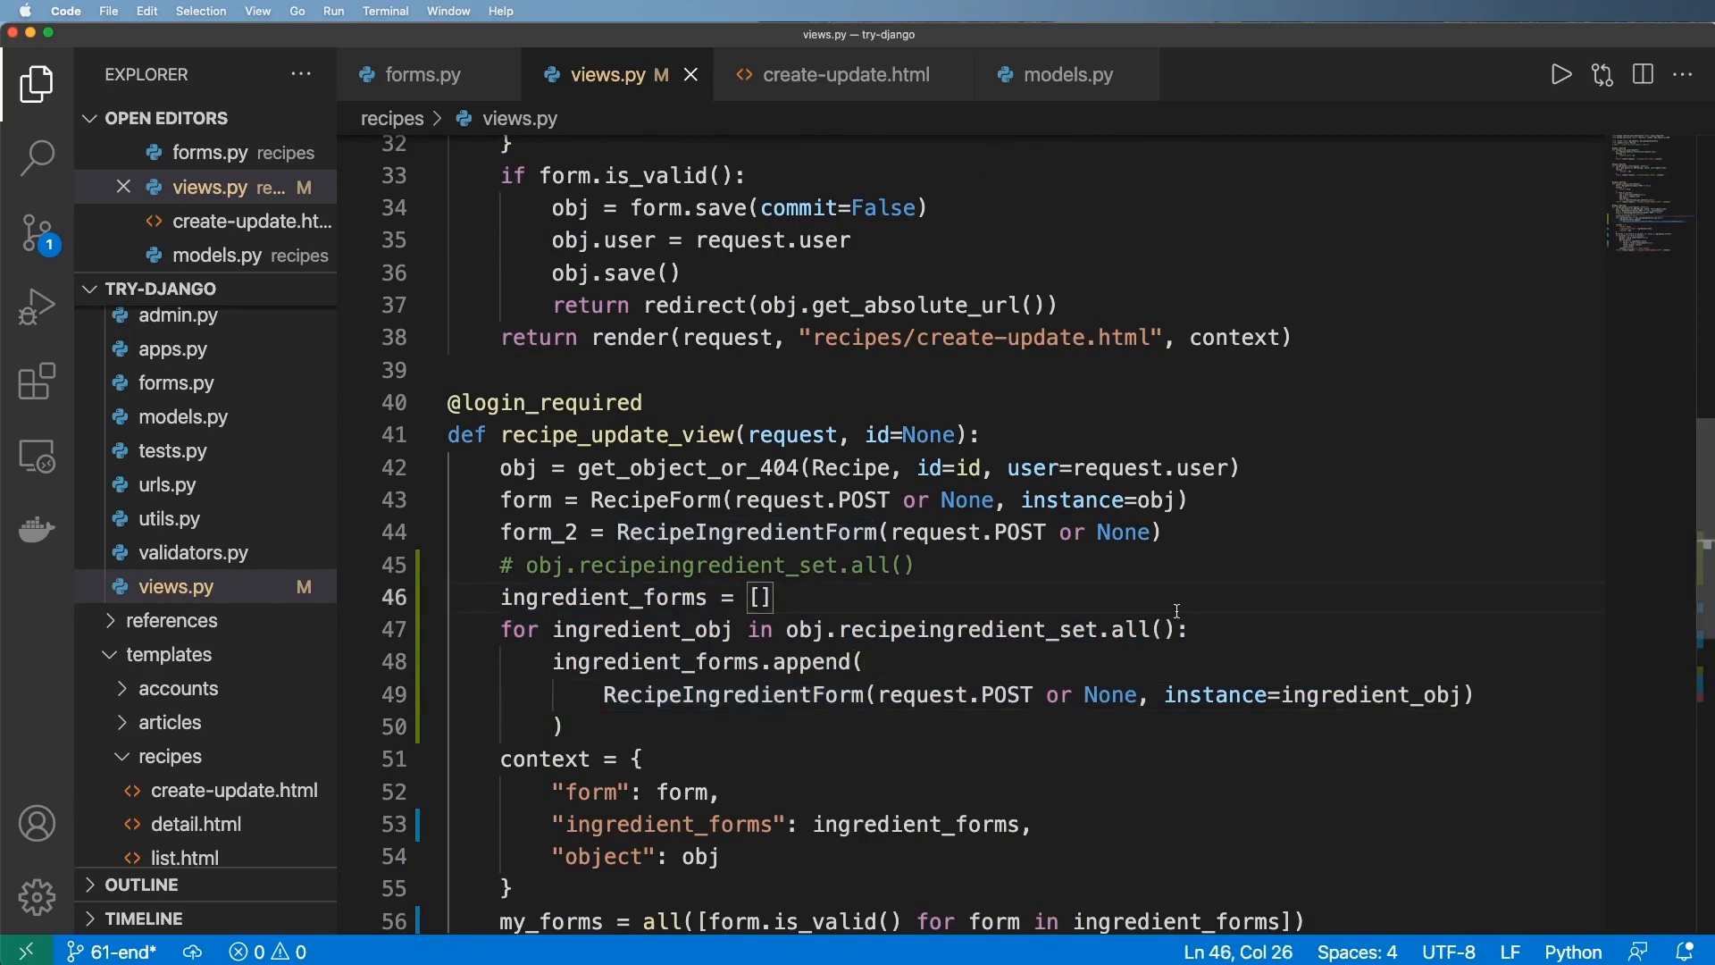
{"action": "mouse_move", "coordinate": [1123, 547]}
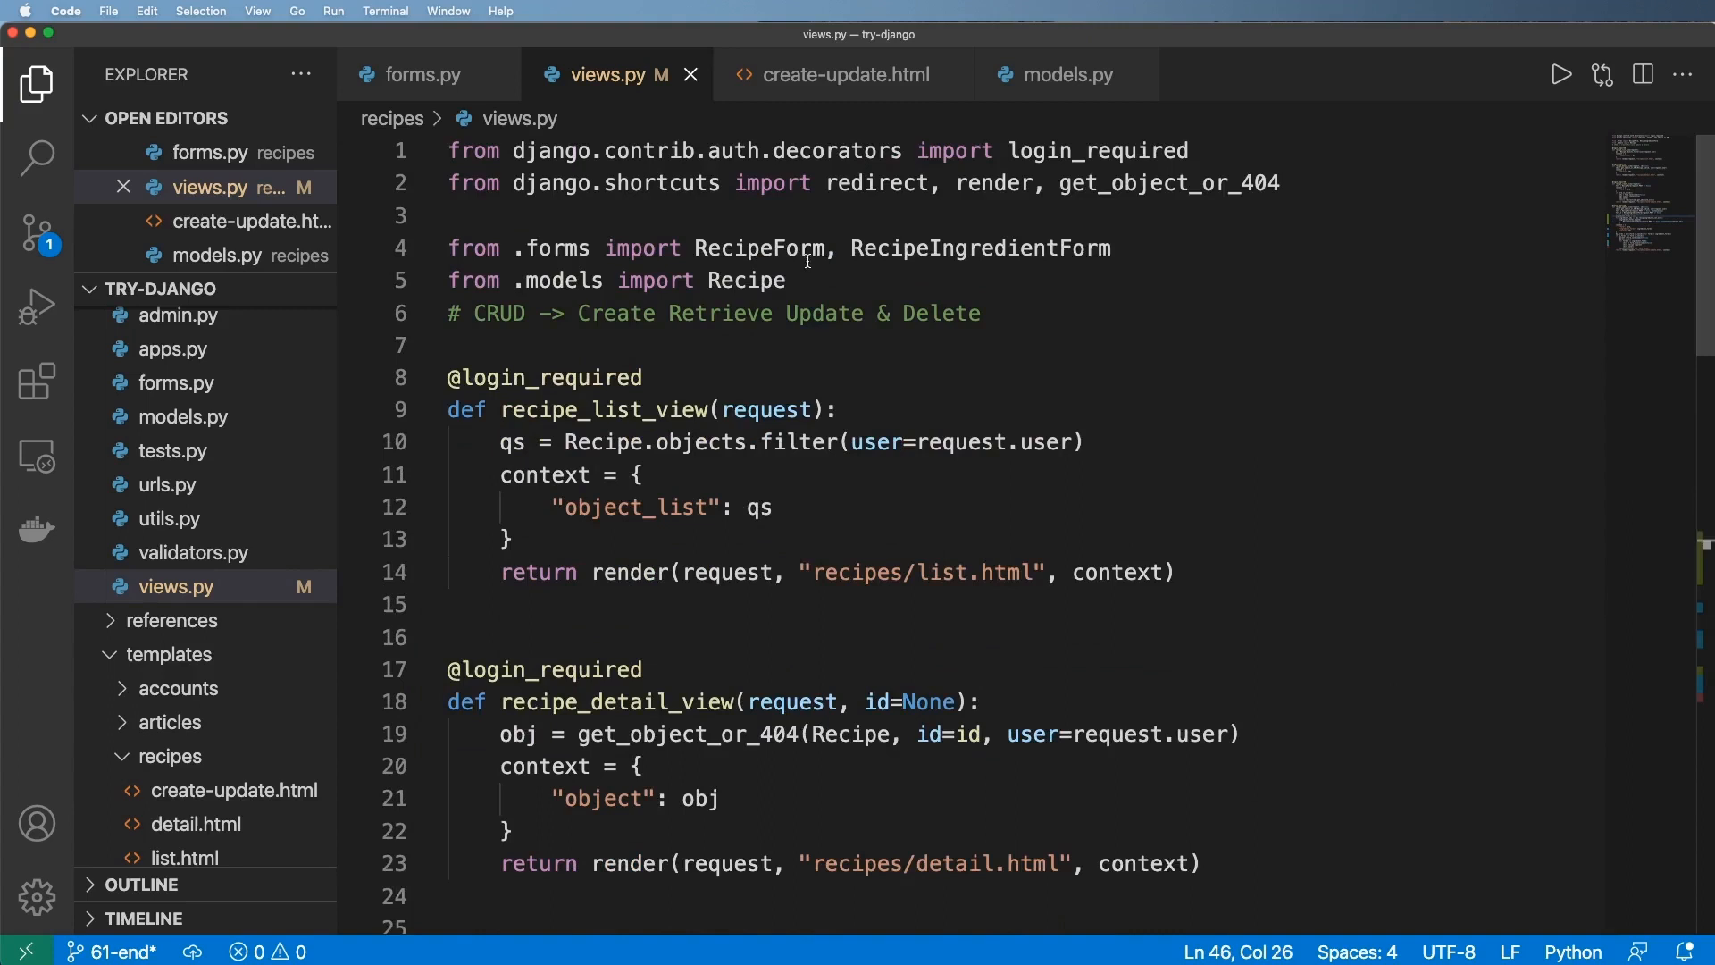
- Import modelformset_factory from django.forms.models, commented '# model form for querysets'
{"action": "type", "text": "from django.forms.m"}
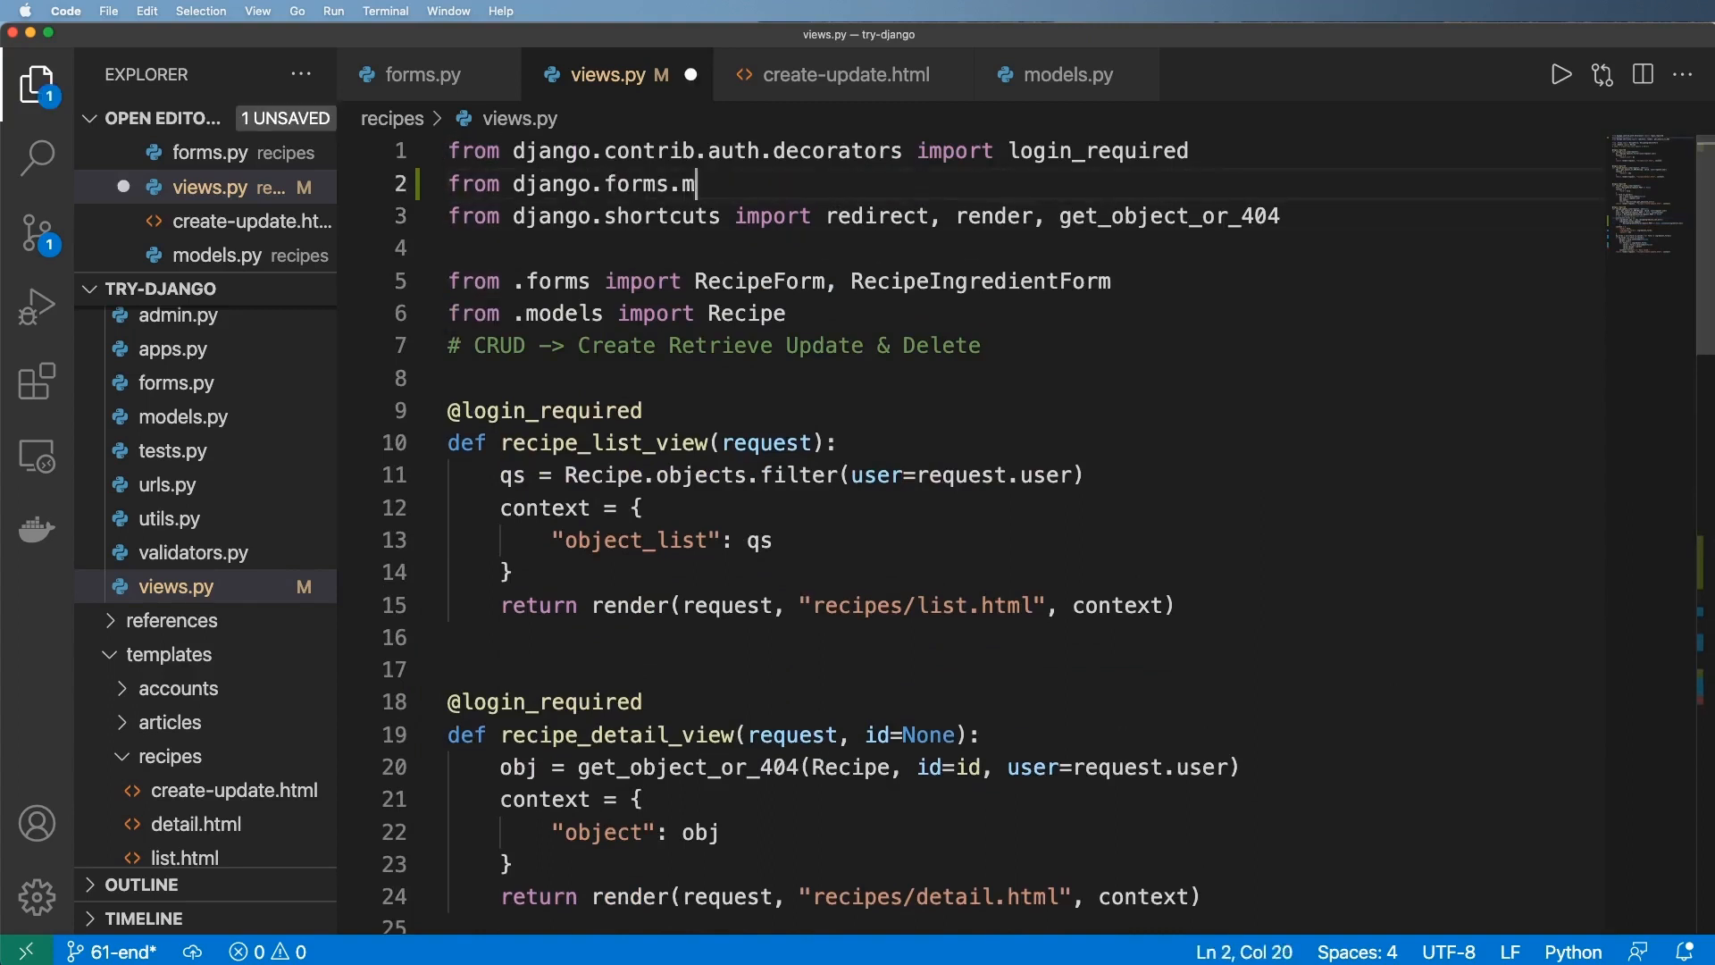
{"action": "type", "text": "odels import modelf"}
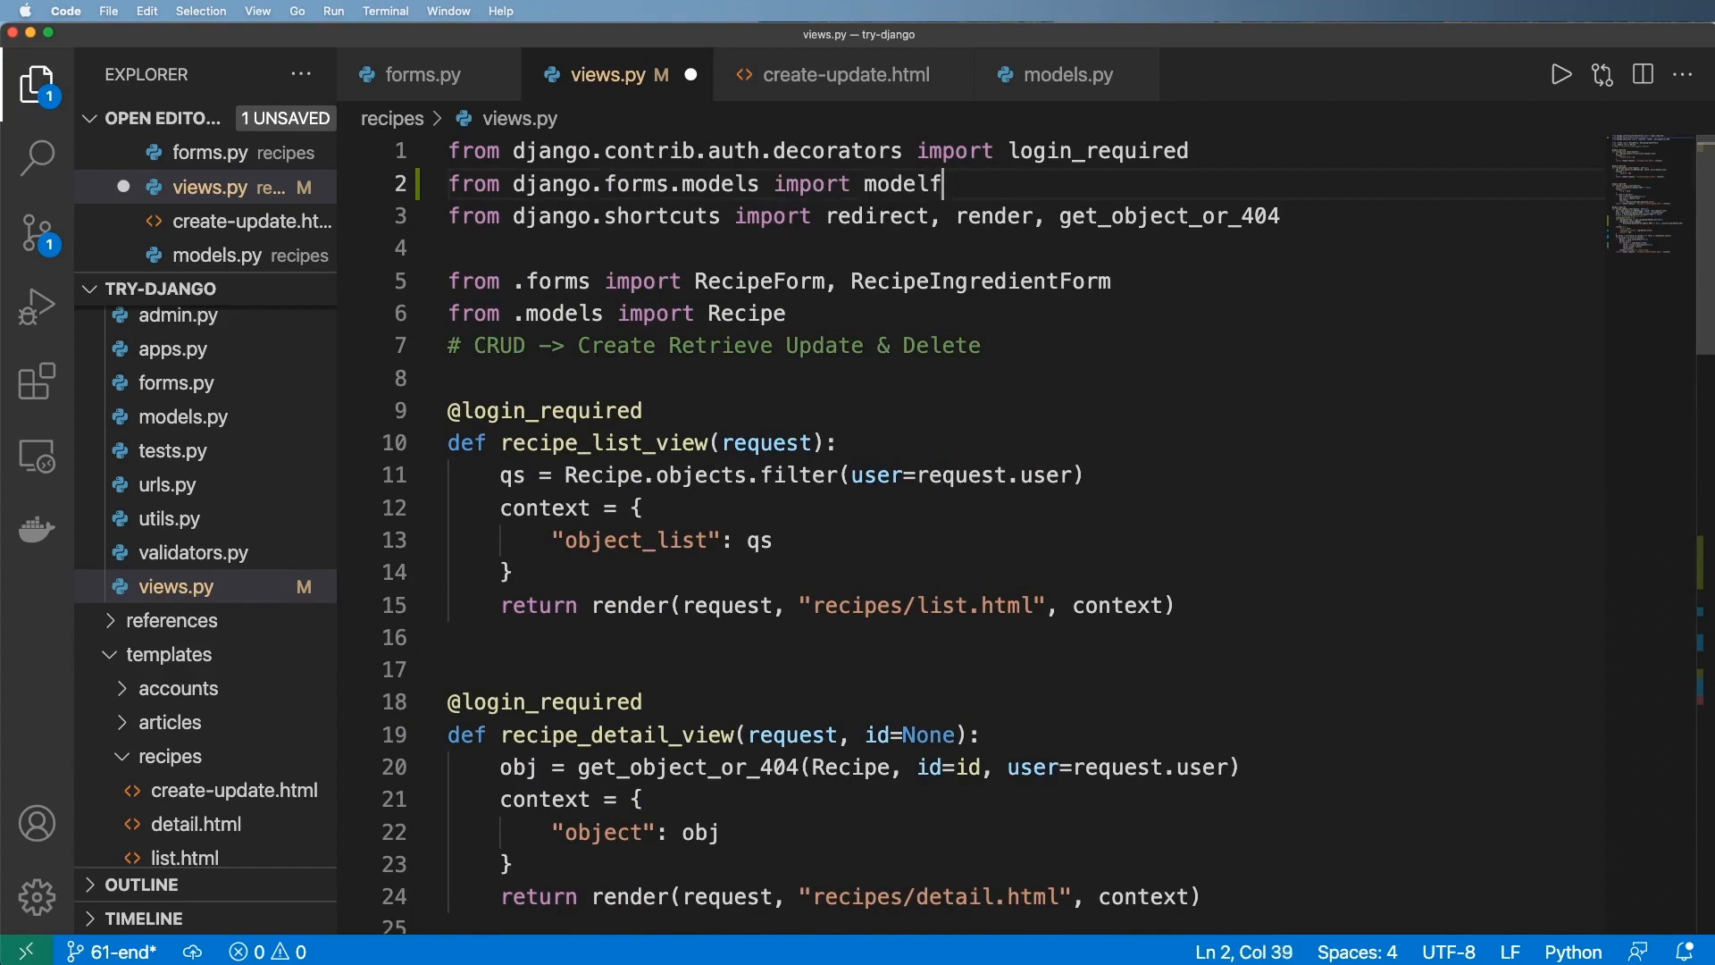
{"action": "type", "text": "ormset_factory"}
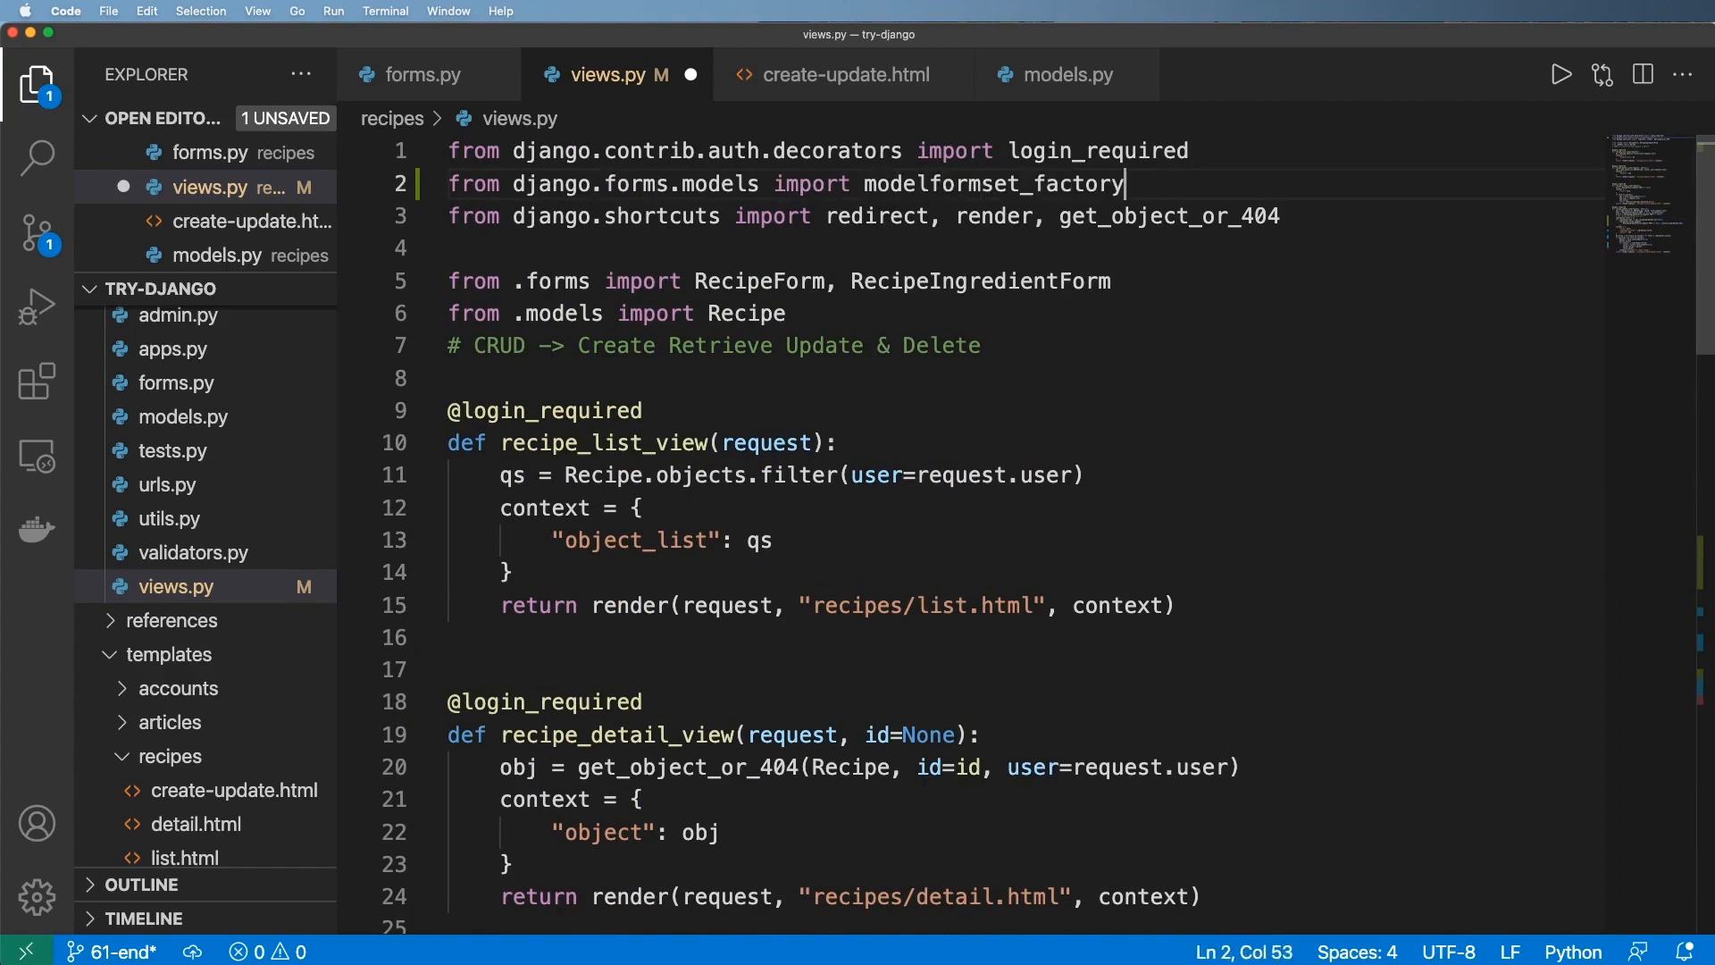
{"action": "left_click", "coordinate": [783, 314]}
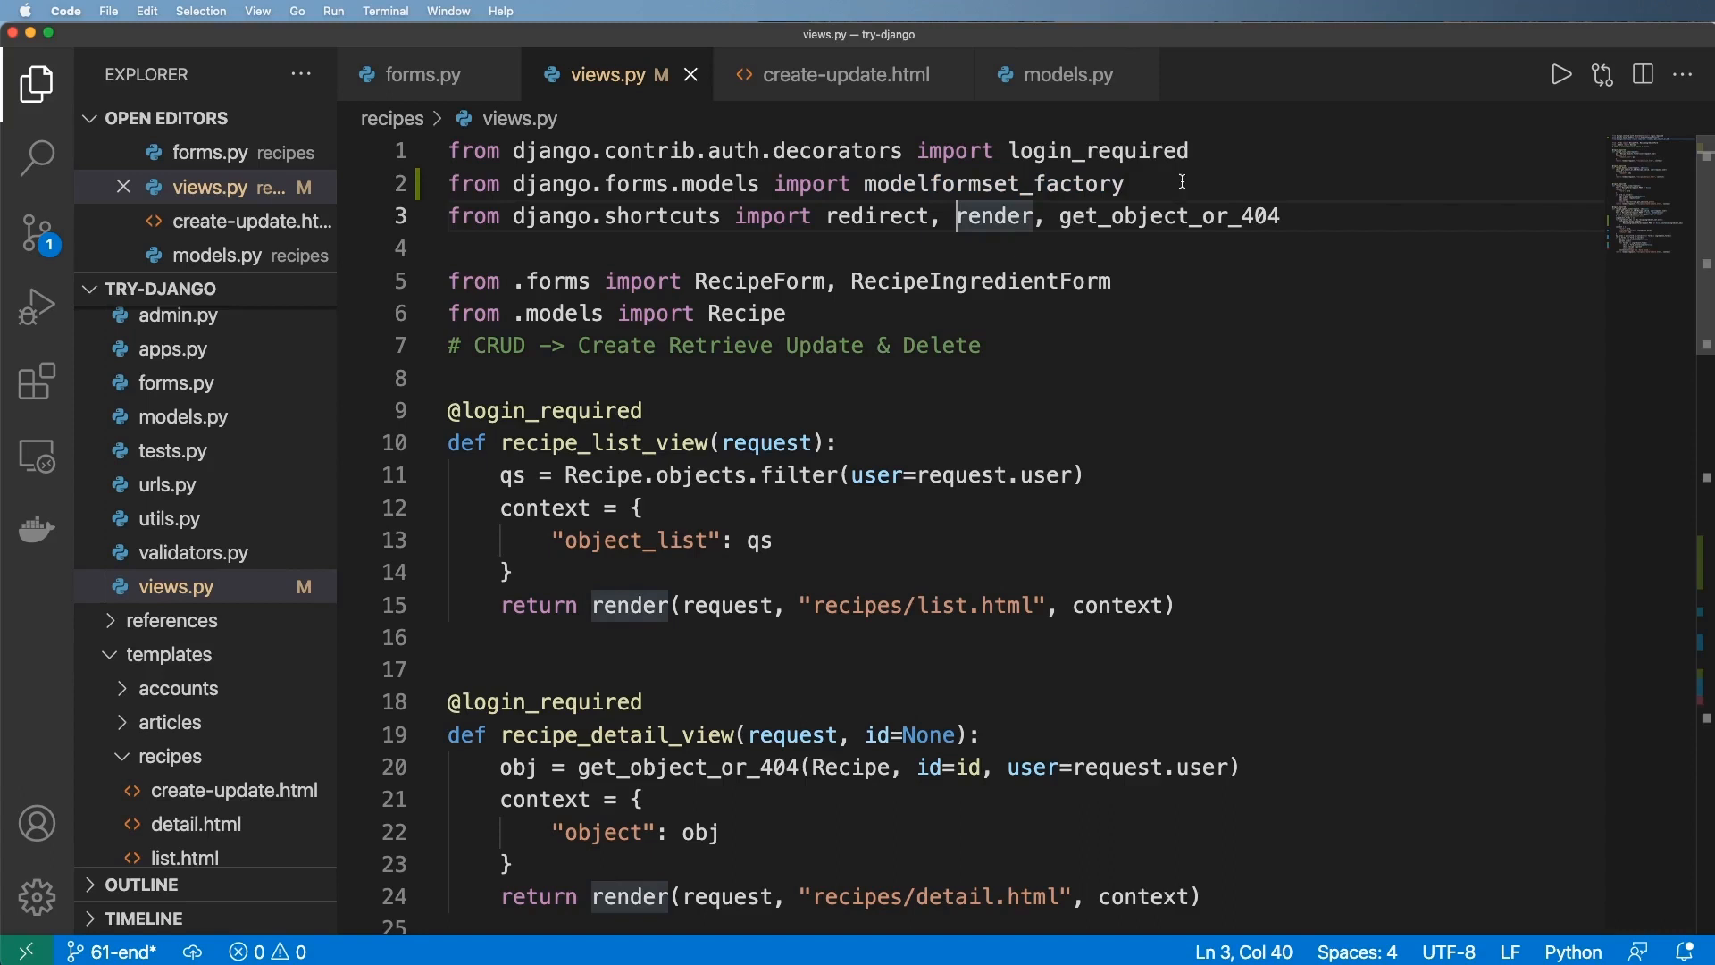
{"action": "type", "text": "# model form for quer"}
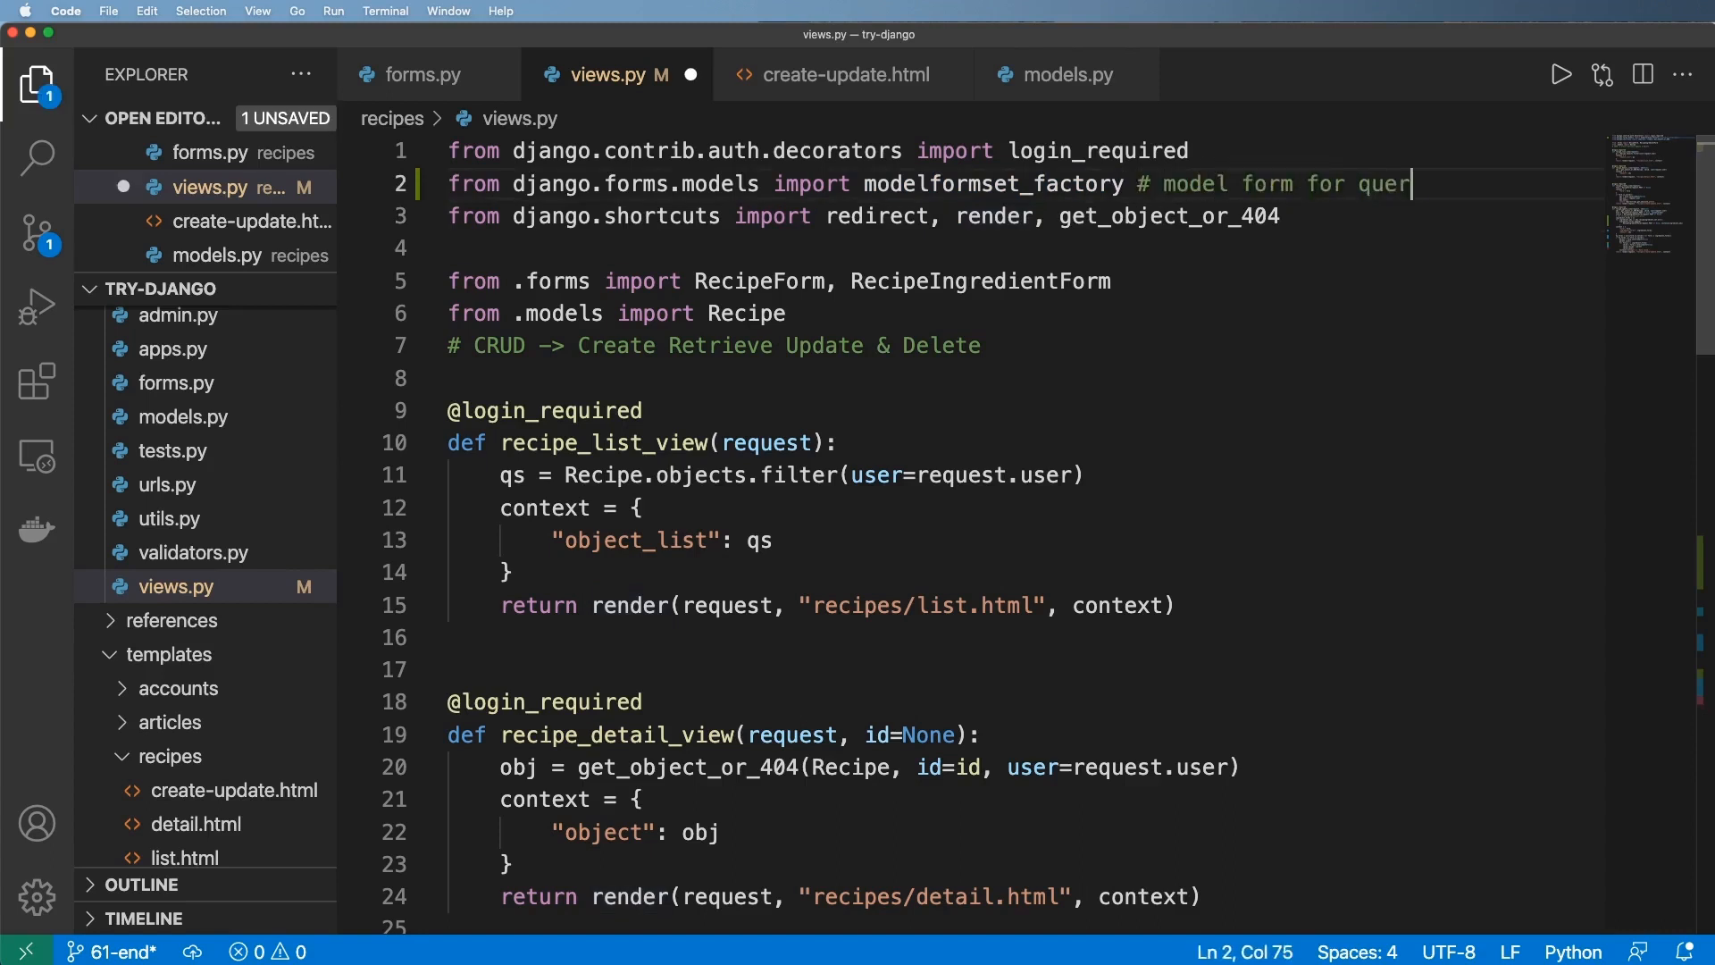
{"action": "type", "text": "ysets"}
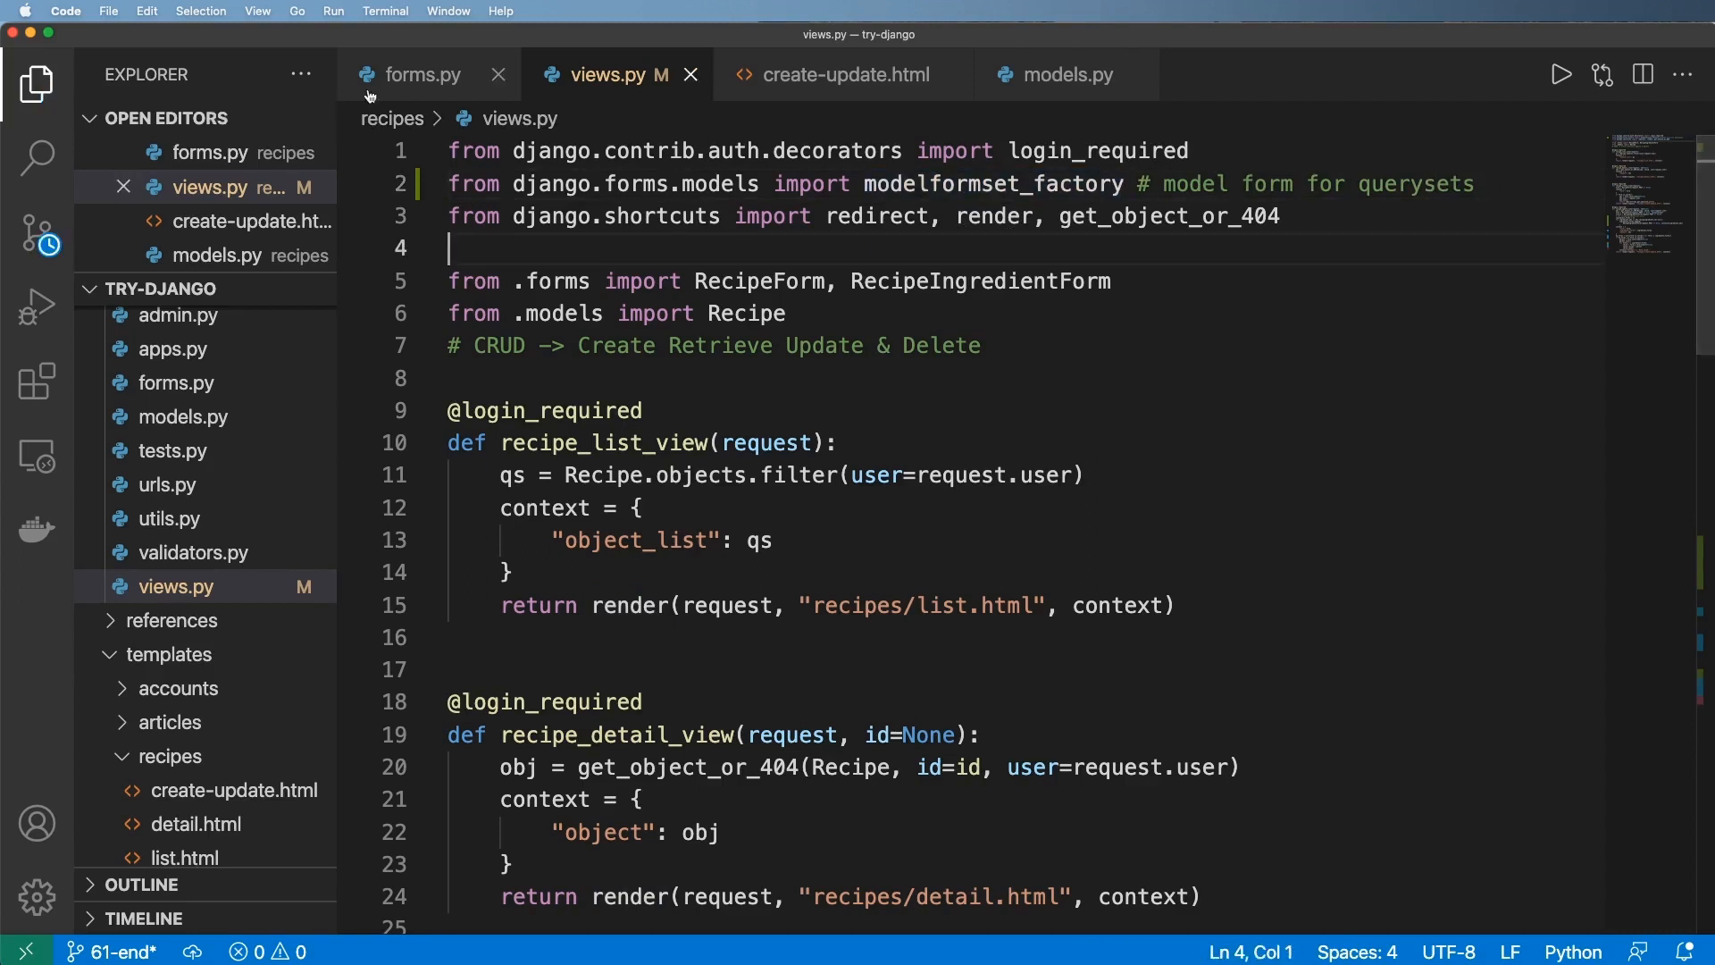
- Glance at forms.py and create-update.html, then return to views.py
{"action": "left_click", "coordinate": [420, 75]}
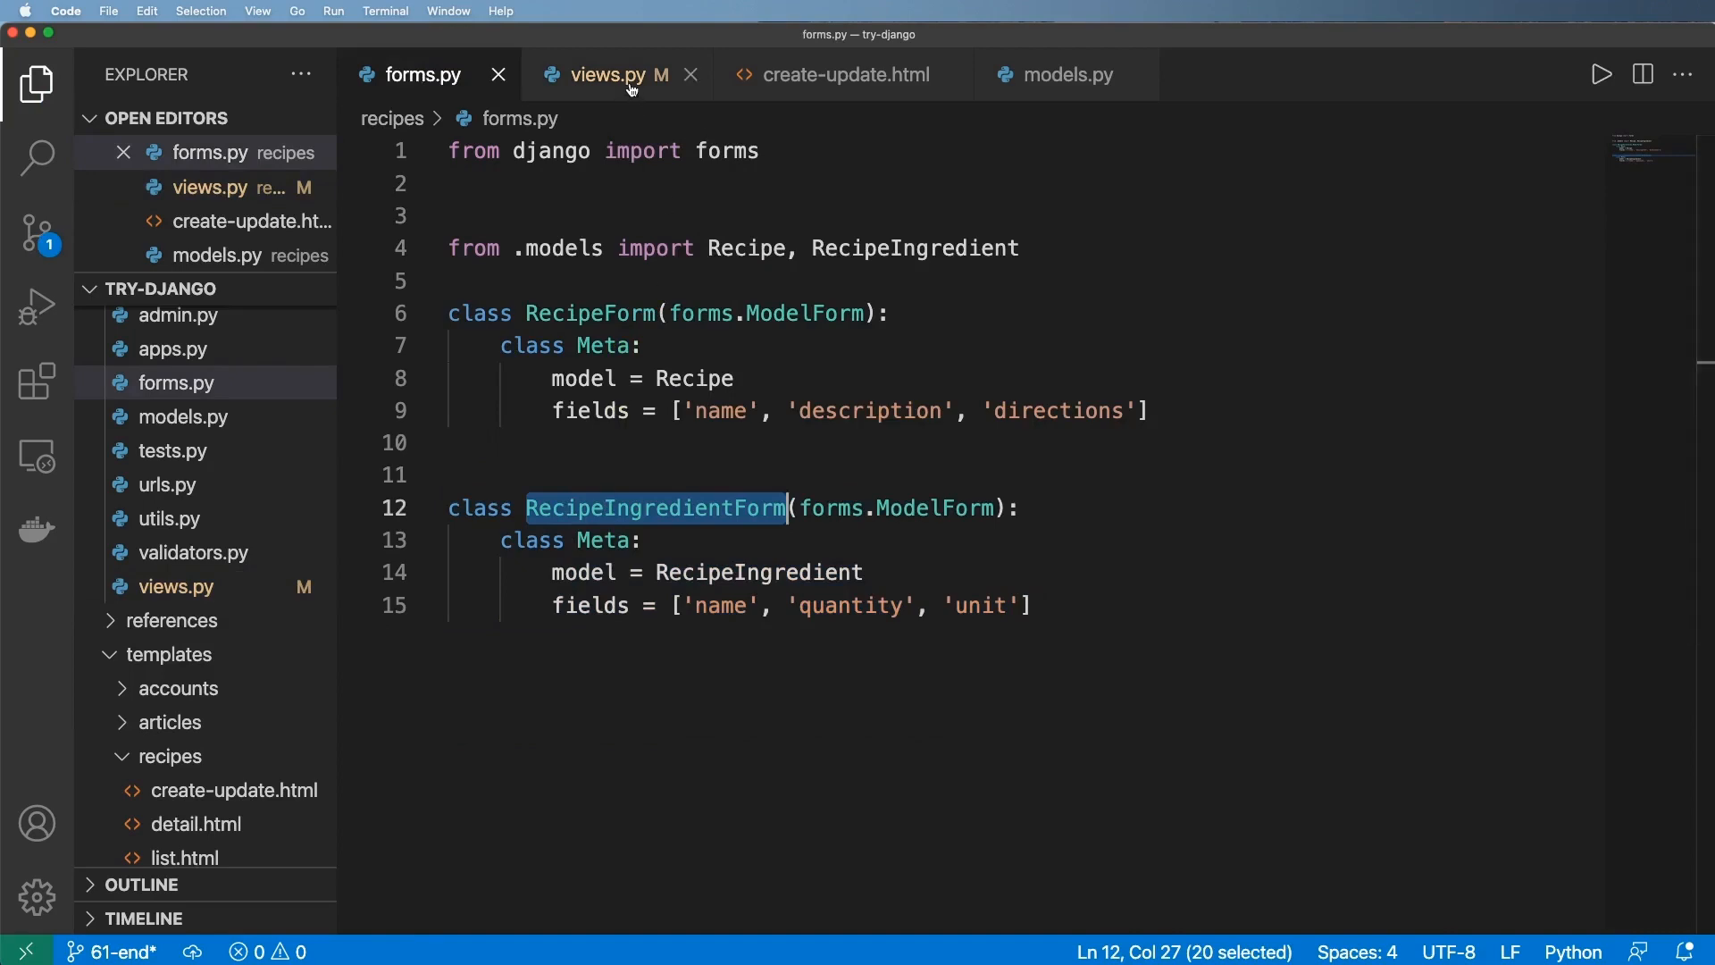
{"action": "left_click", "coordinate": [840, 75]}
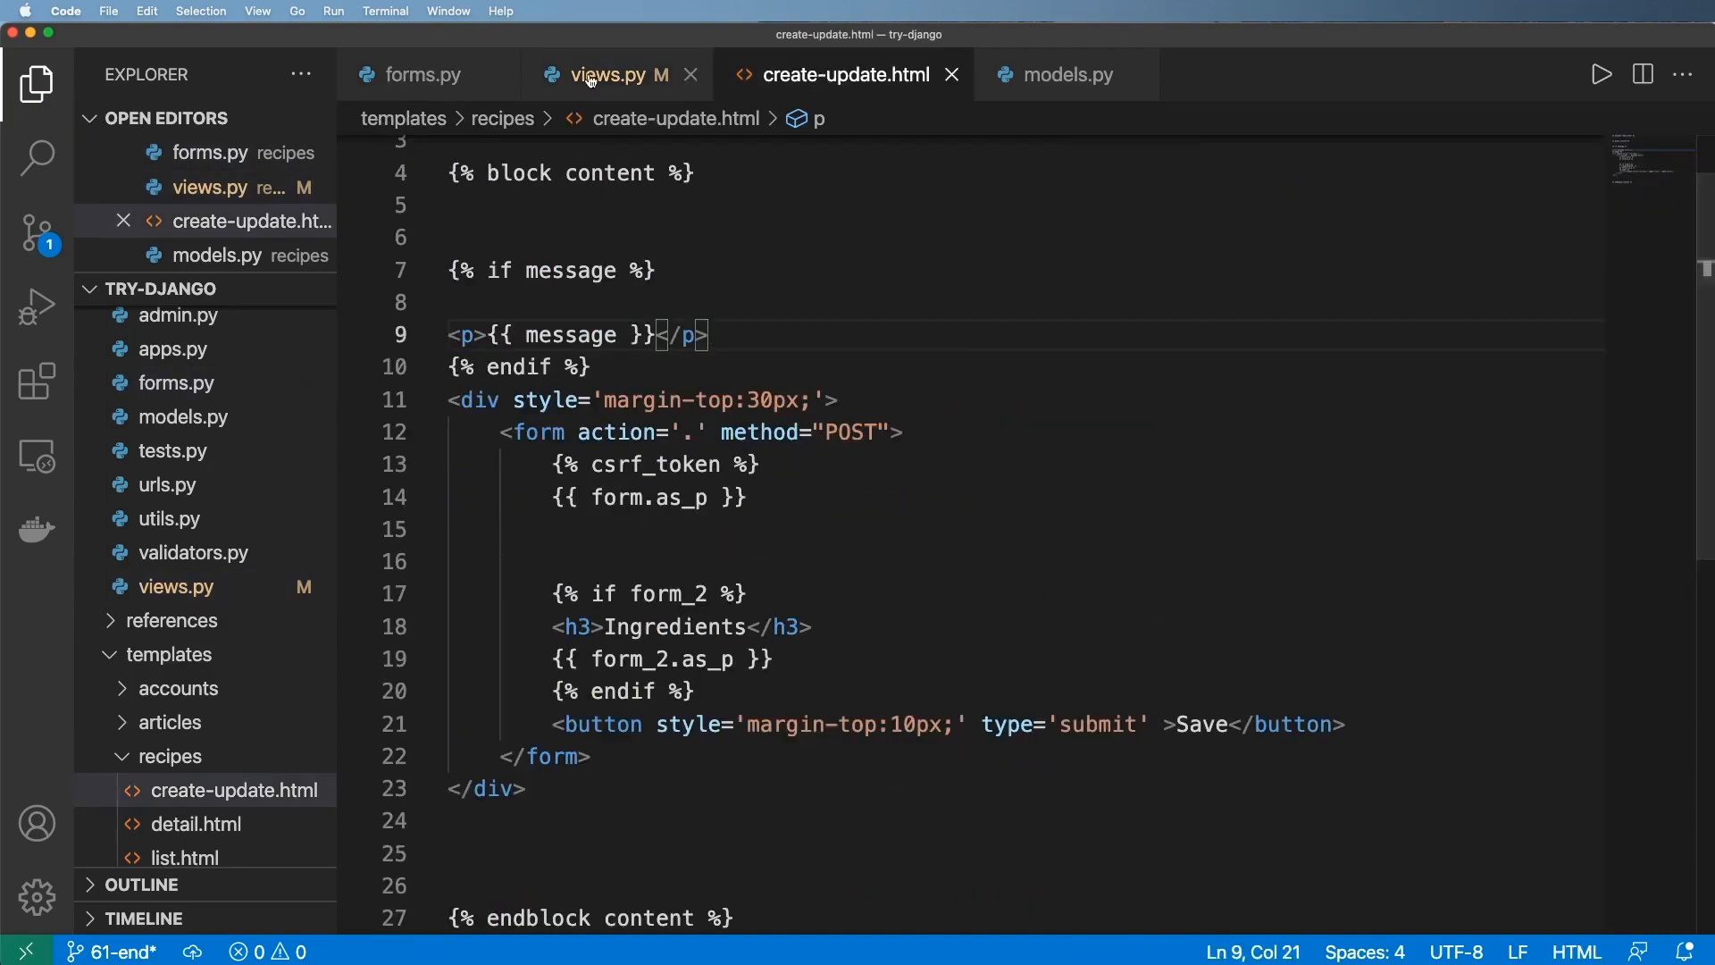
{"action": "left_click", "coordinate": [610, 75]}
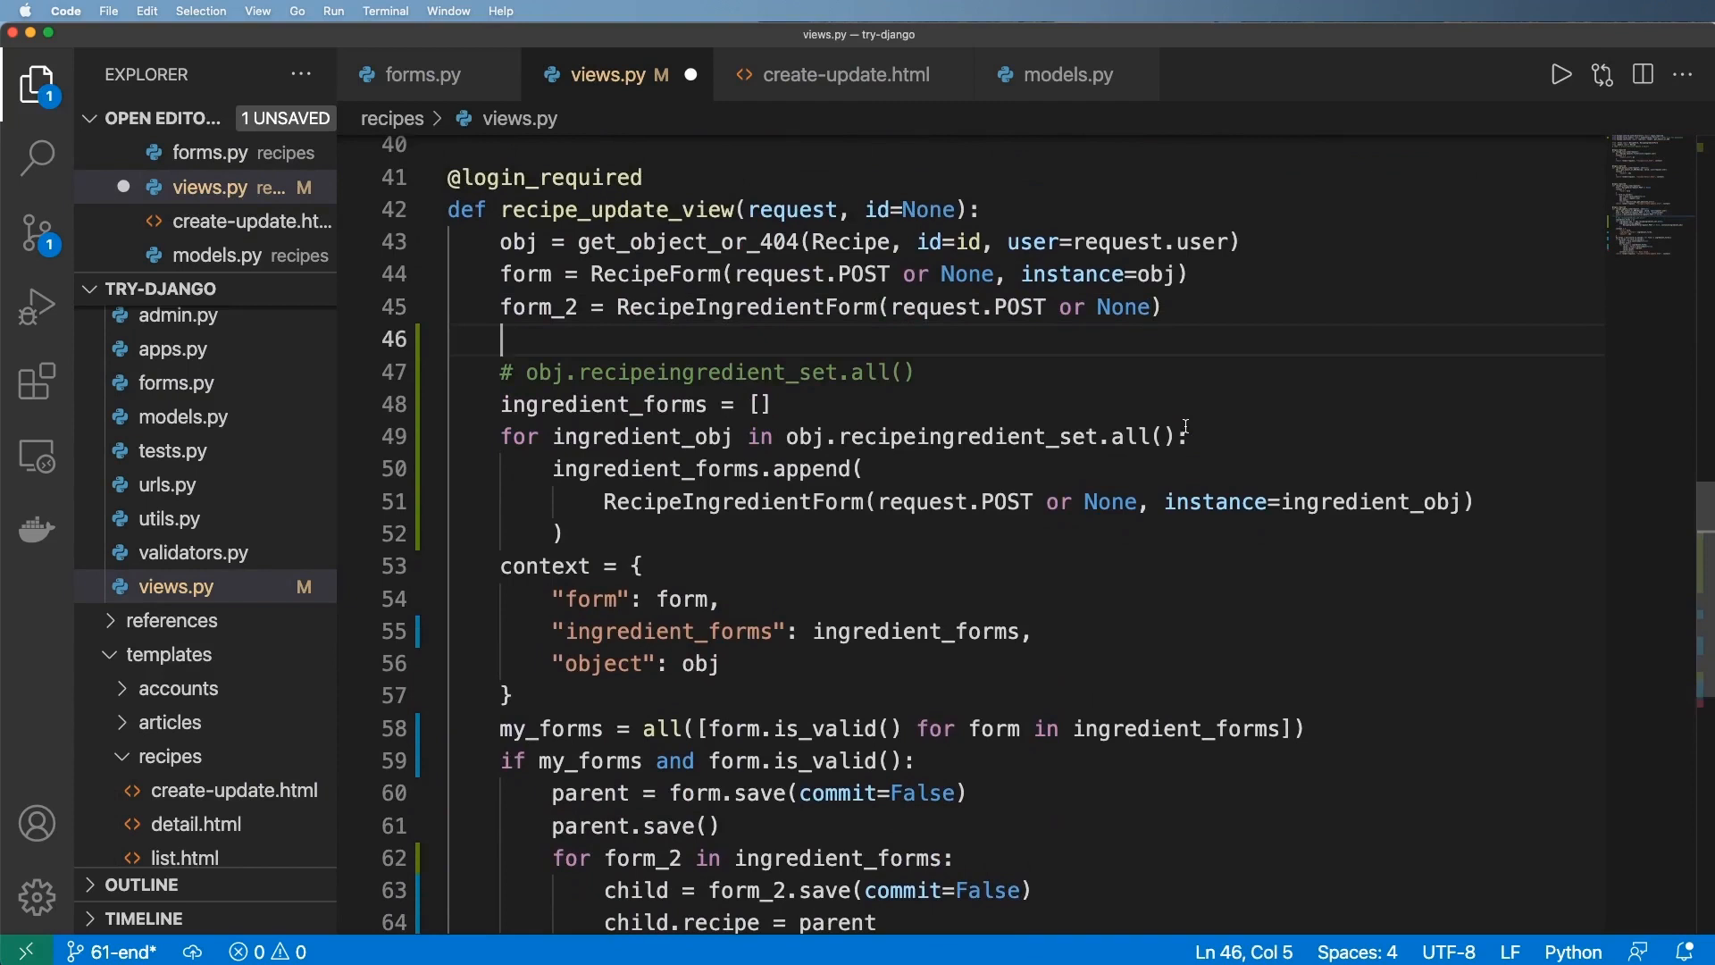
- Start the line Formset = modelformset_factory(Model, form= under form_2
{"action": "type", "text": "Formset ="}
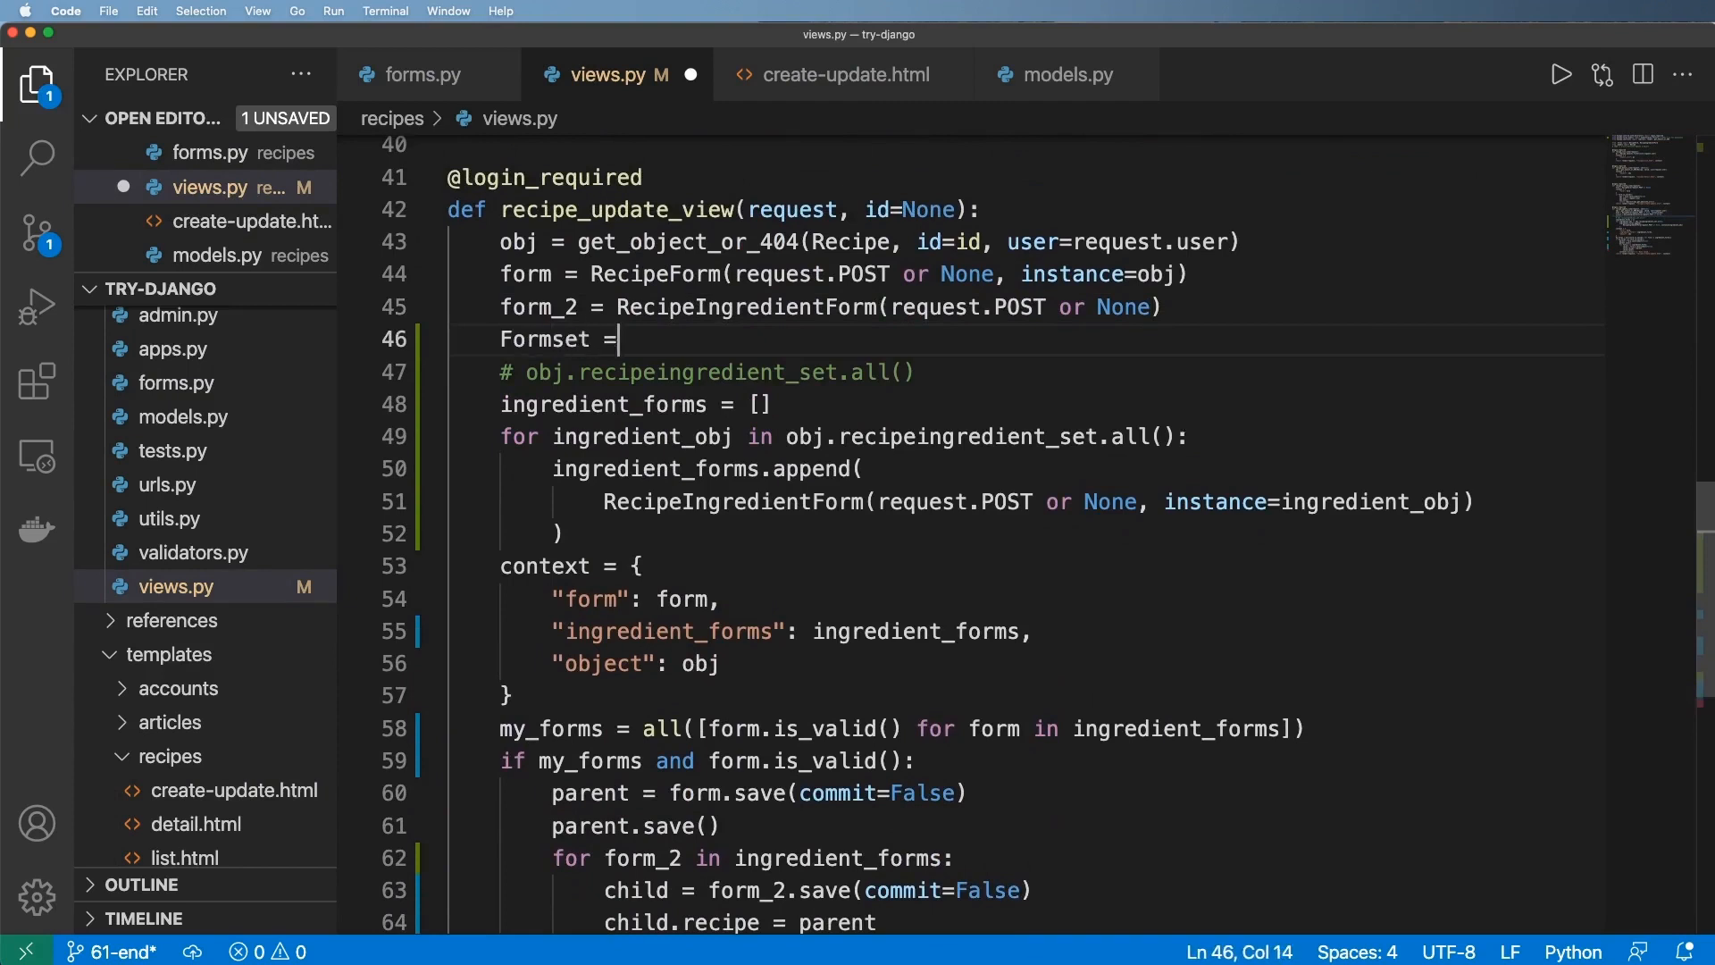
{"action": "type", "text": "modelformset_factory()"}
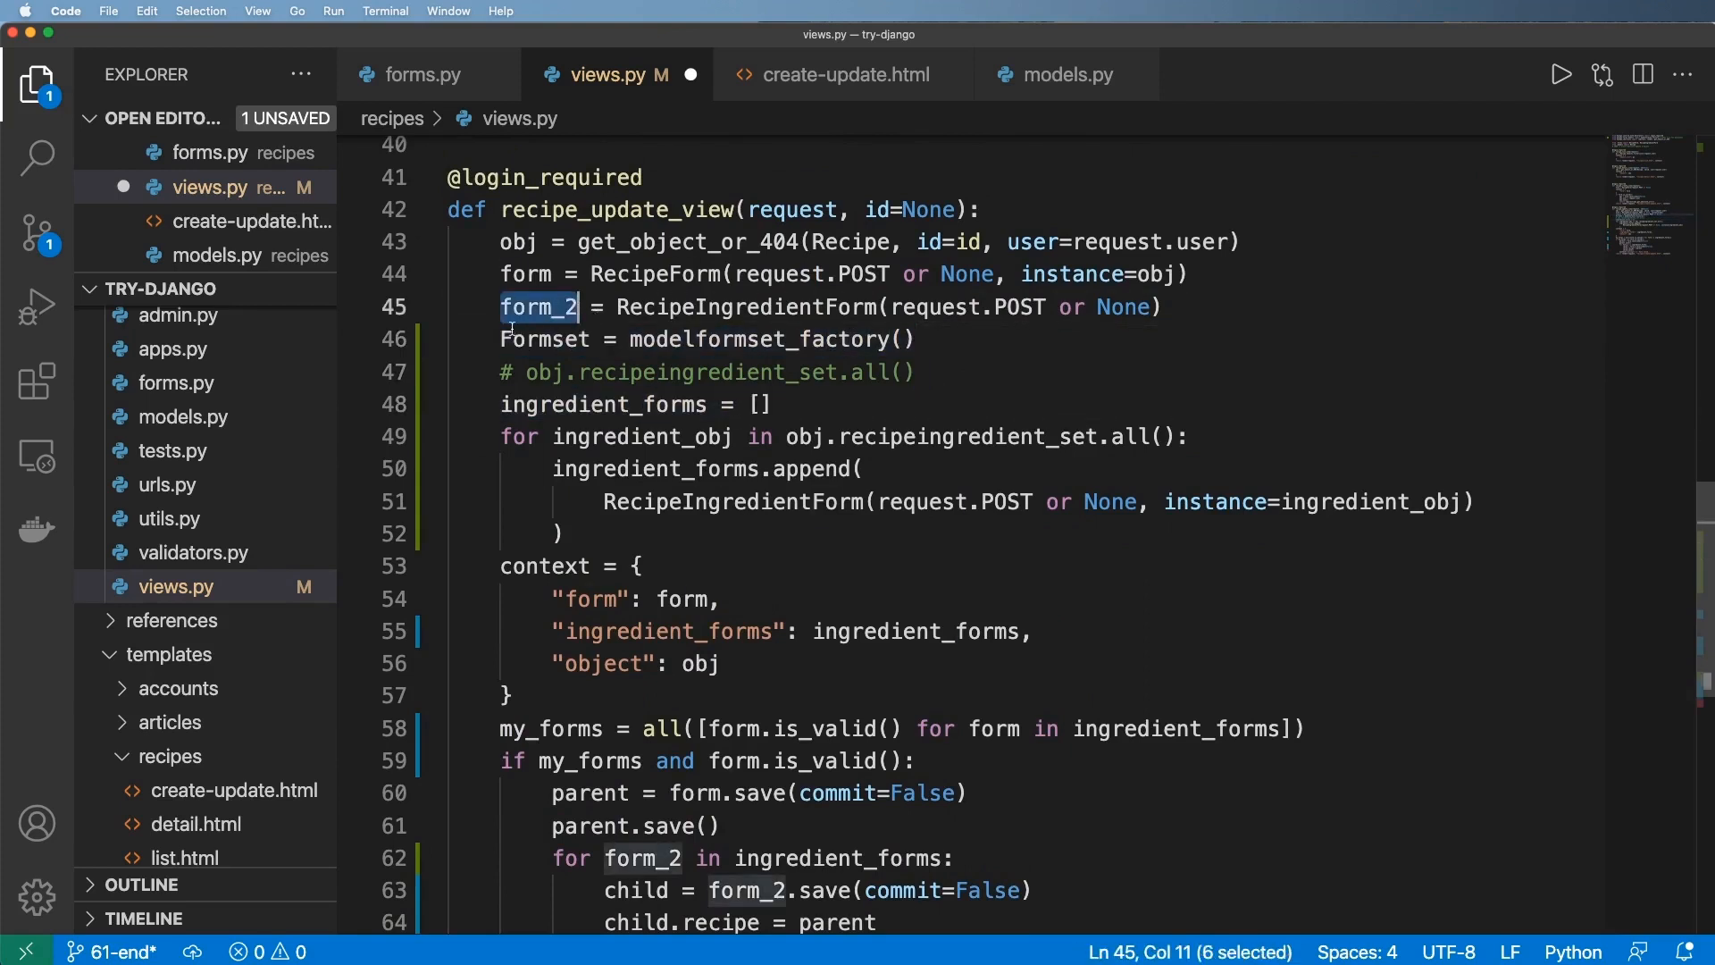
{"action": "double_click", "coordinate": [547, 337]}
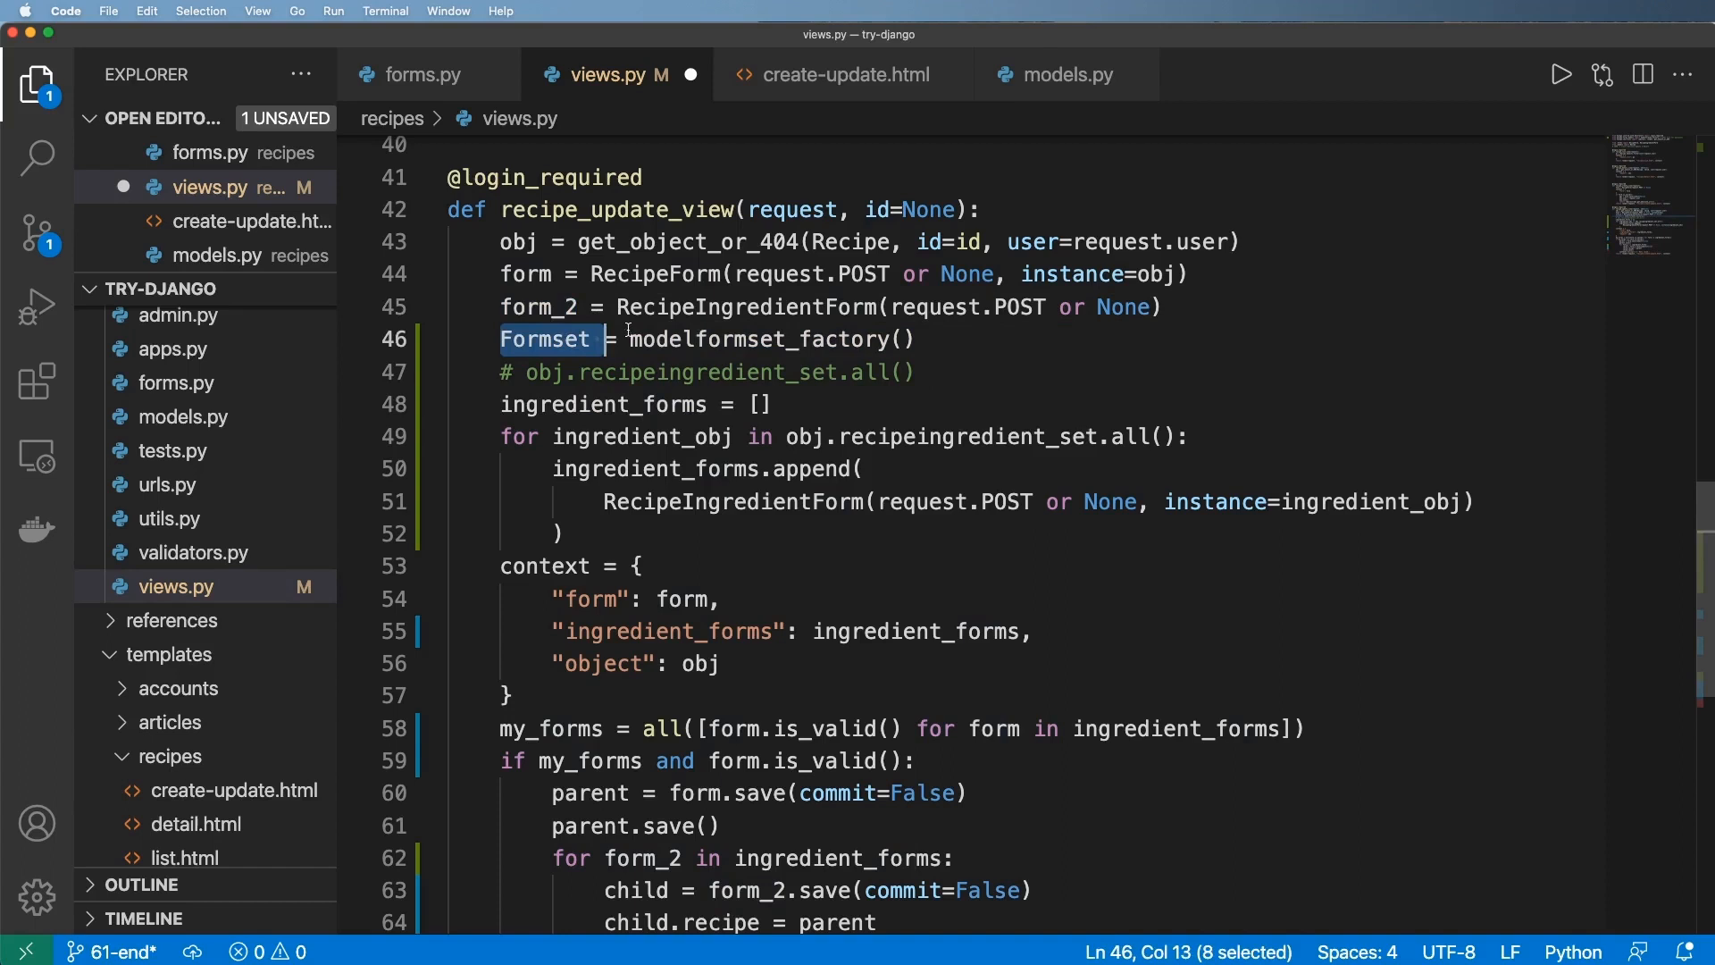
{"action": "left_click", "coordinate": [870, 340]}
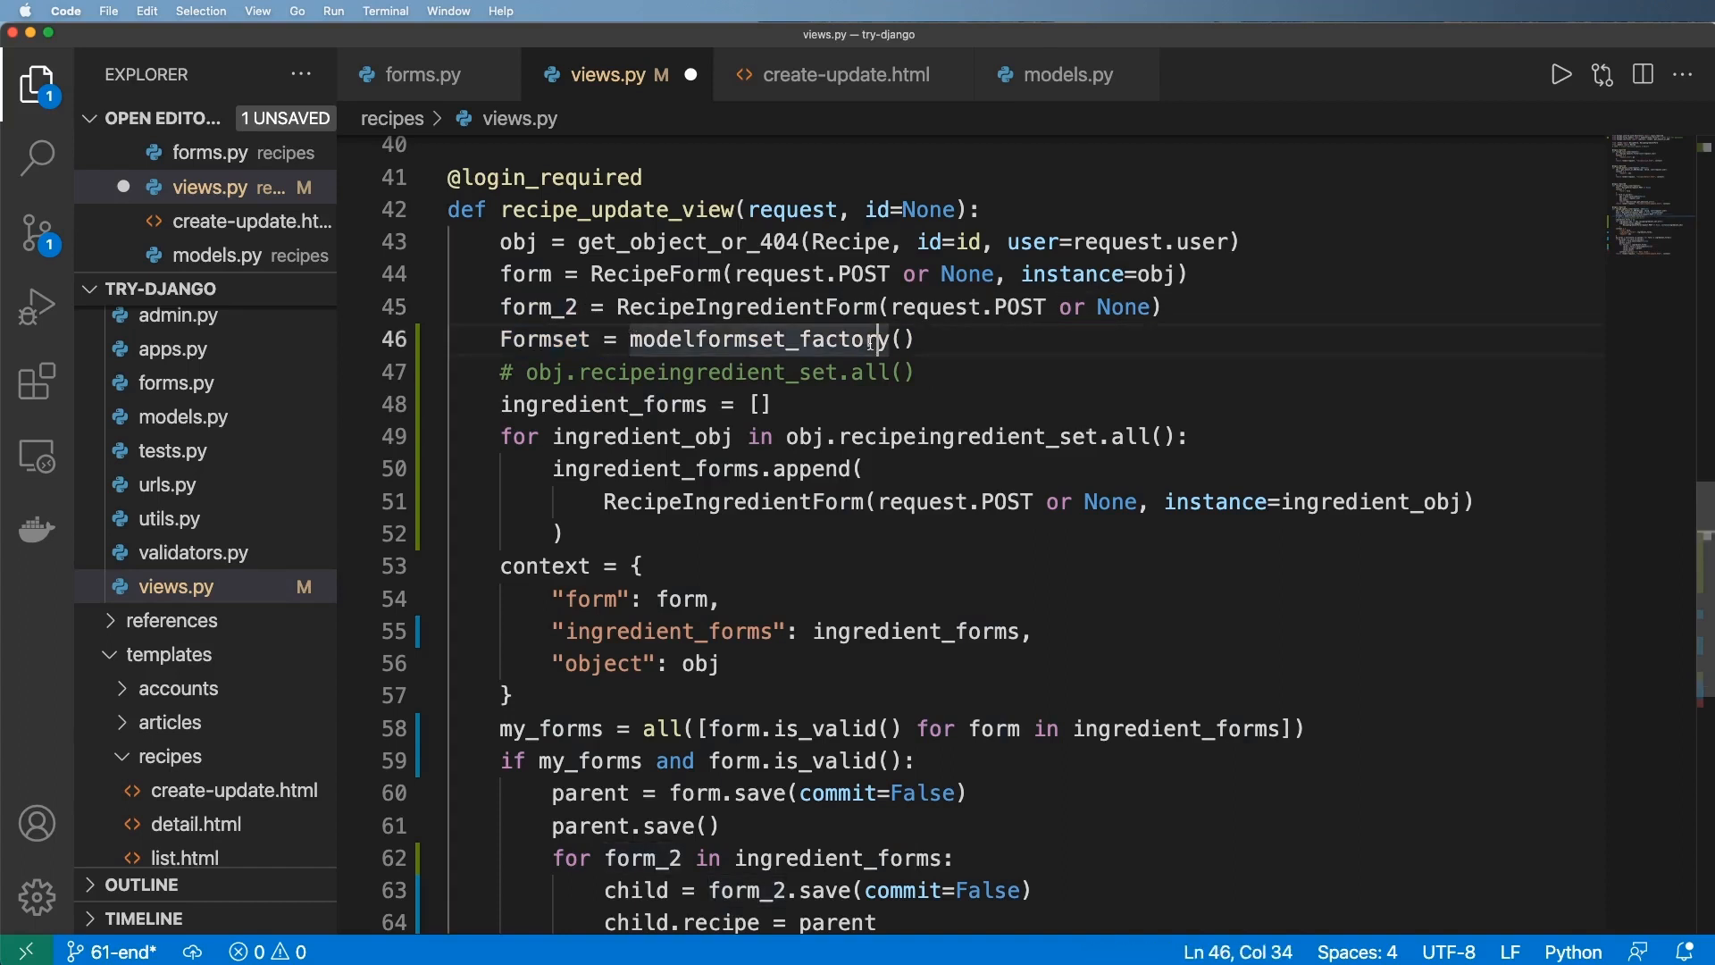
{"action": "mouse_move", "coordinate": [841, 355]}
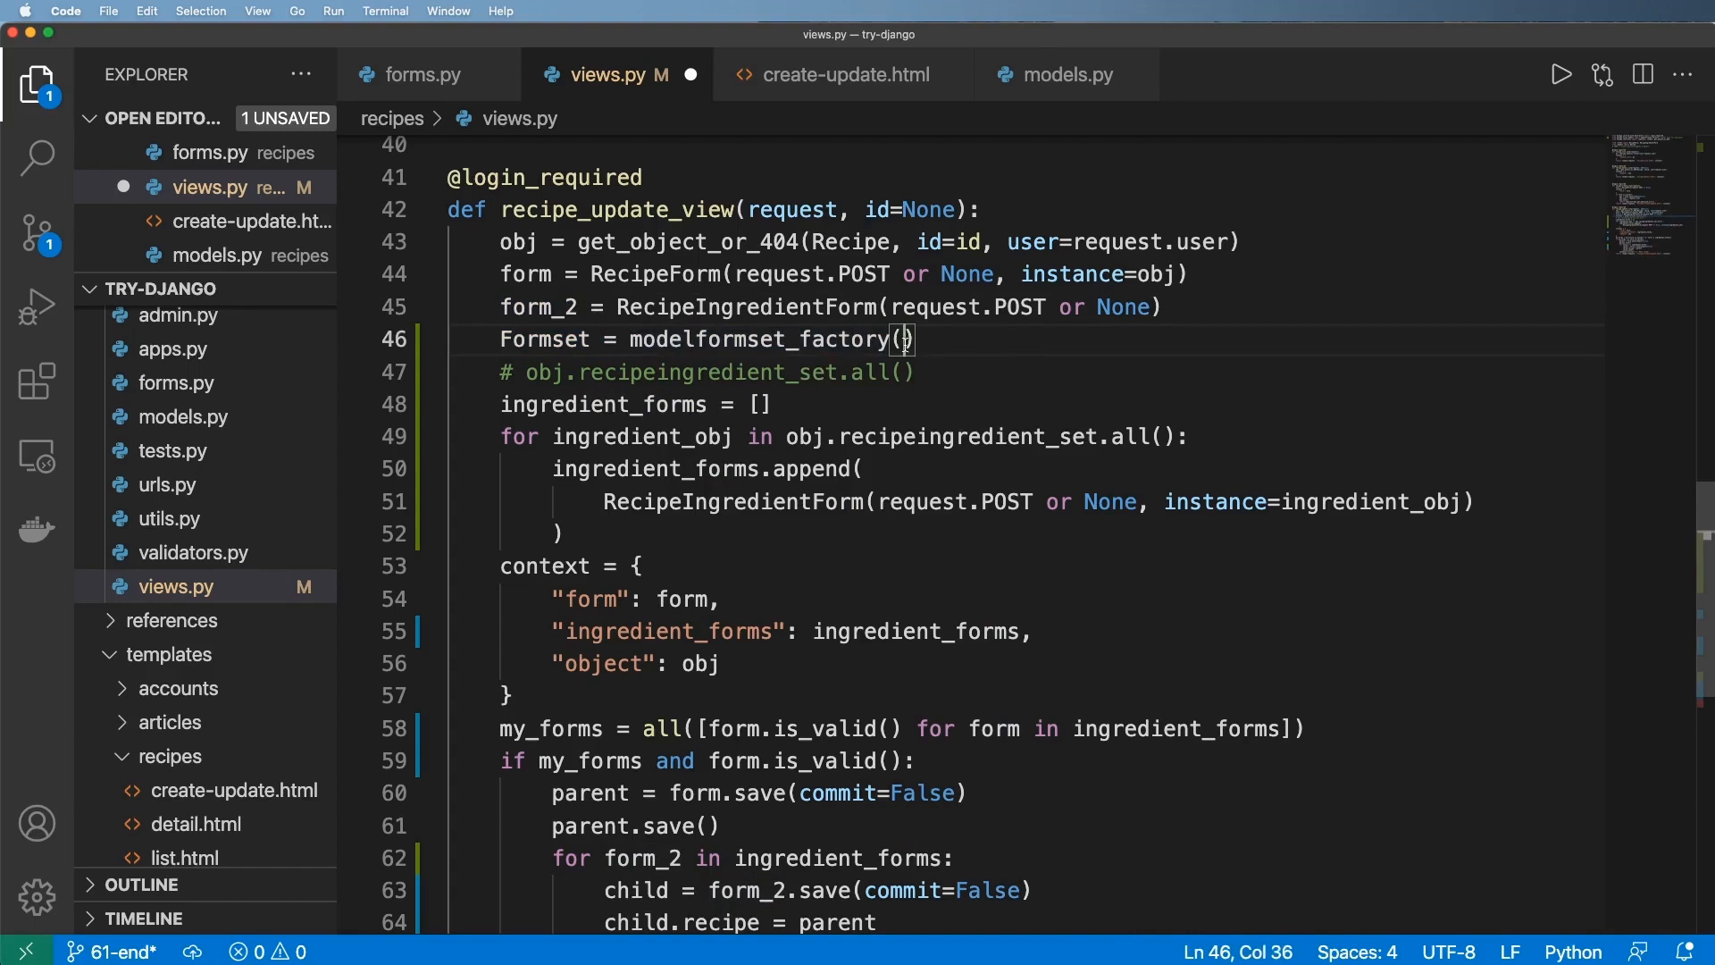
{"action": "type", "text": "Model"}
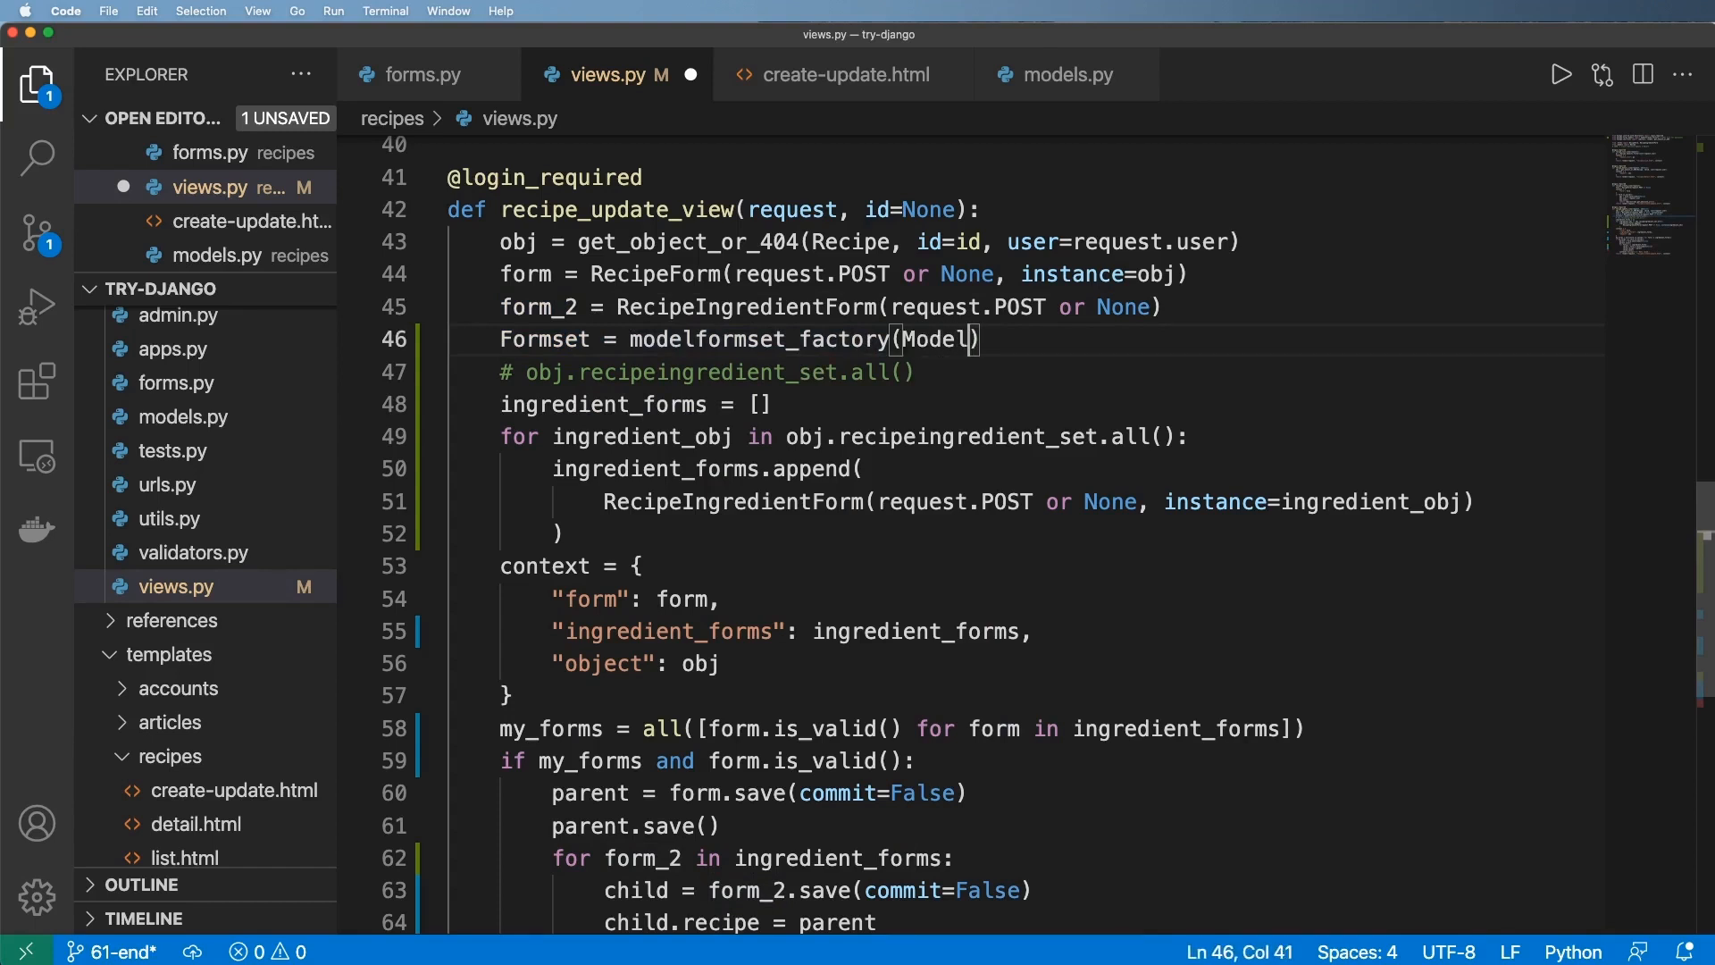
{"action": "type", "text": ", form="}
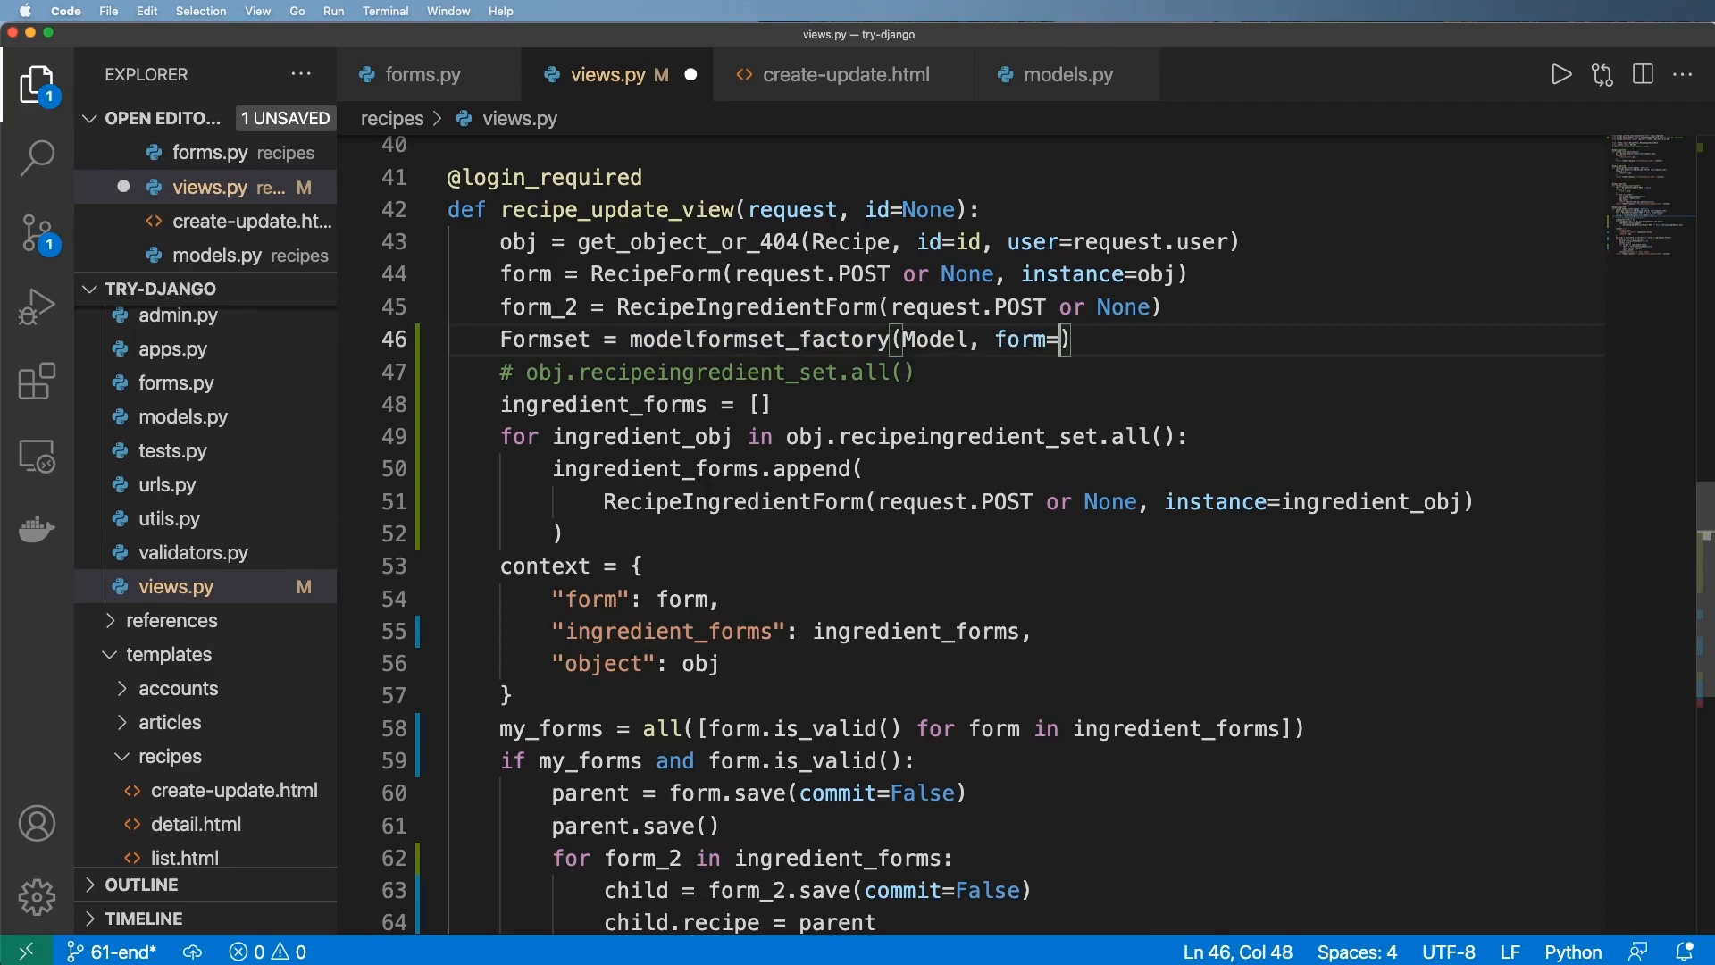
- Complete the call as modelformset_factory(Model, form=ModelForm, extra=0)
{"action": "double_click", "coordinate": [746, 308]}
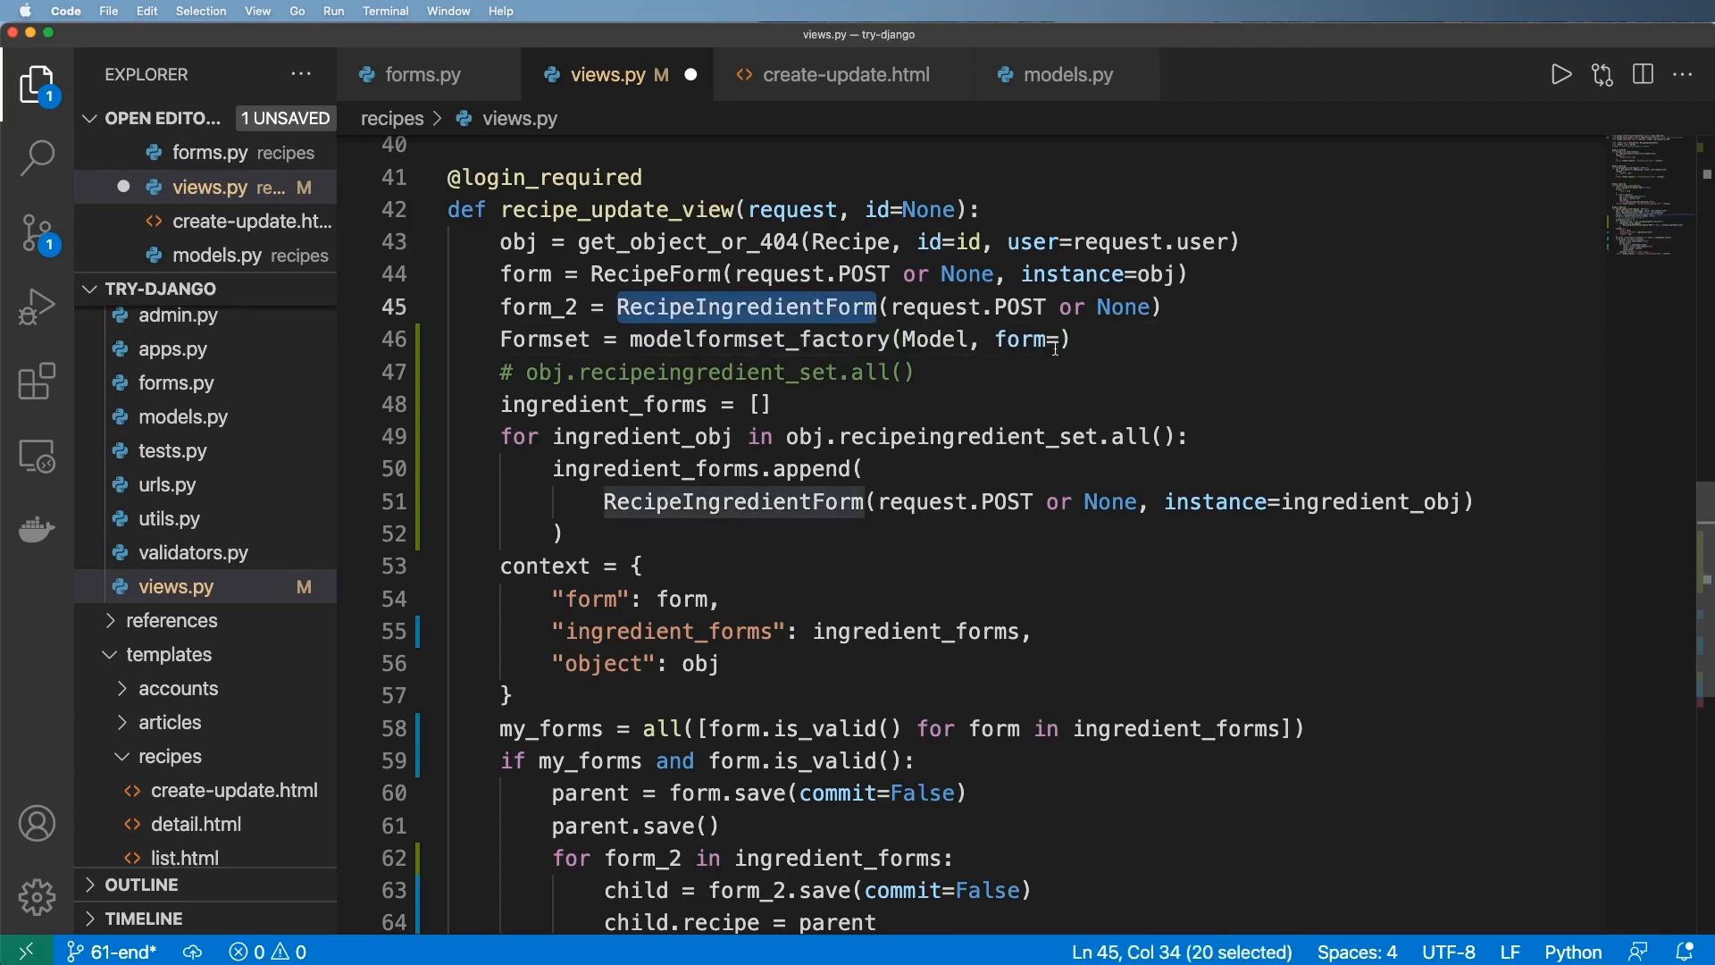
{"action": "type", "text": "ModelF"}
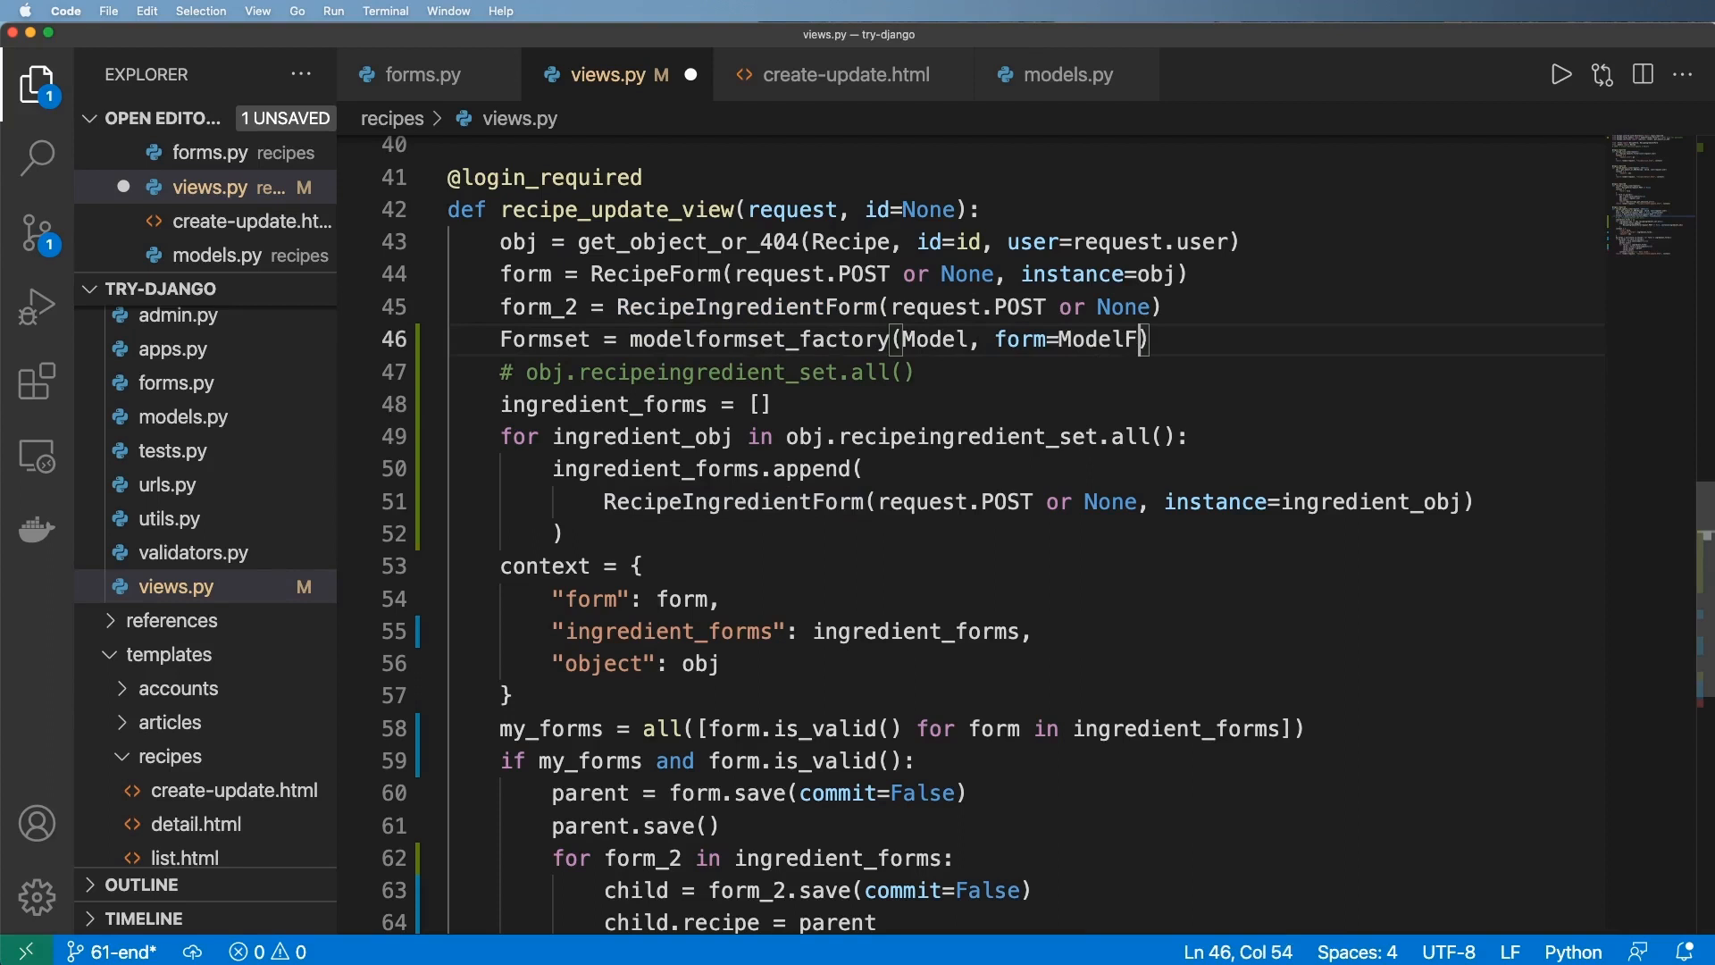
{"action": "type", "text": "orm, e"}
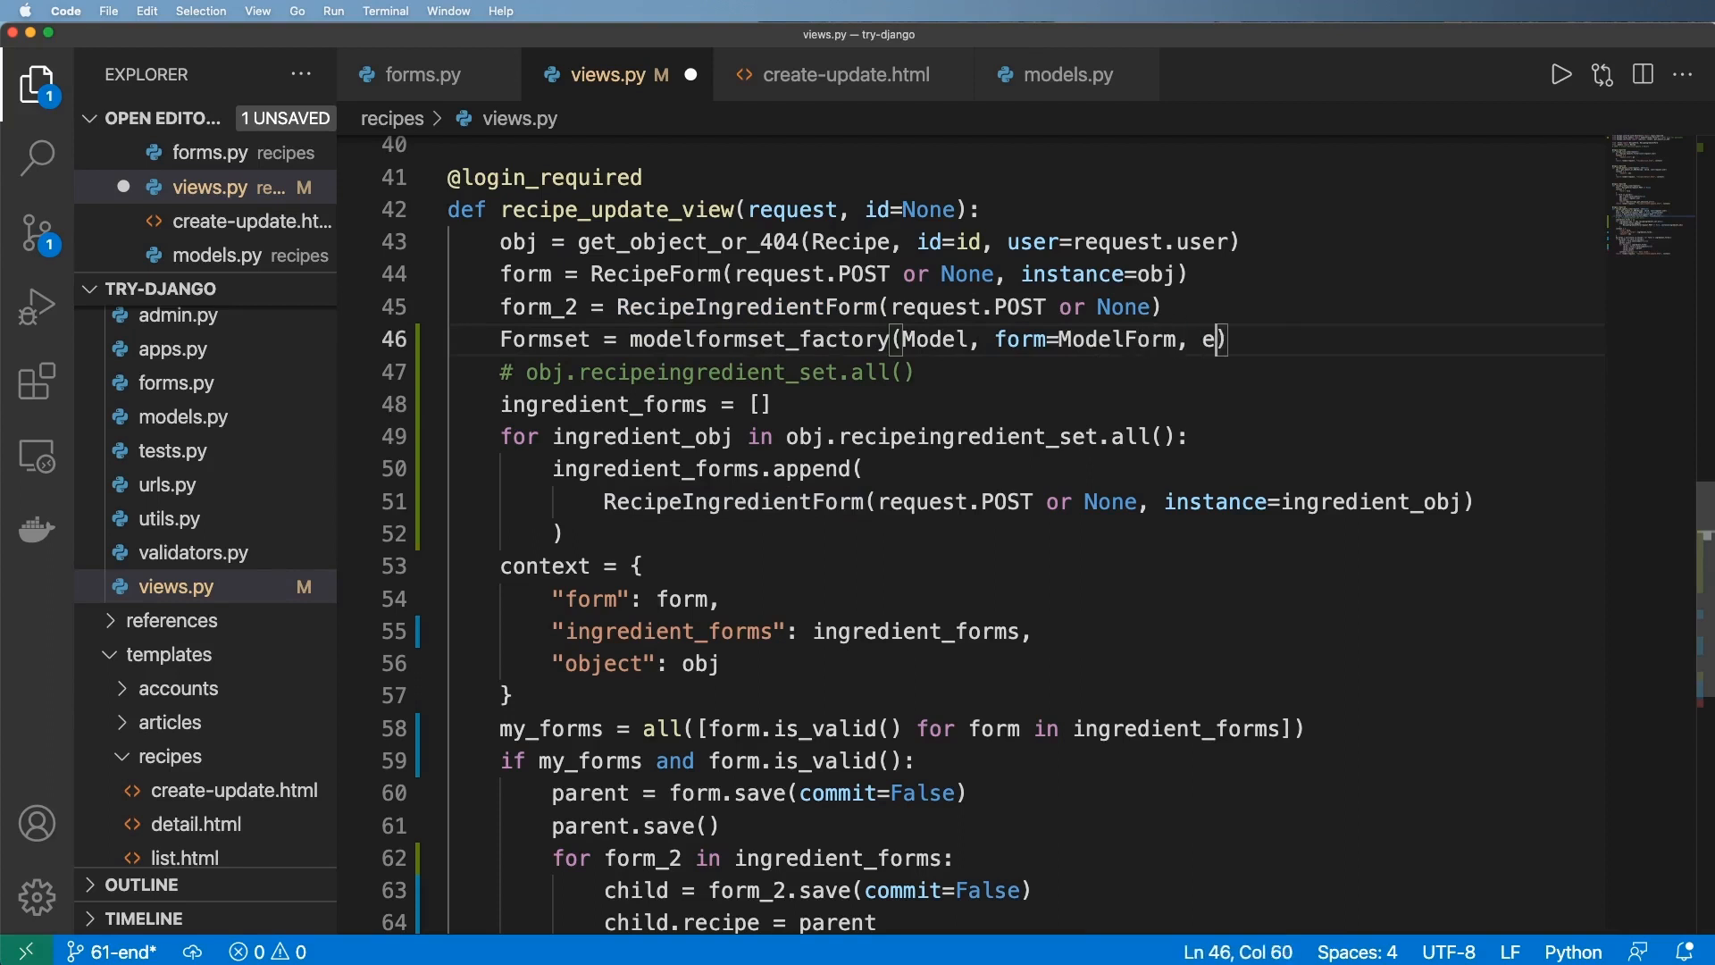
{"action": "type", "text": "xtra="}
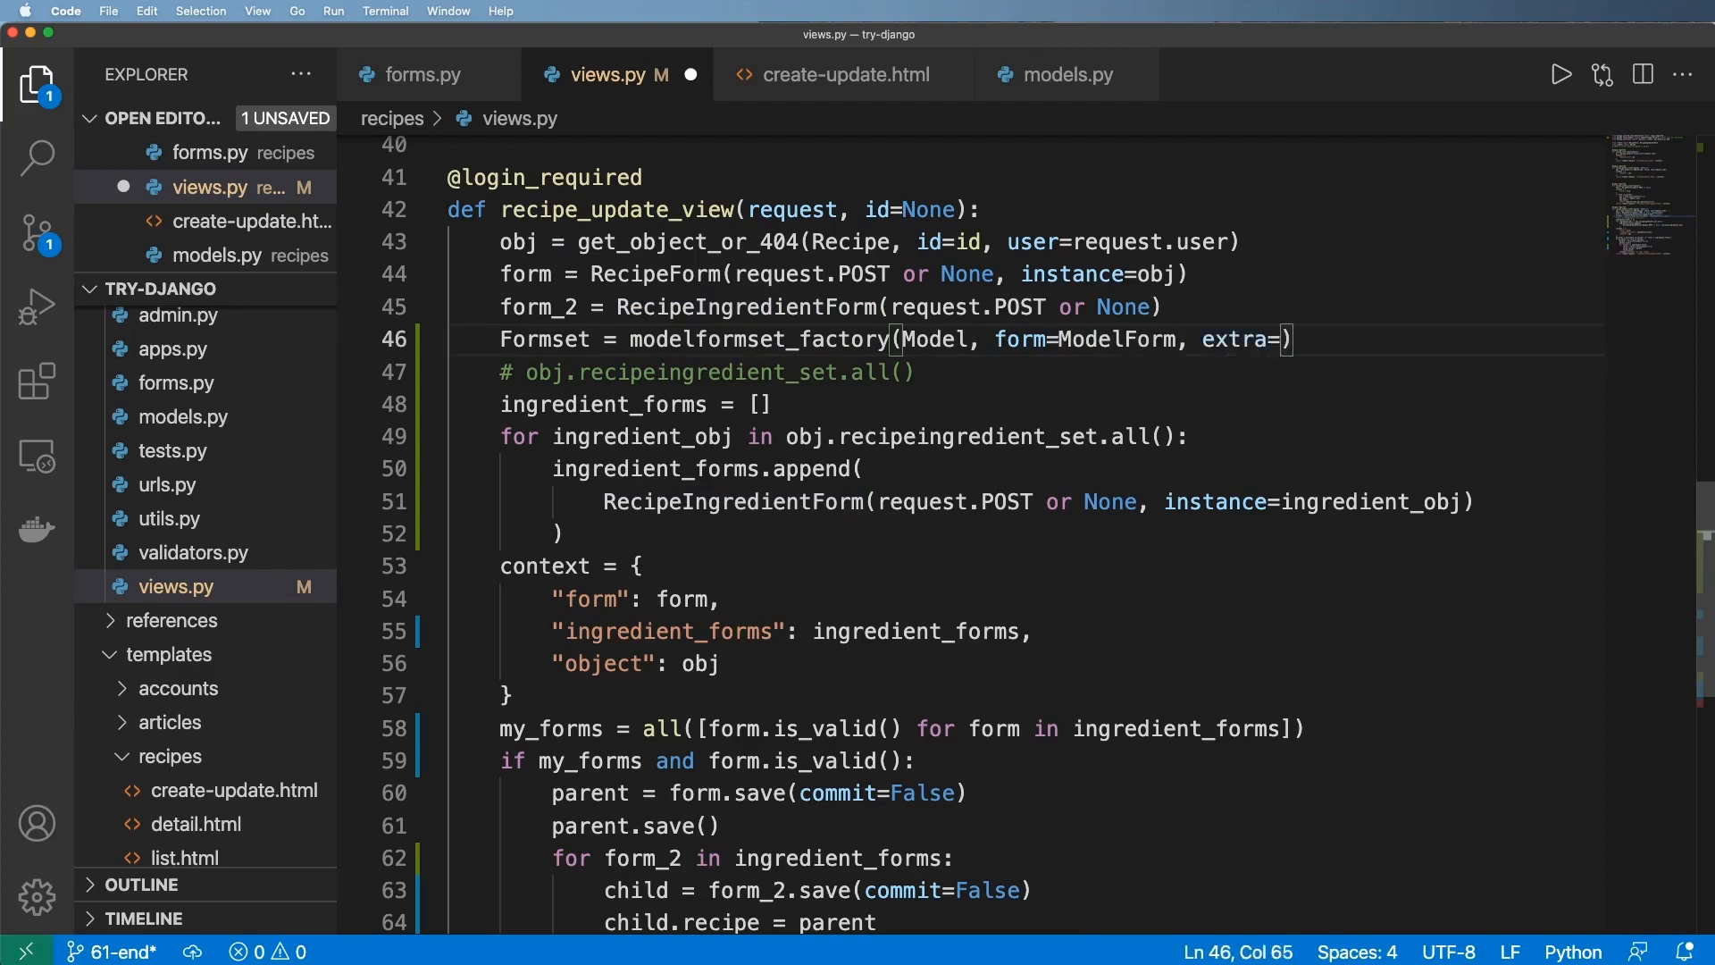
{"action": "type", "text": "0"}
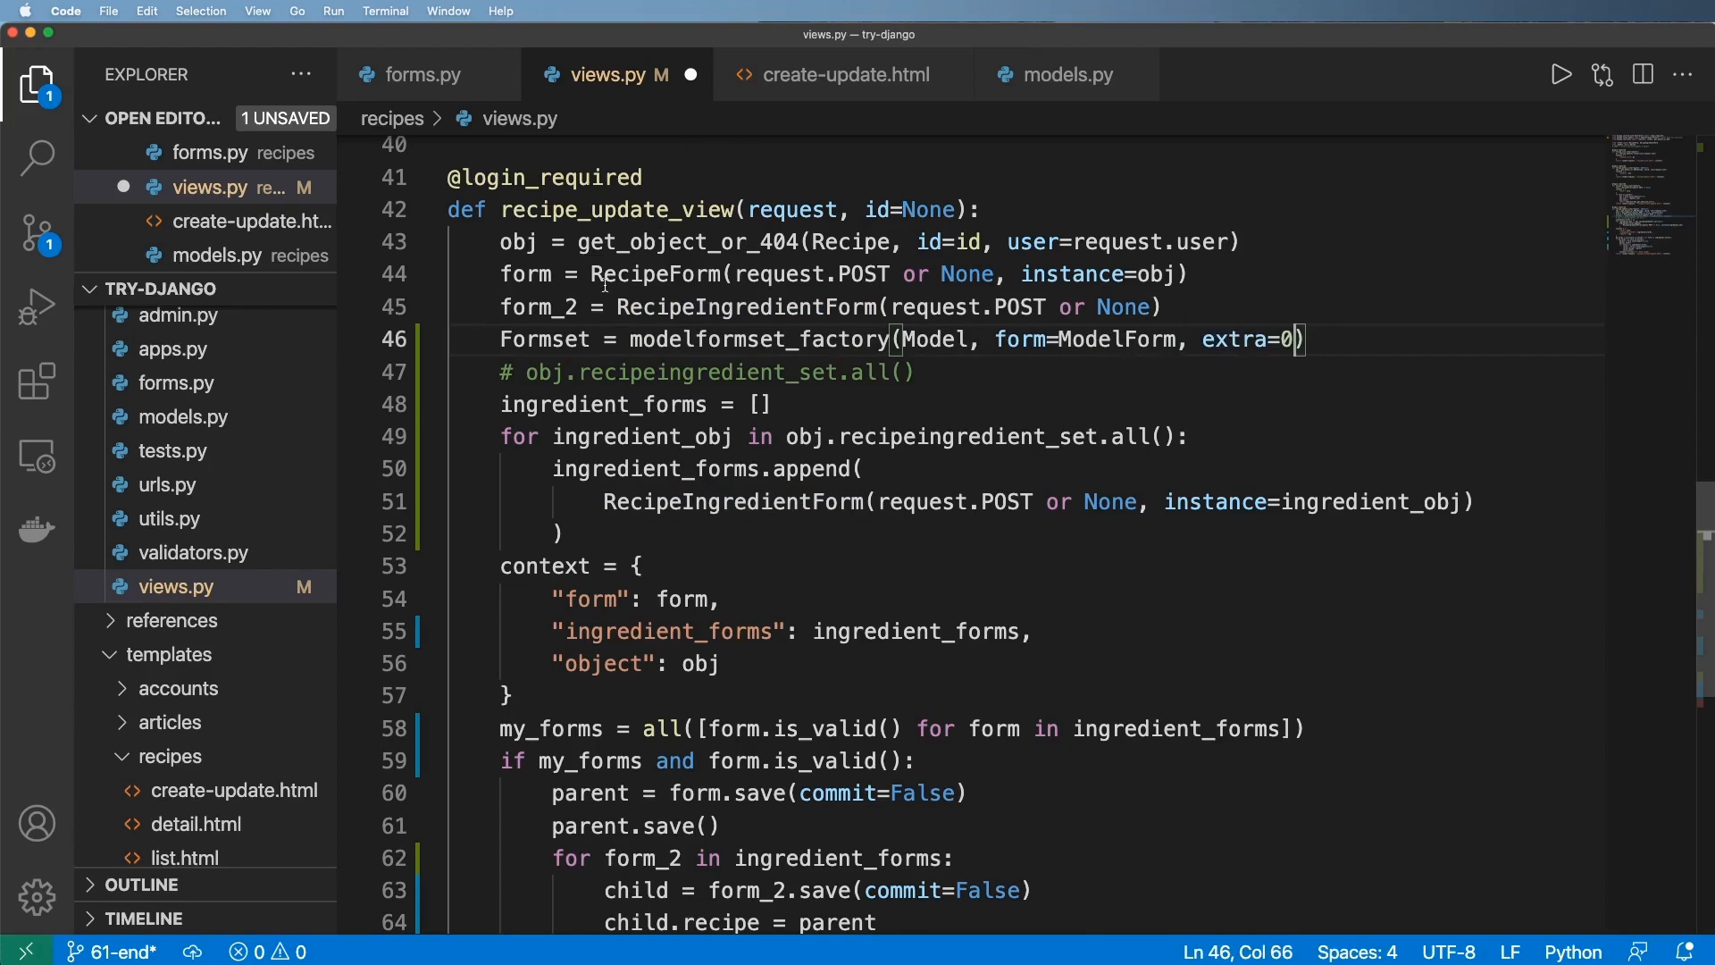
{"action": "triple_click", "coordinate": [875, 339]}
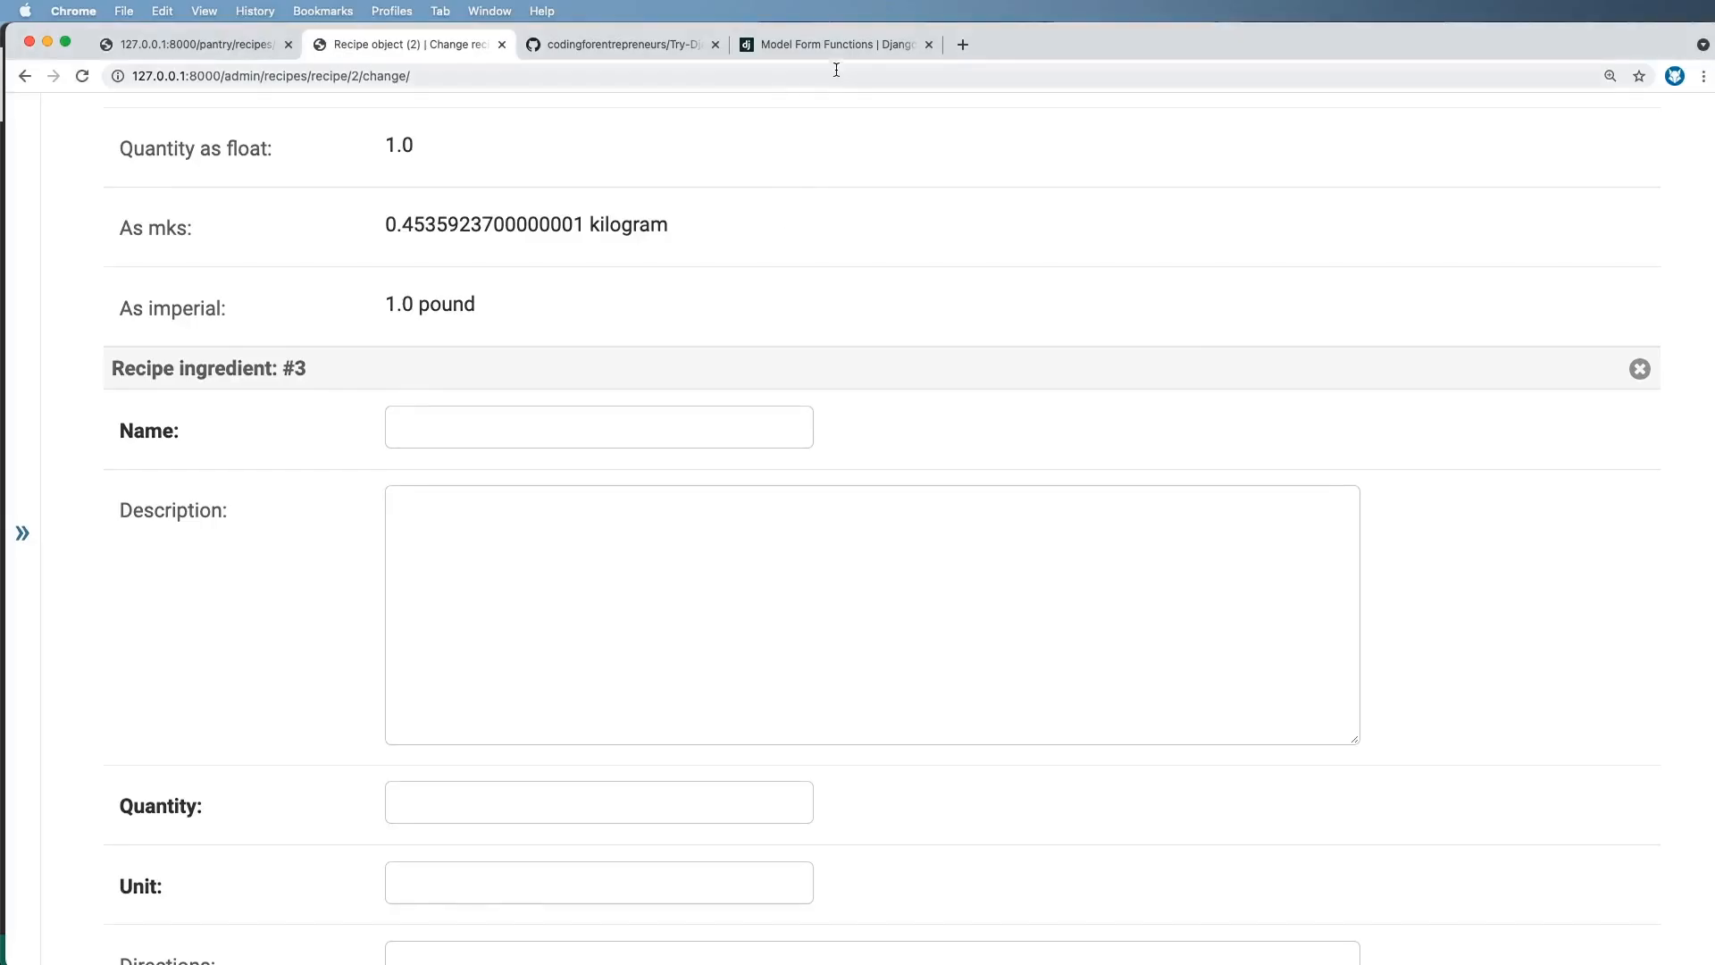
- Consult the modelformset_factory signature in the Django docs and return to views.py
{"action": "left_click", "coordinate": [834, 45]}
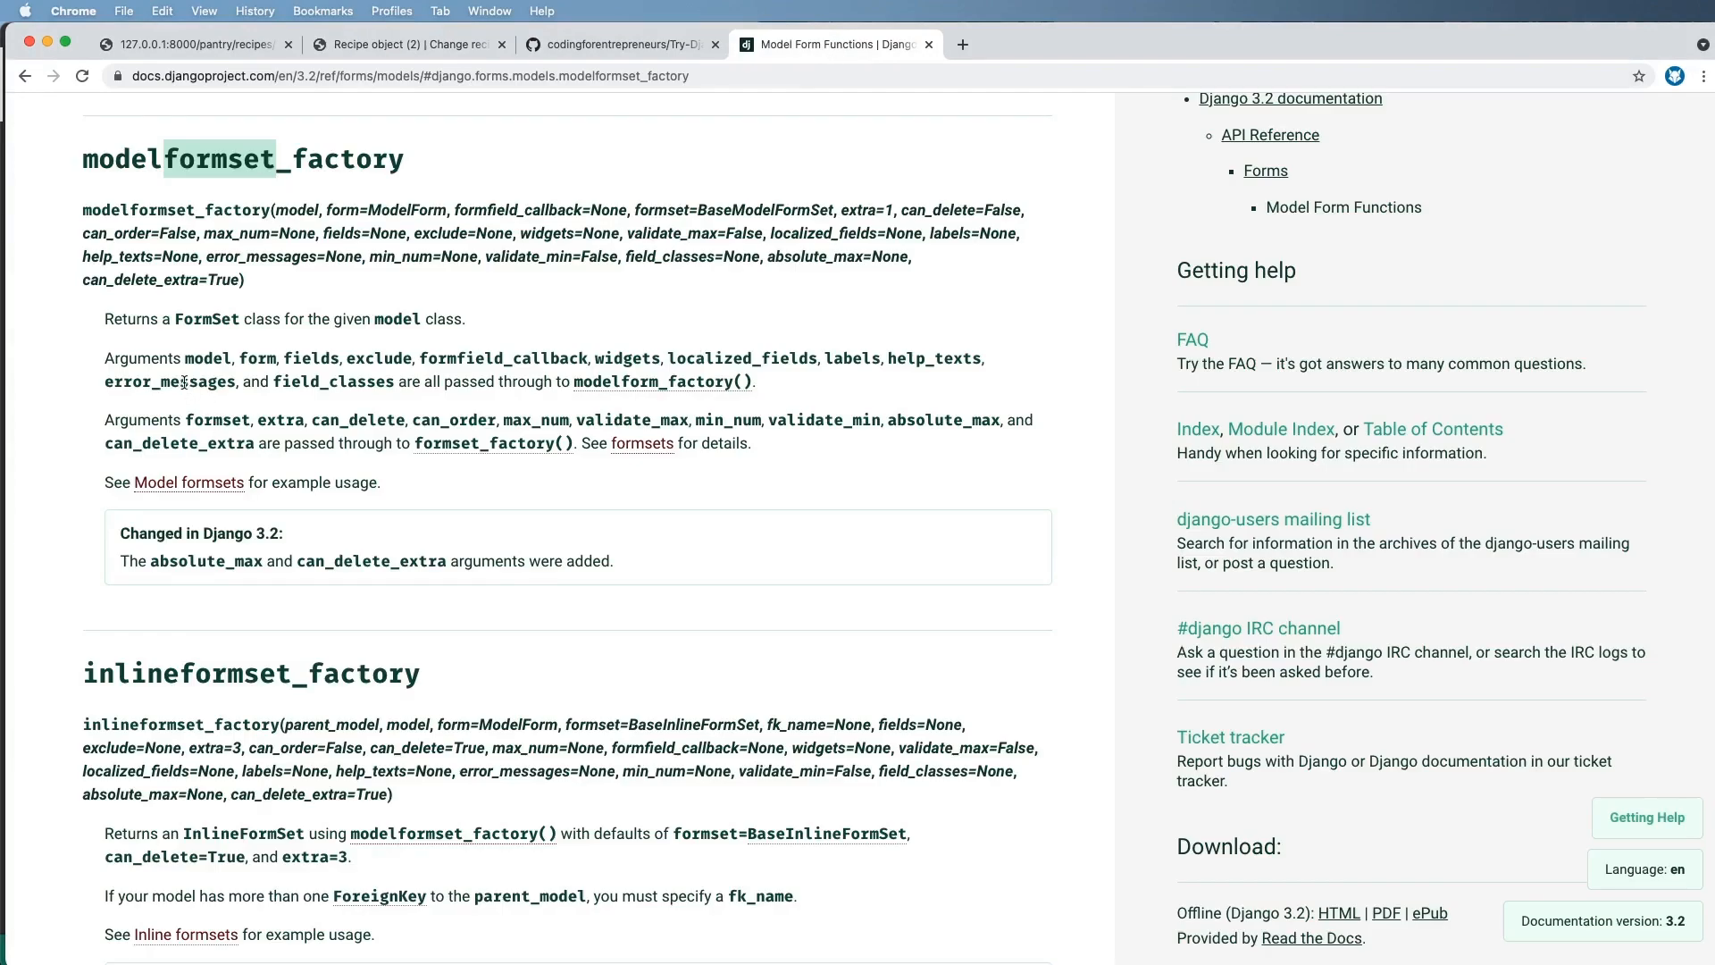
{"action": "left_click", "coordinate": [654, 408]}
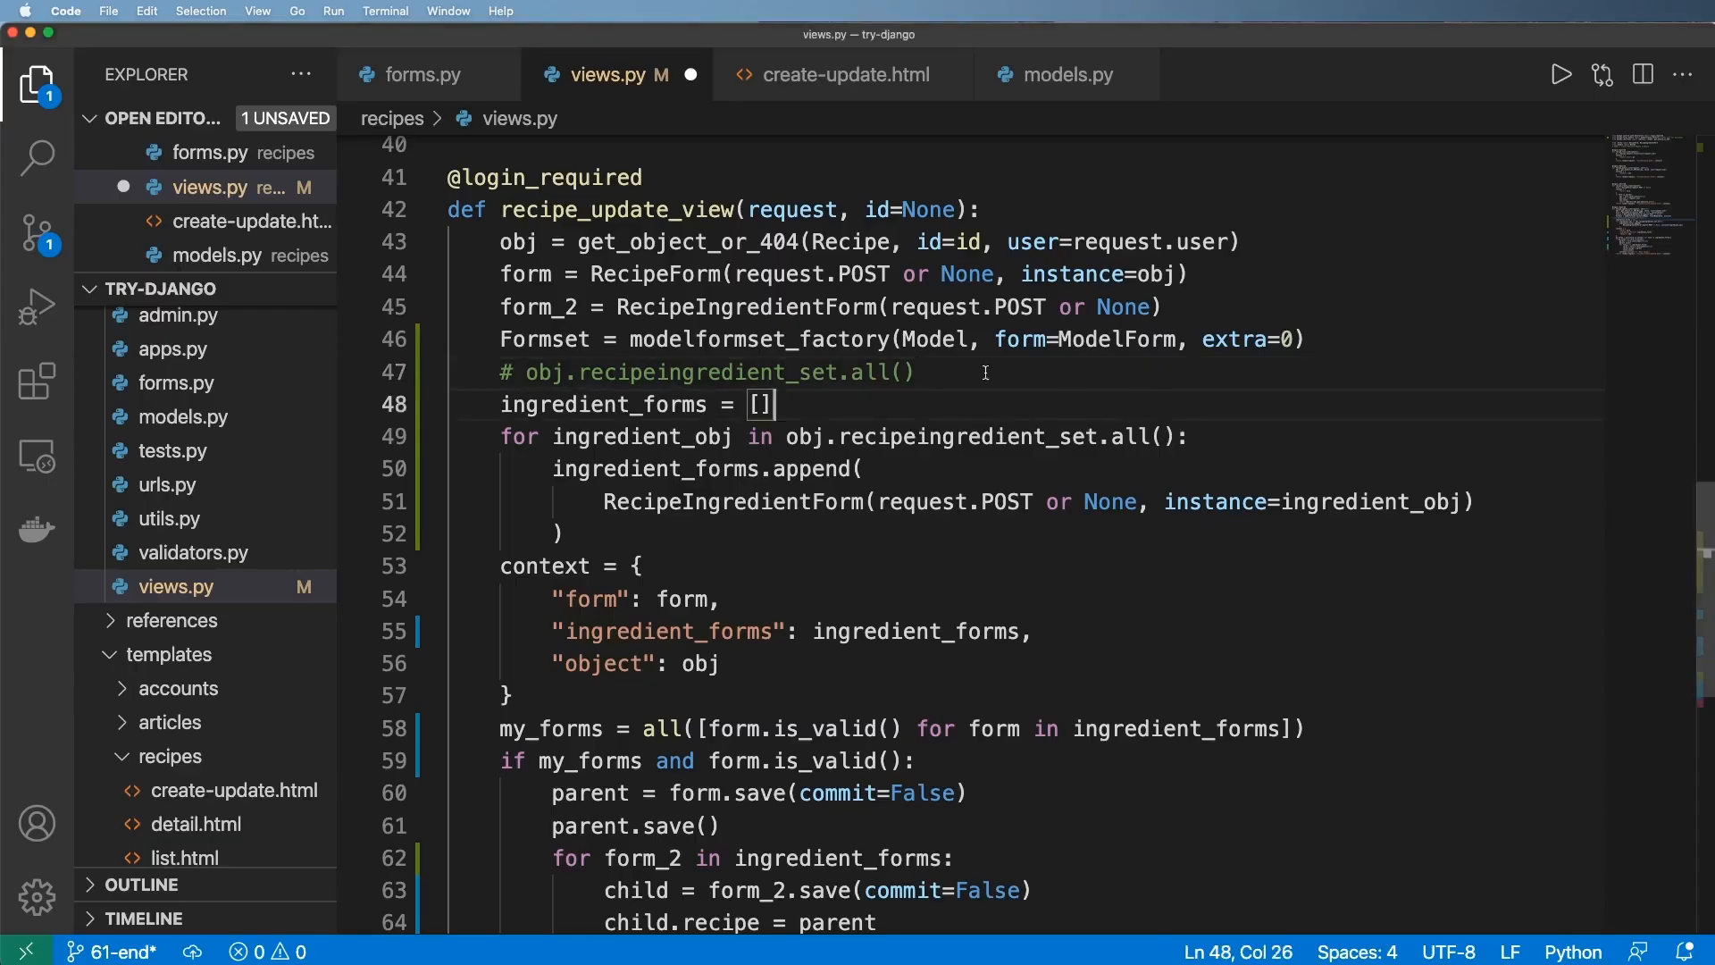
- Comment out the Formset line and the child-saving loop with Cmd+/, then select RecipeIngredientForm
{"action": "left_click_drag", "start_coordinate": [498, 338], "coordinate": [1269, 338]}
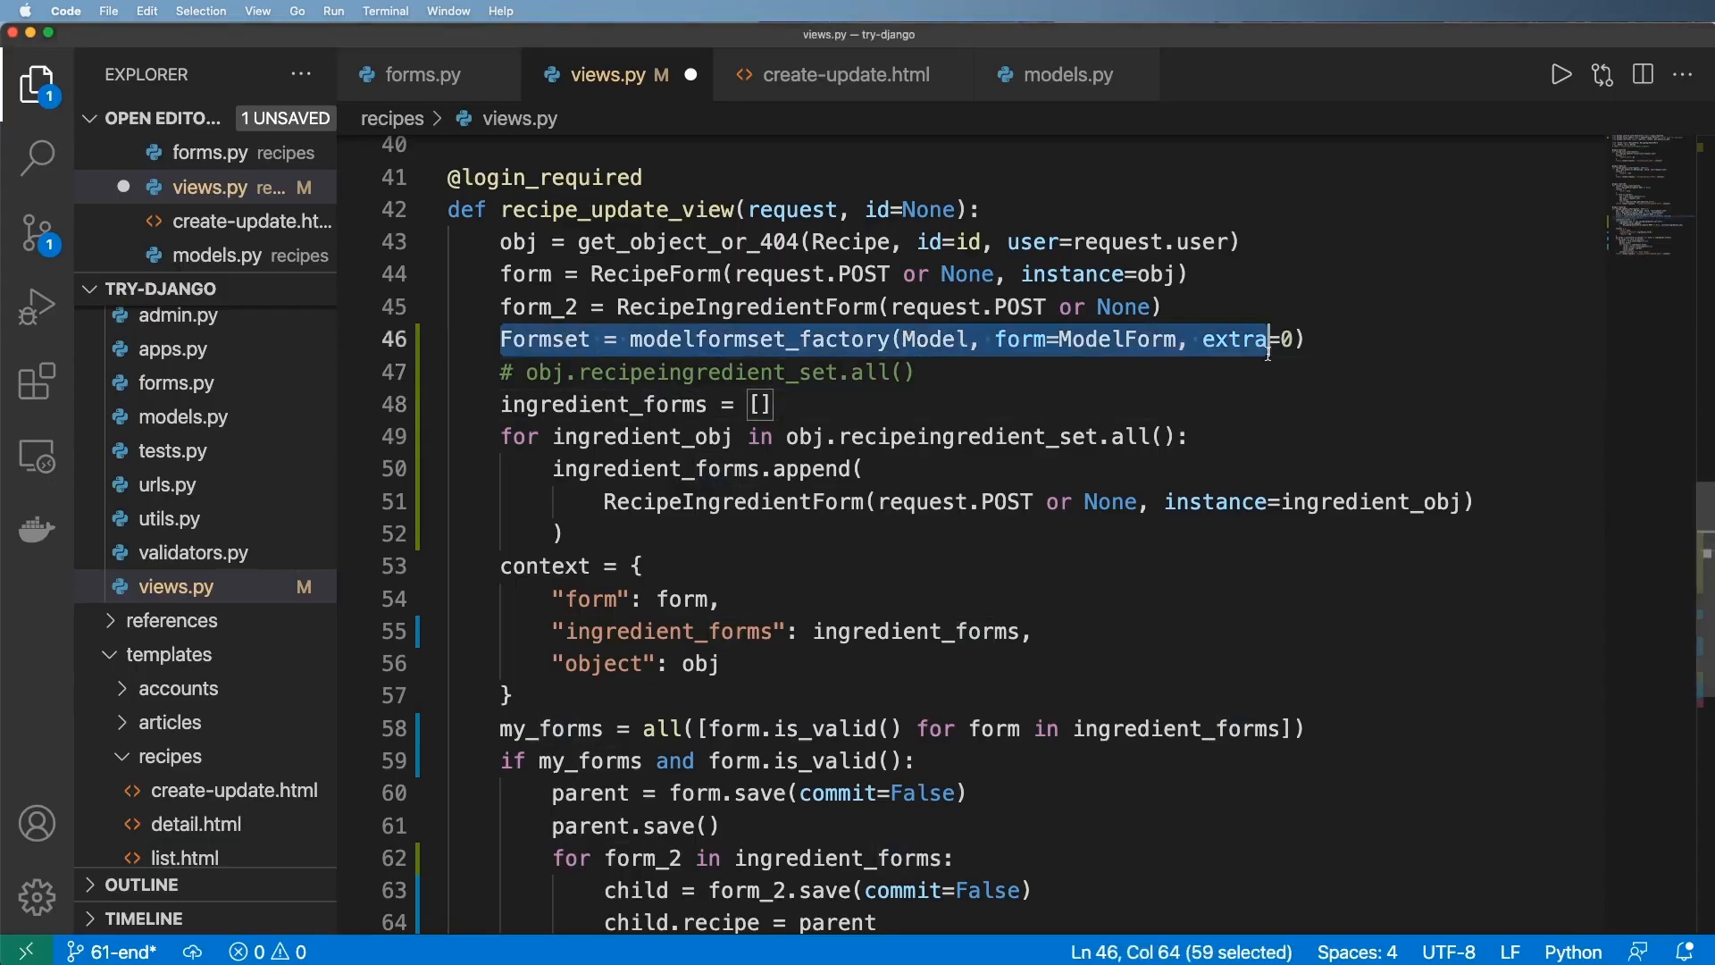
{"action": "left_click", "coordinate": [503, 371]}
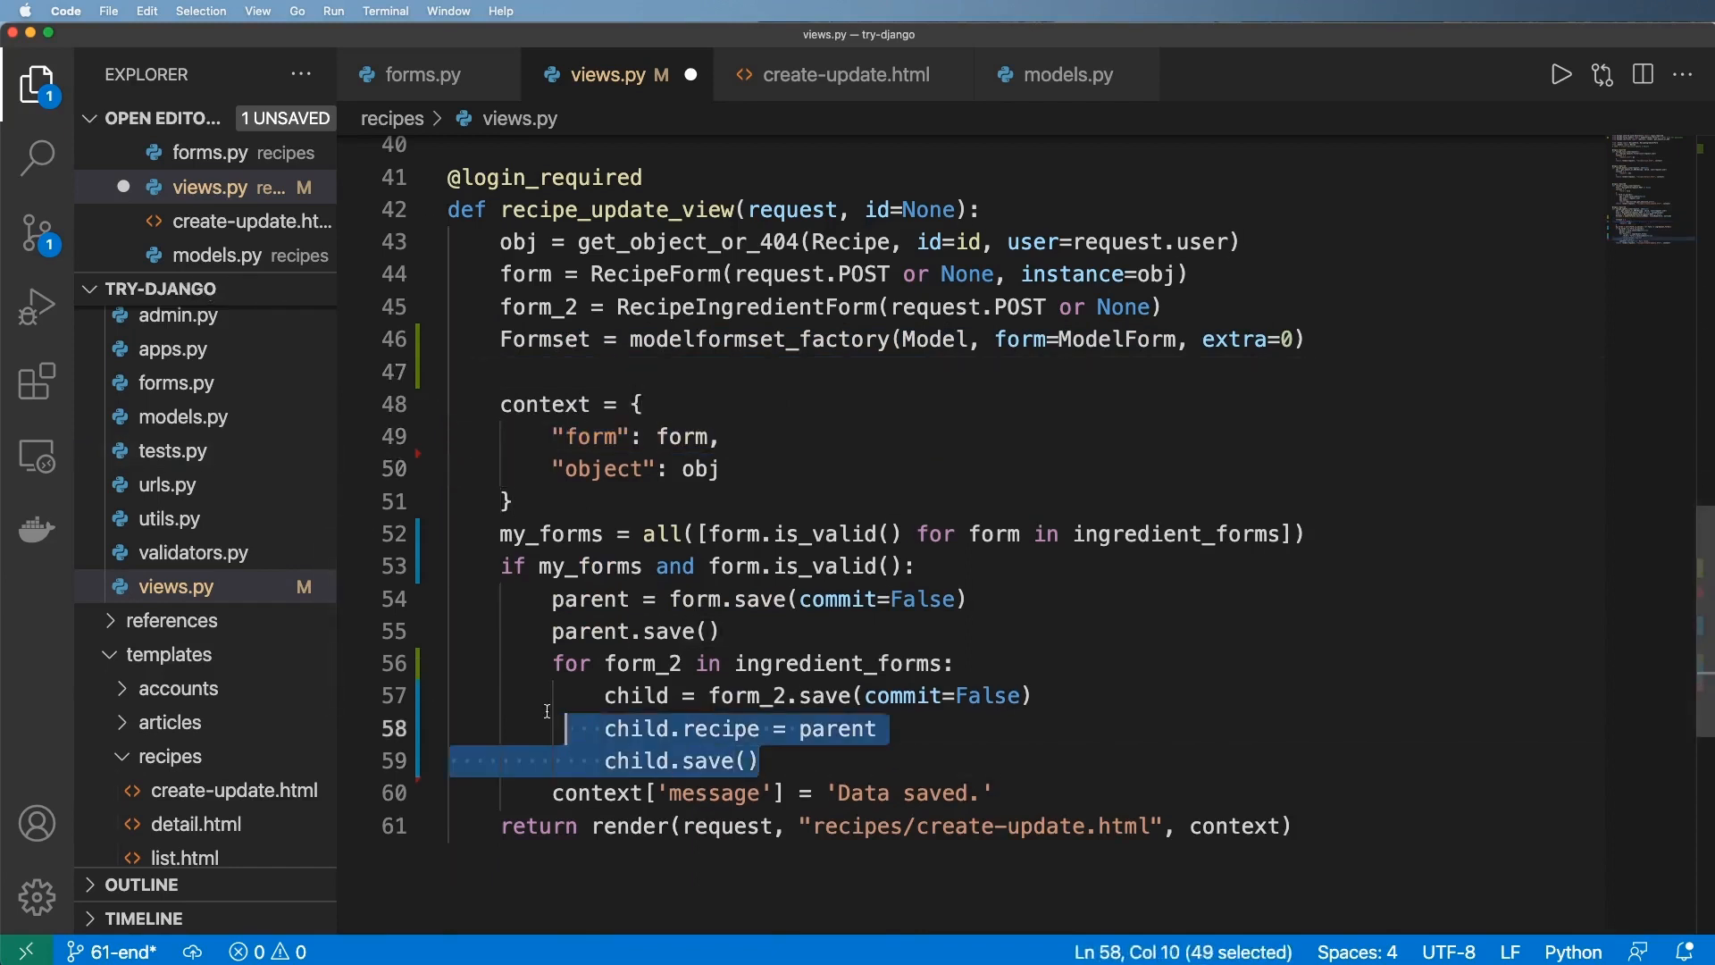
{"action": "key", "text": "cmd+/"}
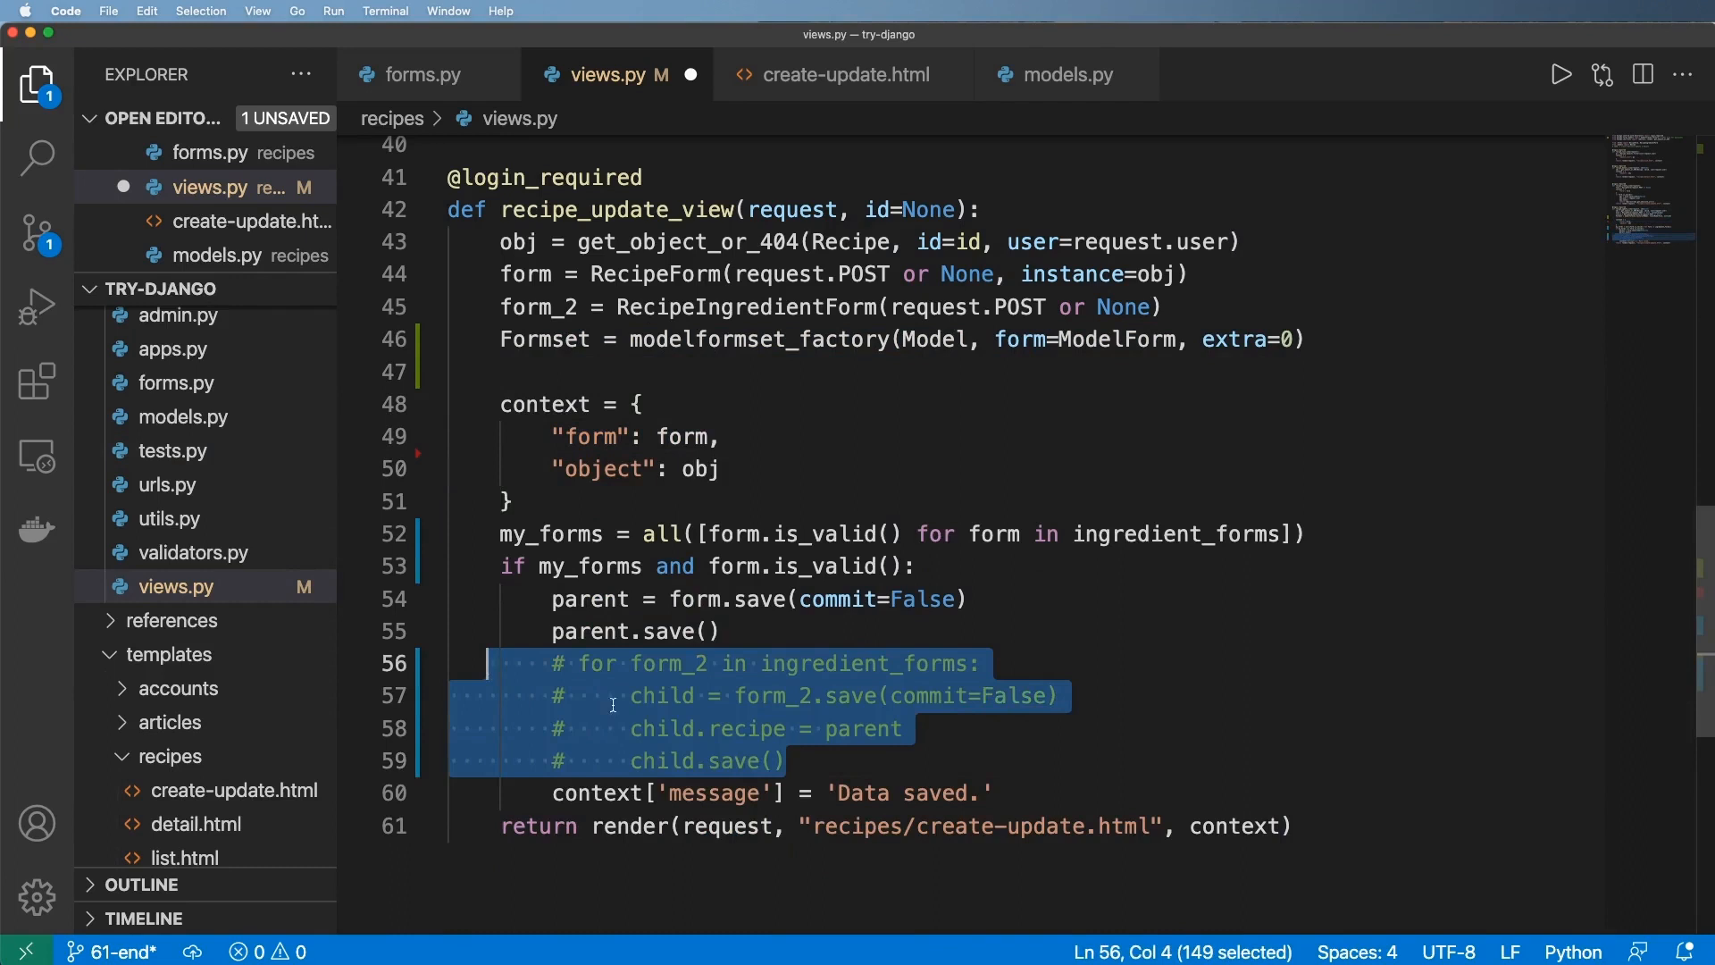
{"action": "left_click", "coordinate": [529, 371]}
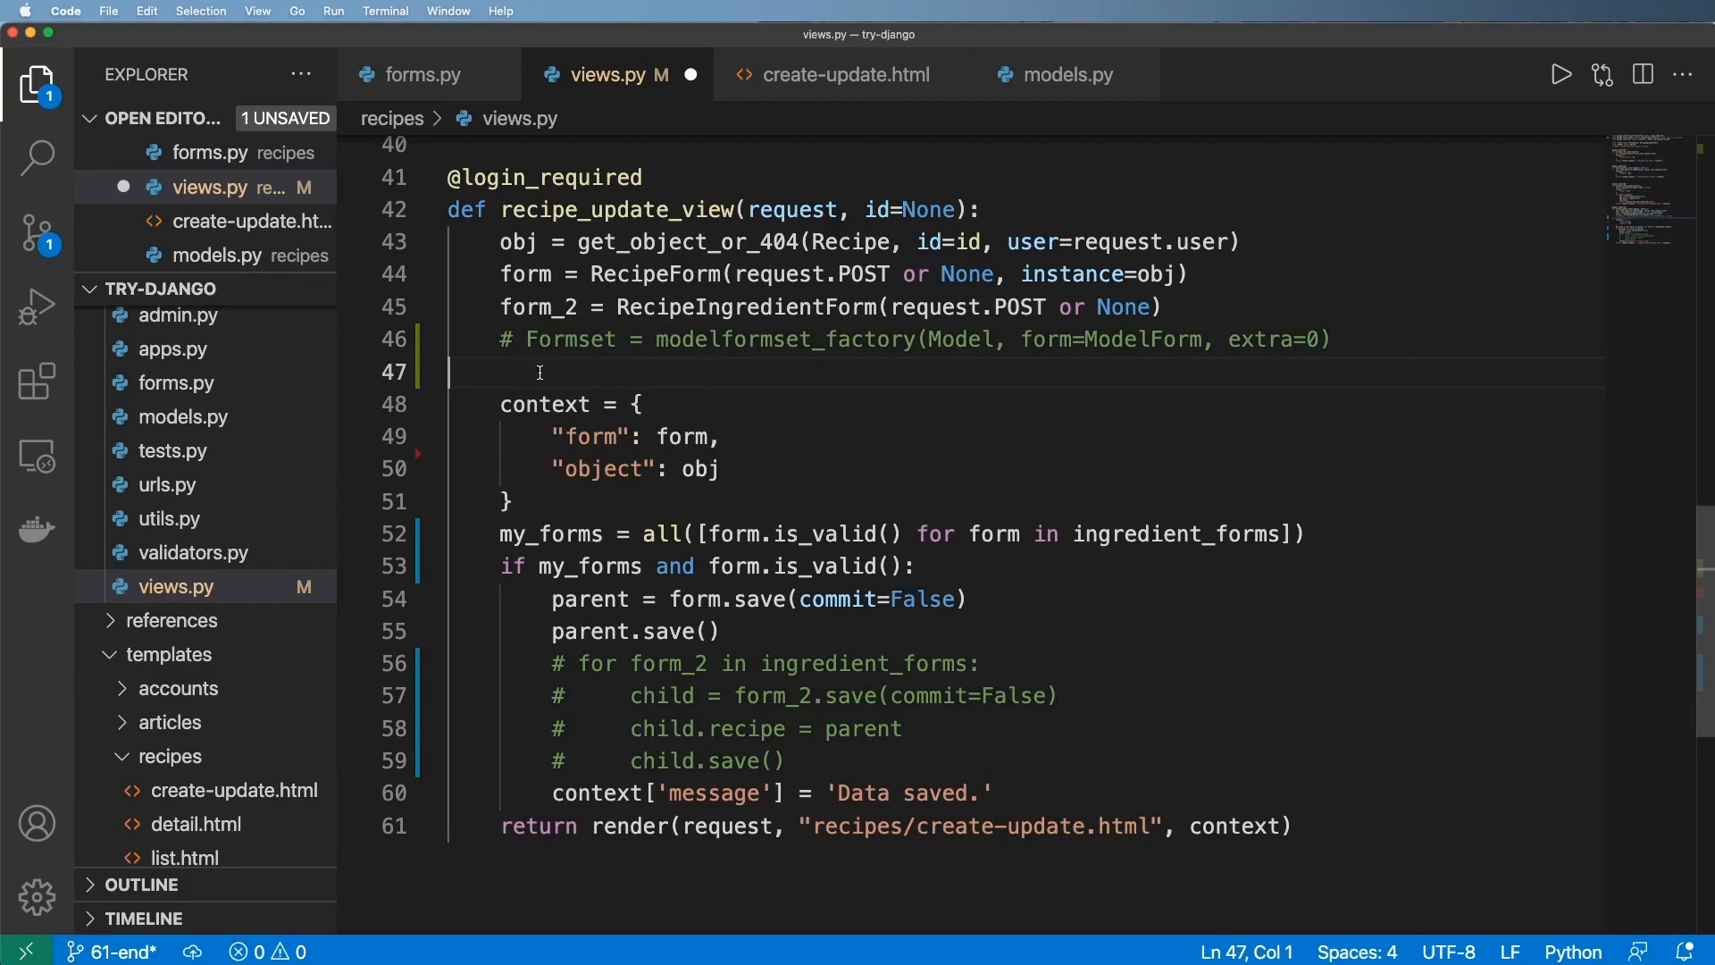
{"action": "double_click", "coordinate": [747, 306]}
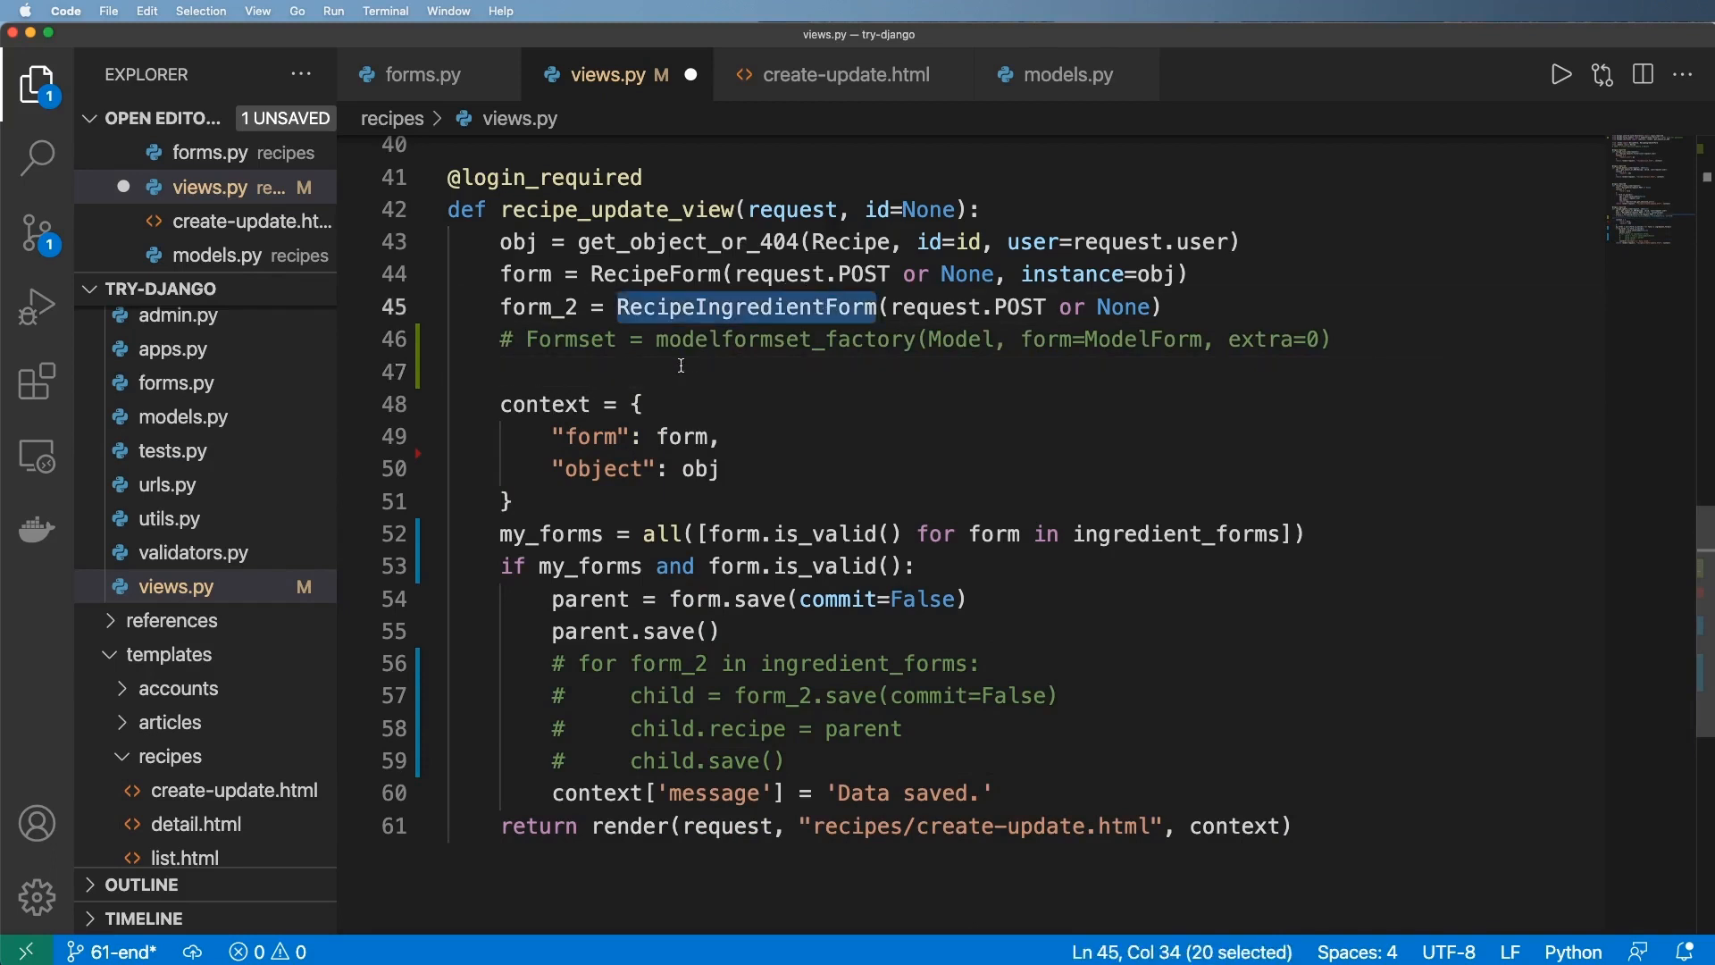
- Define RecipeIngredientFormset with modelformset_factory for RecipeIngredient using RecipeIngredientForm
{"action": "type", "text": "RecipeIngredientFormset ="}
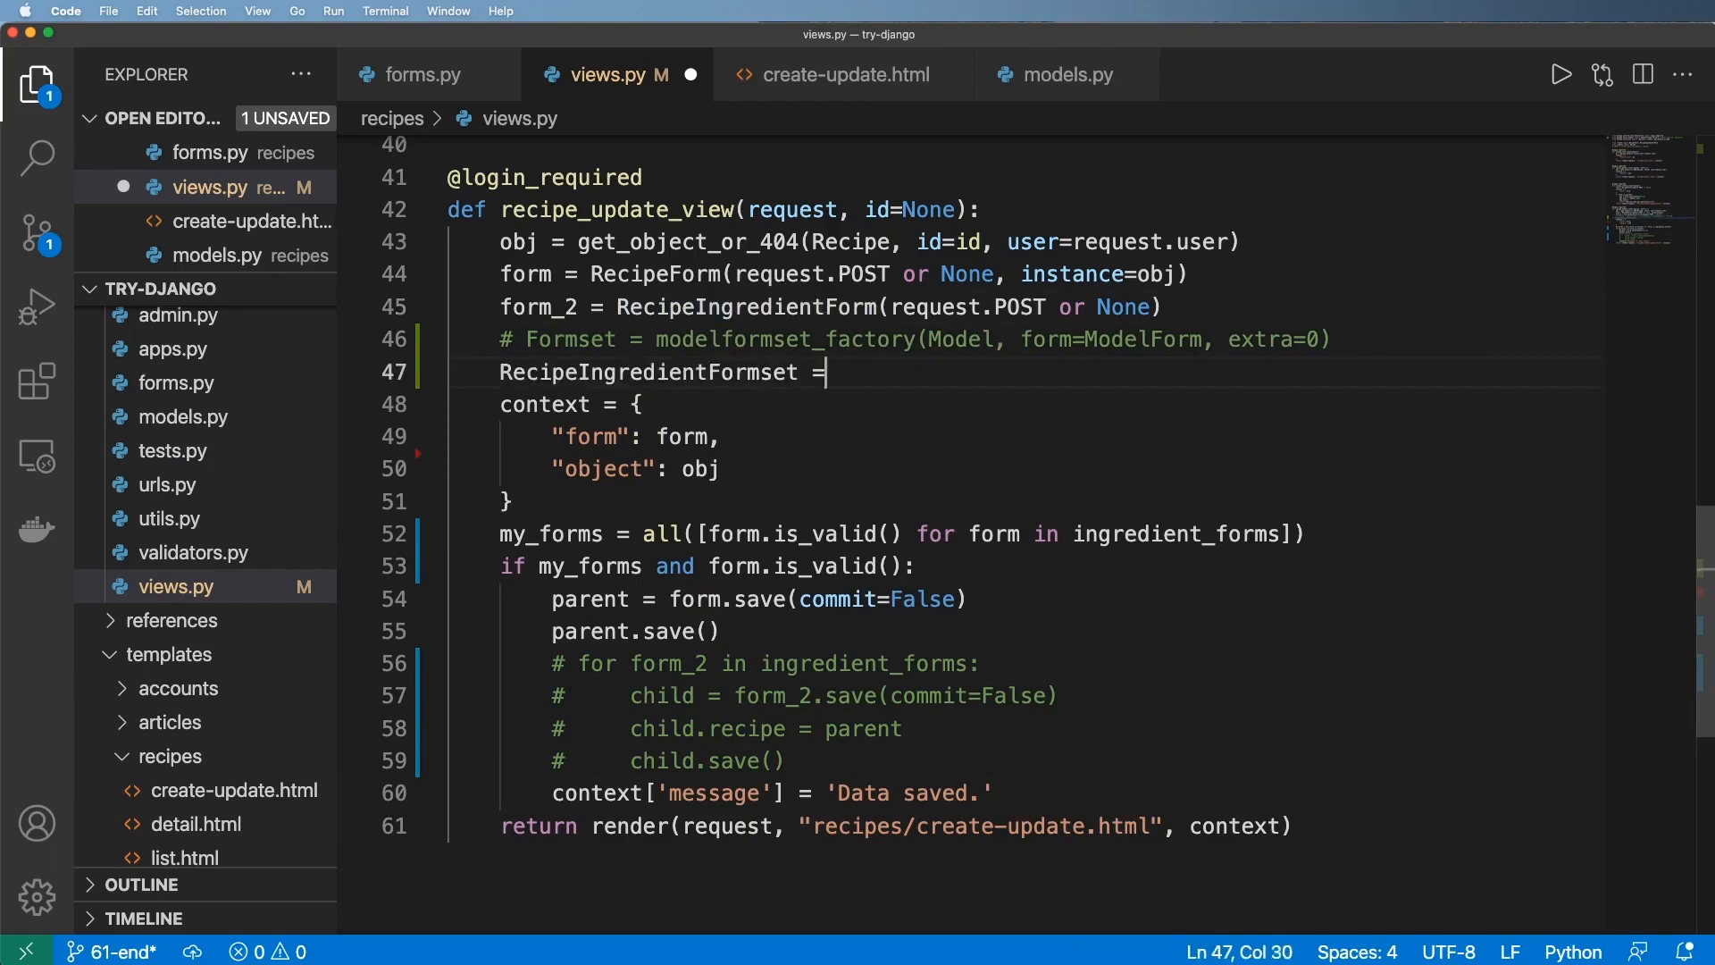
{"action": "left_click_drag", "start_coordinate": [659, 340], "coordinate": [1330, 339]}
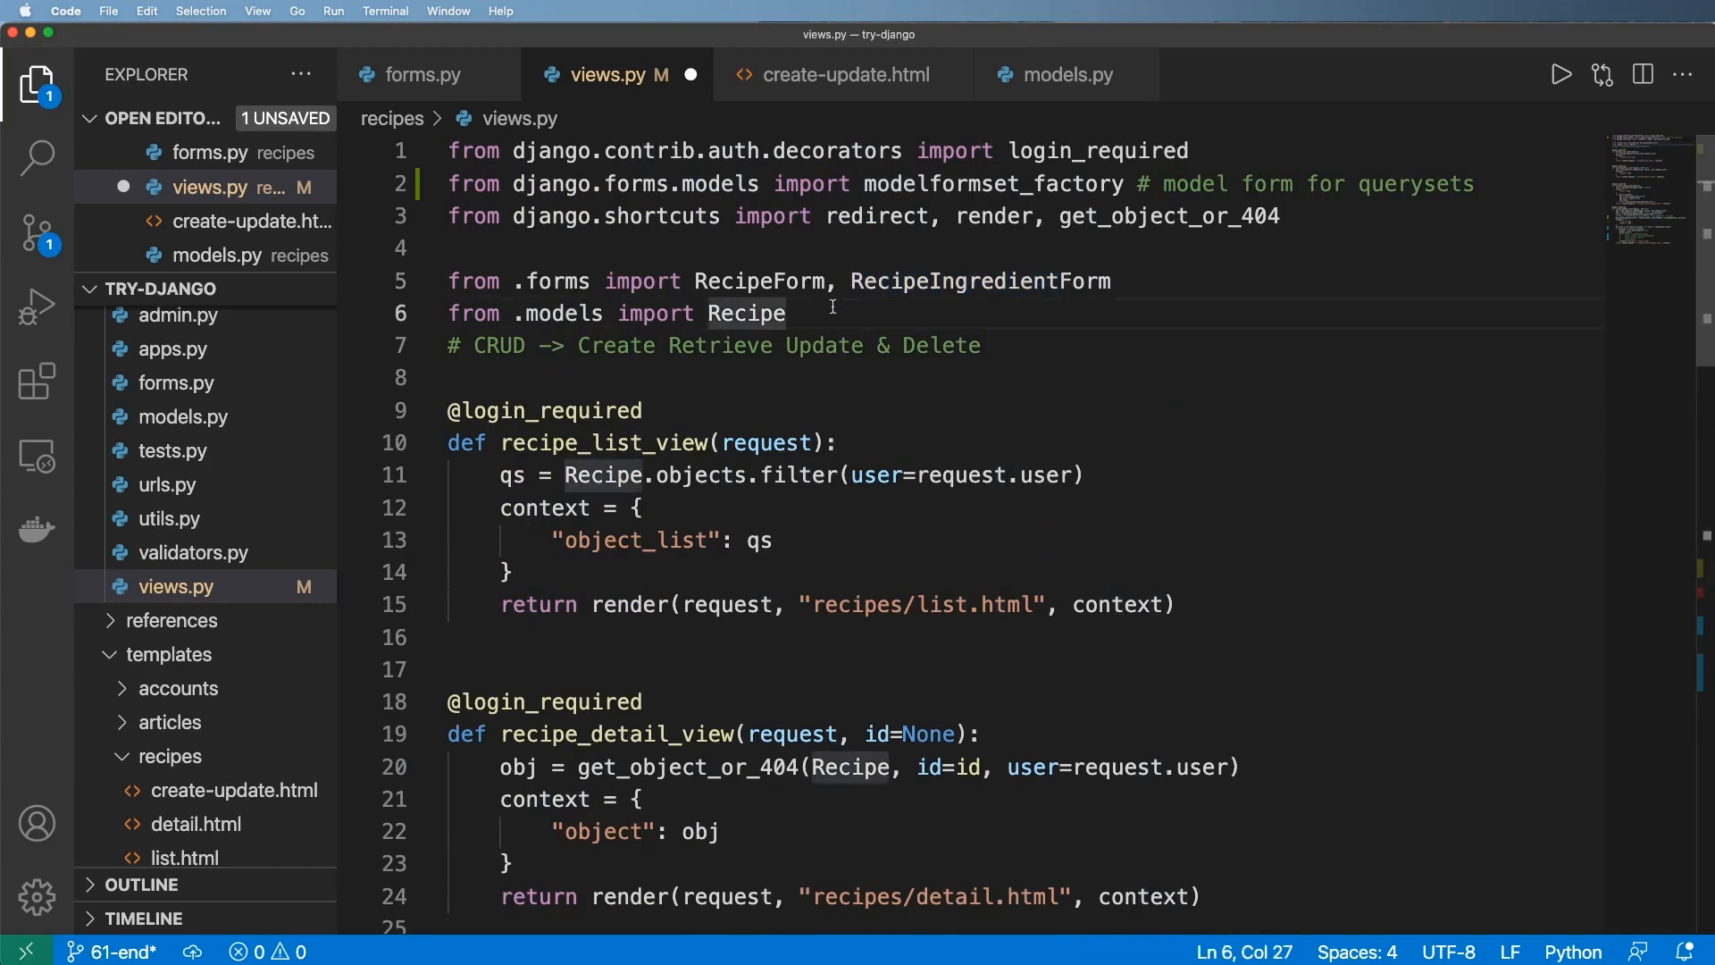
{"action": "scroll", "scroll_direction": "down", "scroll_amount": 3}
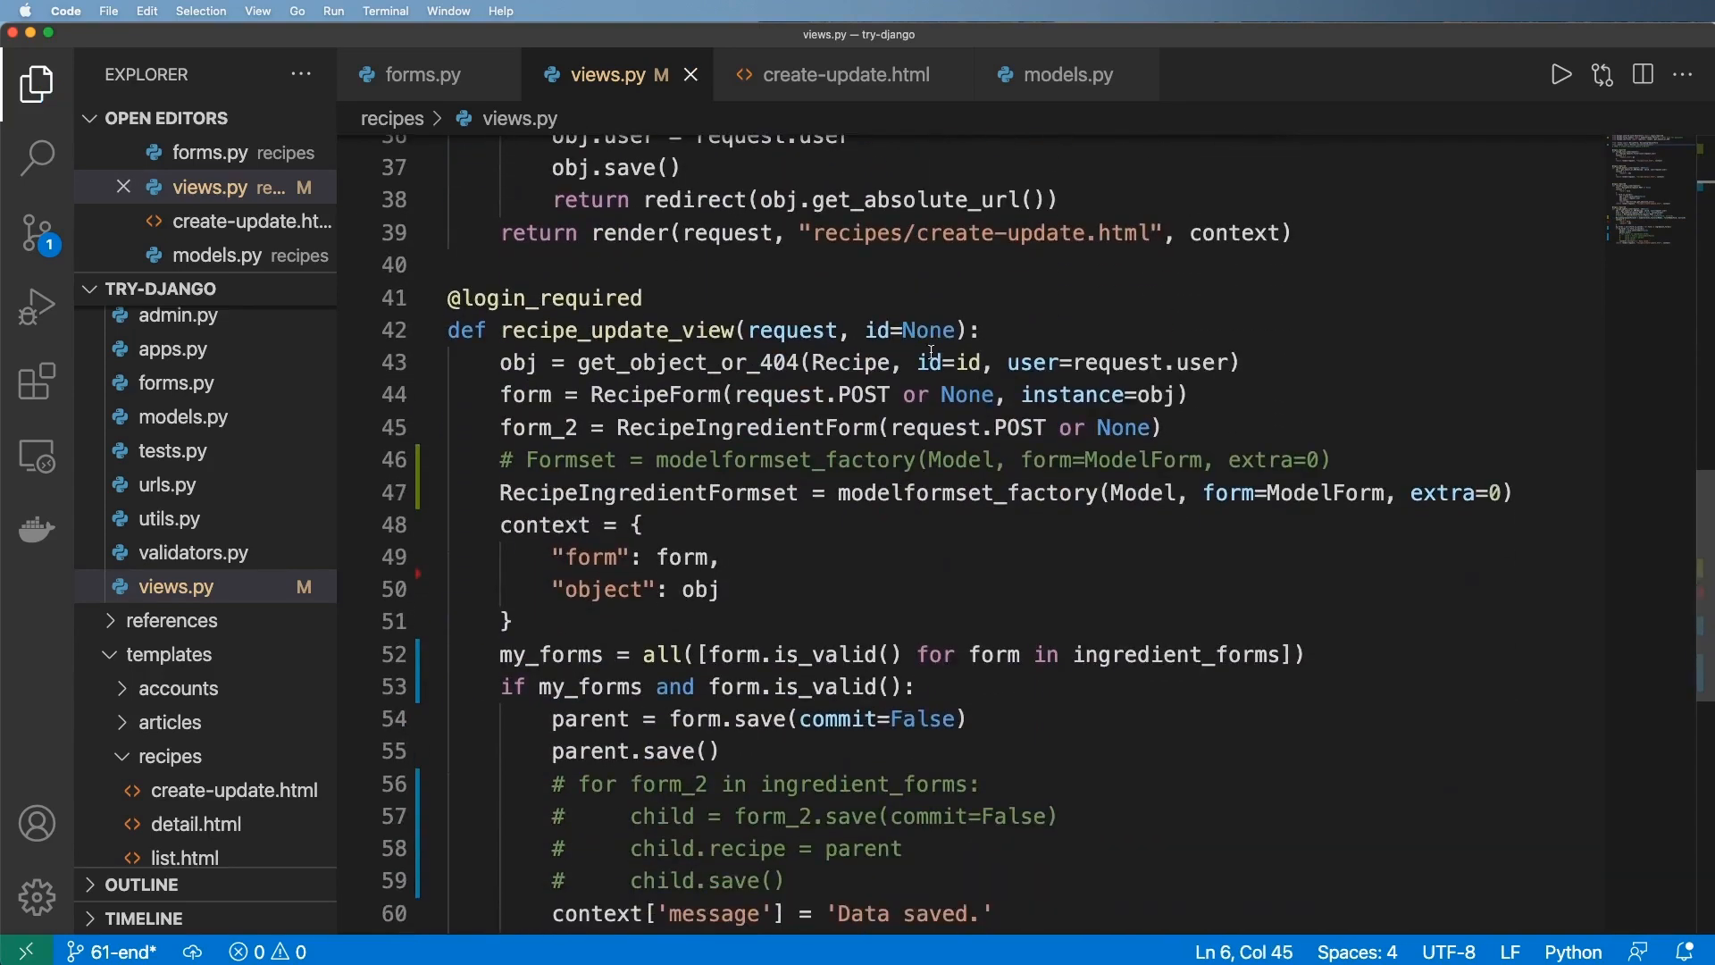
{"action": "type", "text": "RecipeIngredient"}
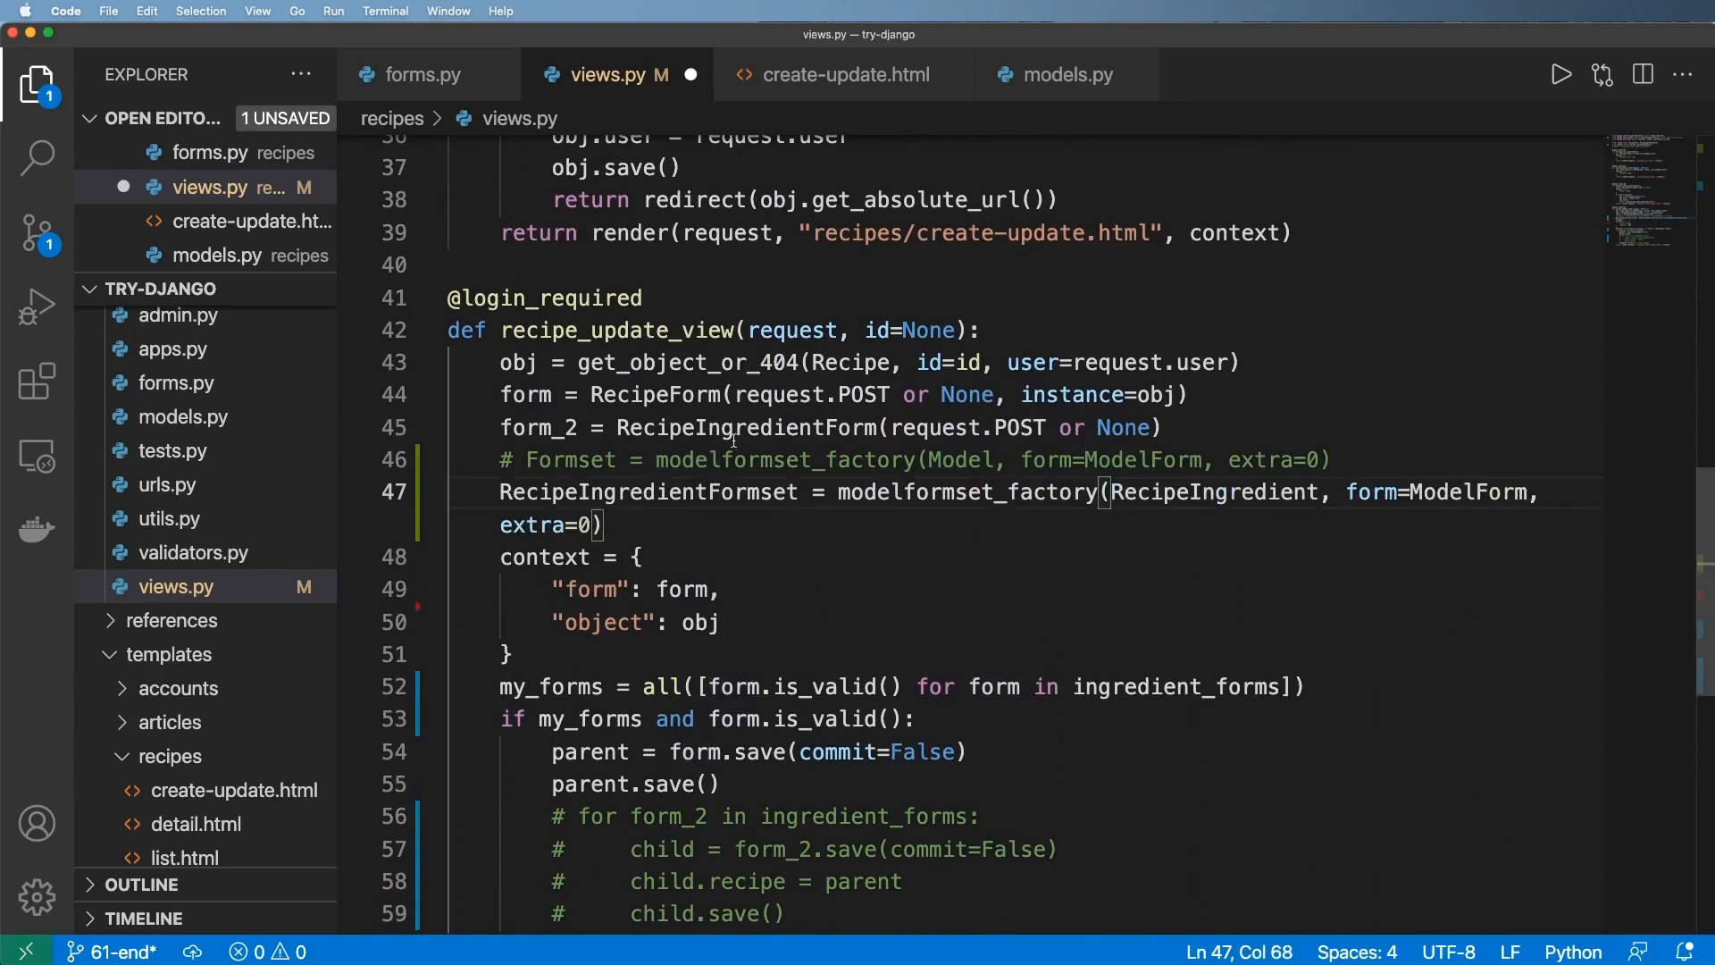
{"action": "double_click", "coordinate": [747, 426]}
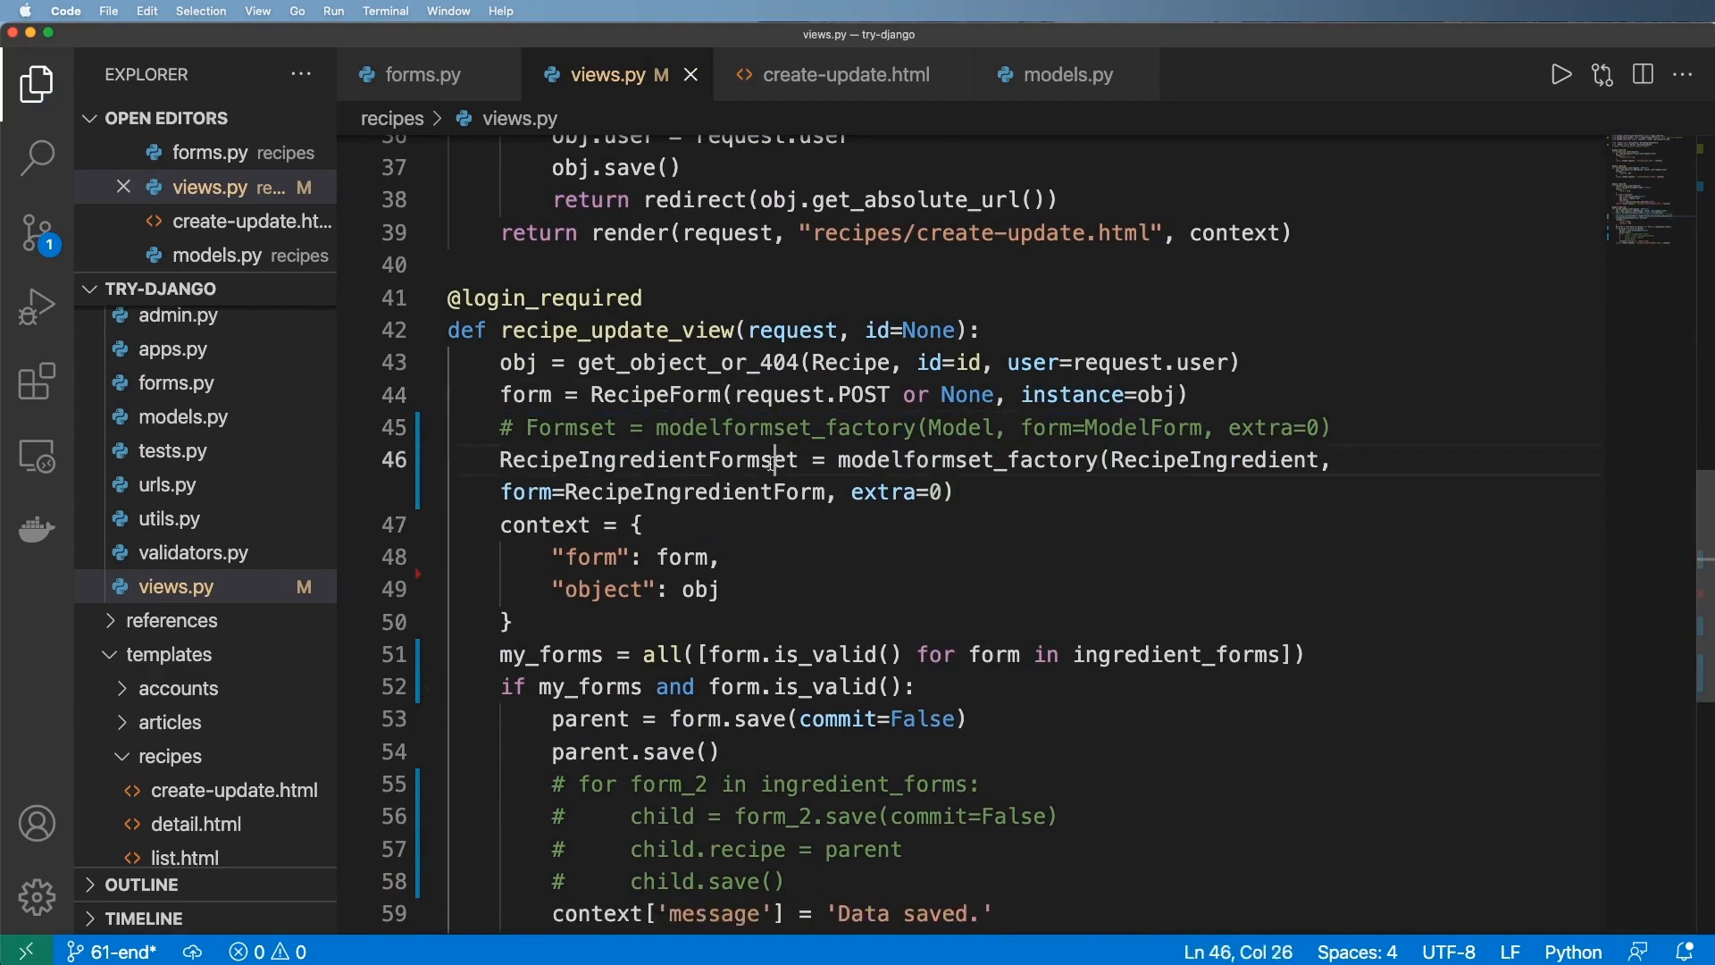
{"action": "double_click", "coordinate": [648, 459]}
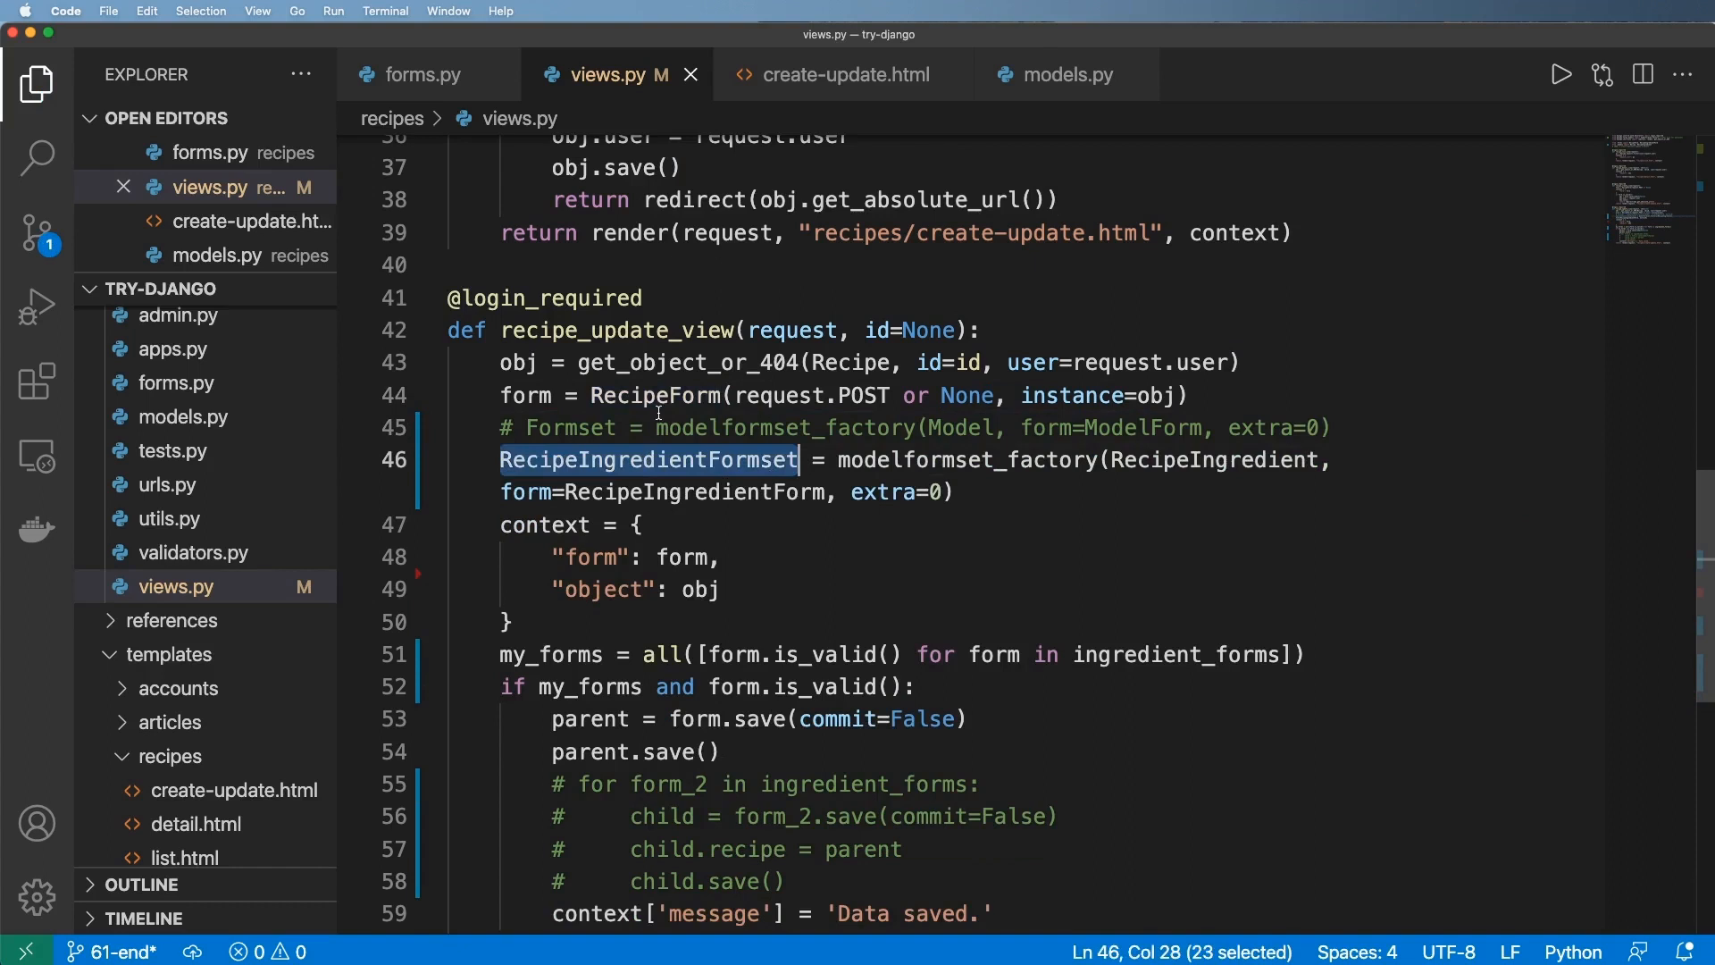
{"action": "double_click", "coordinate": [784, 427]}
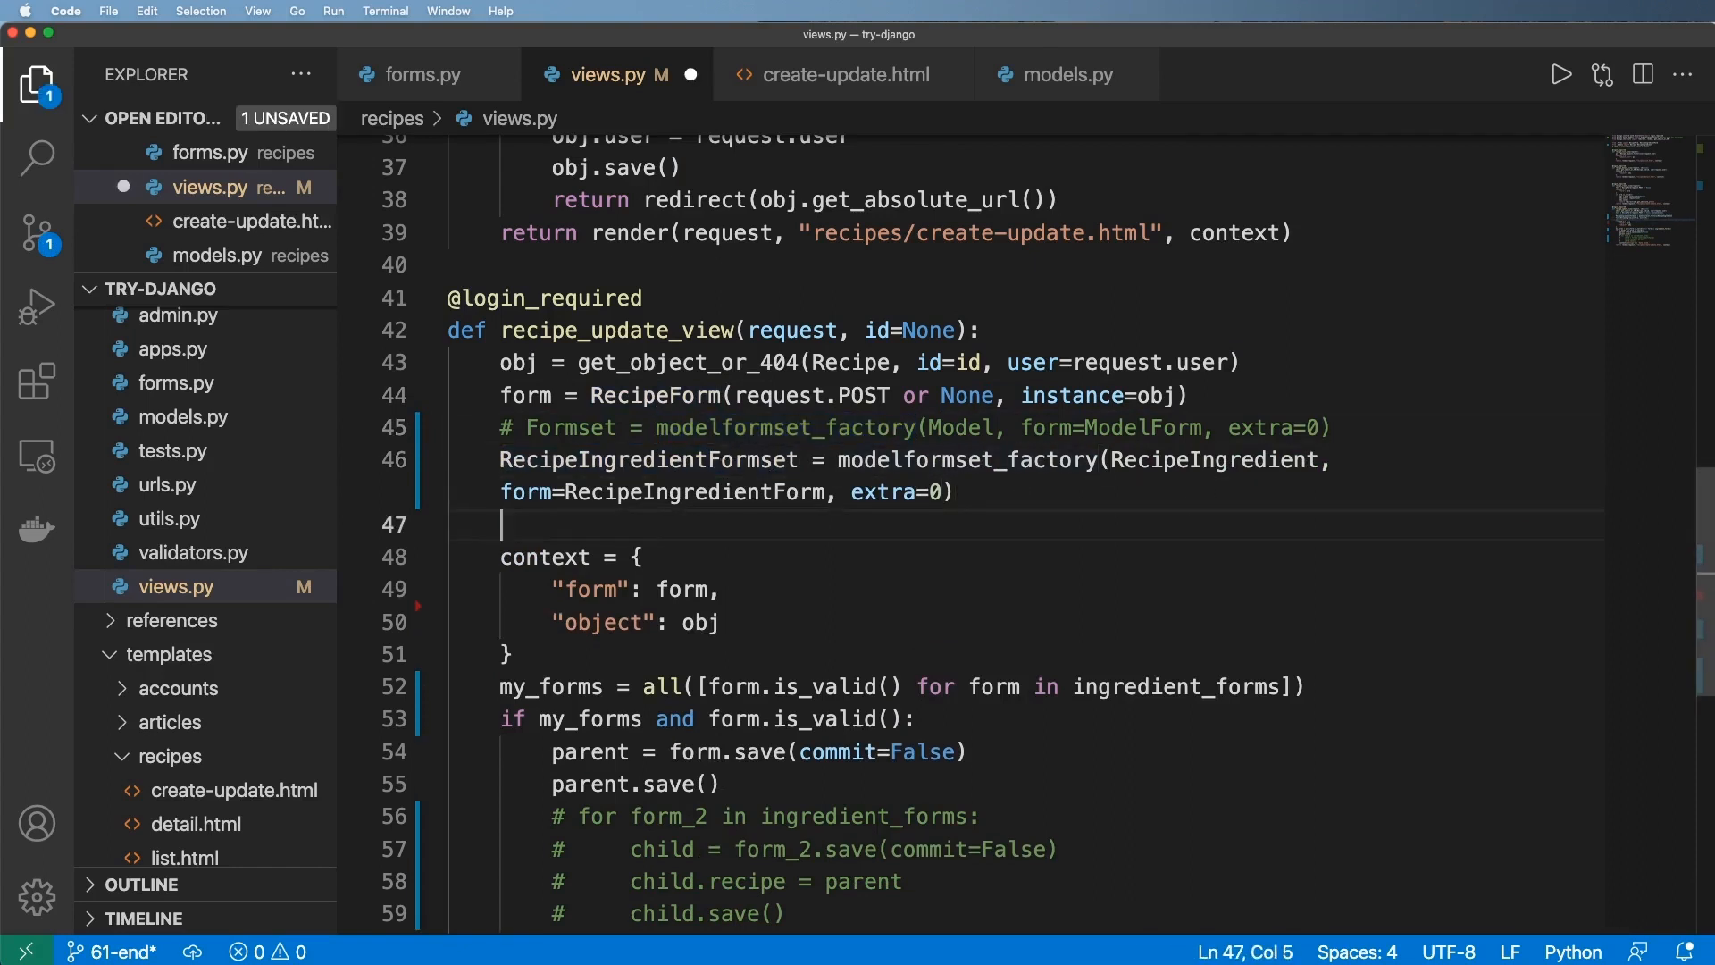
- Start formset = RecipeIngredientFormset(request.POST or None, queryset=...), checking the Recipe model's ingredient methods
{"action": "type", "text": "formset ="}
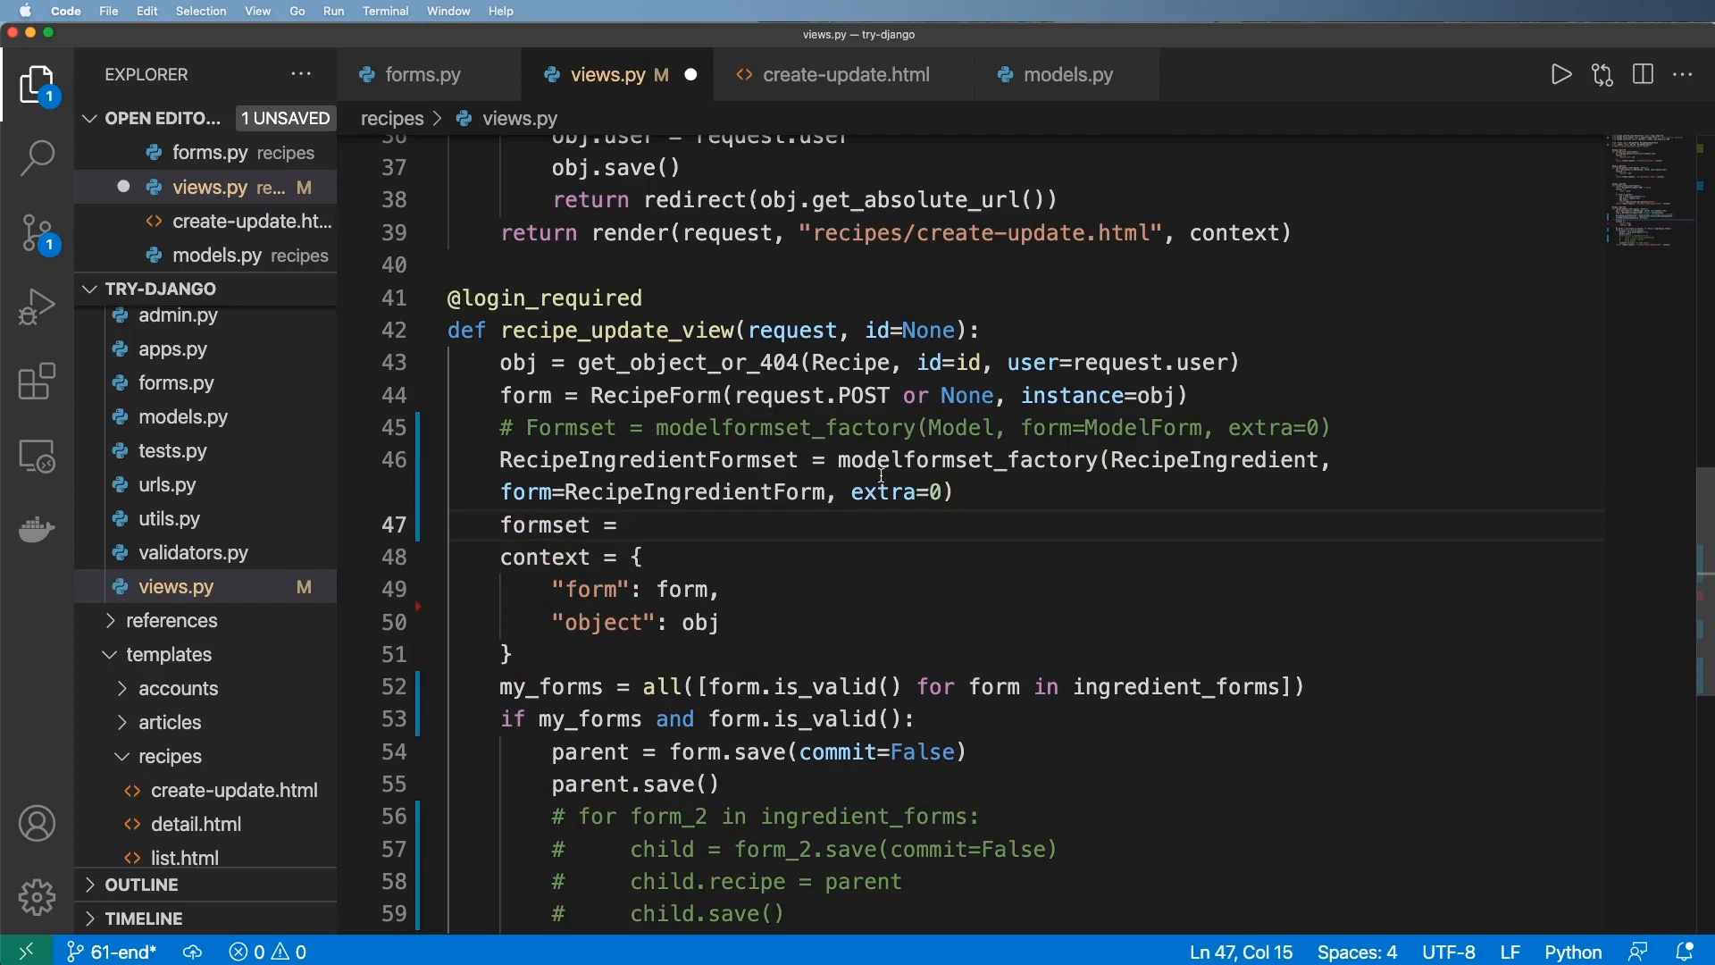
{"action": "type", "text": "RecipeIngredientFormset"}
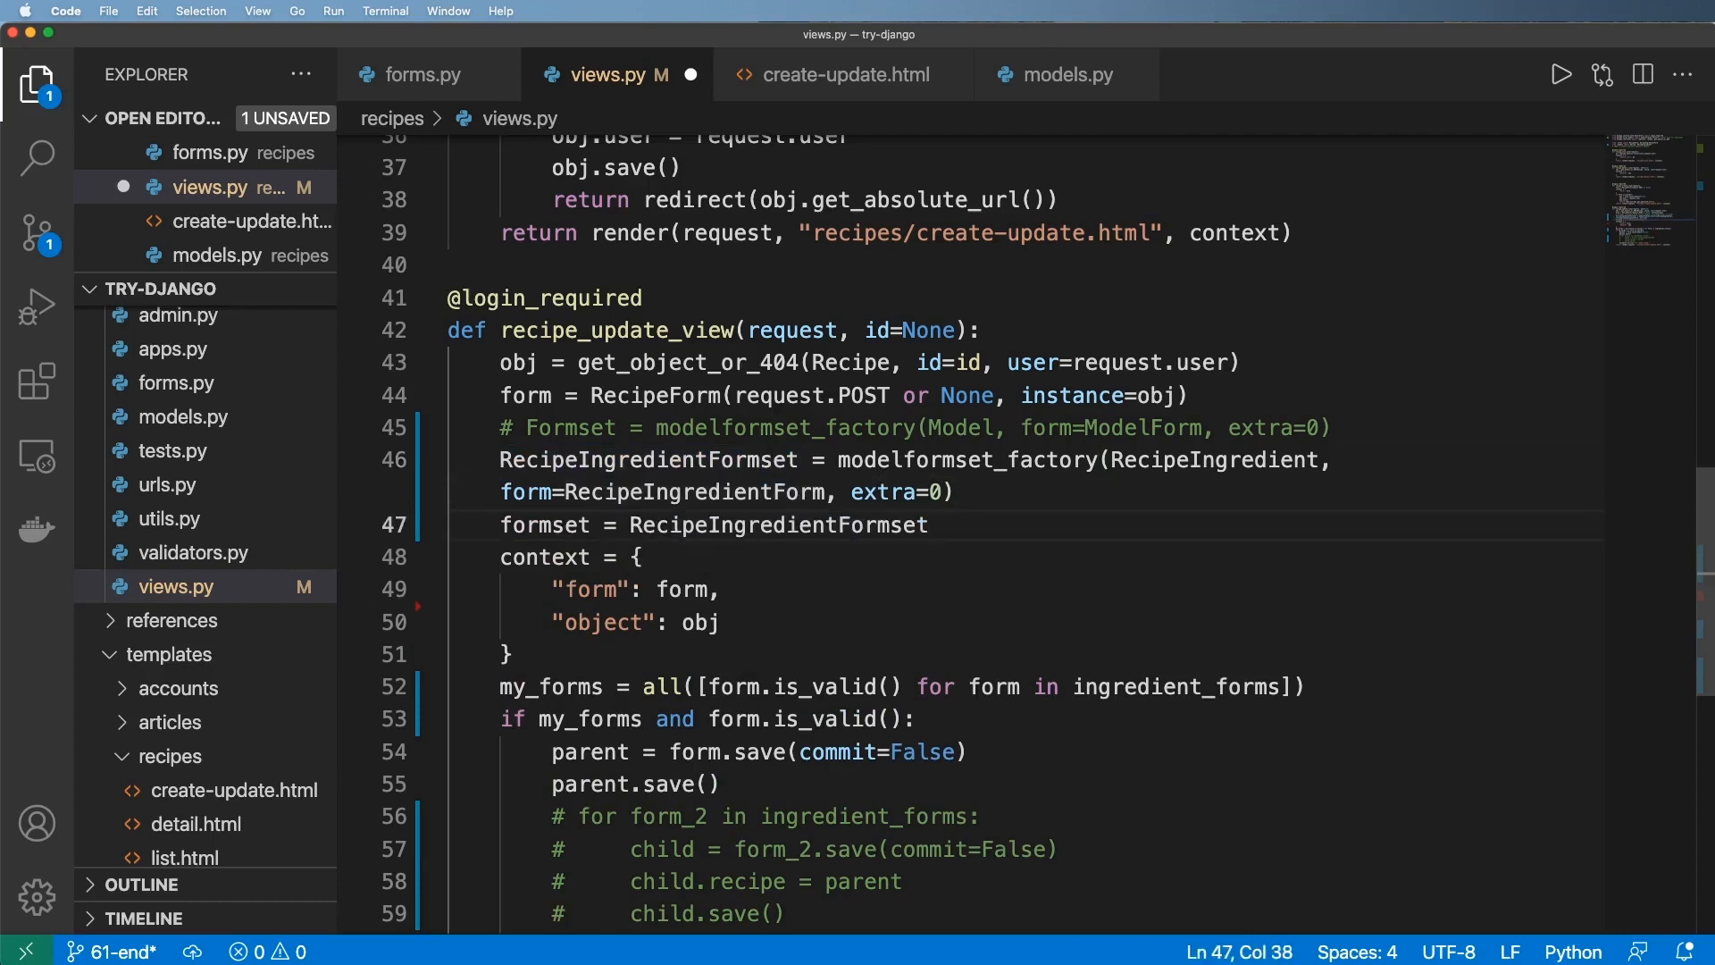
{"action": "type", "text": "(request.POST o"}
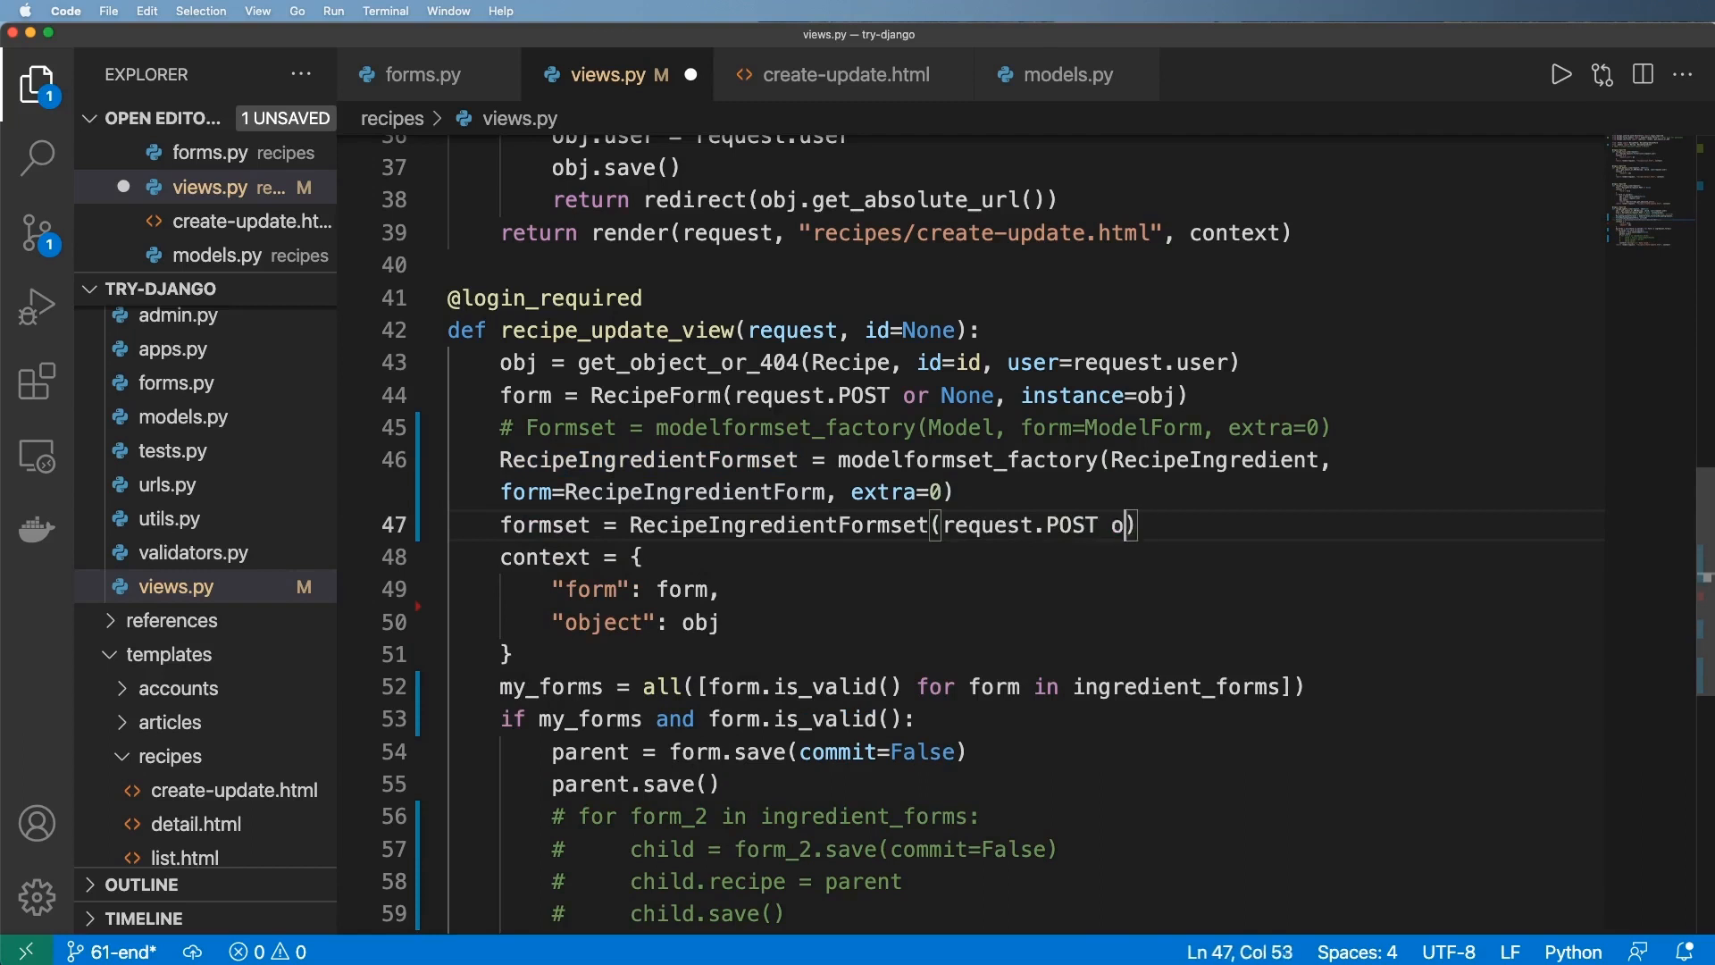
{"action": "type", "text": "r None, queryset"}
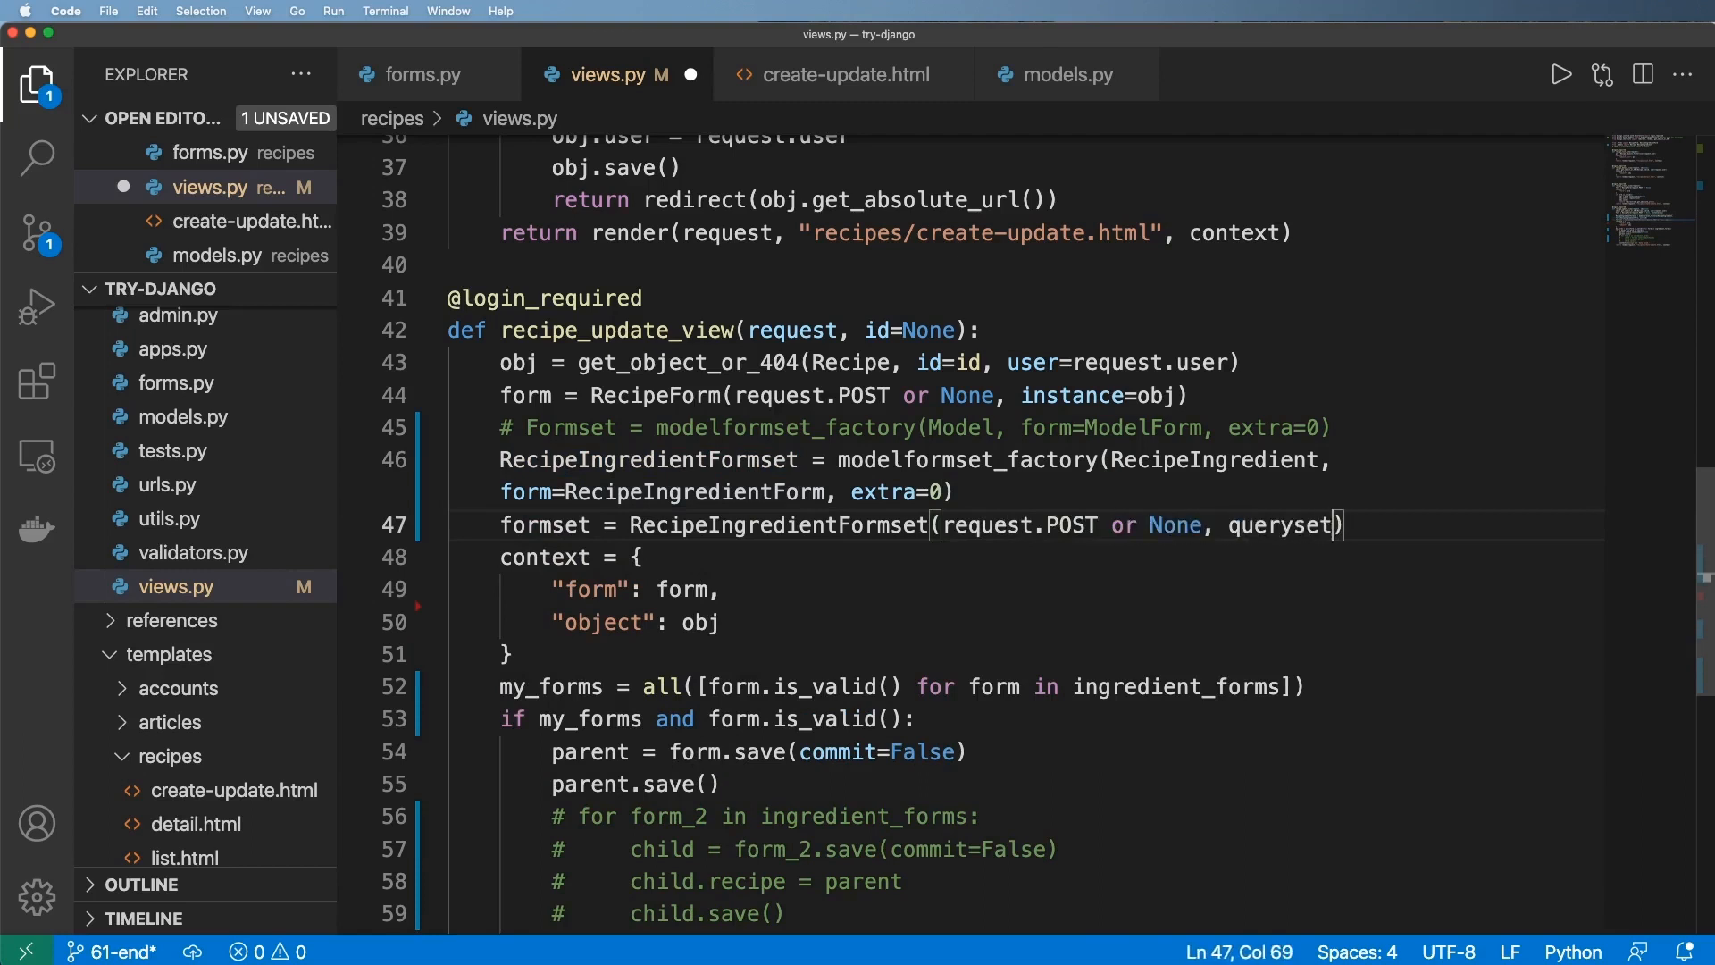
{"action": "type", "text": "="}
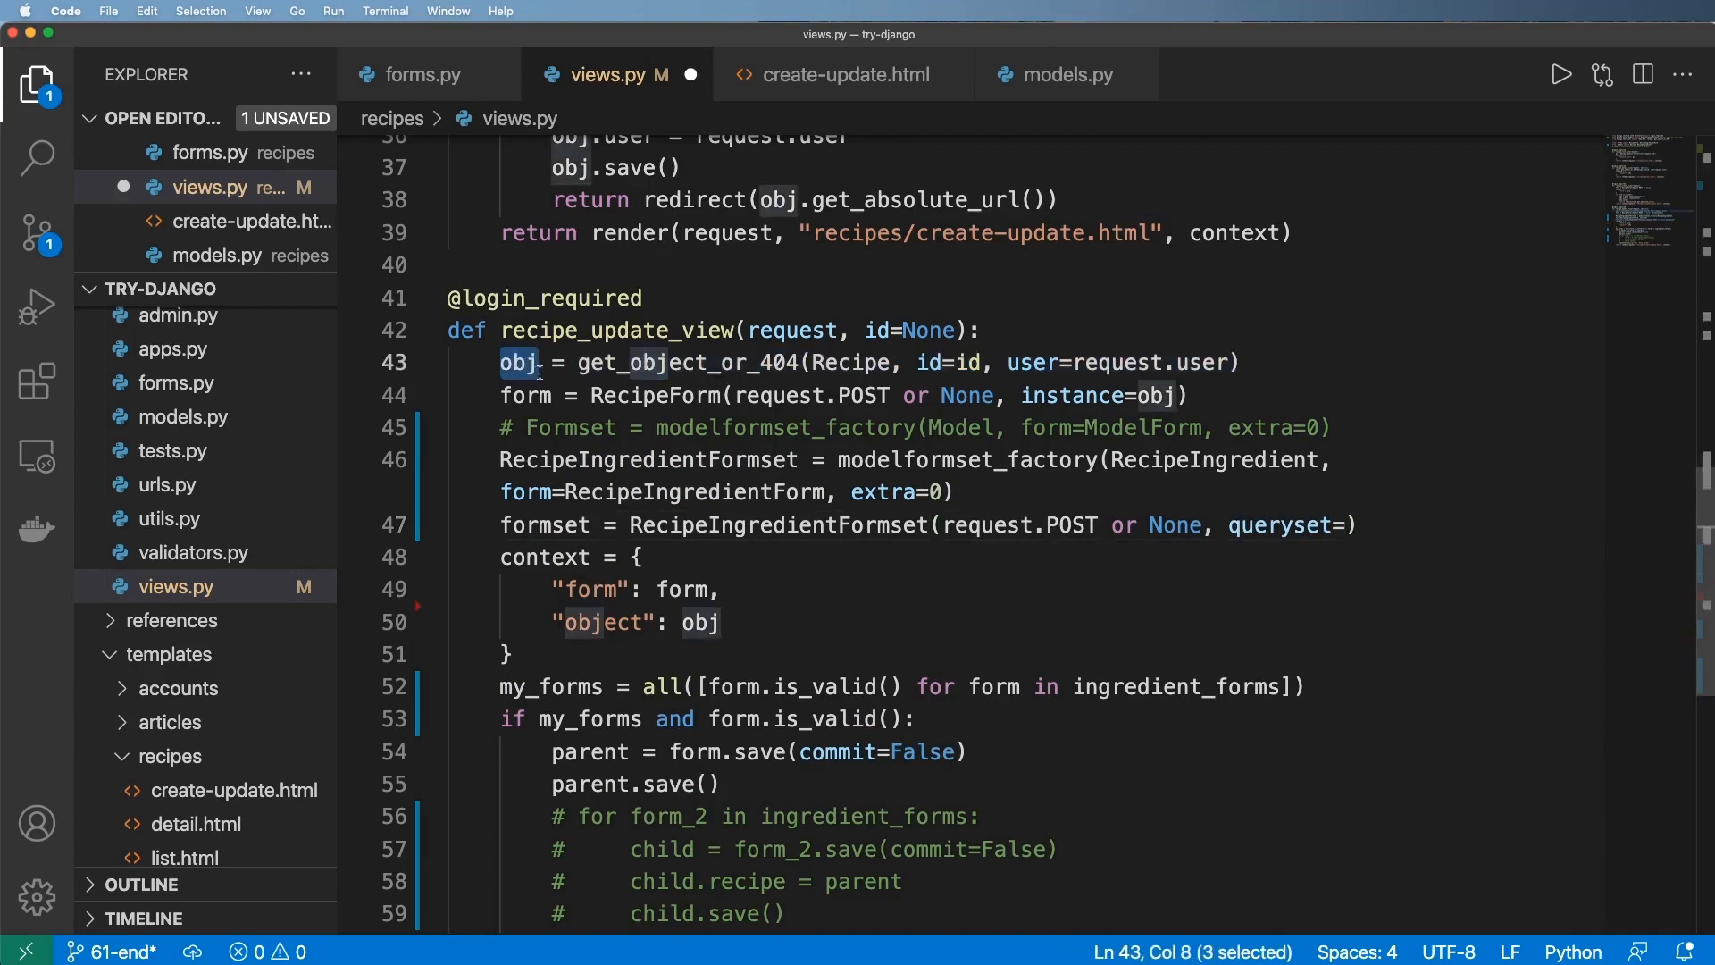
{"action": "left_click", "coordinate": [1067, 75]}
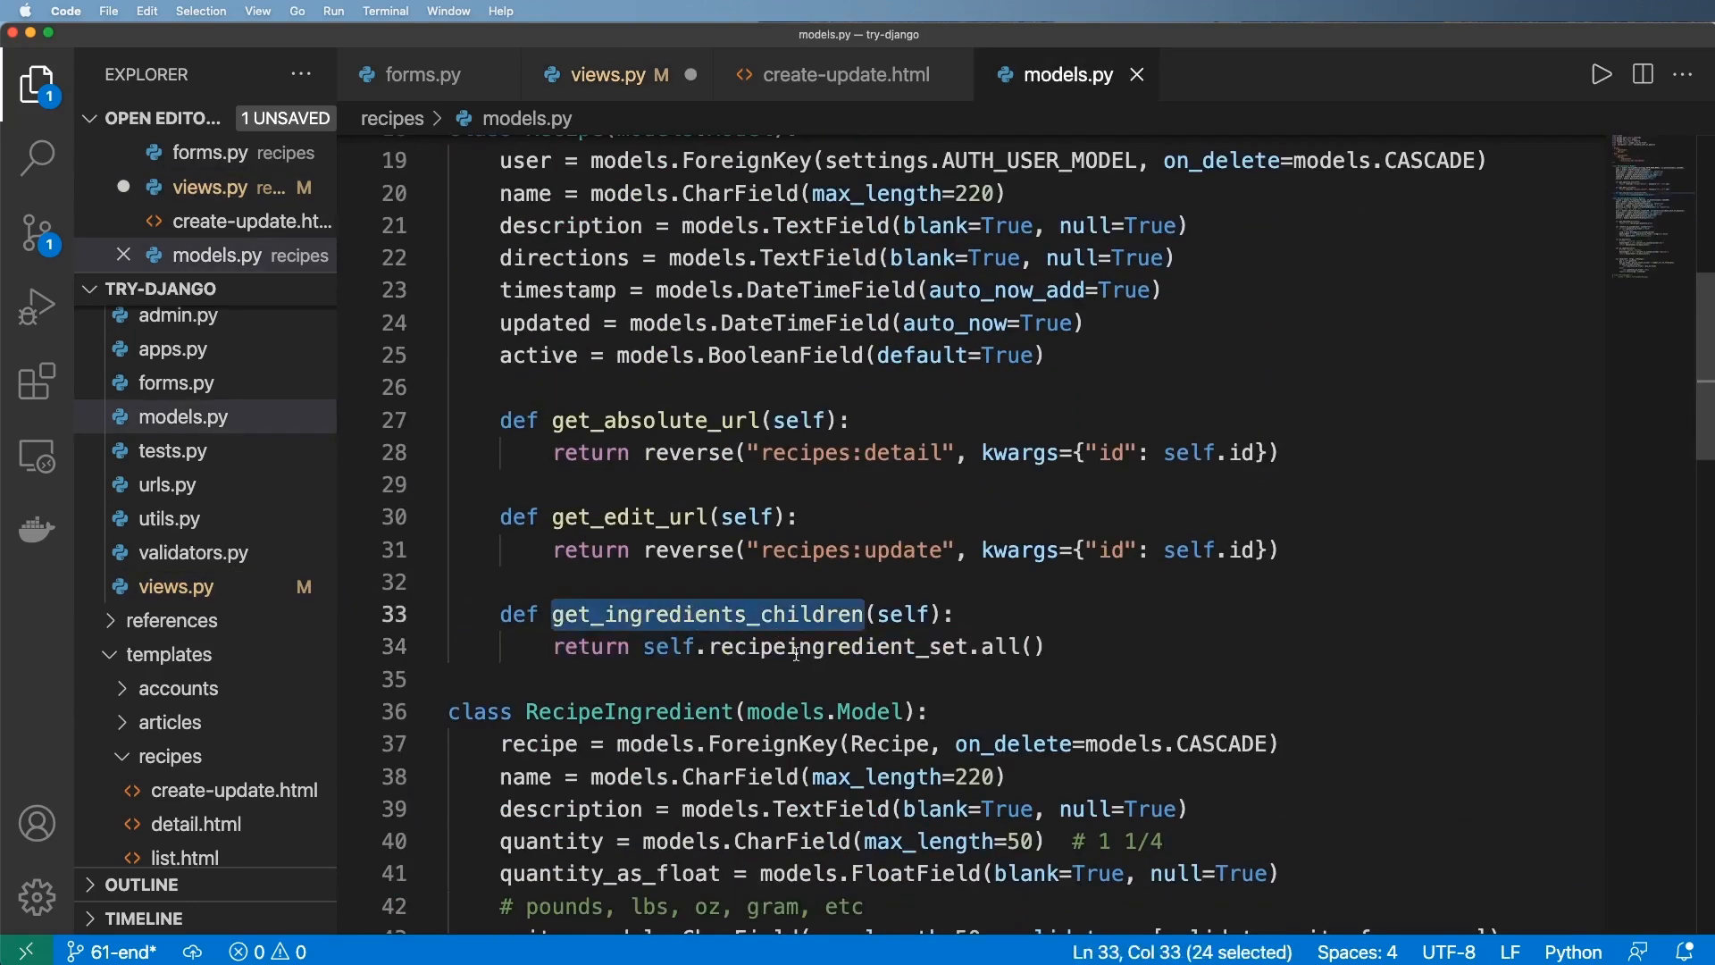
{"action": "left_click", "coordinate": [596, 75]}
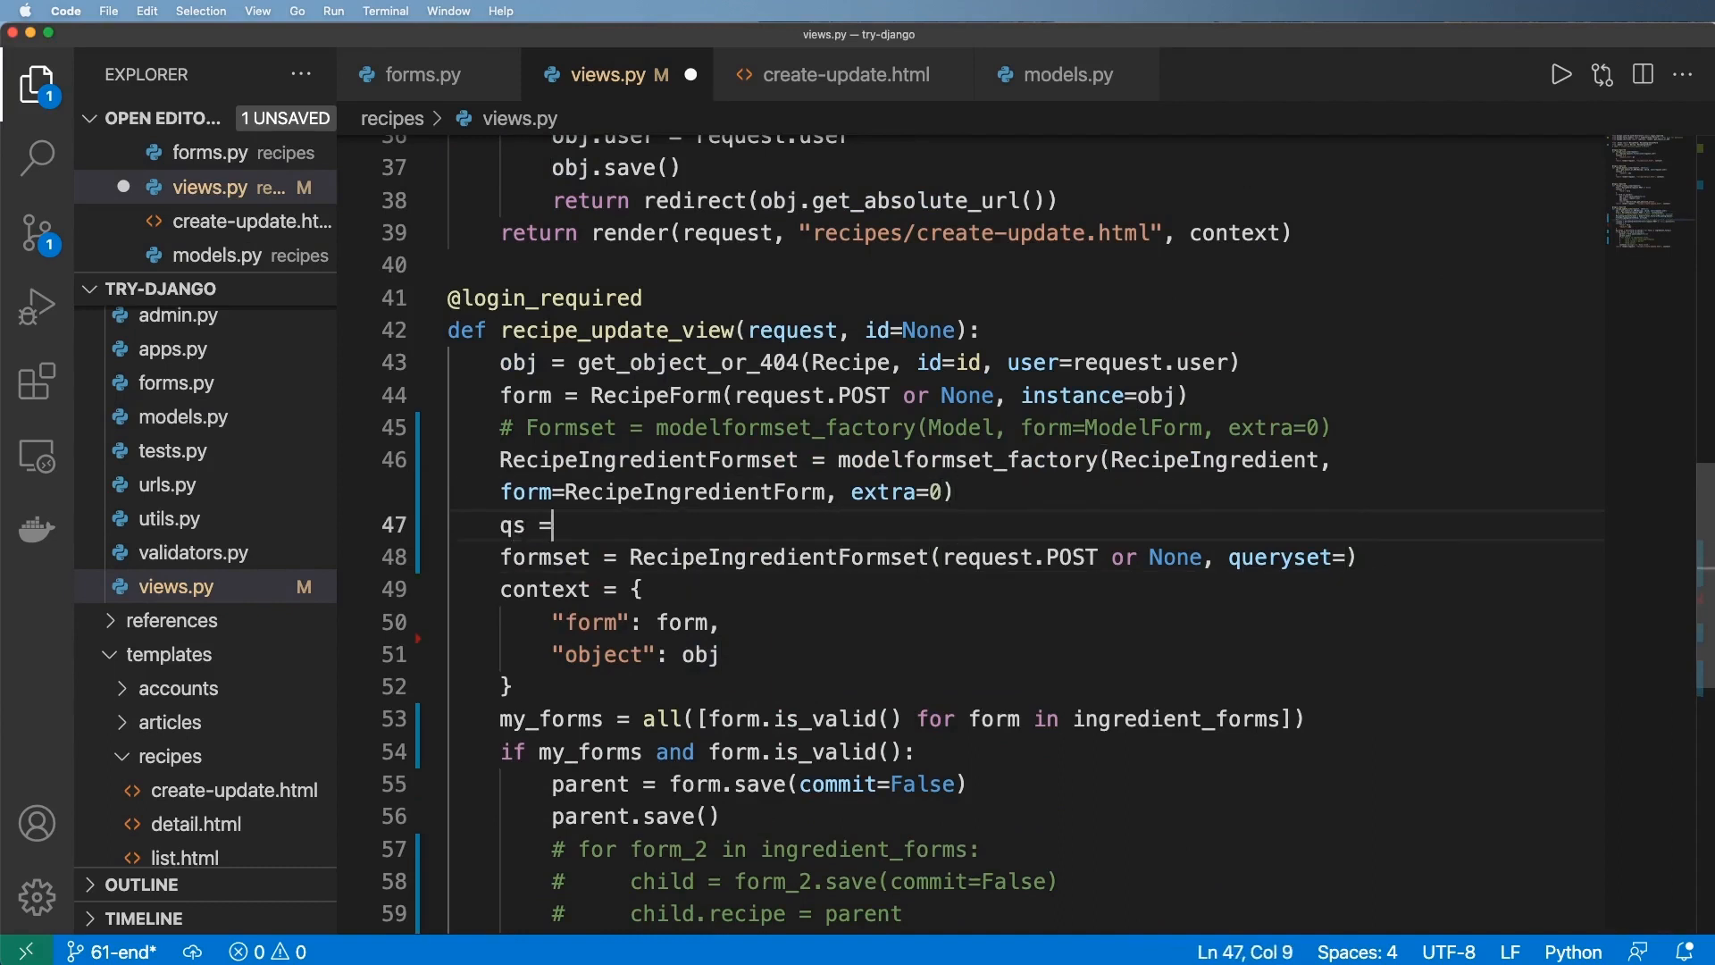
- Add qs = obj.recipeingredient_set.all() and pass queryset=qs to the formset
{"action": "type", "text": "obj.recipeingredient_set.all("}
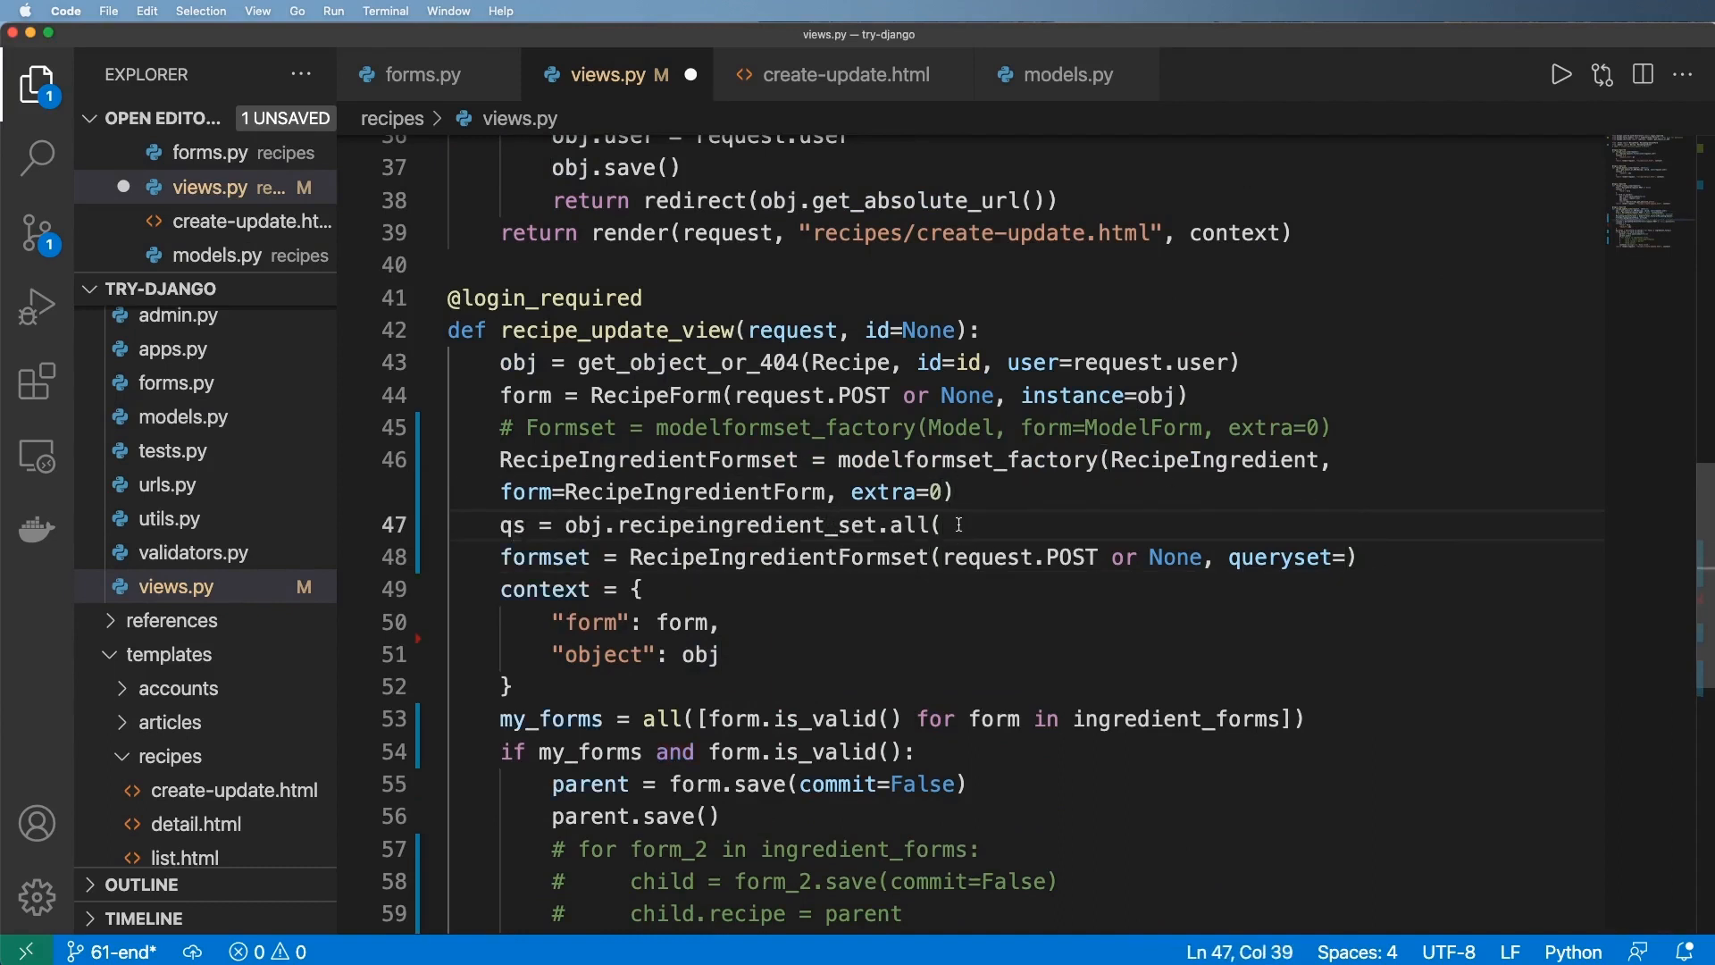
{"action": "type", "text": ") #"}
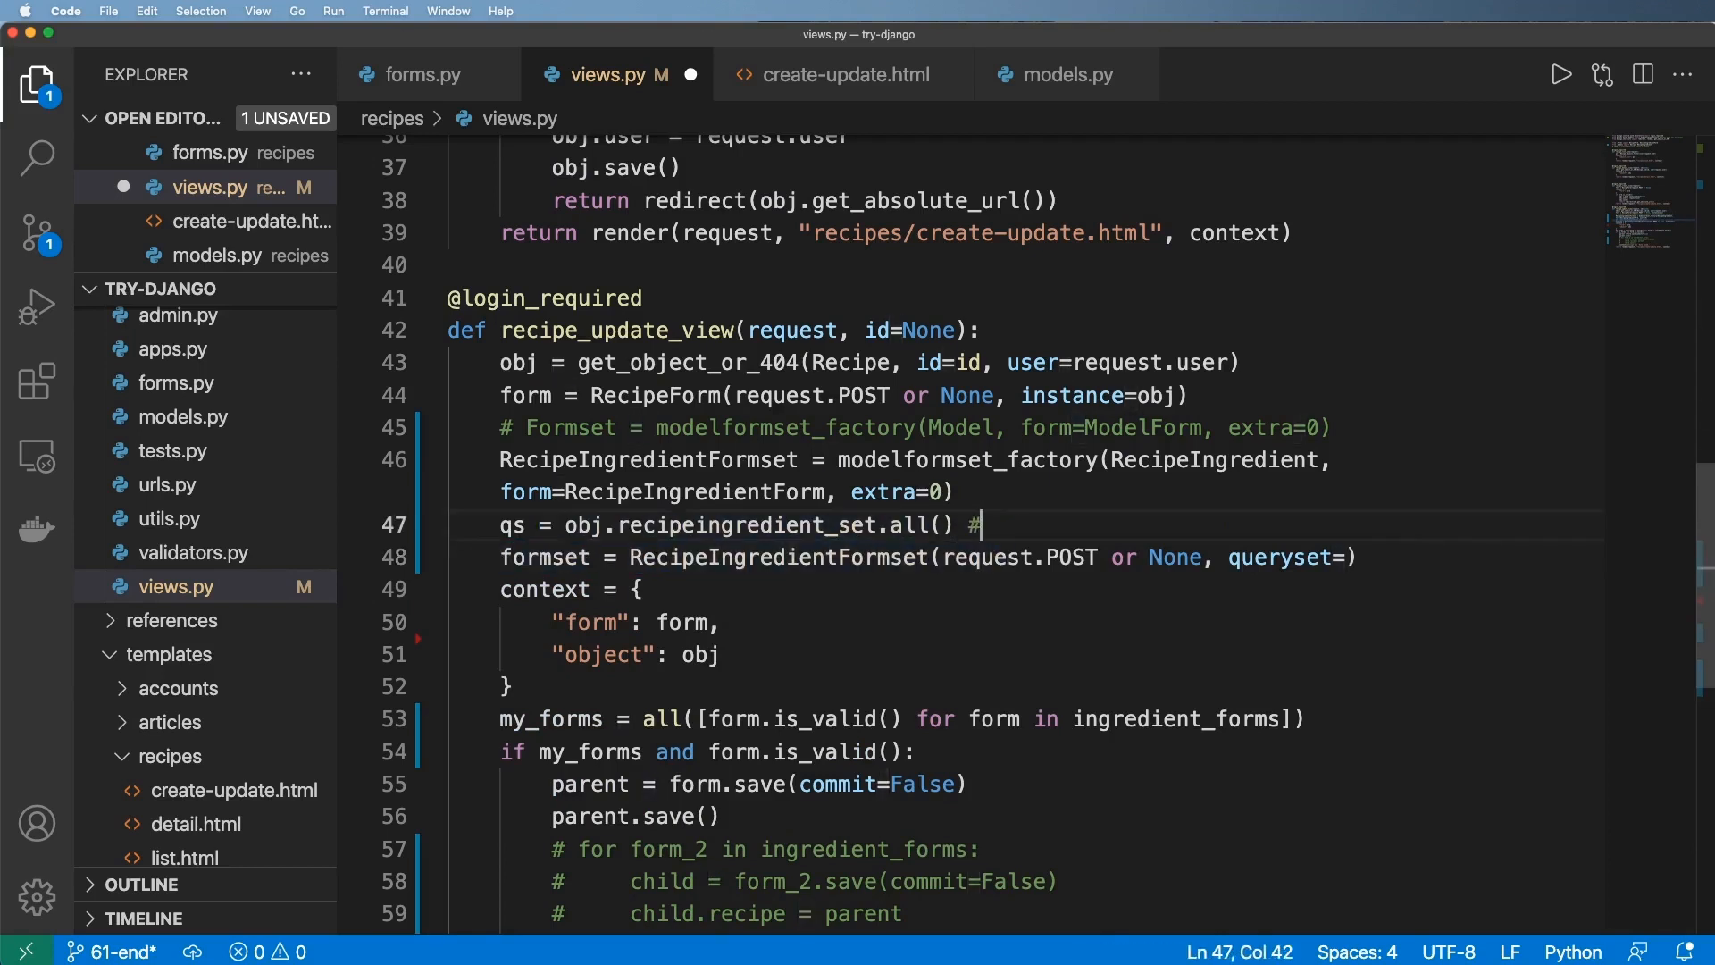
{"action": "type", "text": "[]"}
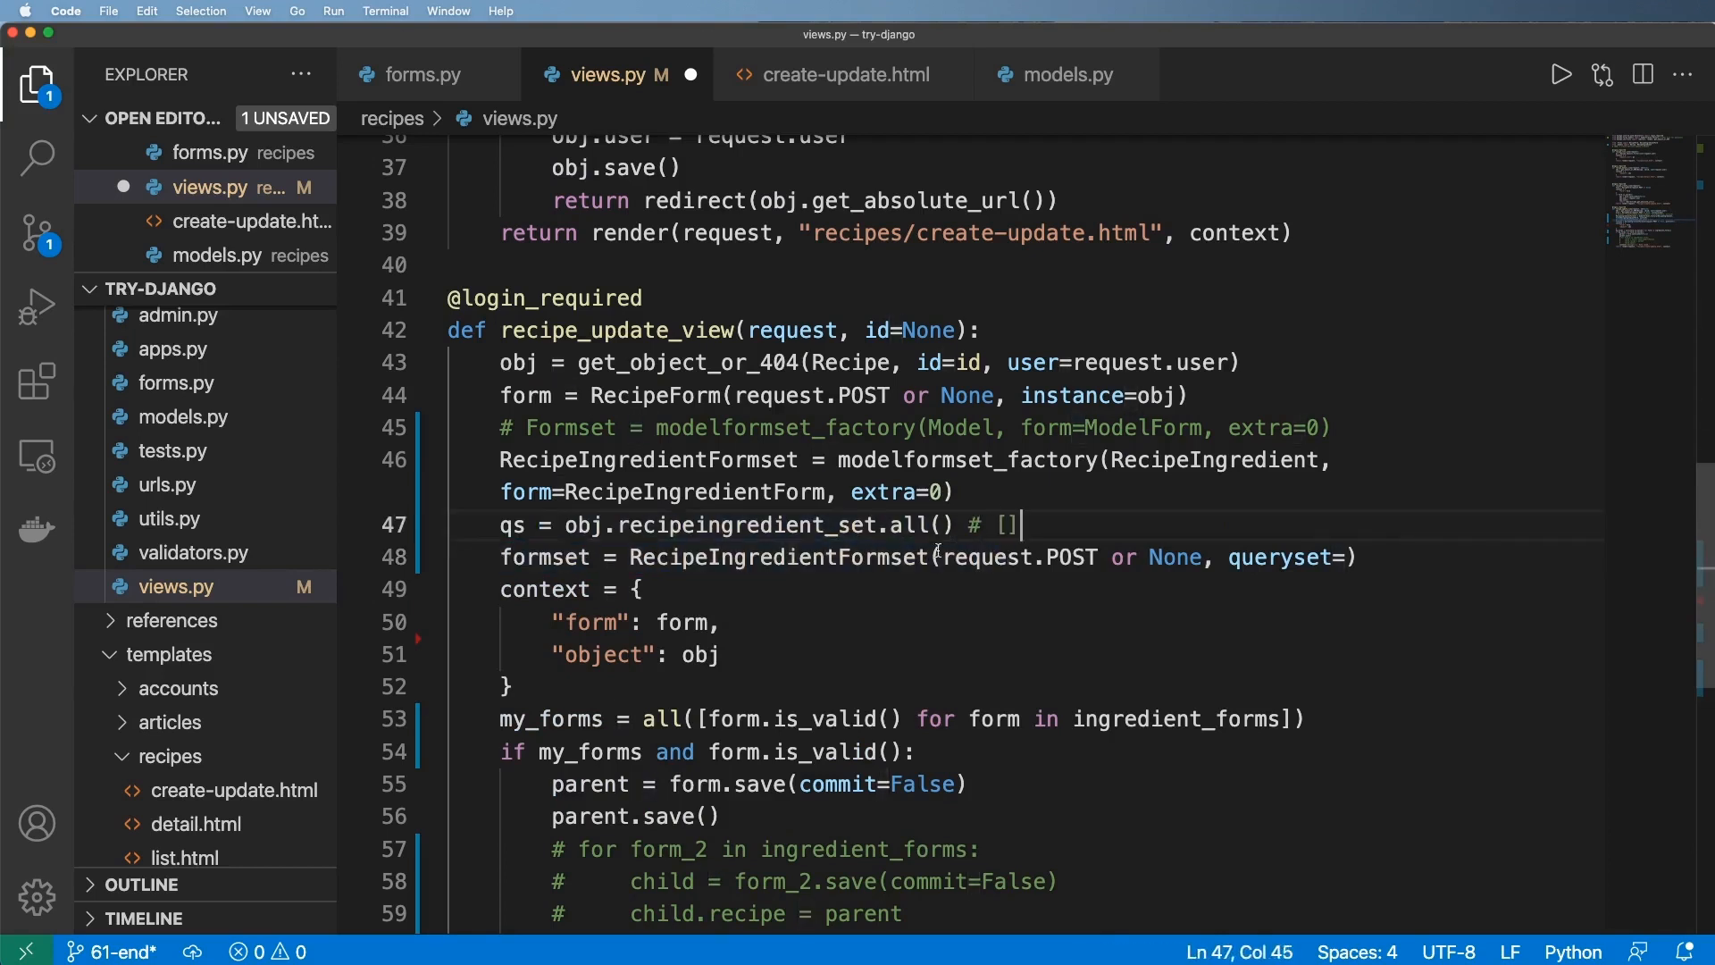
{"action": "double_click", "coordinate": [511, 526]}
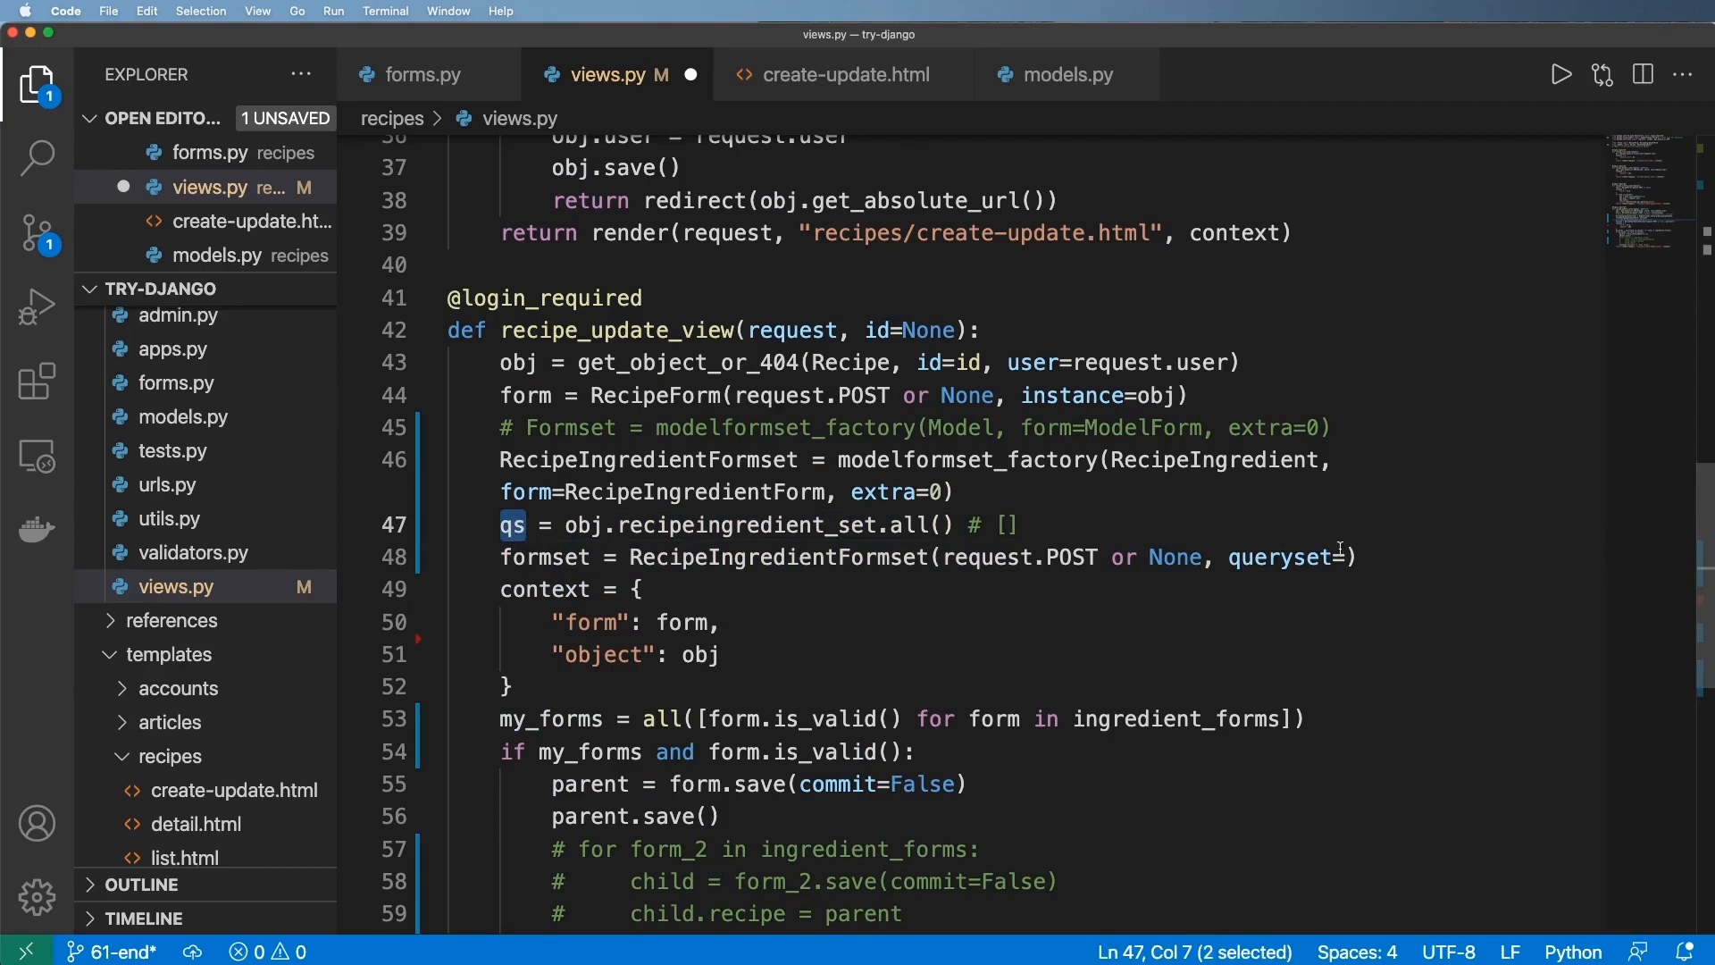
{"action": "type", "text": "qs"}
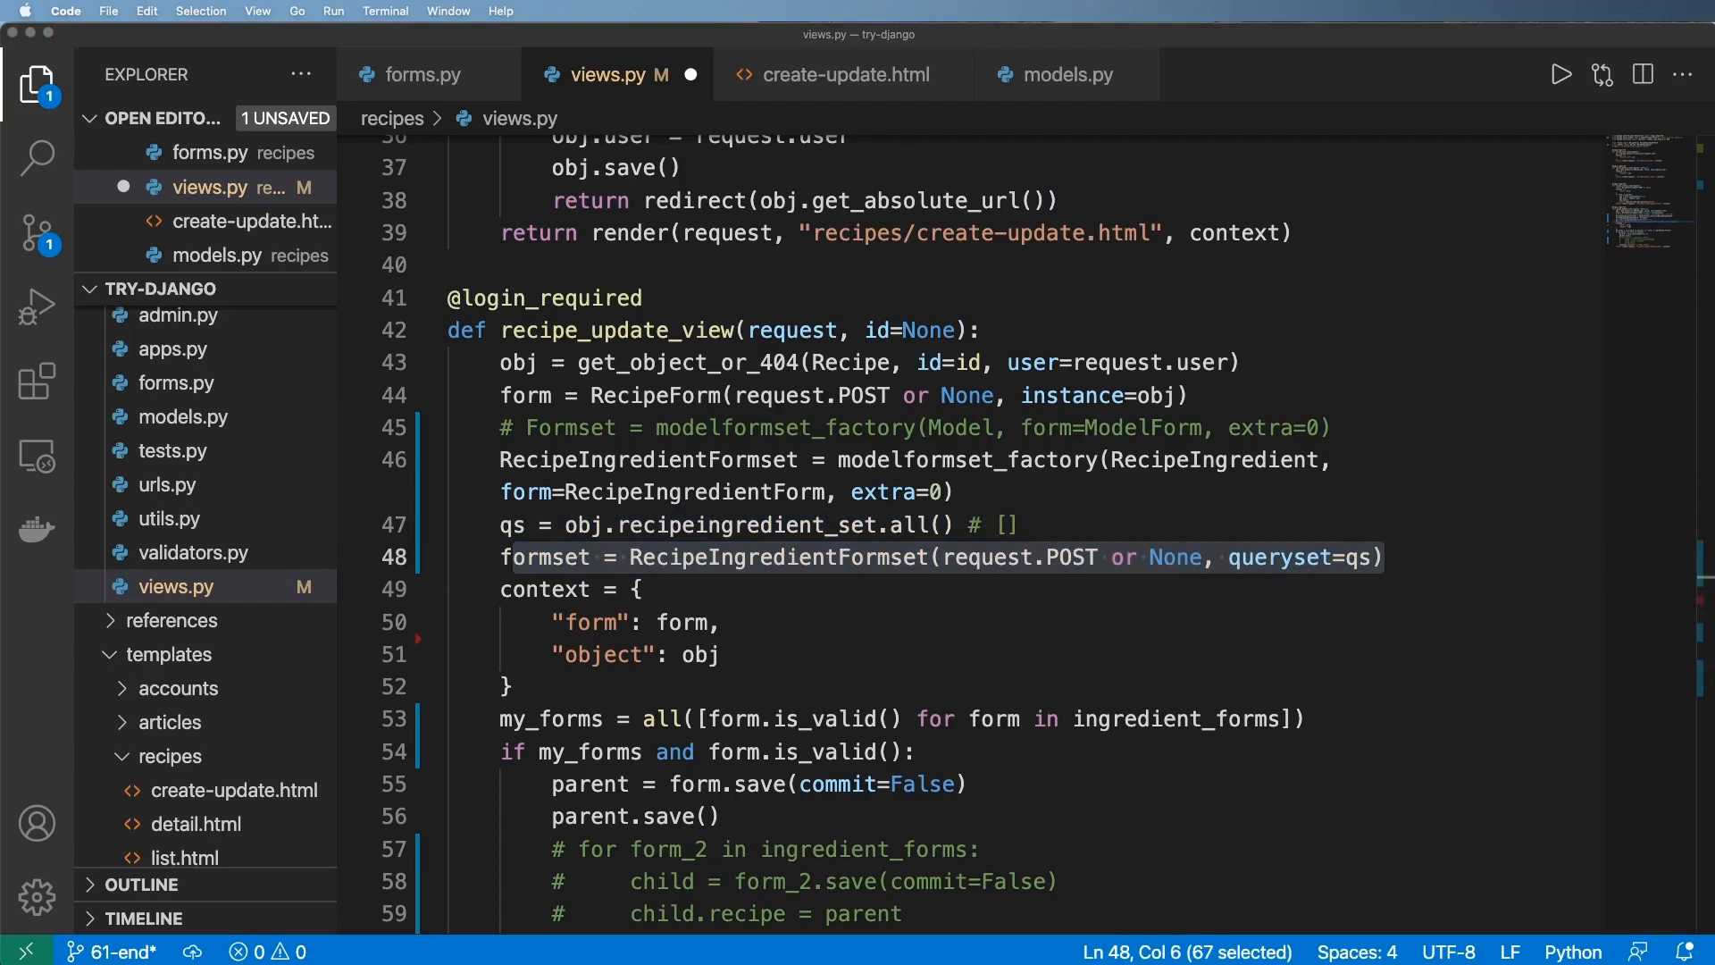
{"action": "double_click", "coordinate": [543, 558]}
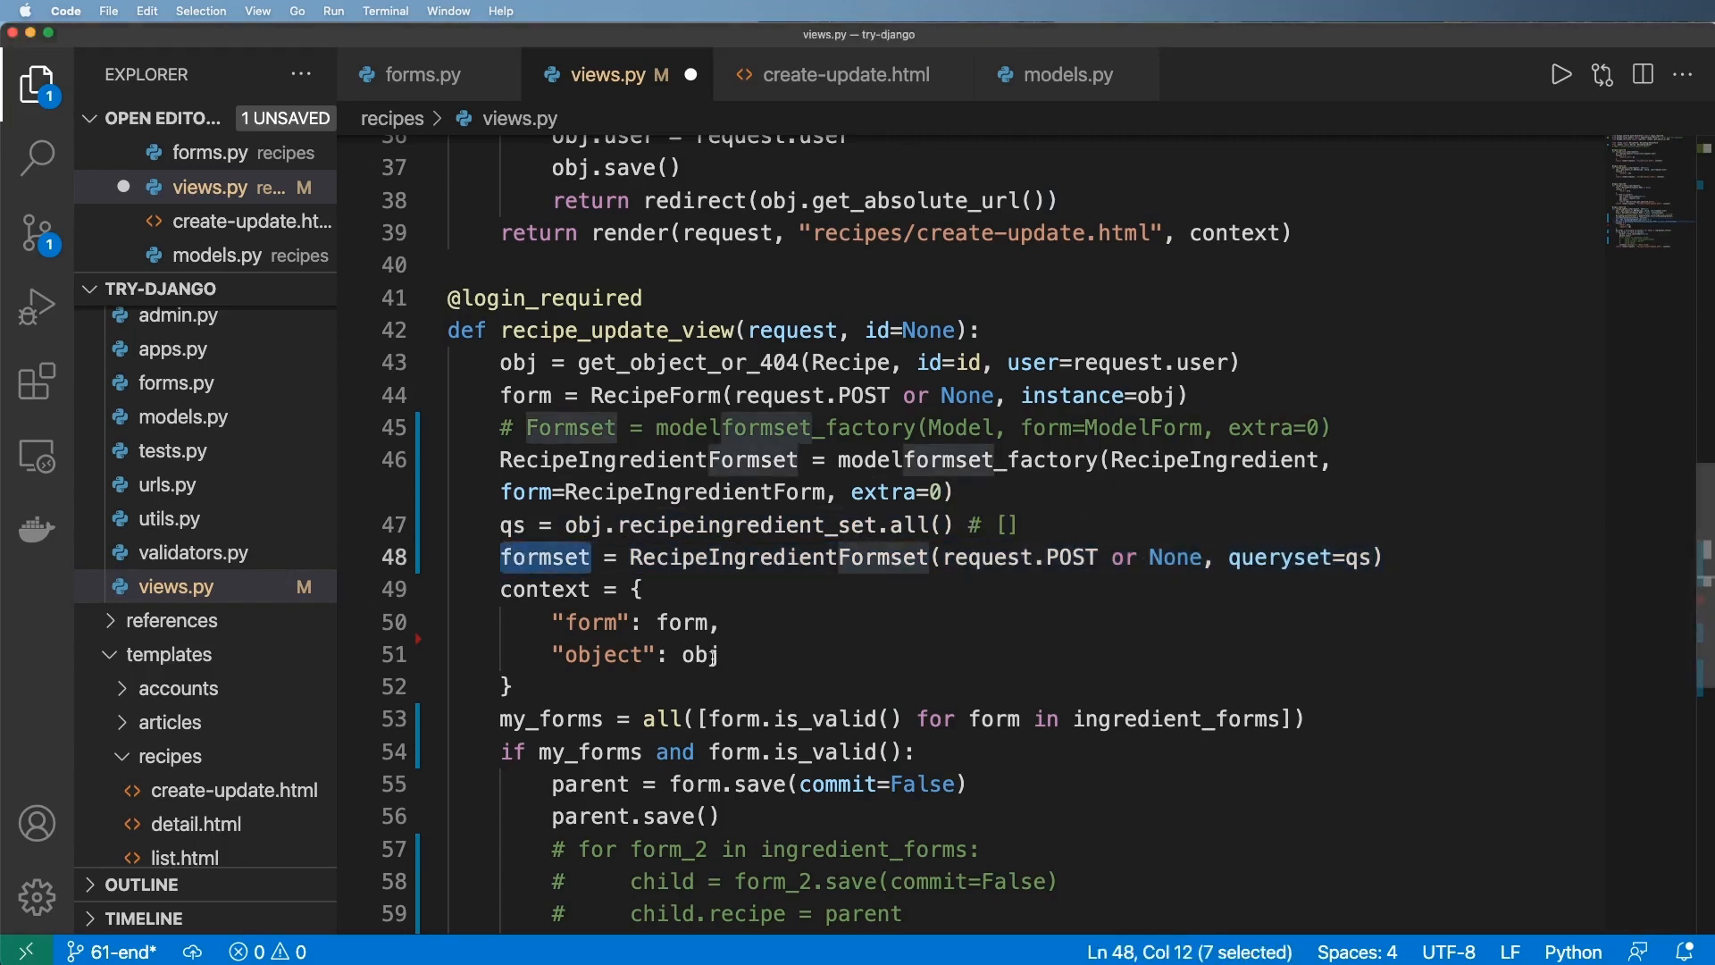
- Make the condition all([form.is_valid(), formset.is_valid()]) and add 'for form in formset:' after parent.save()
{"action": "scroll", "scroll_direction": "down", "scroll_amount": 3}
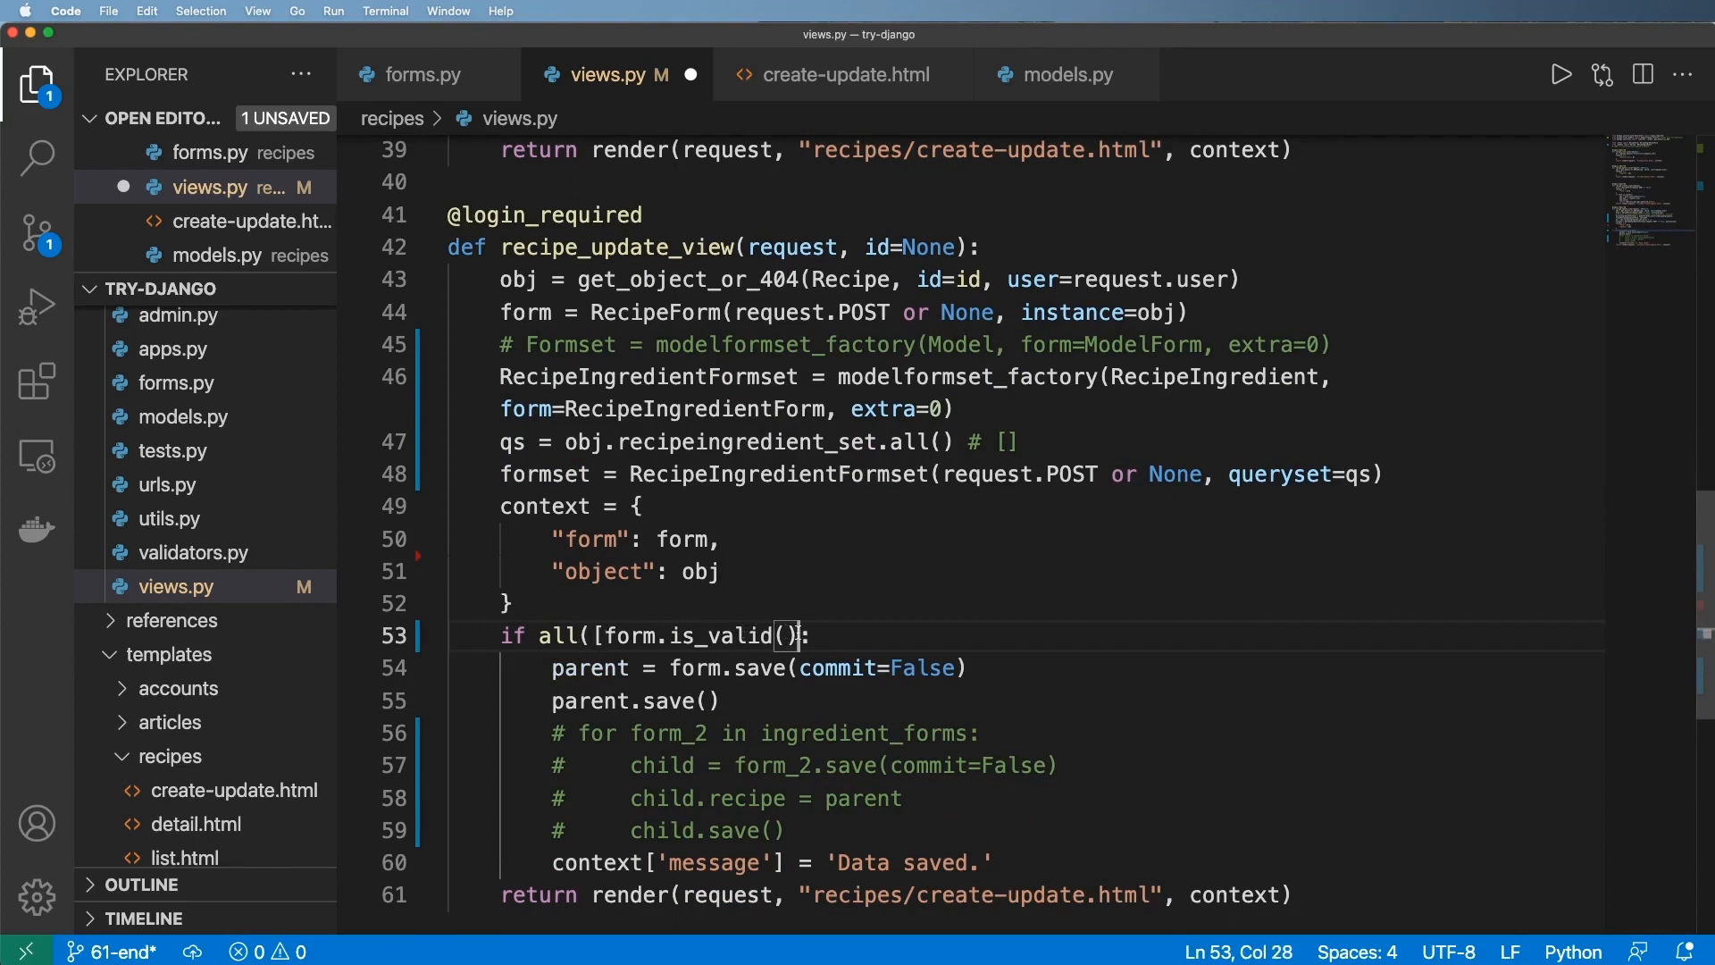
{"action": "type", "text": ", formset.is"}
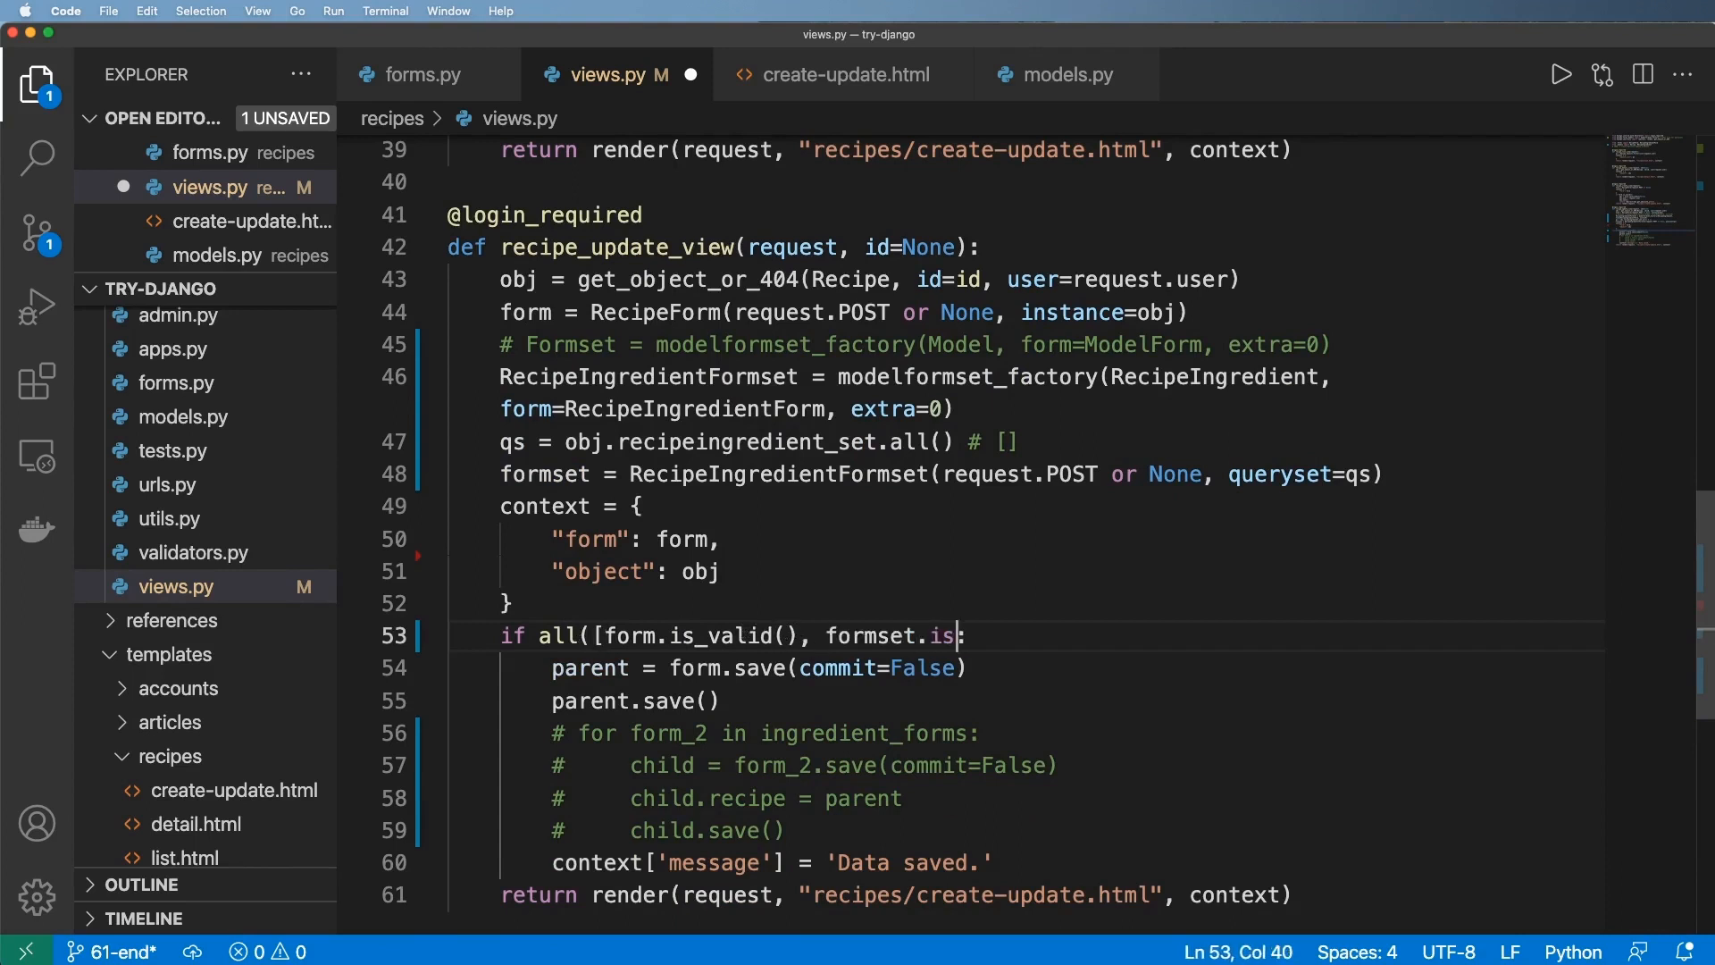
{"action": "type", "text": "_valid()]"}
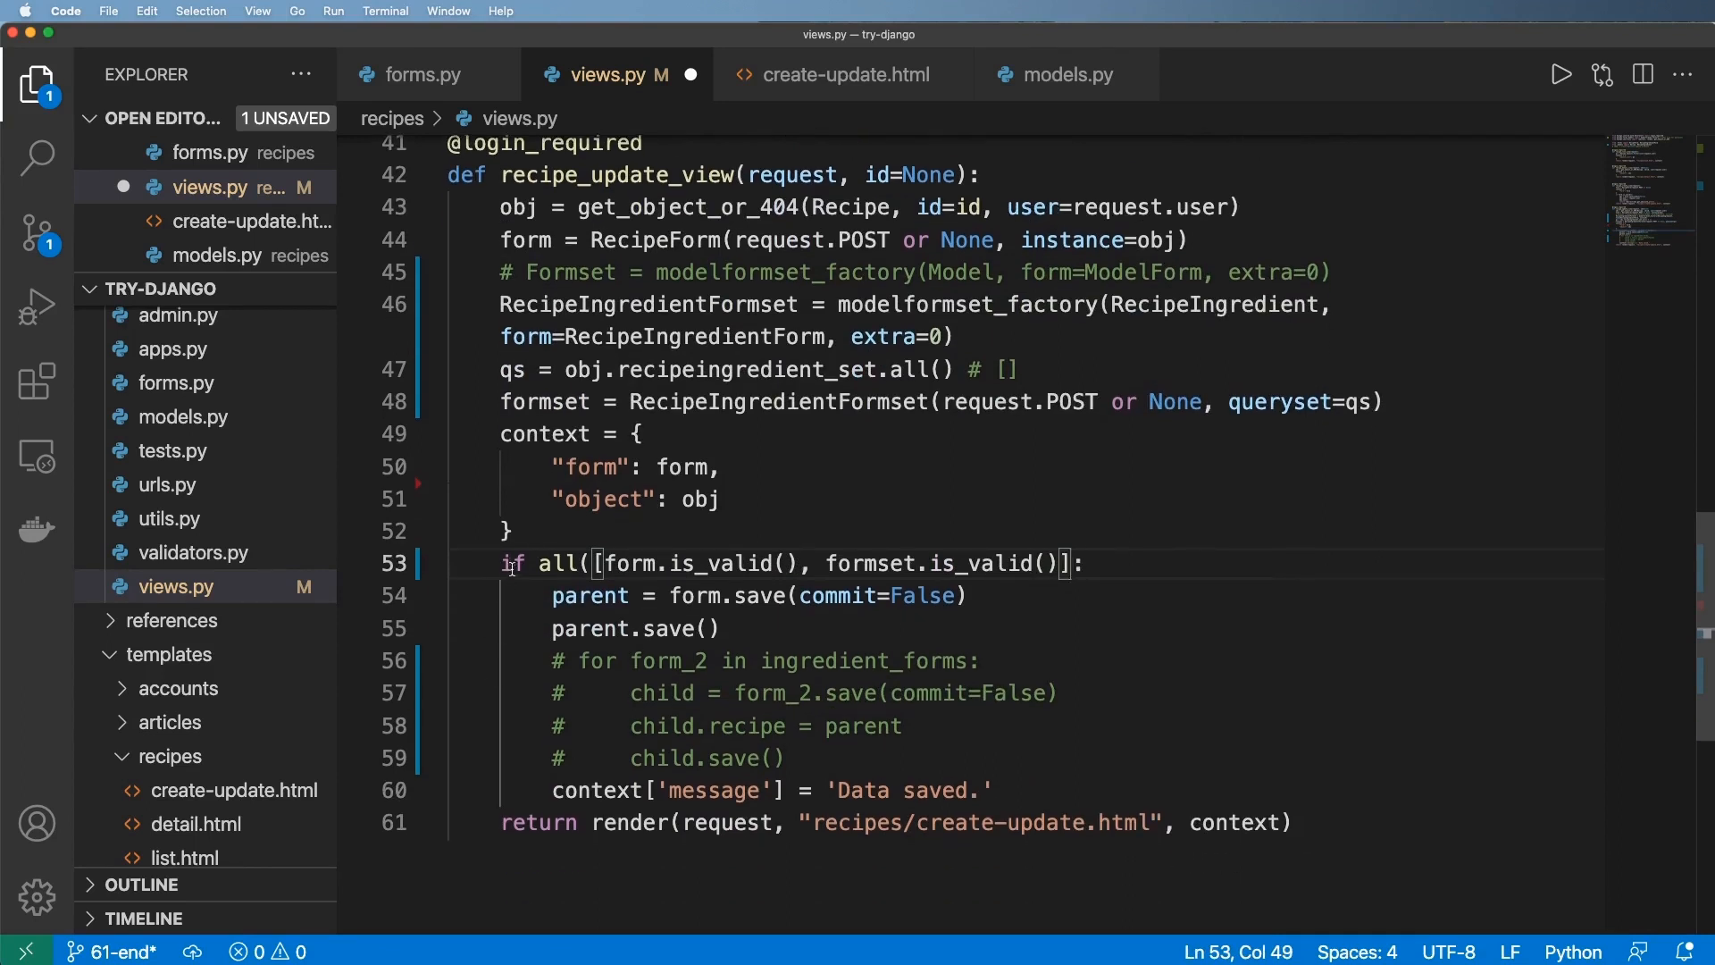
{"action": "left_click", "coordinate": [709, 627]}
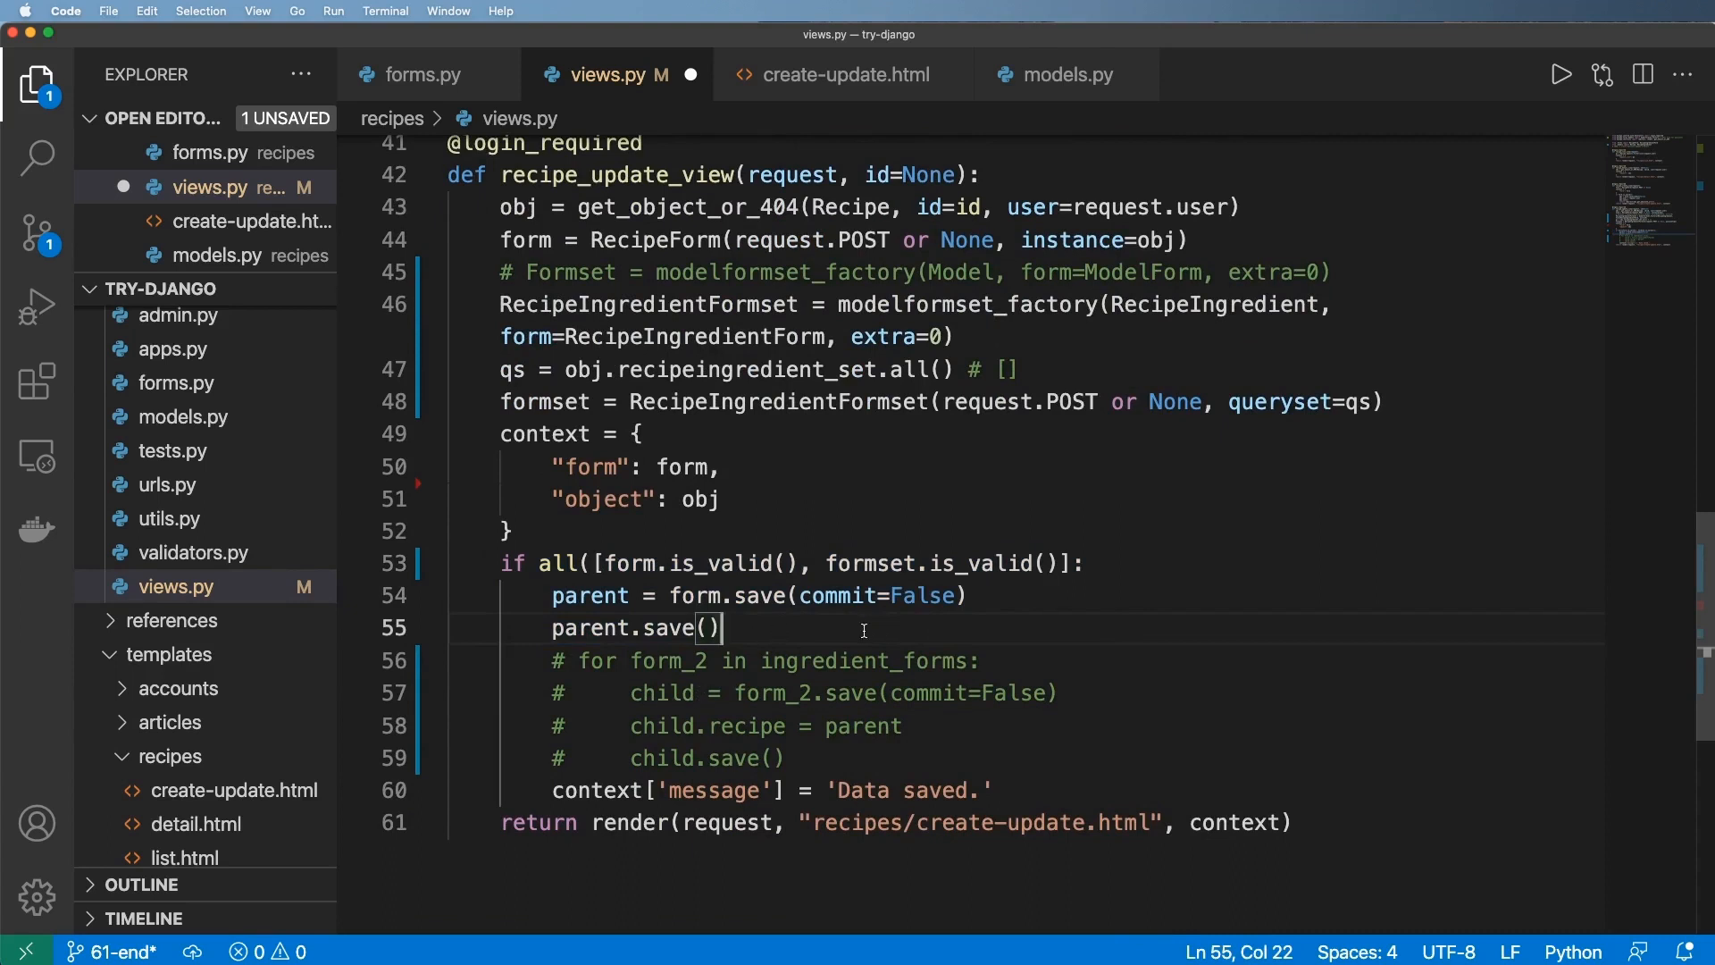
{"action": "key", "text": "enter"}
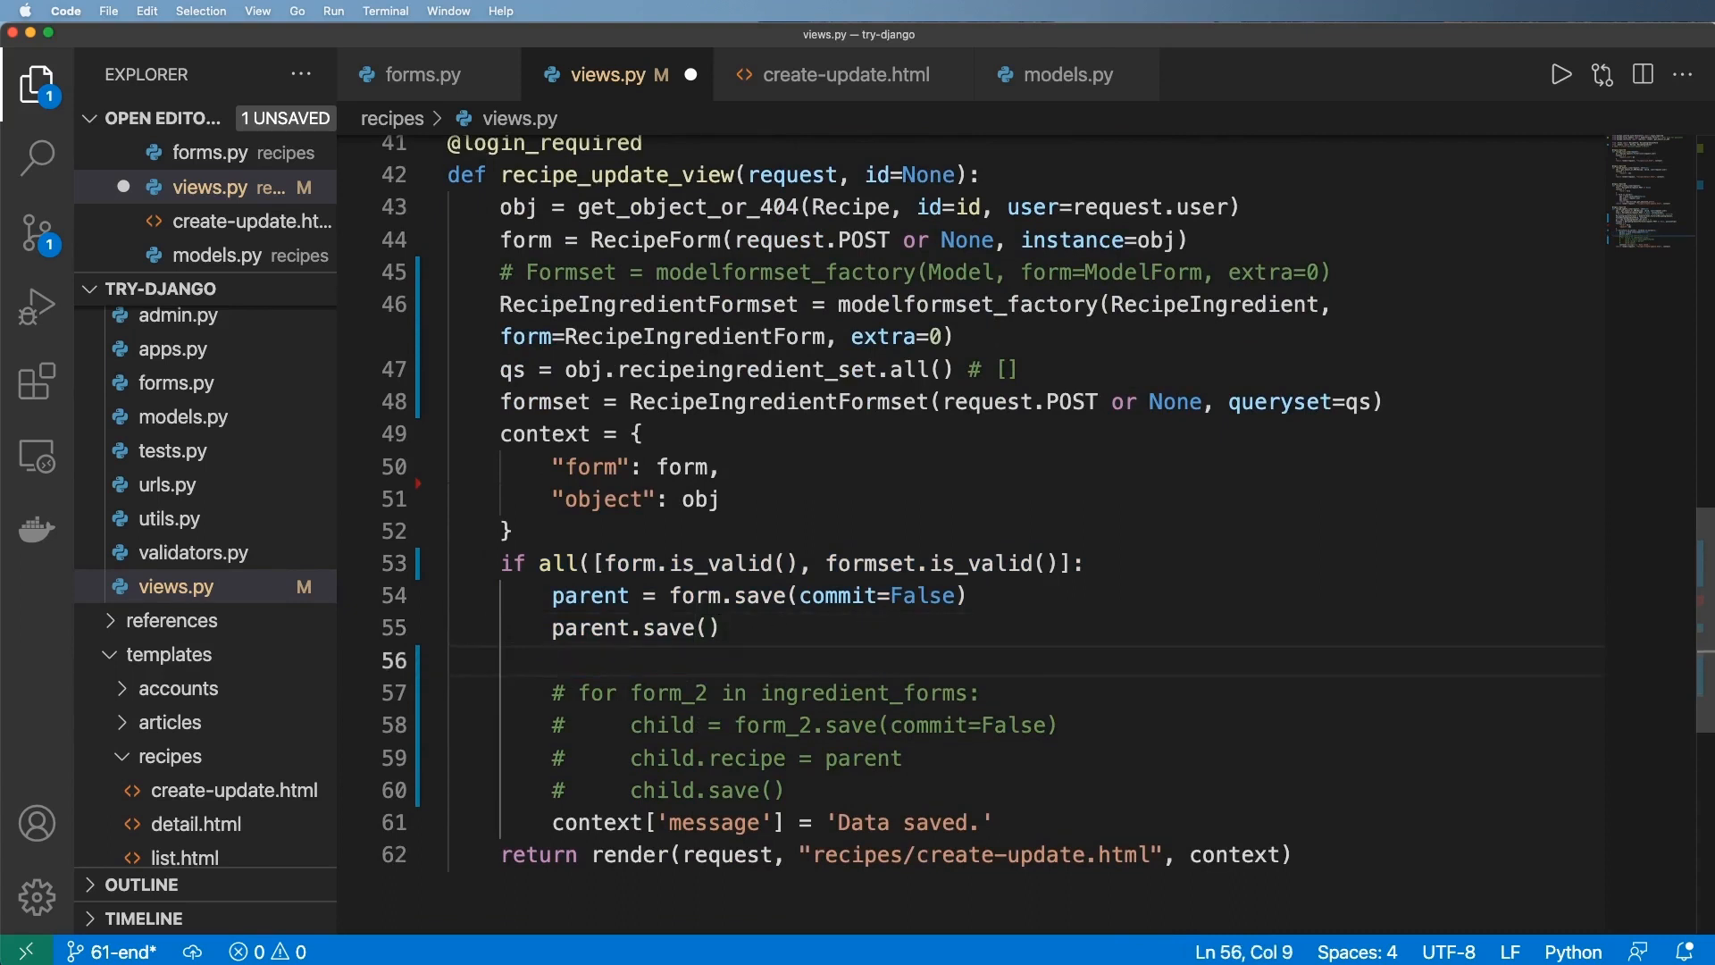
{"action": "type", "text": "for f"}
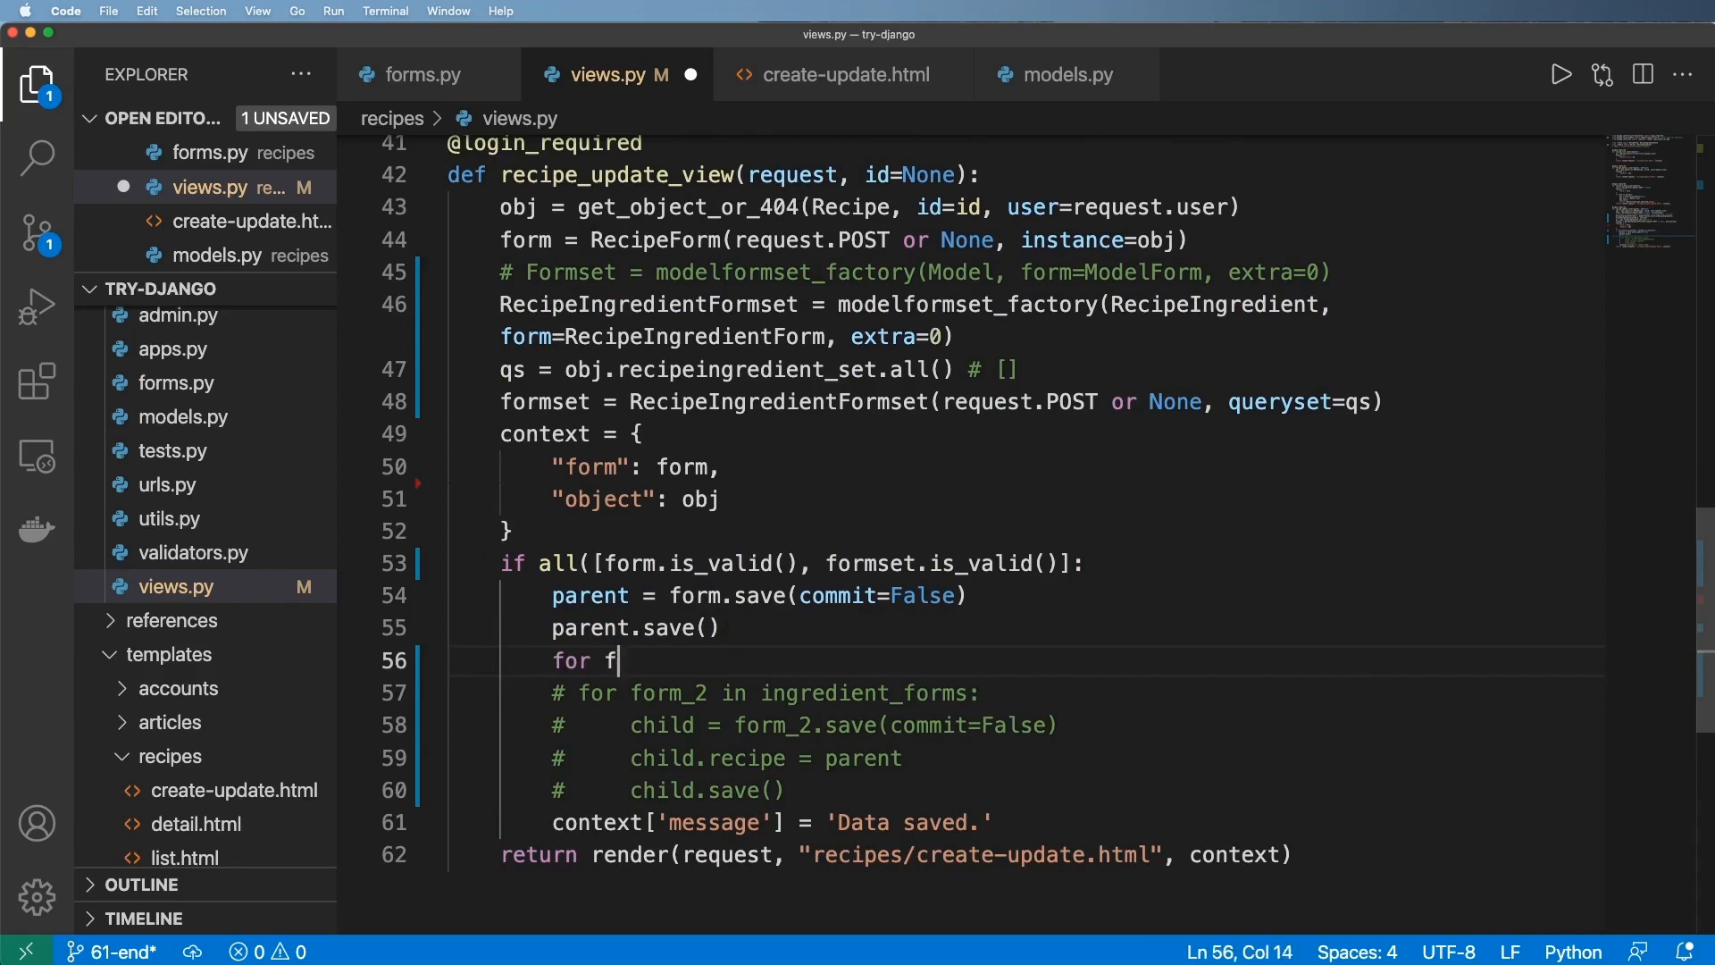
{"action": "type", "text": "orm in formset:"}
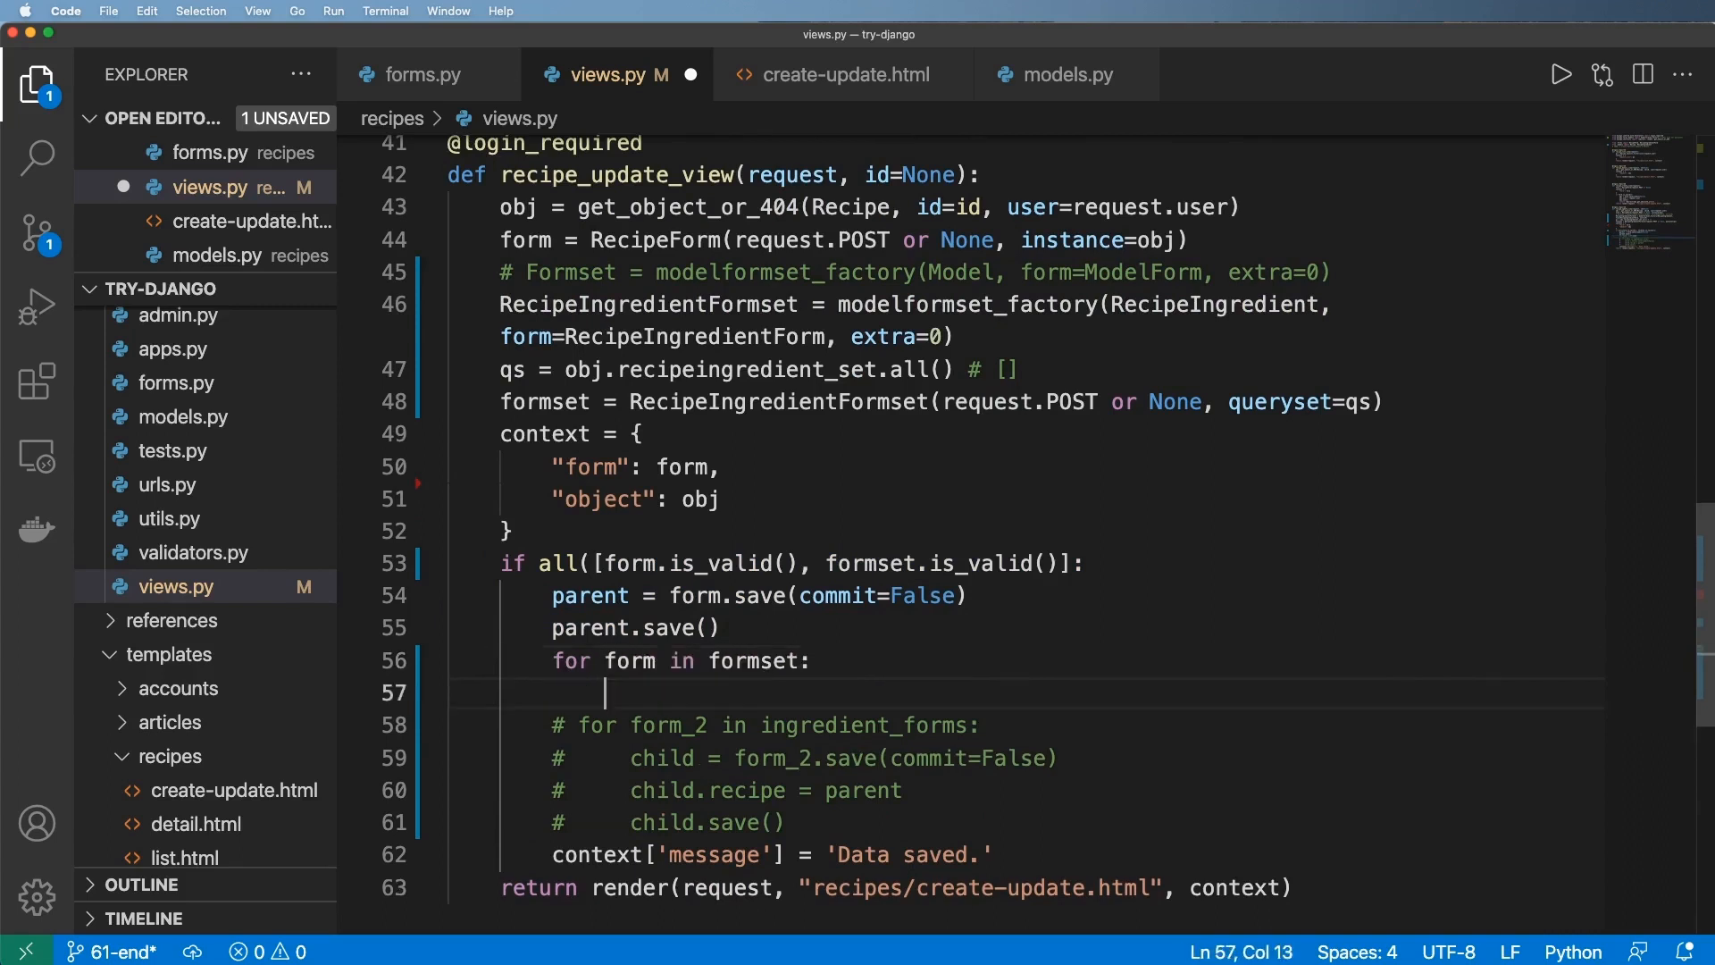
{"action": "mouse_move", "coordinate": [871, 636]}
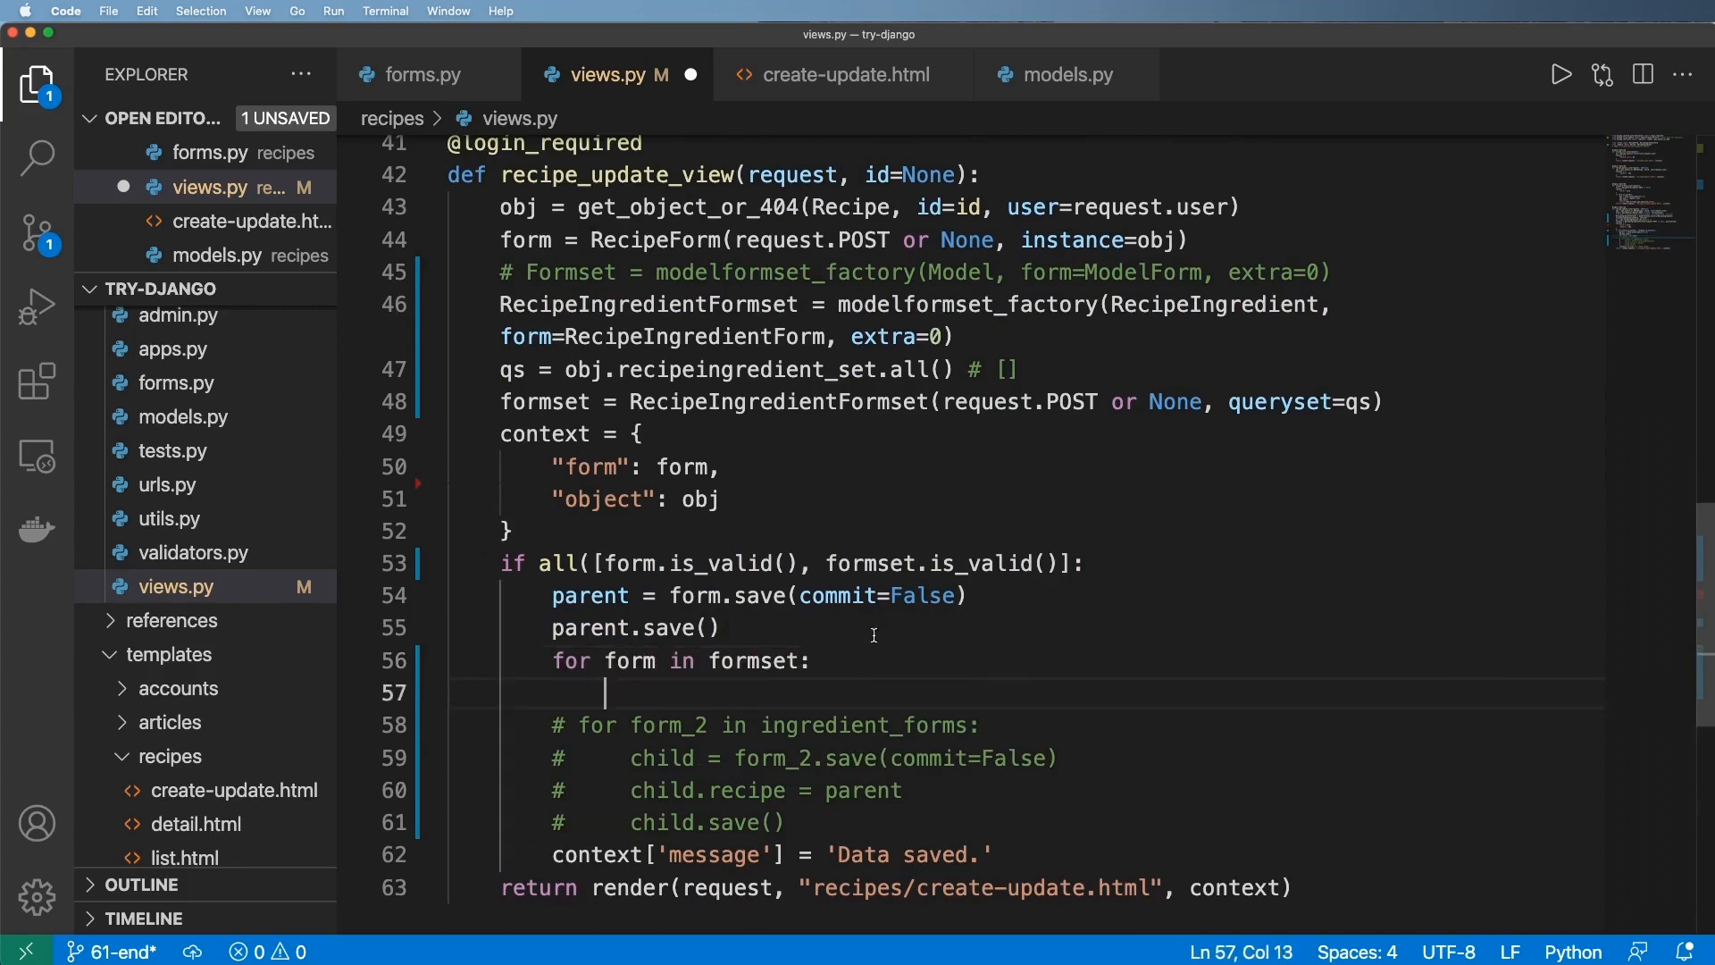
{"action": "mouse_move", "coordinate": [627, 697]}
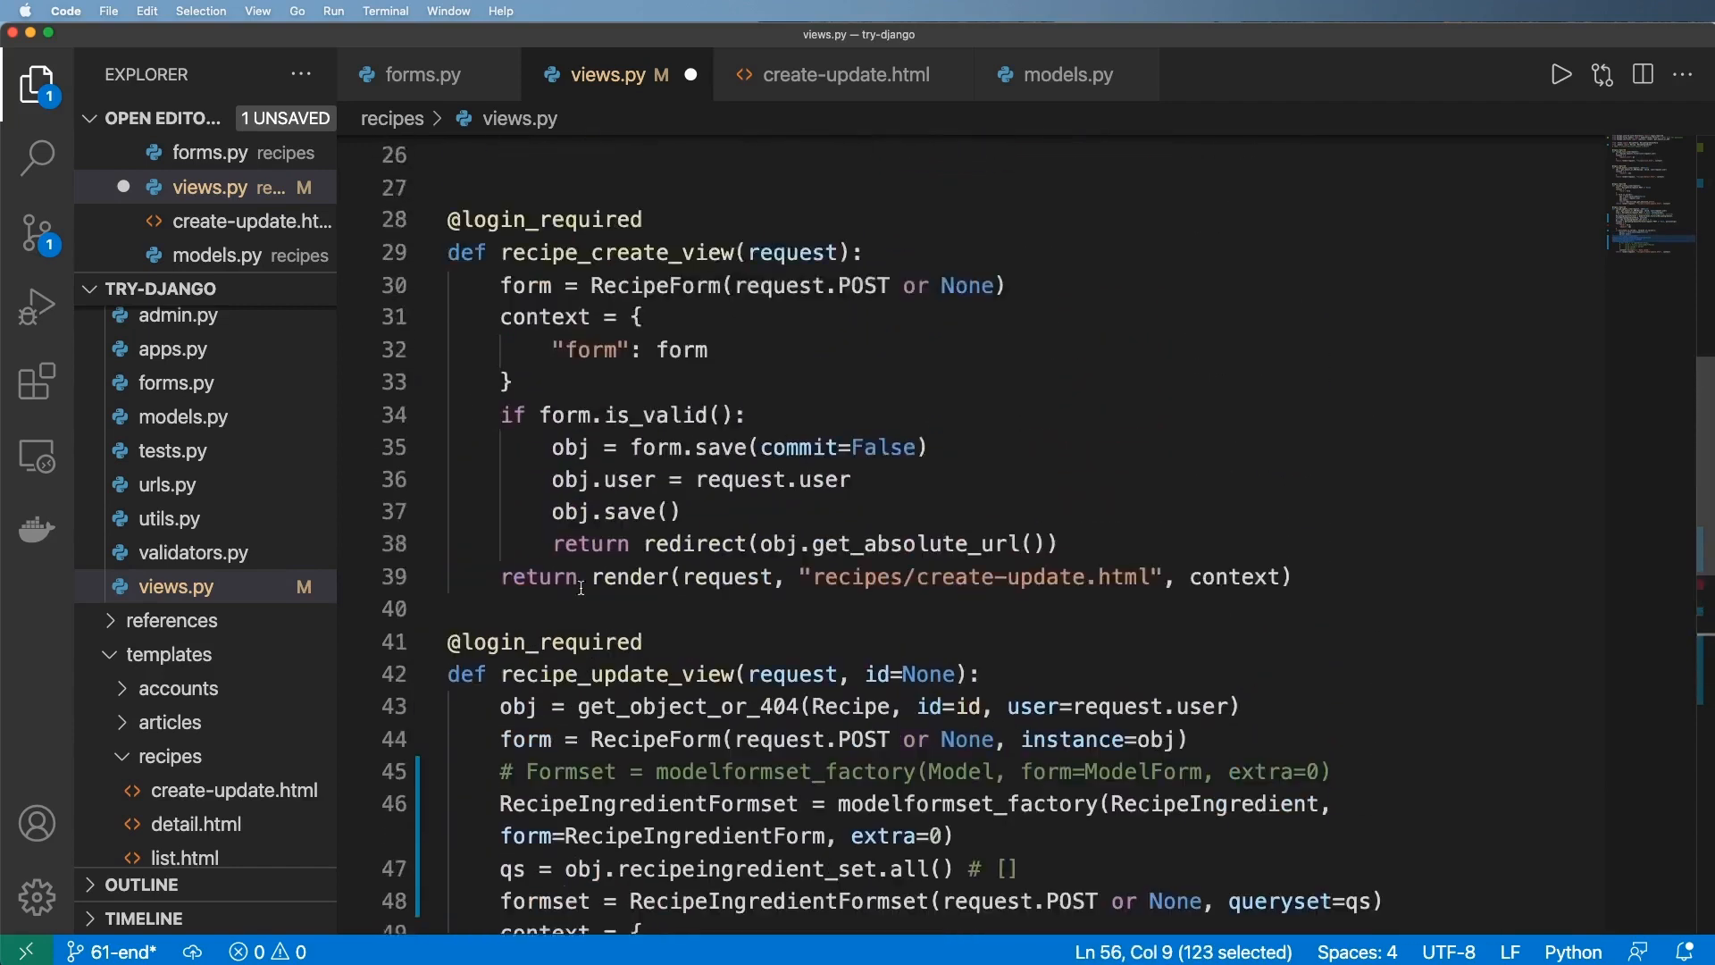
- Insert a '# formset.save()' comment line above the 'for form in formset:' loop
{"action": "scroll", "scroll_direction": "down", "scroll_amount": 3}
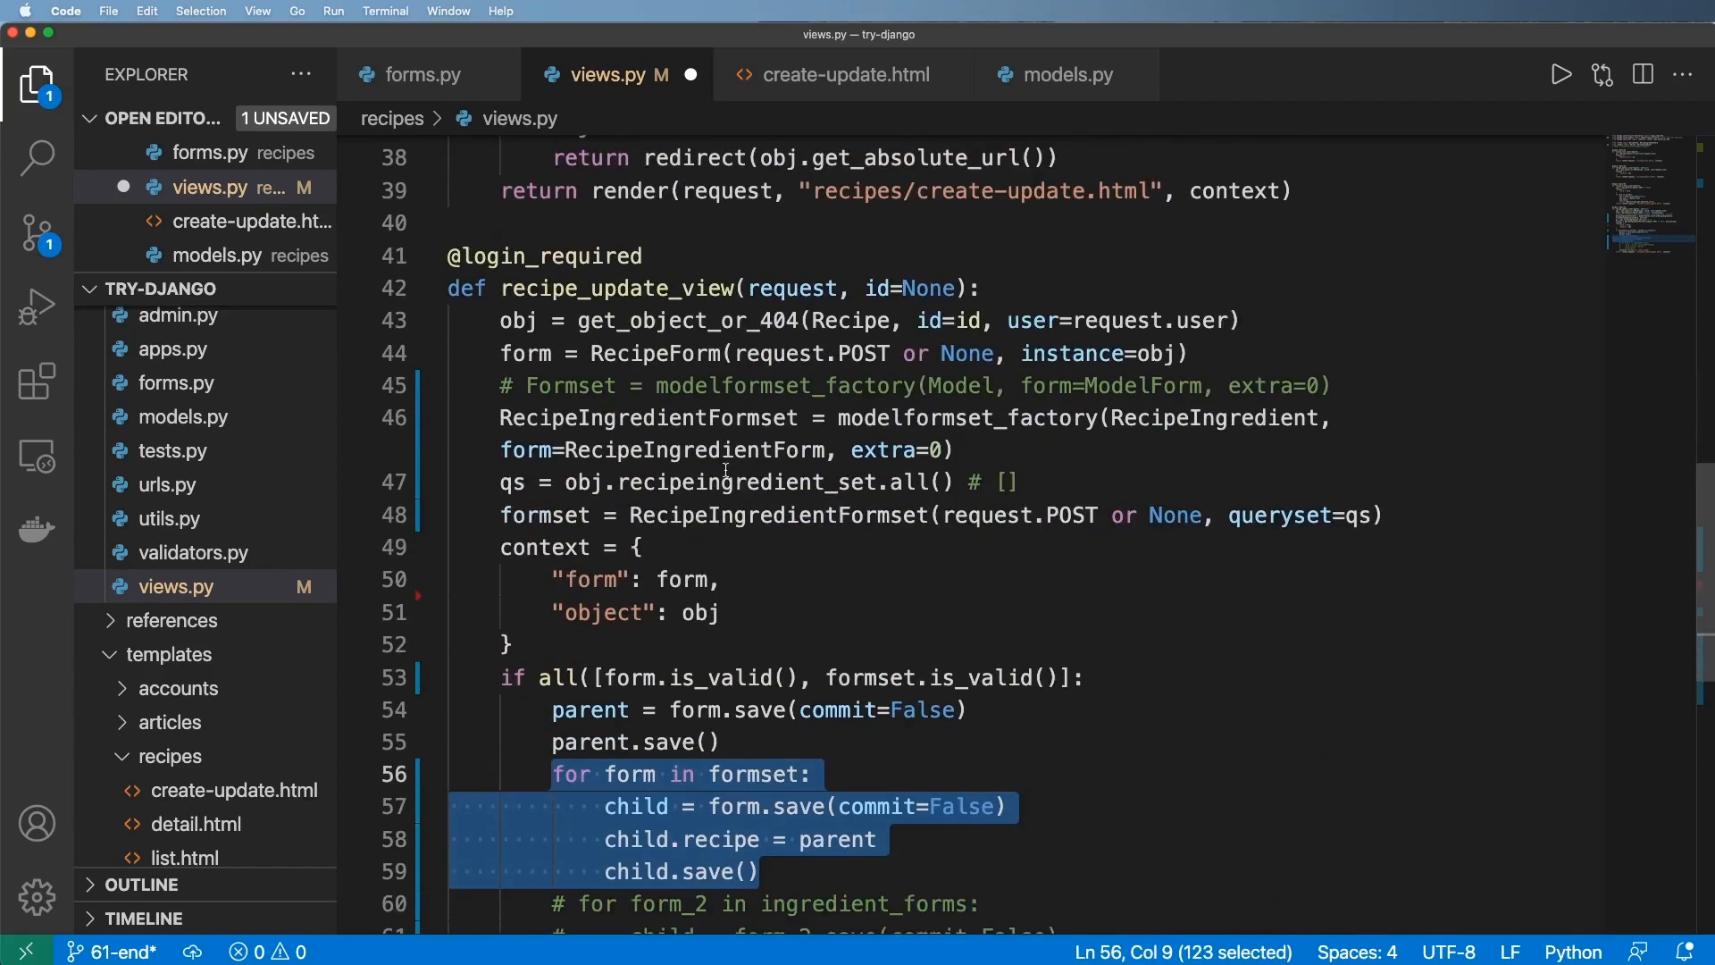
{"action": "scroll", "scroll_direction": "down", "scroll_amount": 3}
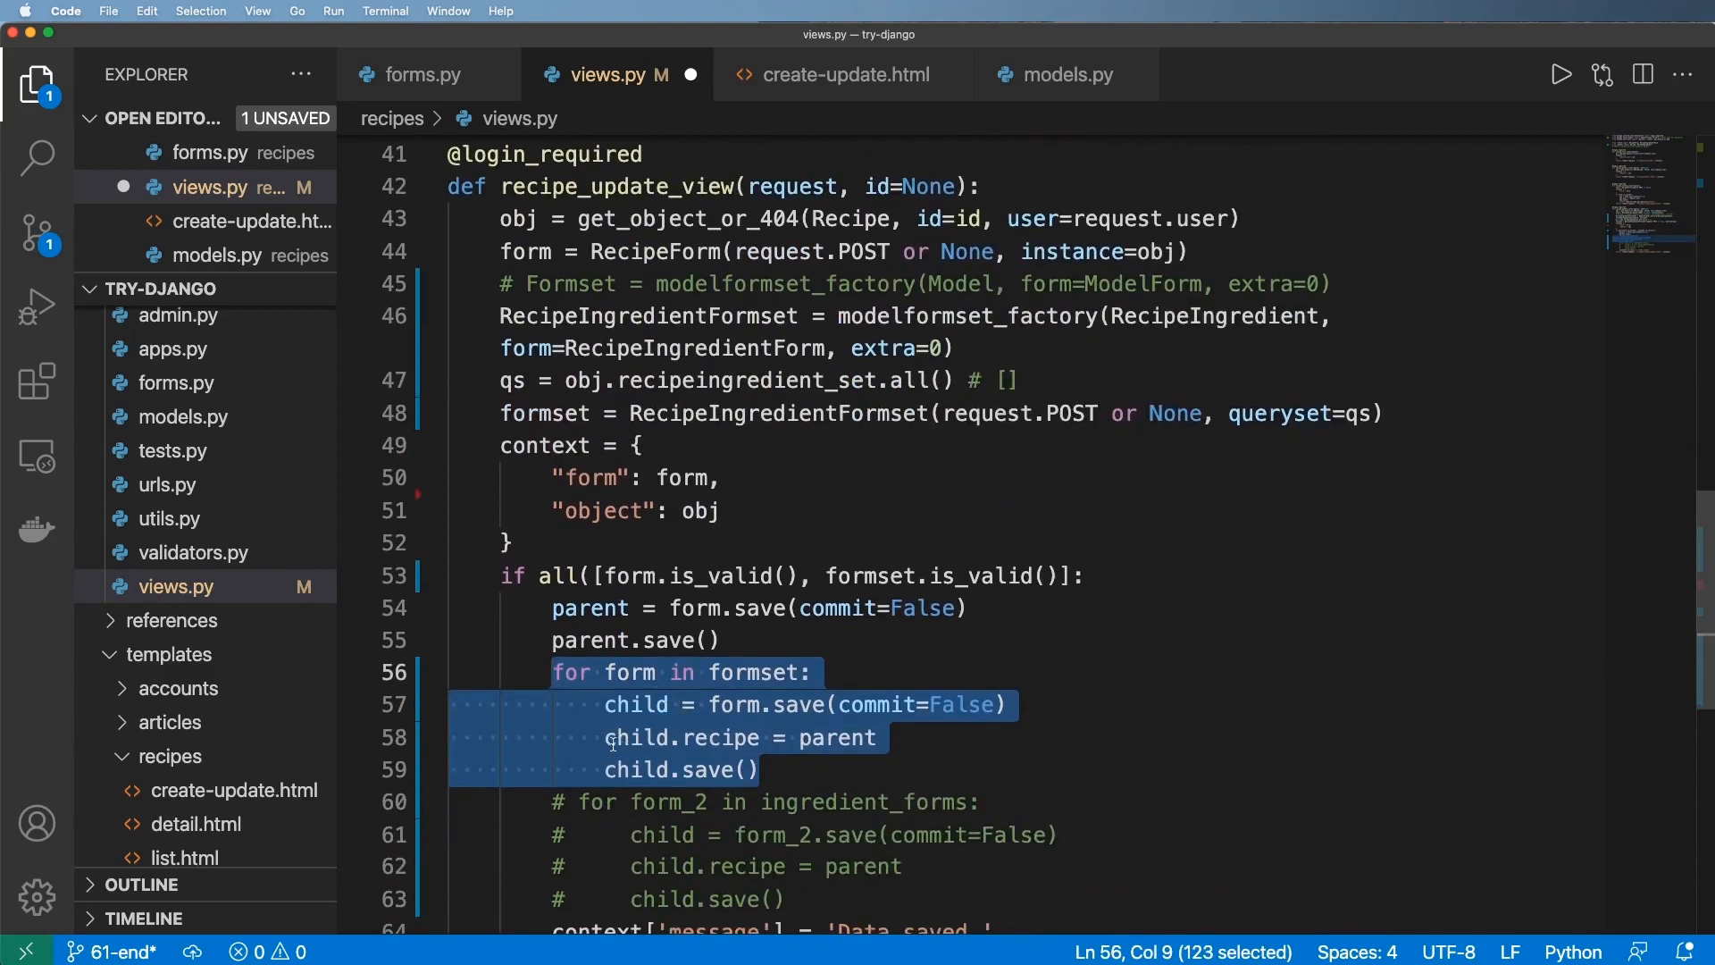
{"action": "left_click", "coordinate": [753, 768]}
{"action": "type", "text": "if child.recipe is None:"}
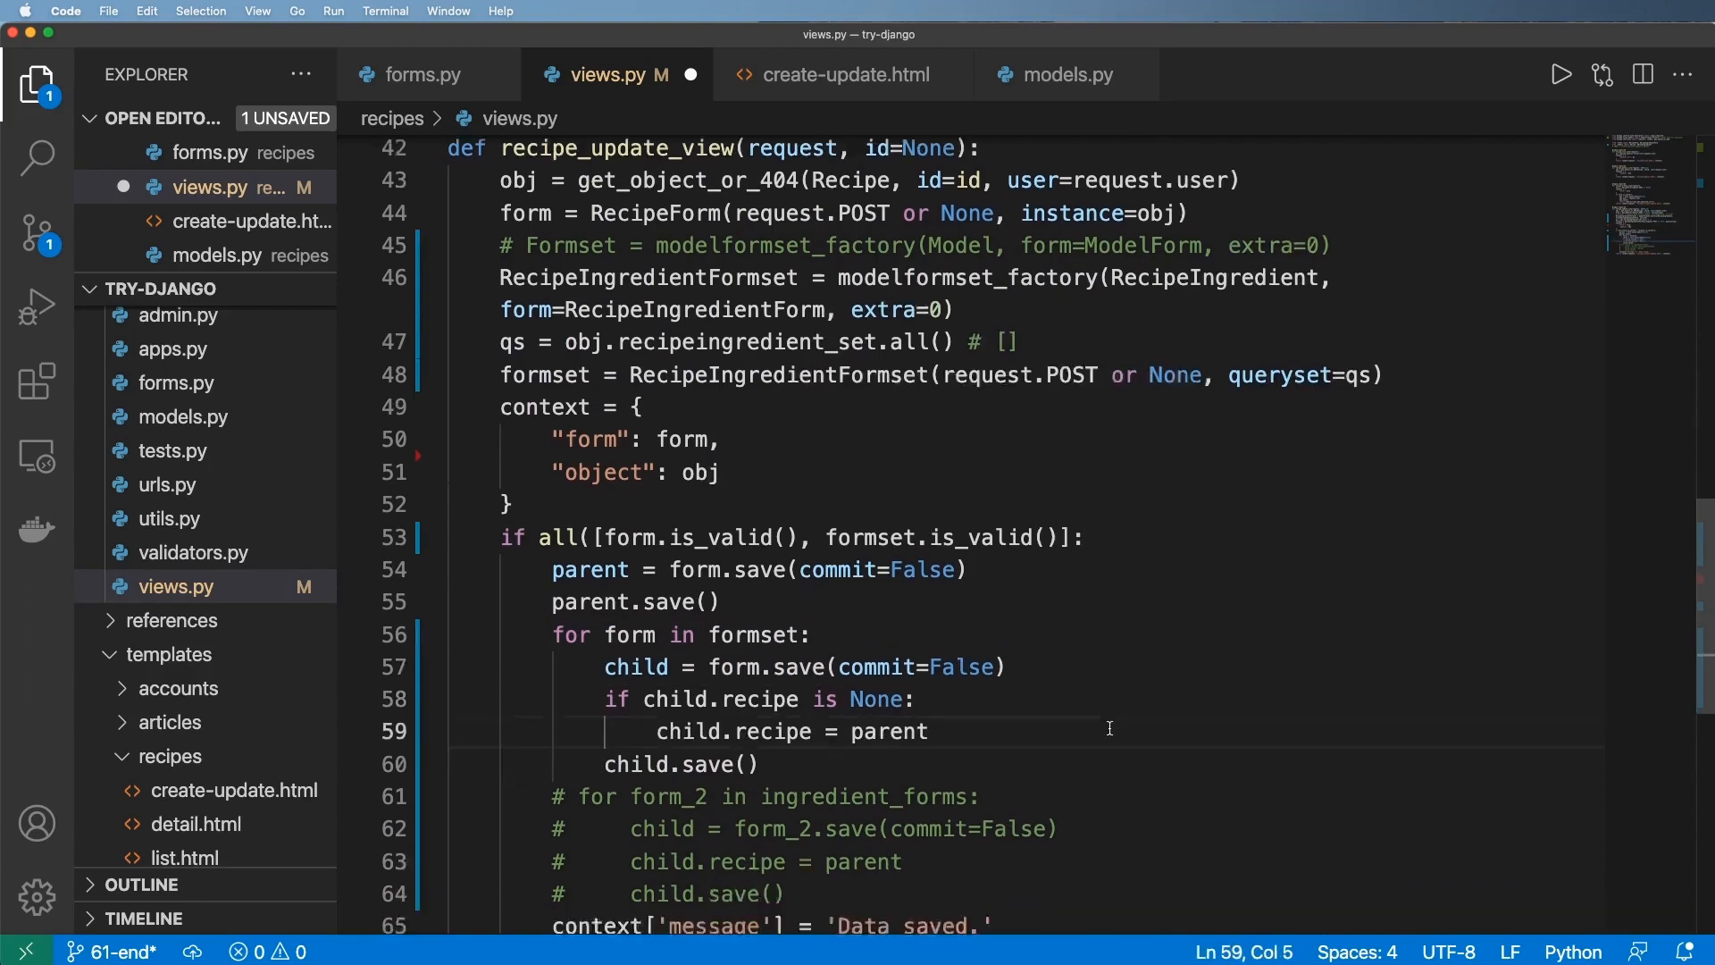
{"action": "type", "text": "print(\"Added new"}
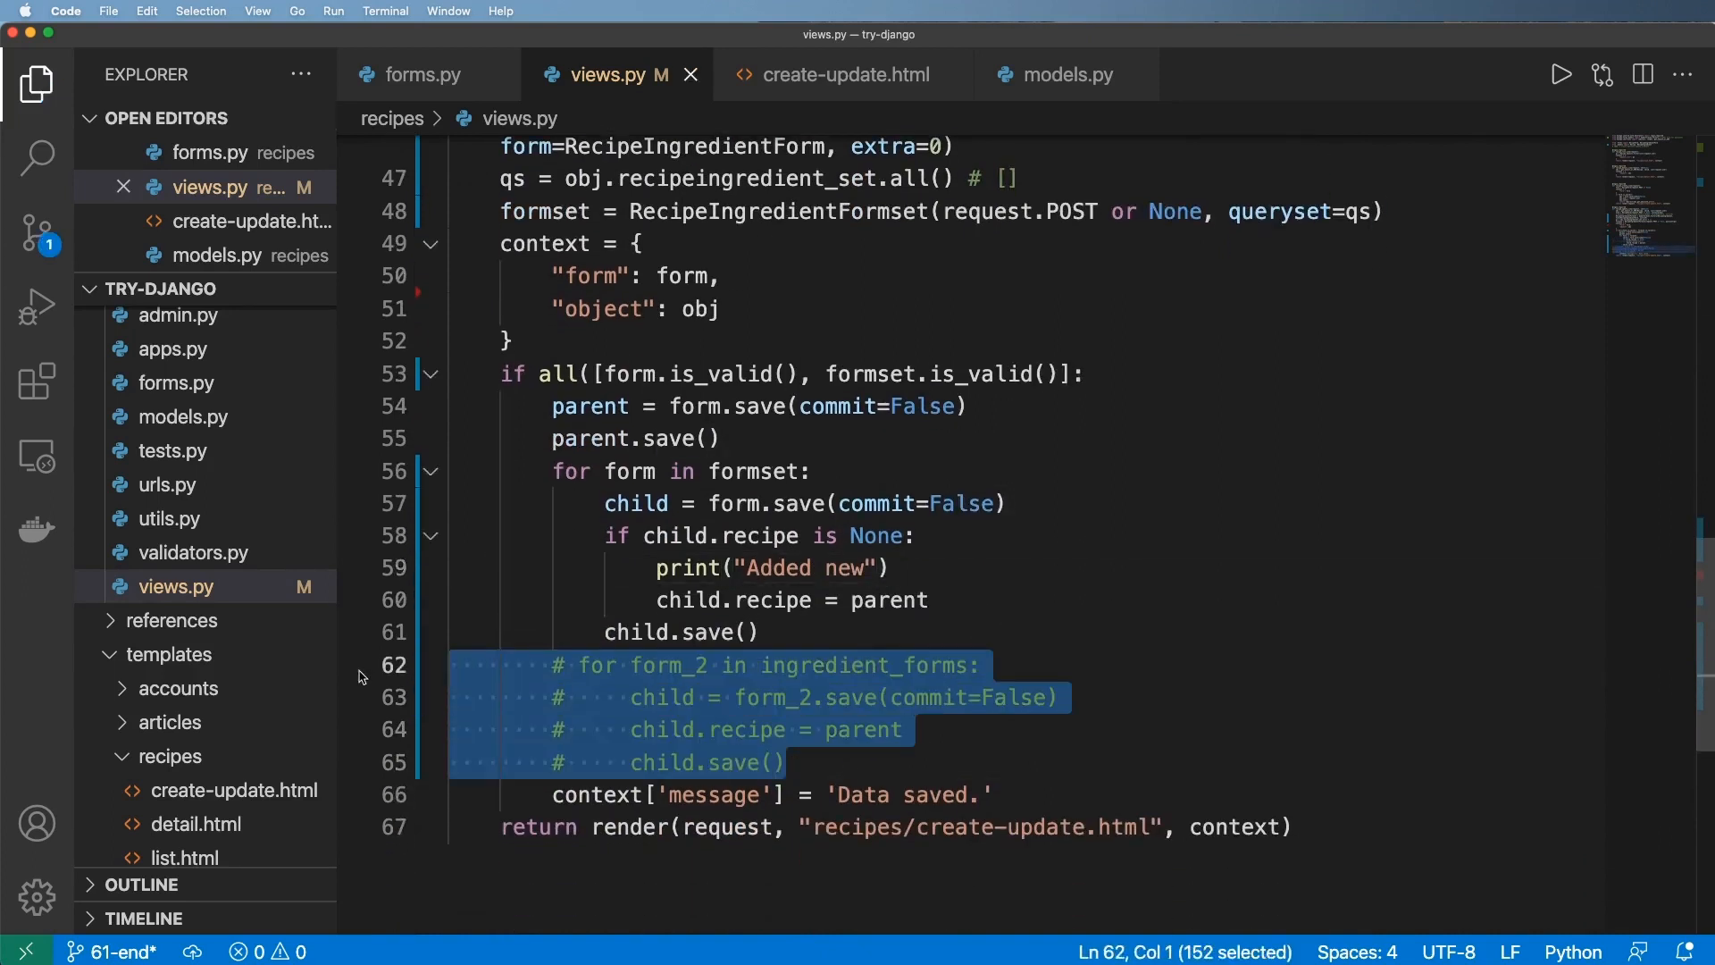
{"action": "key", "text": "Delete"}
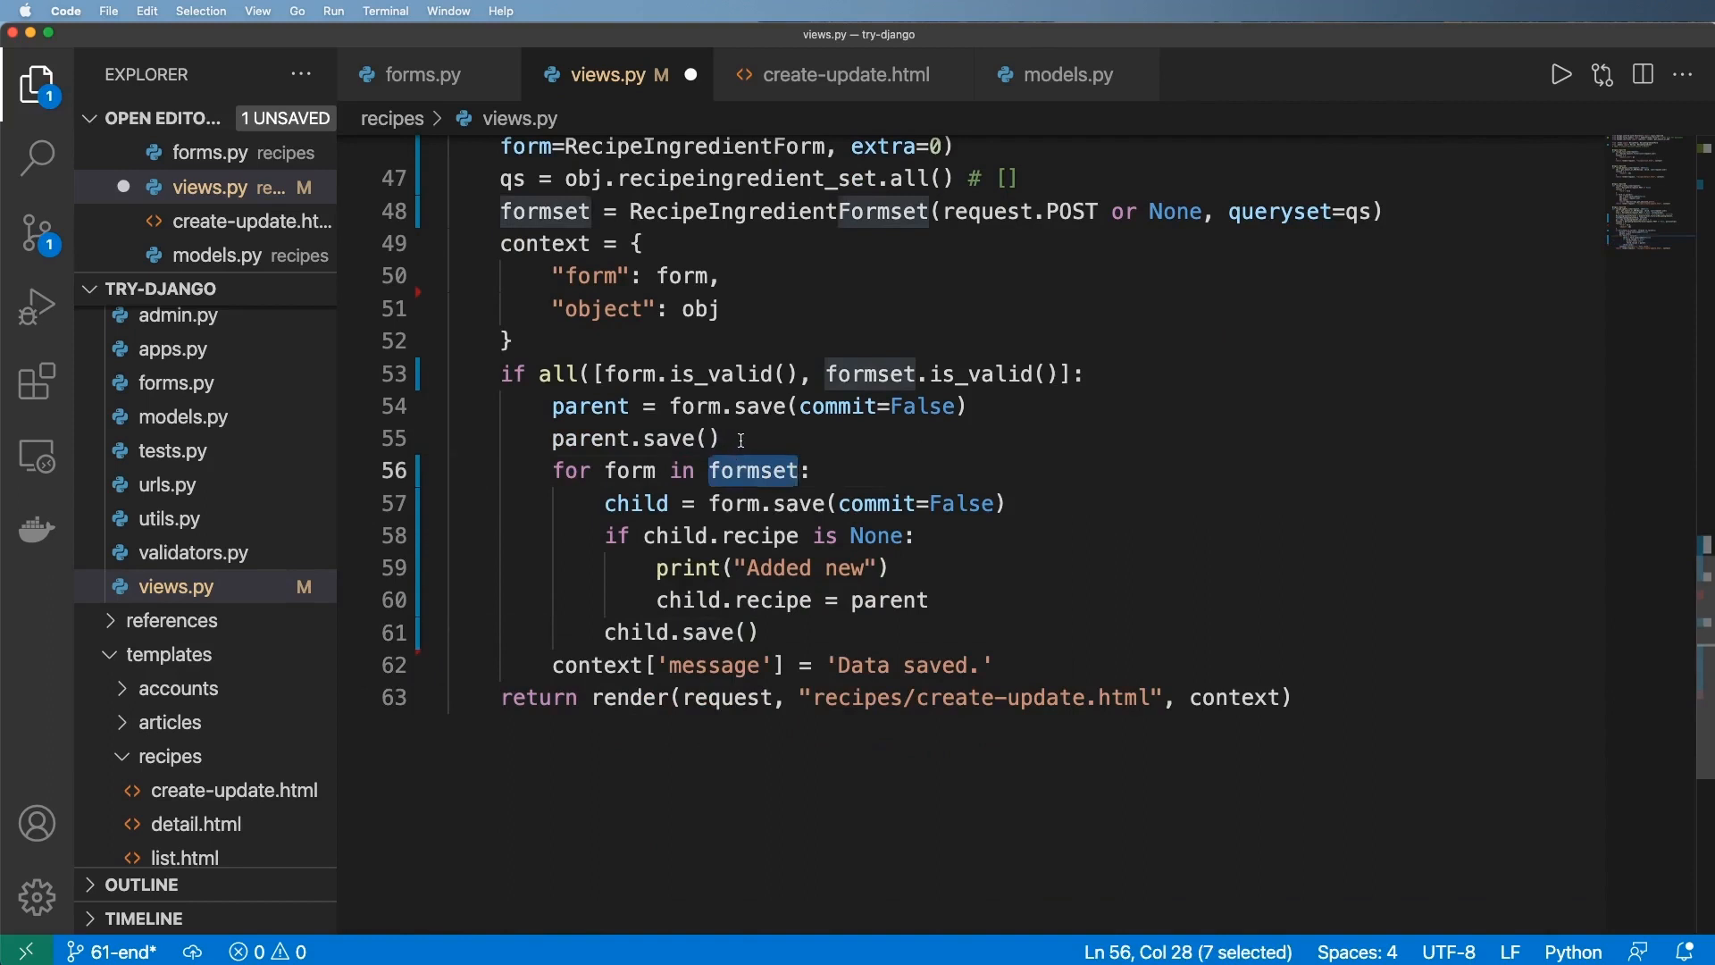
{"action": "type", "text": "# formset.save()"}
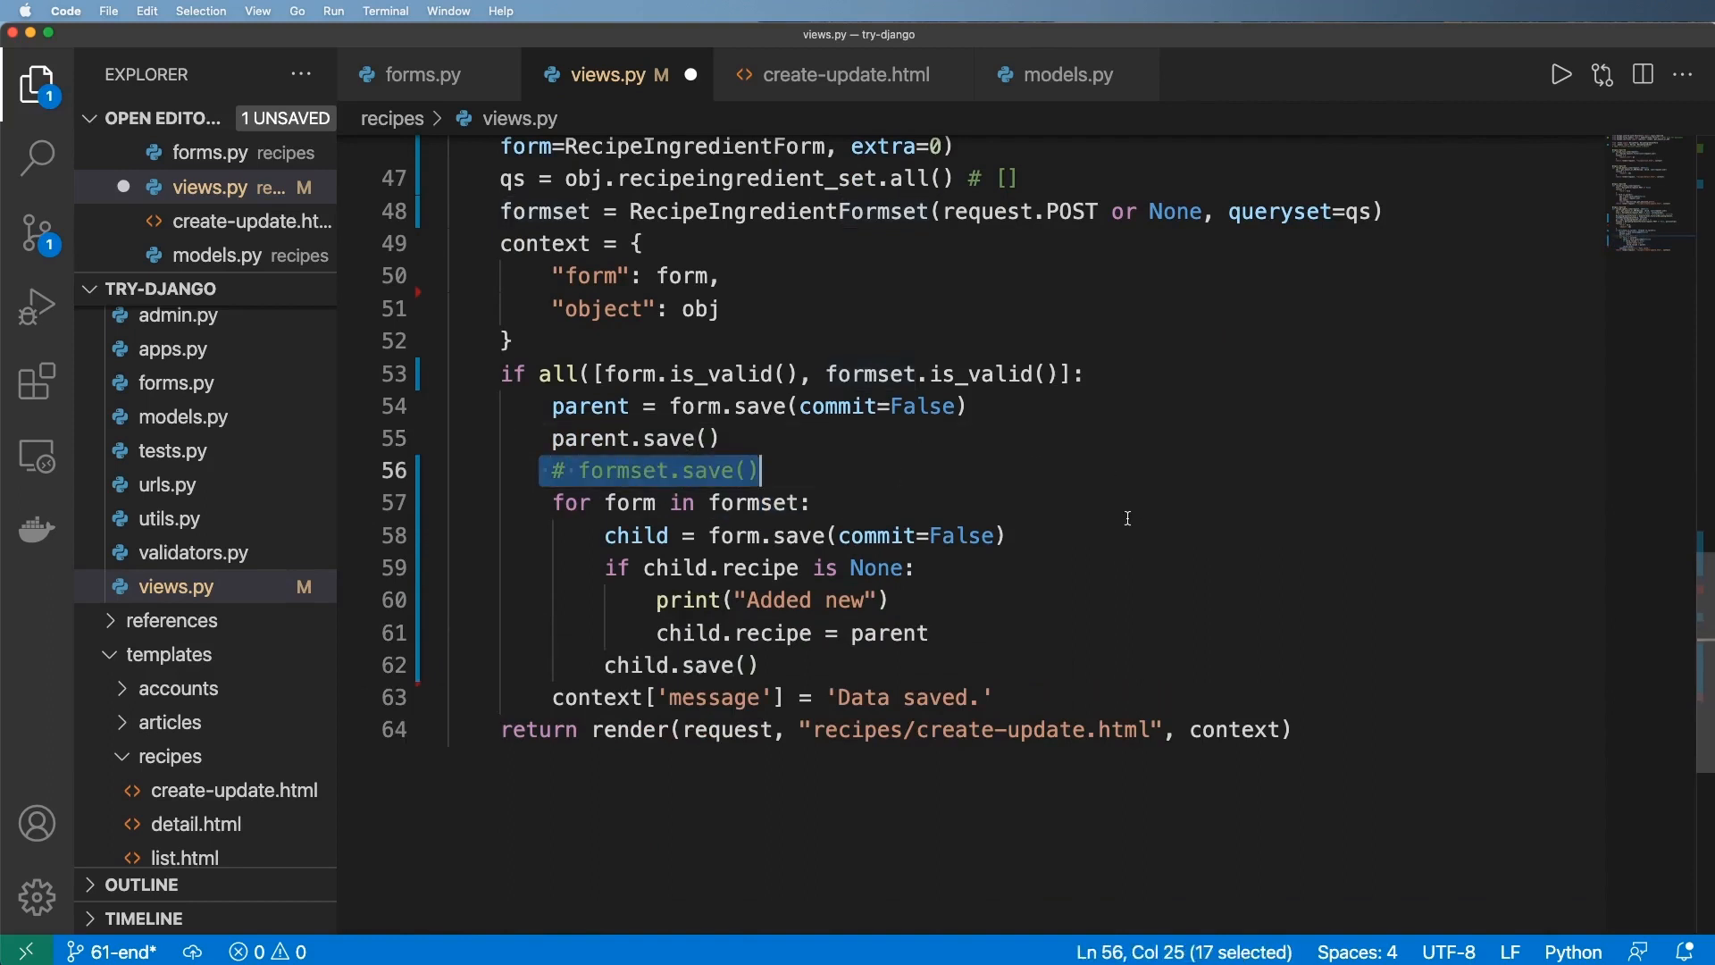
- Save each child in the loop, assigning parent when its recipe is None, and drop the old commented loop
{"action": "left_click", "coordinate": [809, 501]}
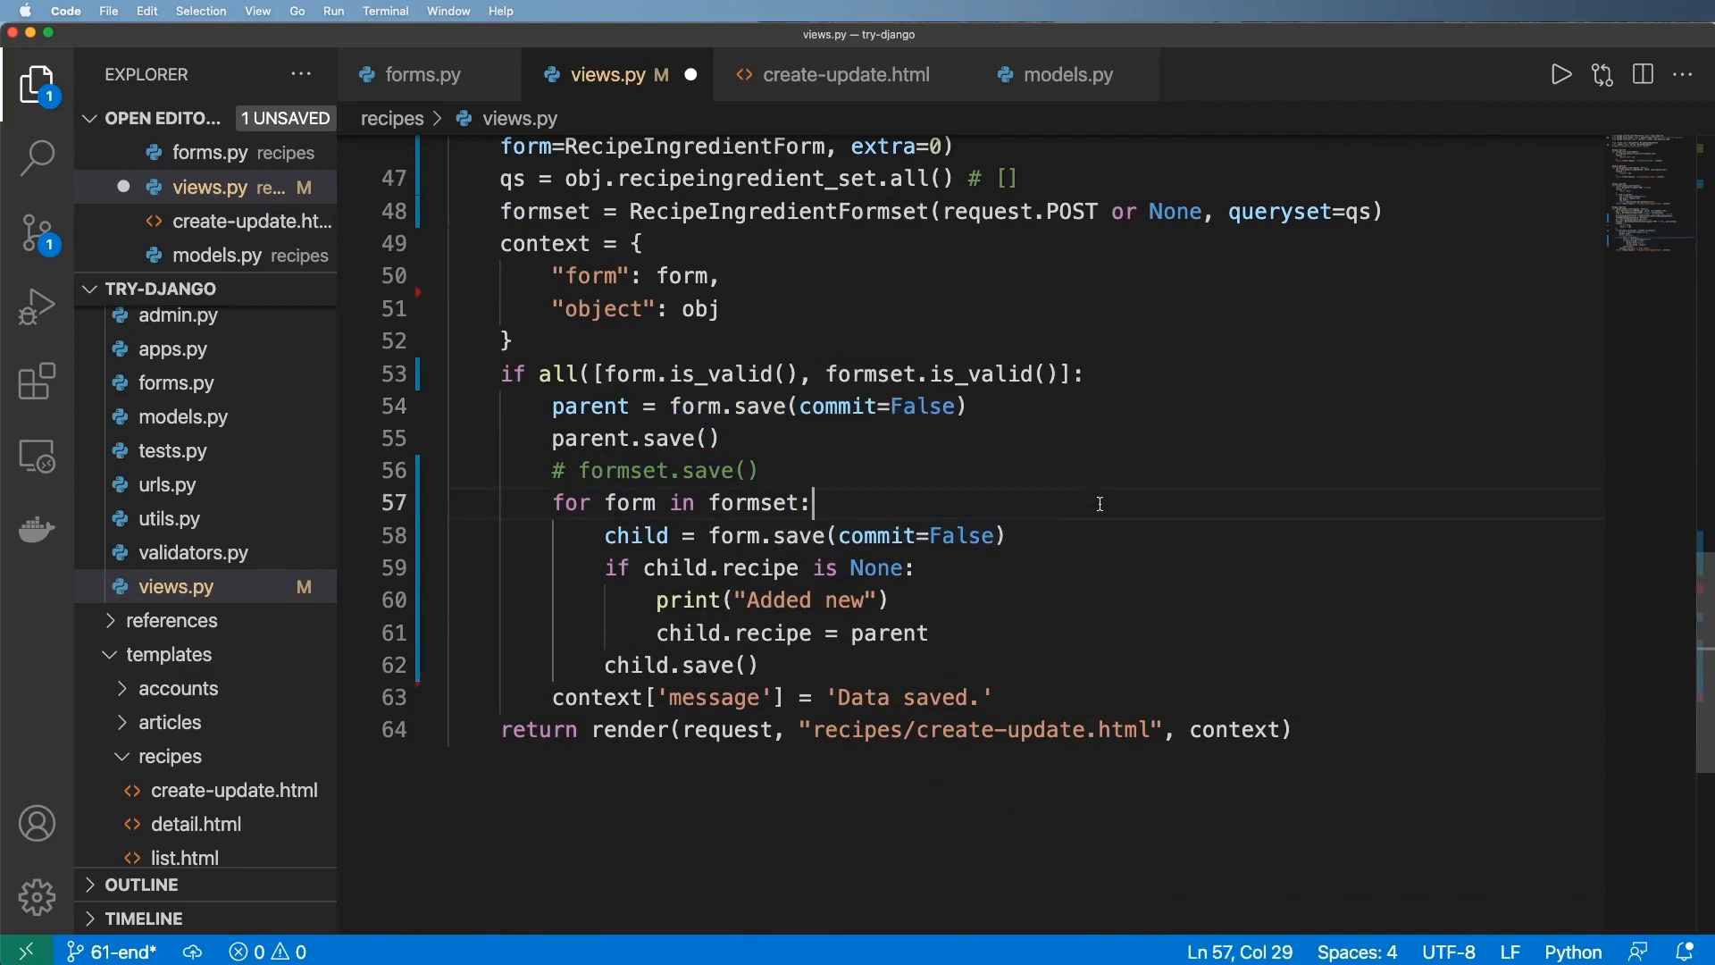
{"action": "mouse_move", "coordinate": [552, 495]}
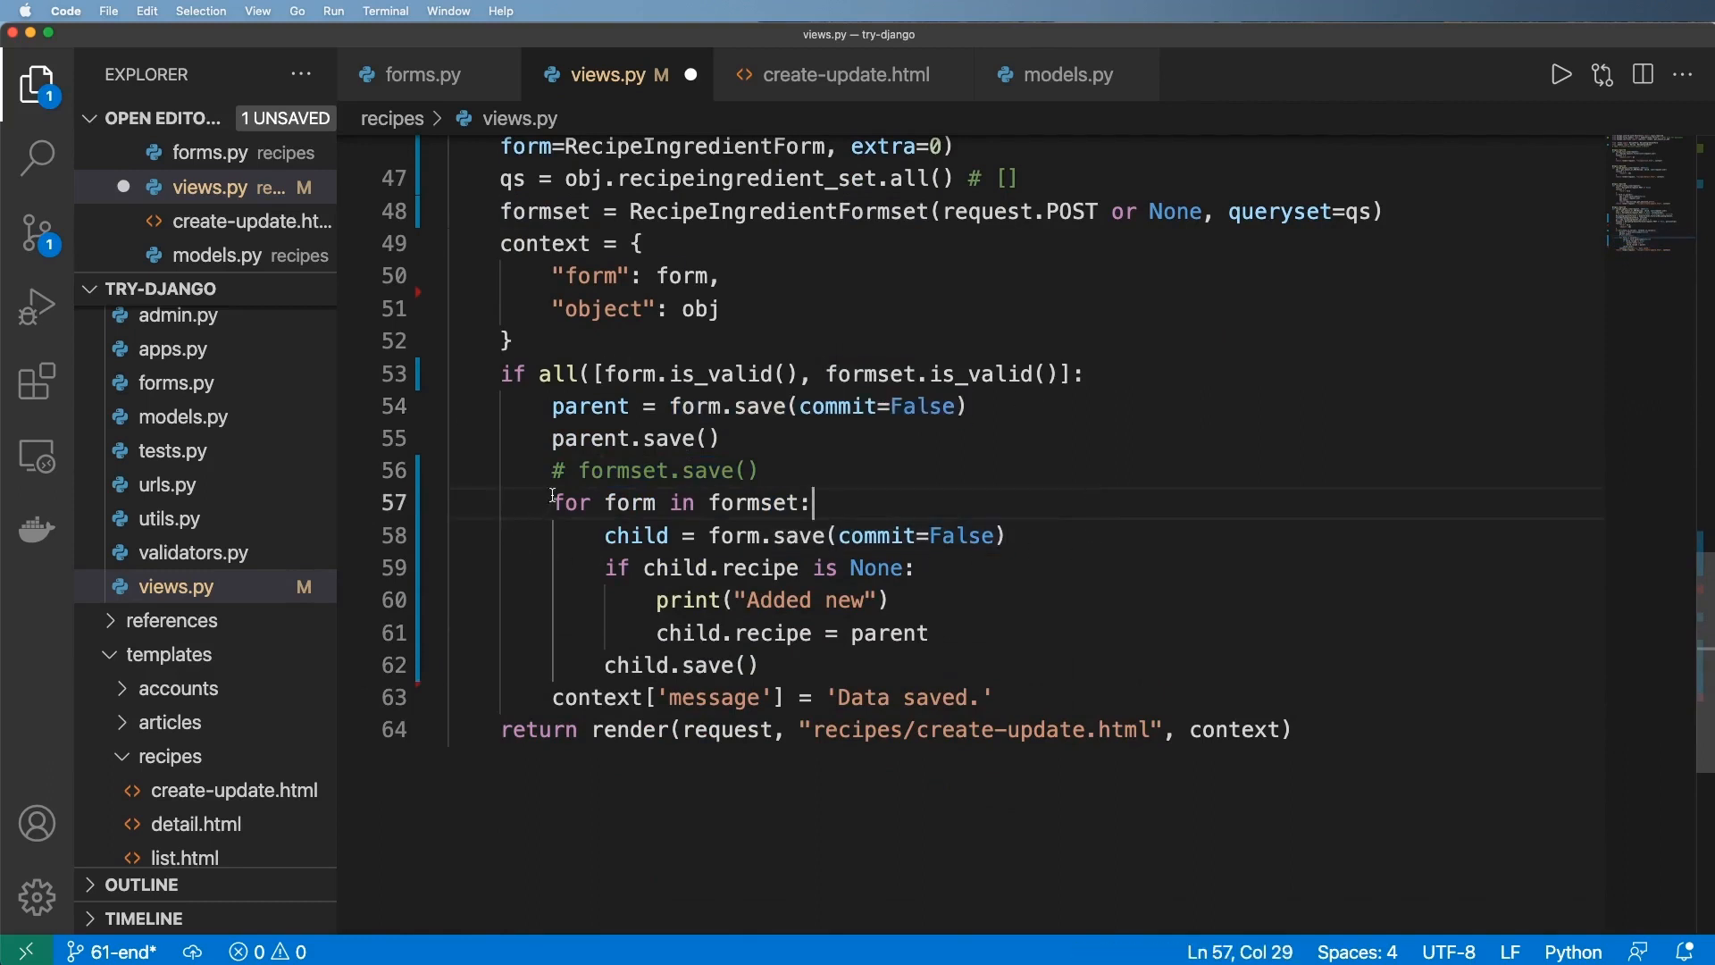
{"action": "left_click_drag", "start_coordinate": [749, 632], "coordinate": [929, 633]}
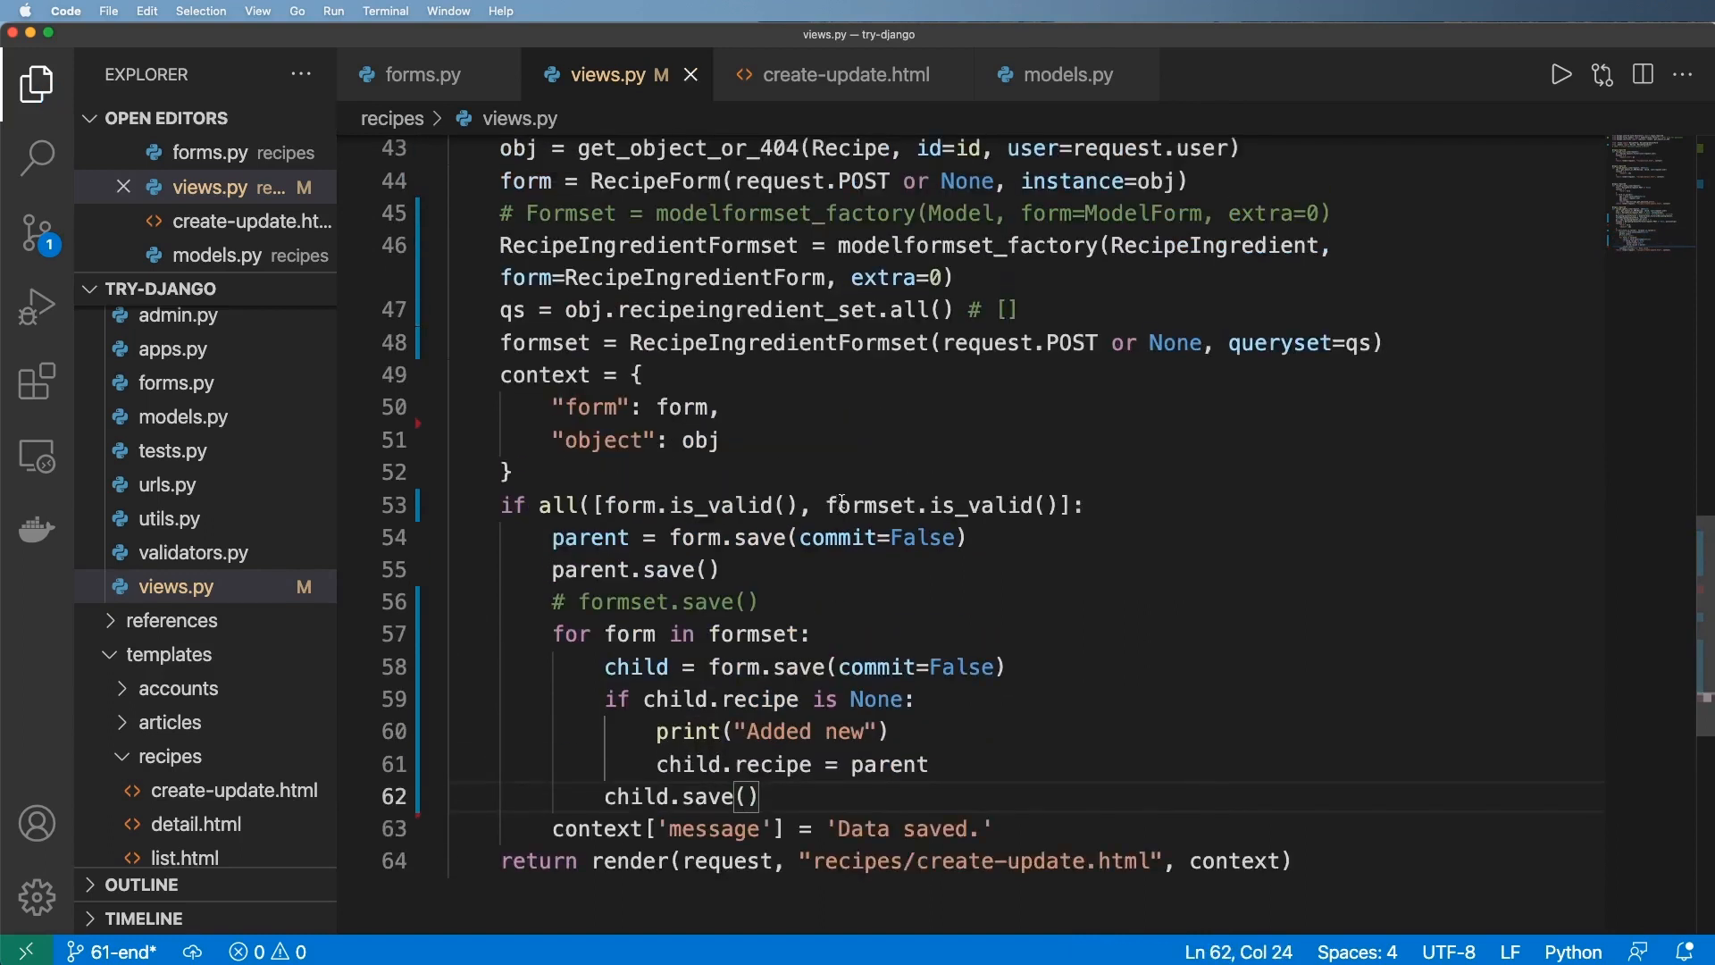
{"action": "left_click", "coordinate": [964, 537]}
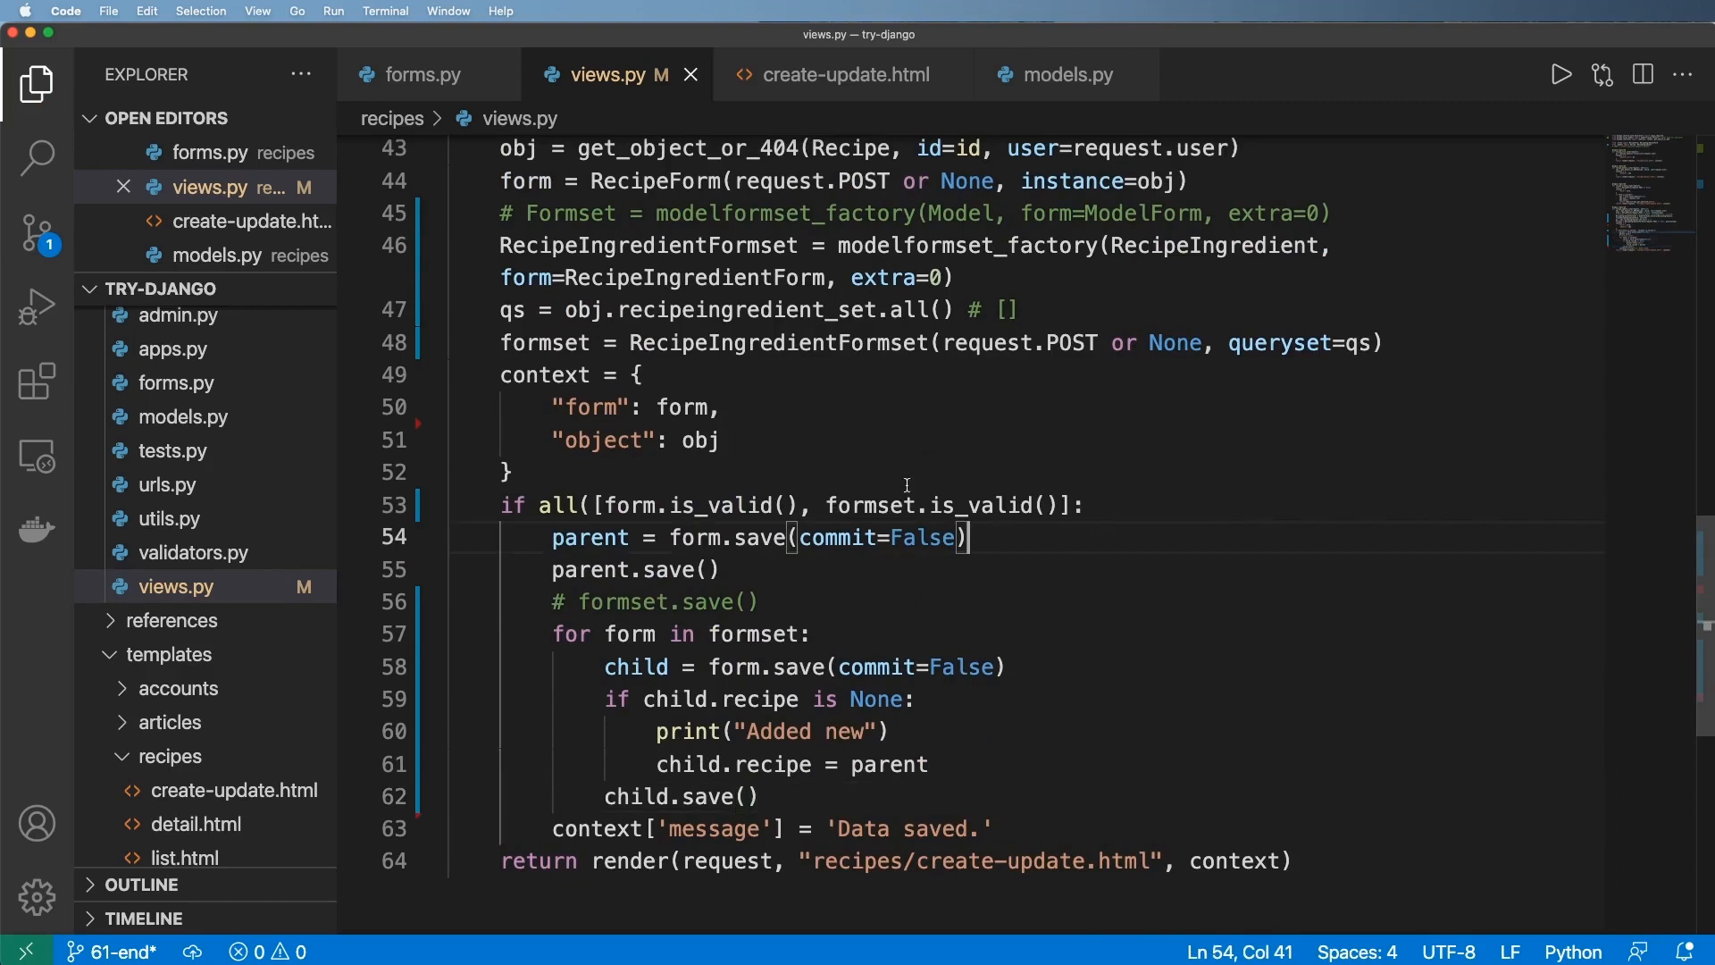
- Render formset instead of form_2 in create-update.html and add "formset": formset, to the view's context
{"action": "left_click", "coordinate": [840, 75]}
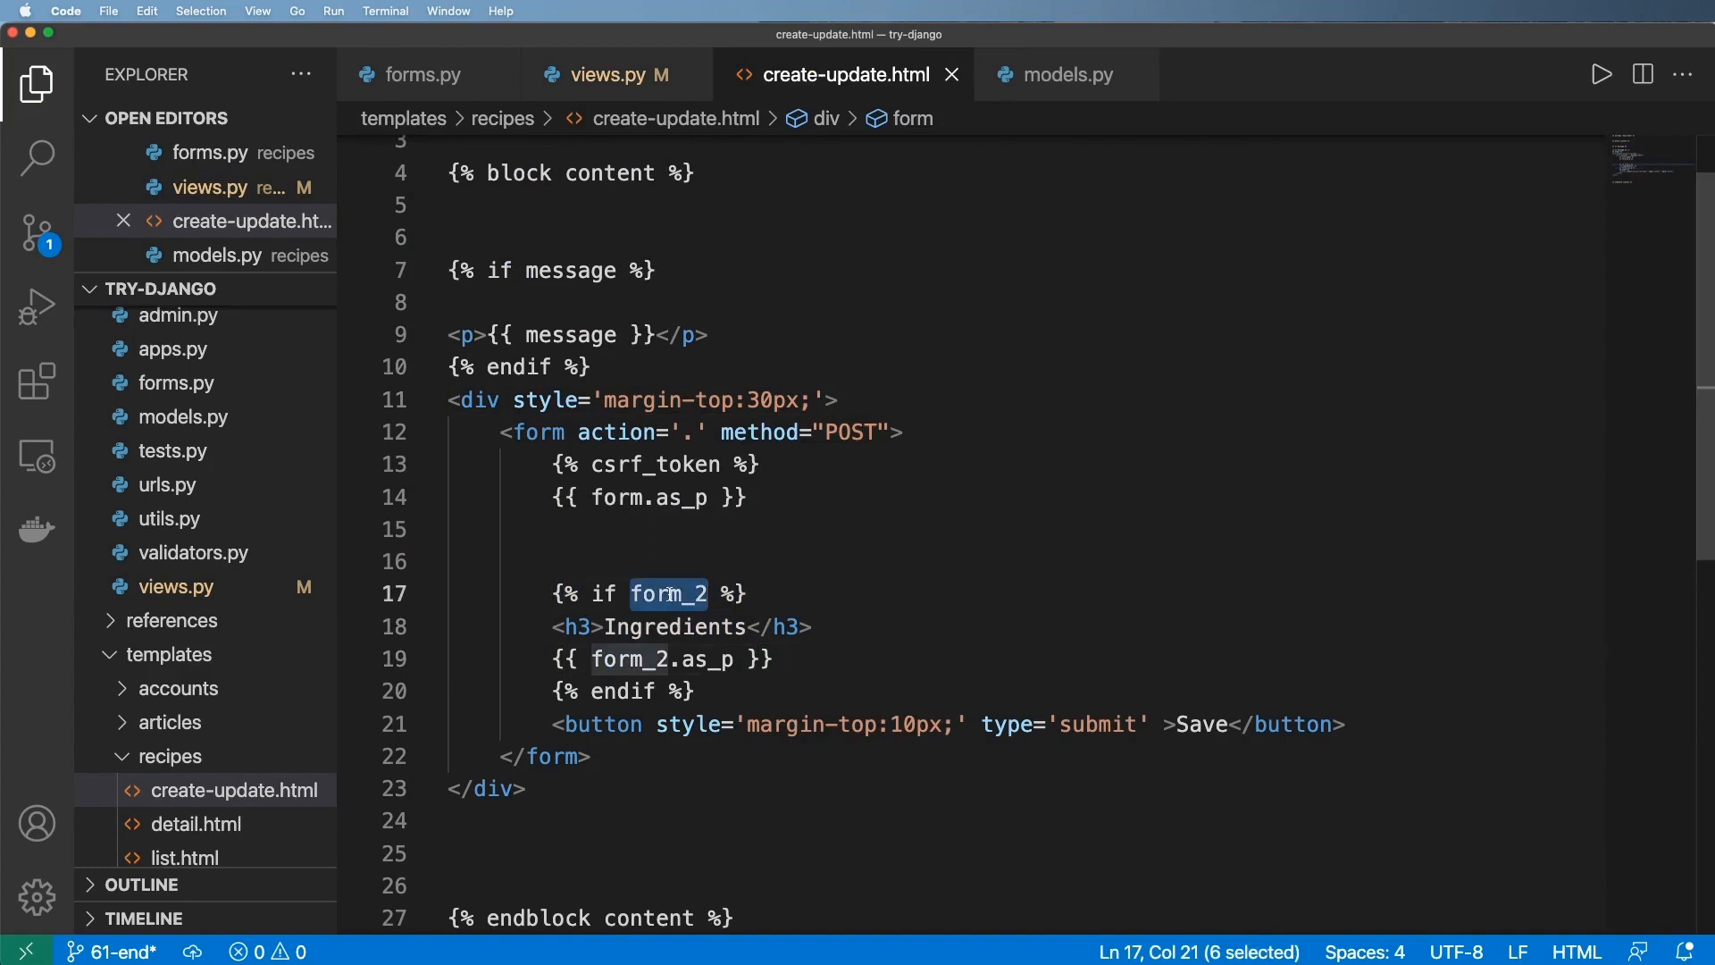
{"action": "type", "text": "formset"}
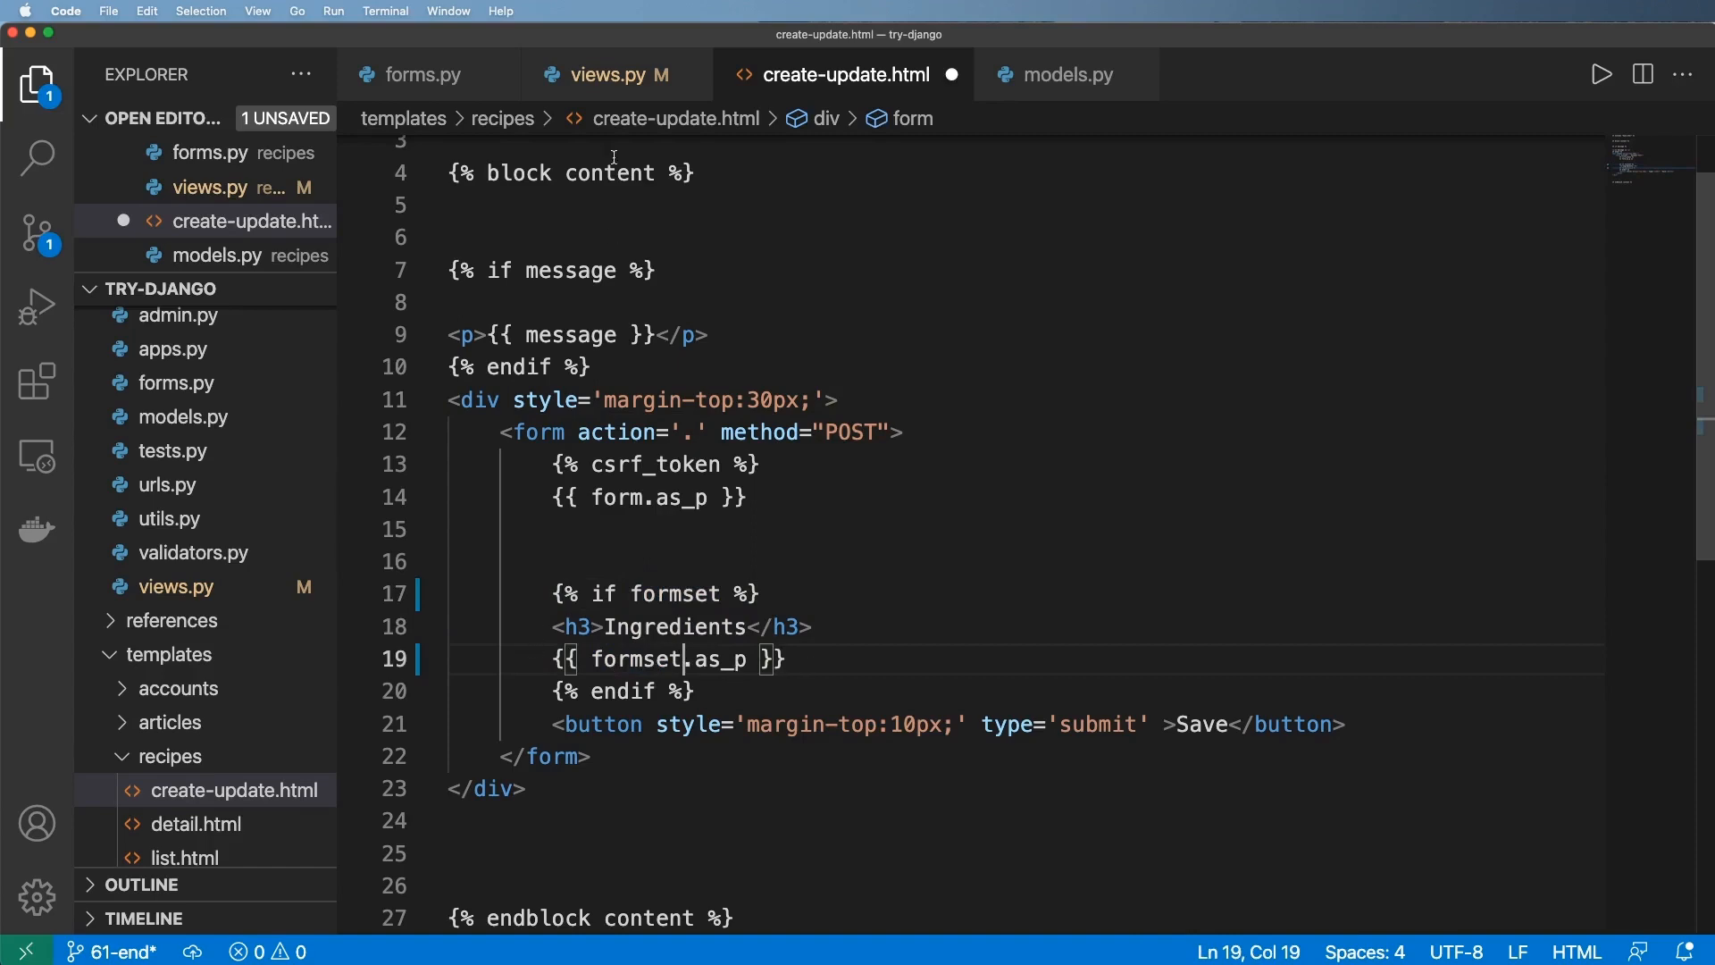
{"action": "left_click", "coordinate": [607, 75]}
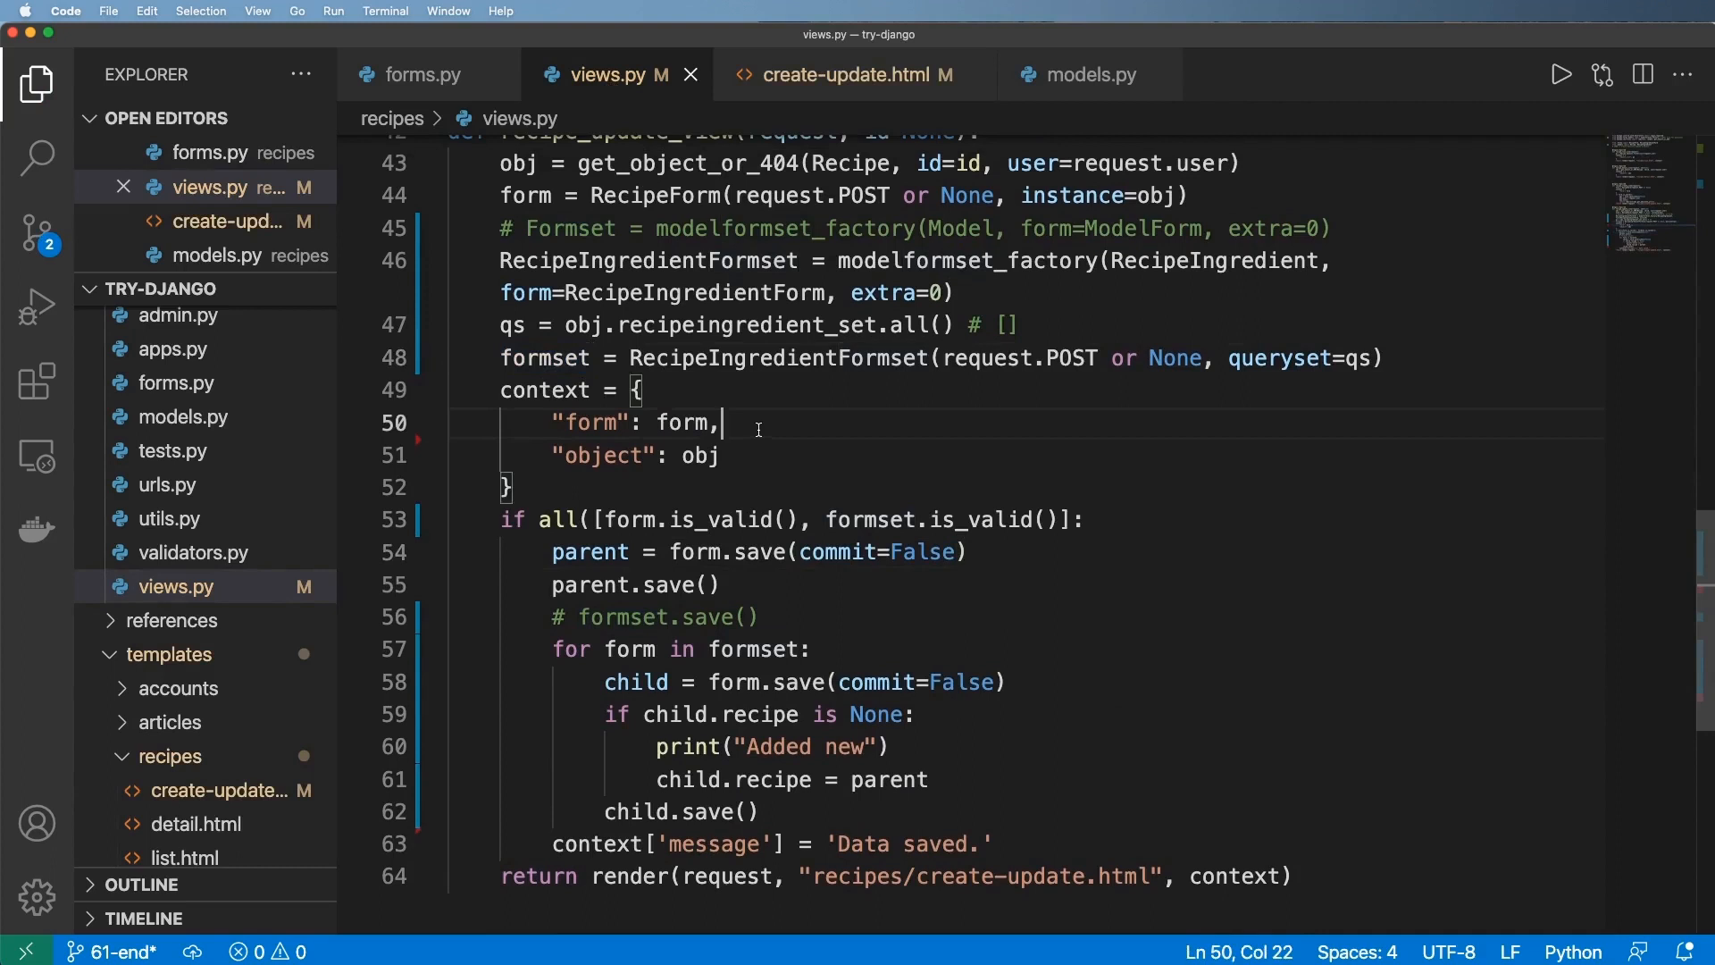
{"action": "type", "text": "\"formset\": formset"}
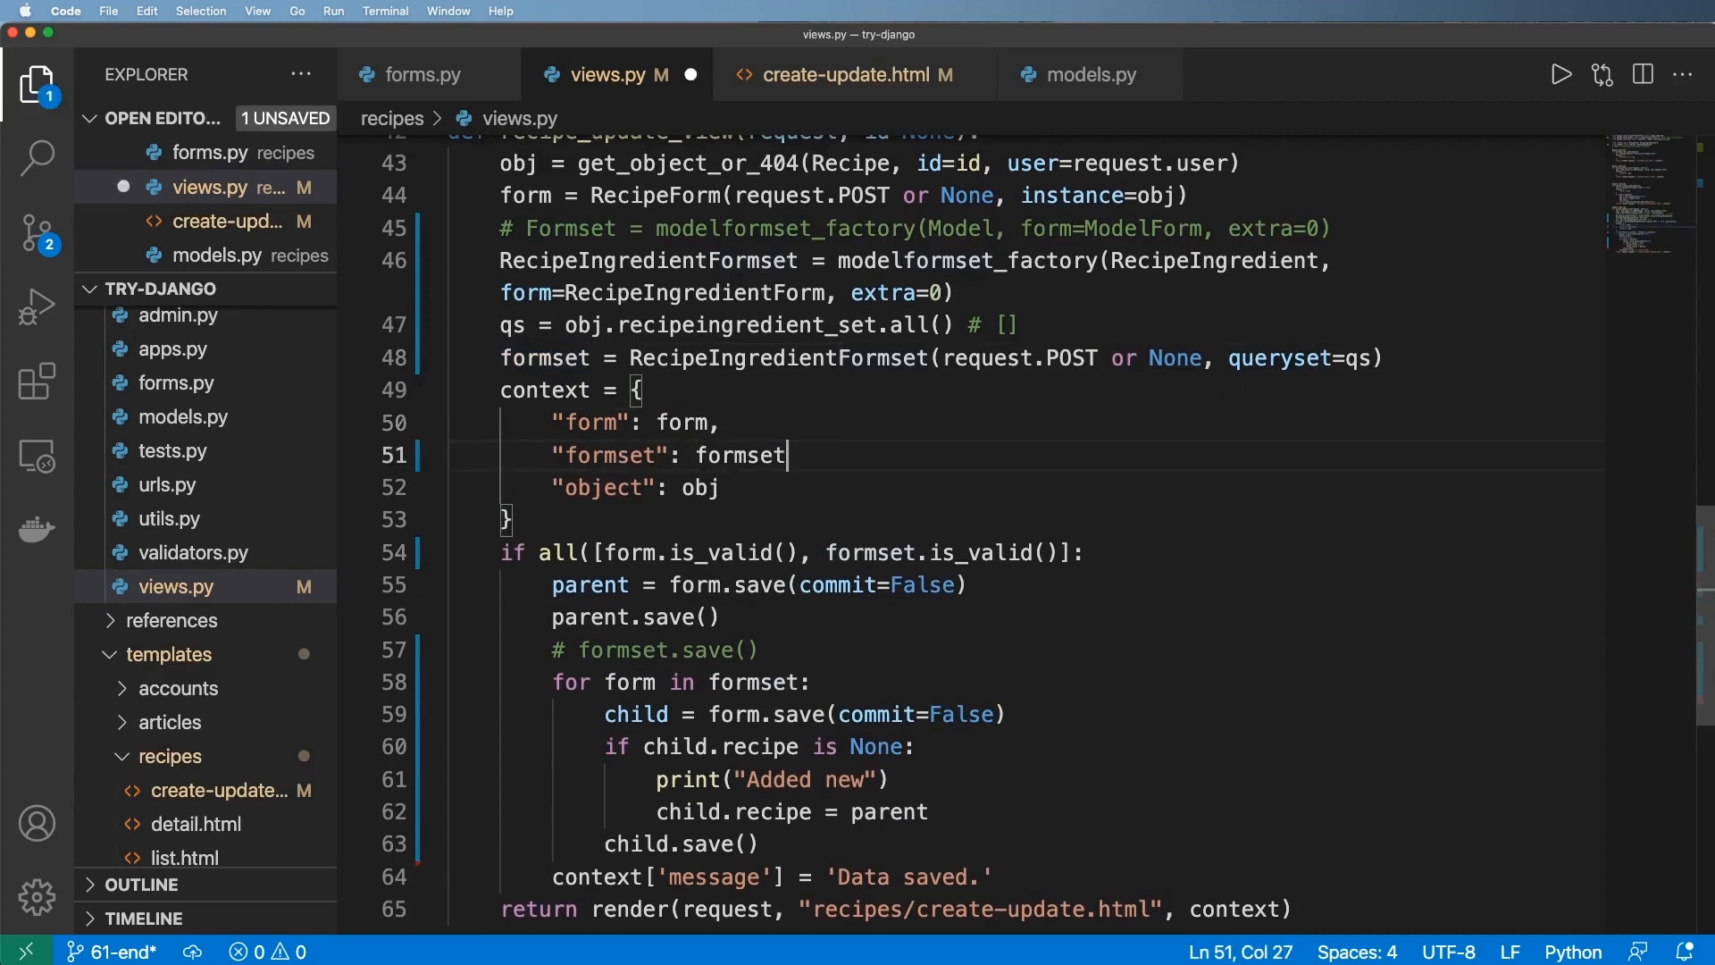
{"action": "type", "text": ","}
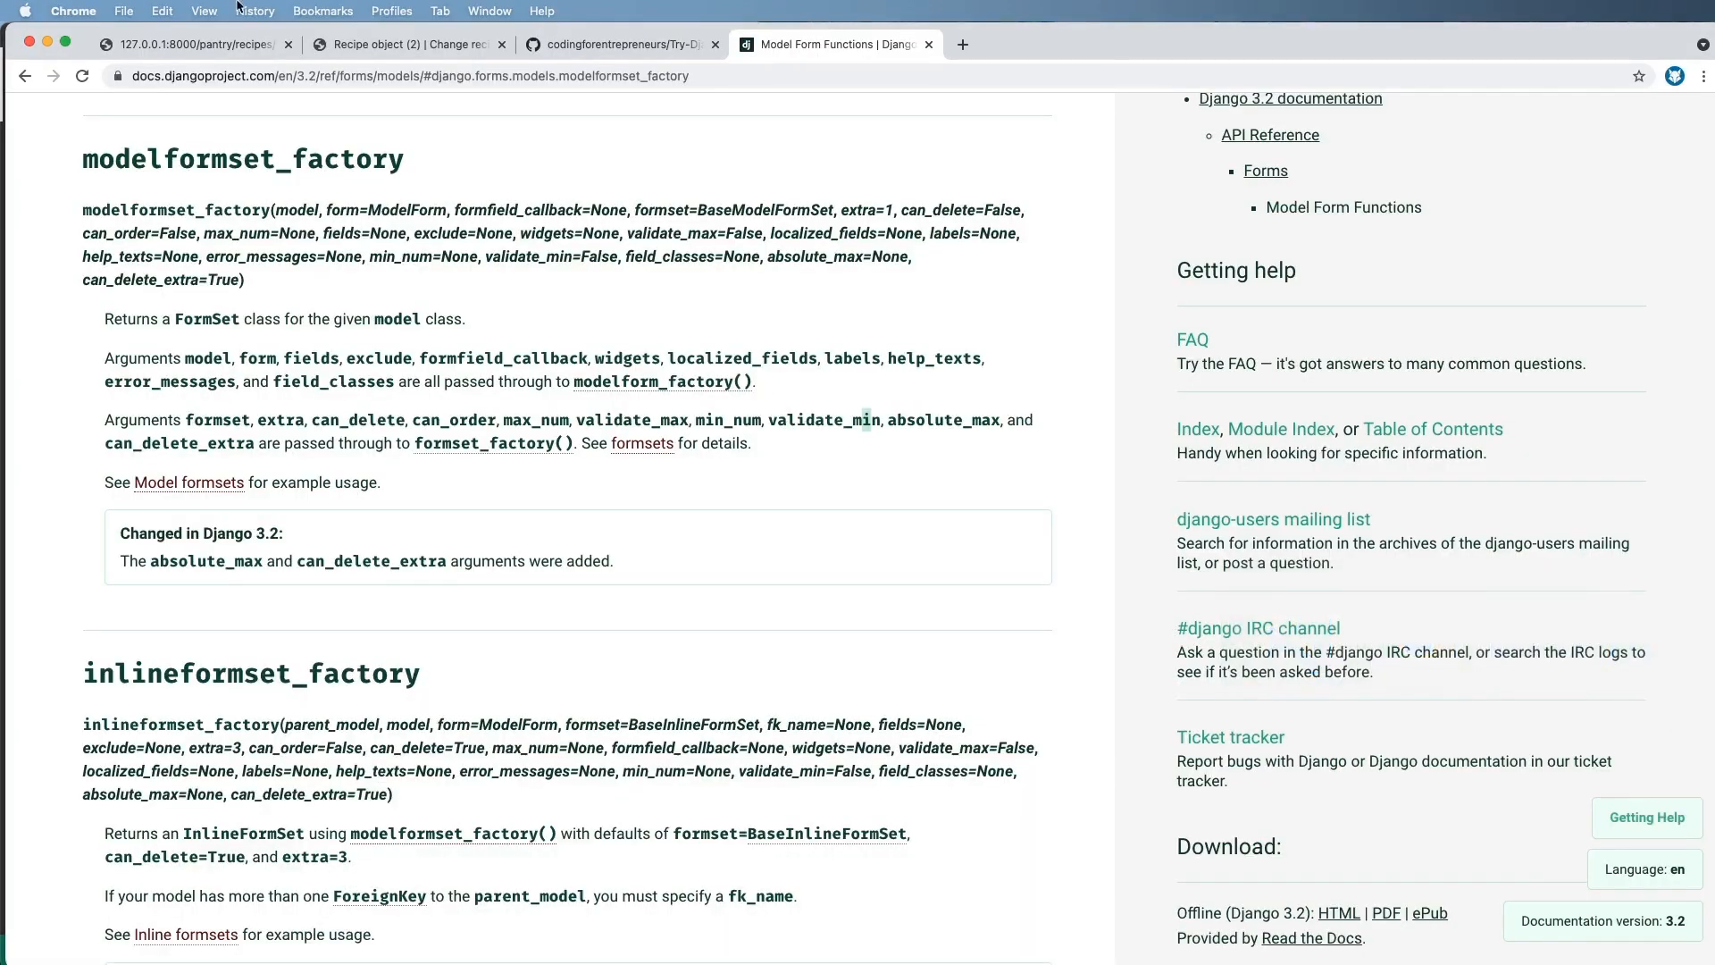
- Fix the SyntaxError from the missing comma in the context dict and reload the recipe 2 page in Chrome
{"action": "key", "text": "cmd+tab"}
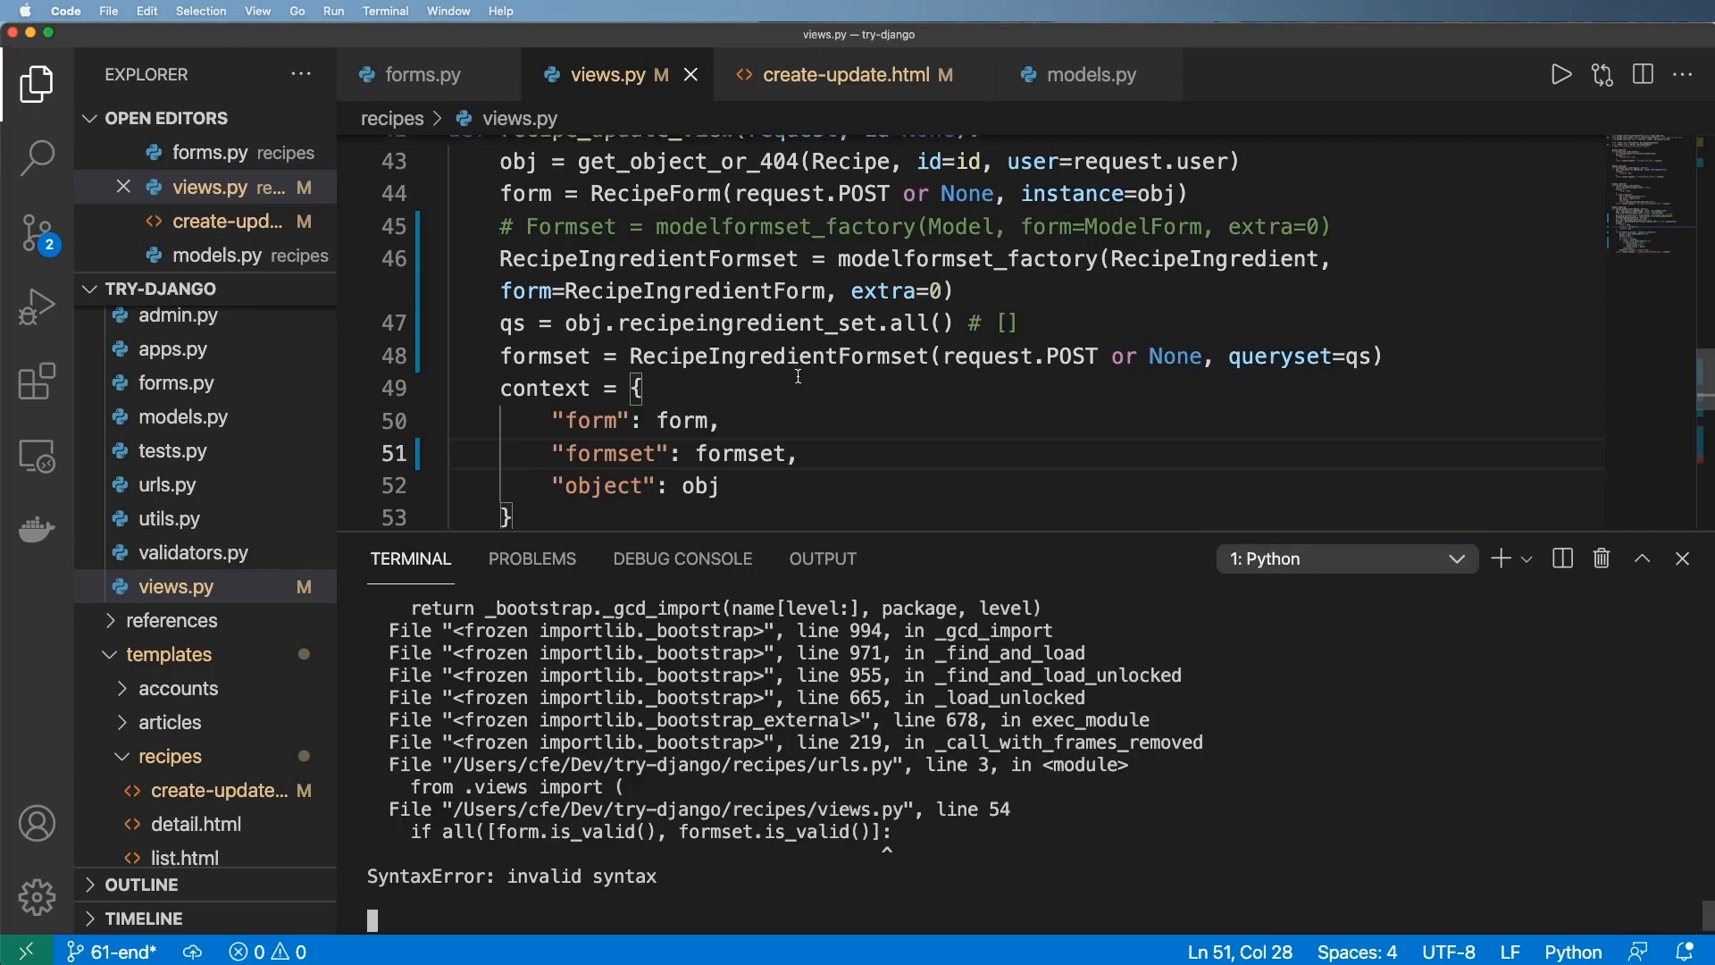
{"action": "scroll", "scroll_direction": "down", "scroll_amount": 3}
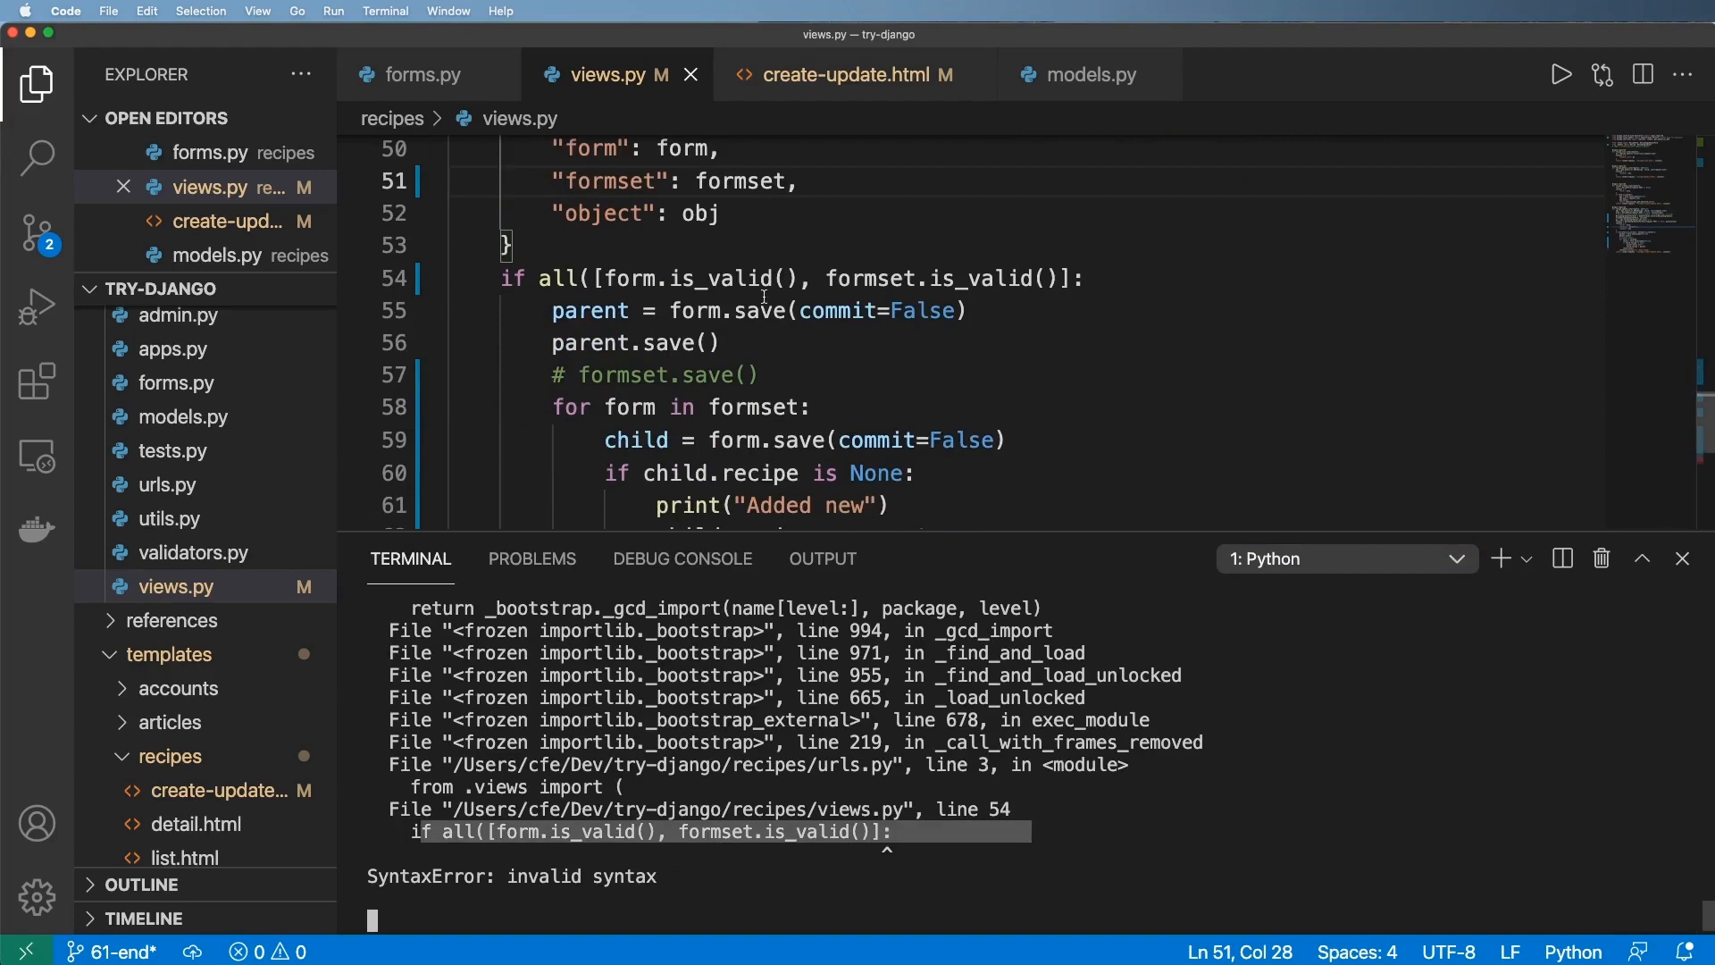
{"action": "left_click_drag", "start_coordinate": [591, 277], "coordinate": [1083, 277]}
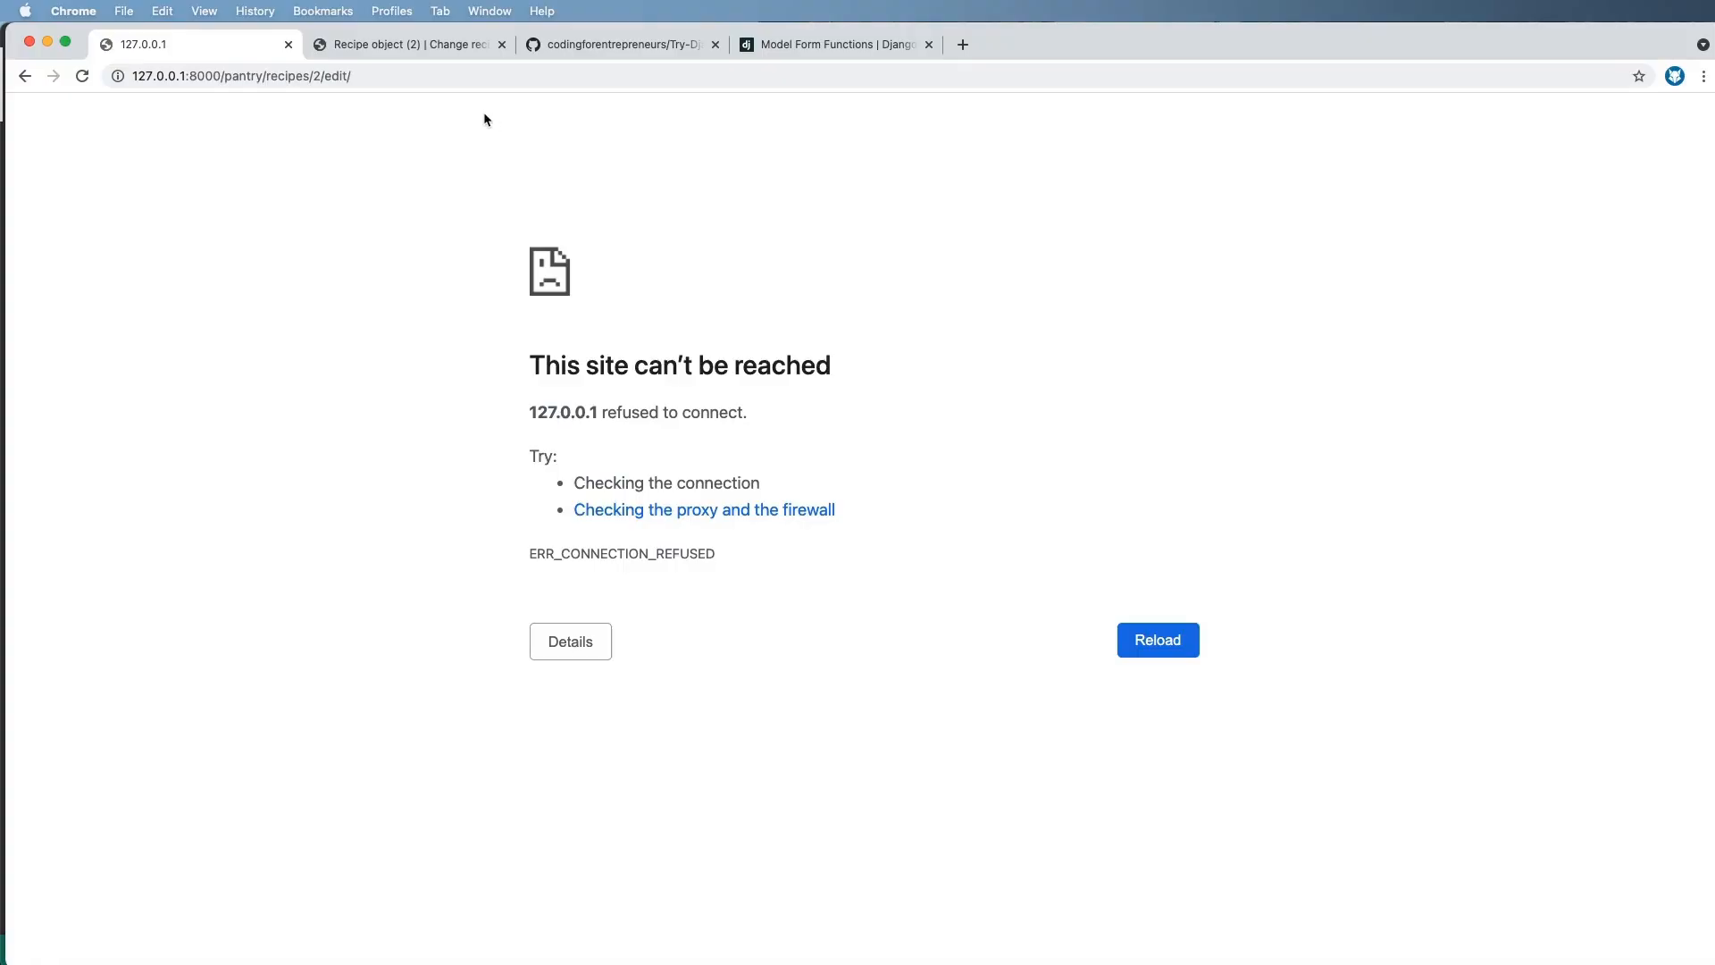
{"action": "left_click", "coordinate": [1155, 640]}
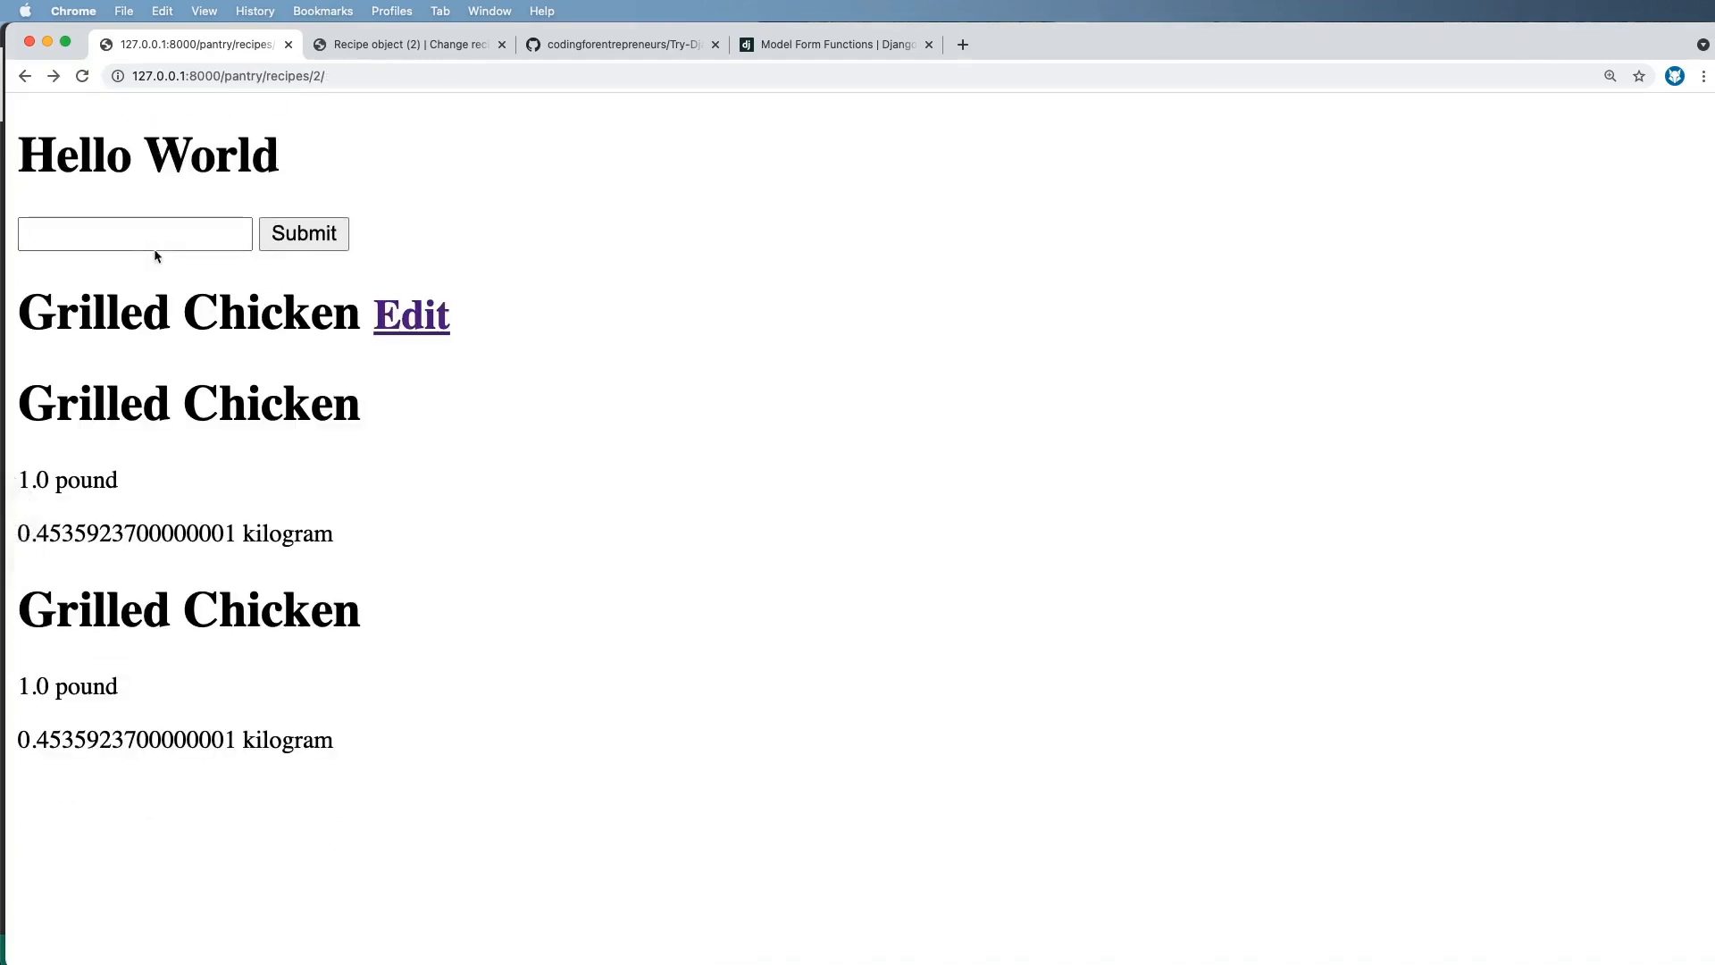
- Rename the recipe to Chicken Pasta, set the second ingredient to Pasta Noodles, 16, ounces, and save
{"action": "left_click", "coordinate": [411, 315]}
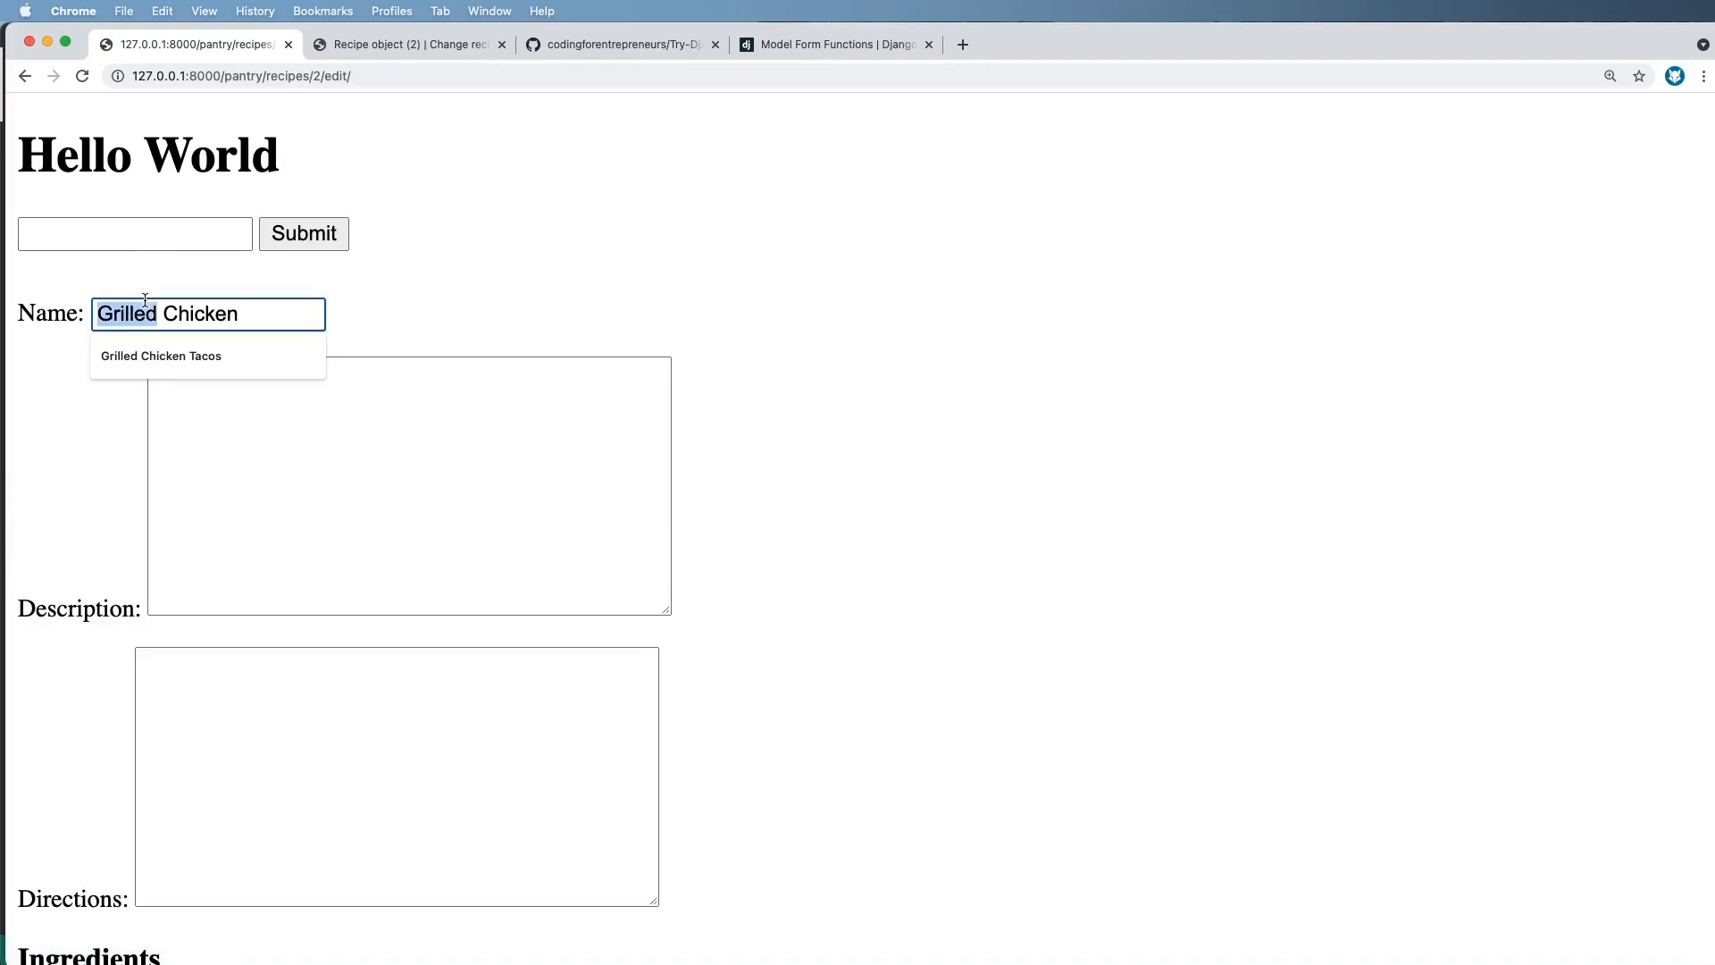
{"action": "type", "text": "Chicken"}
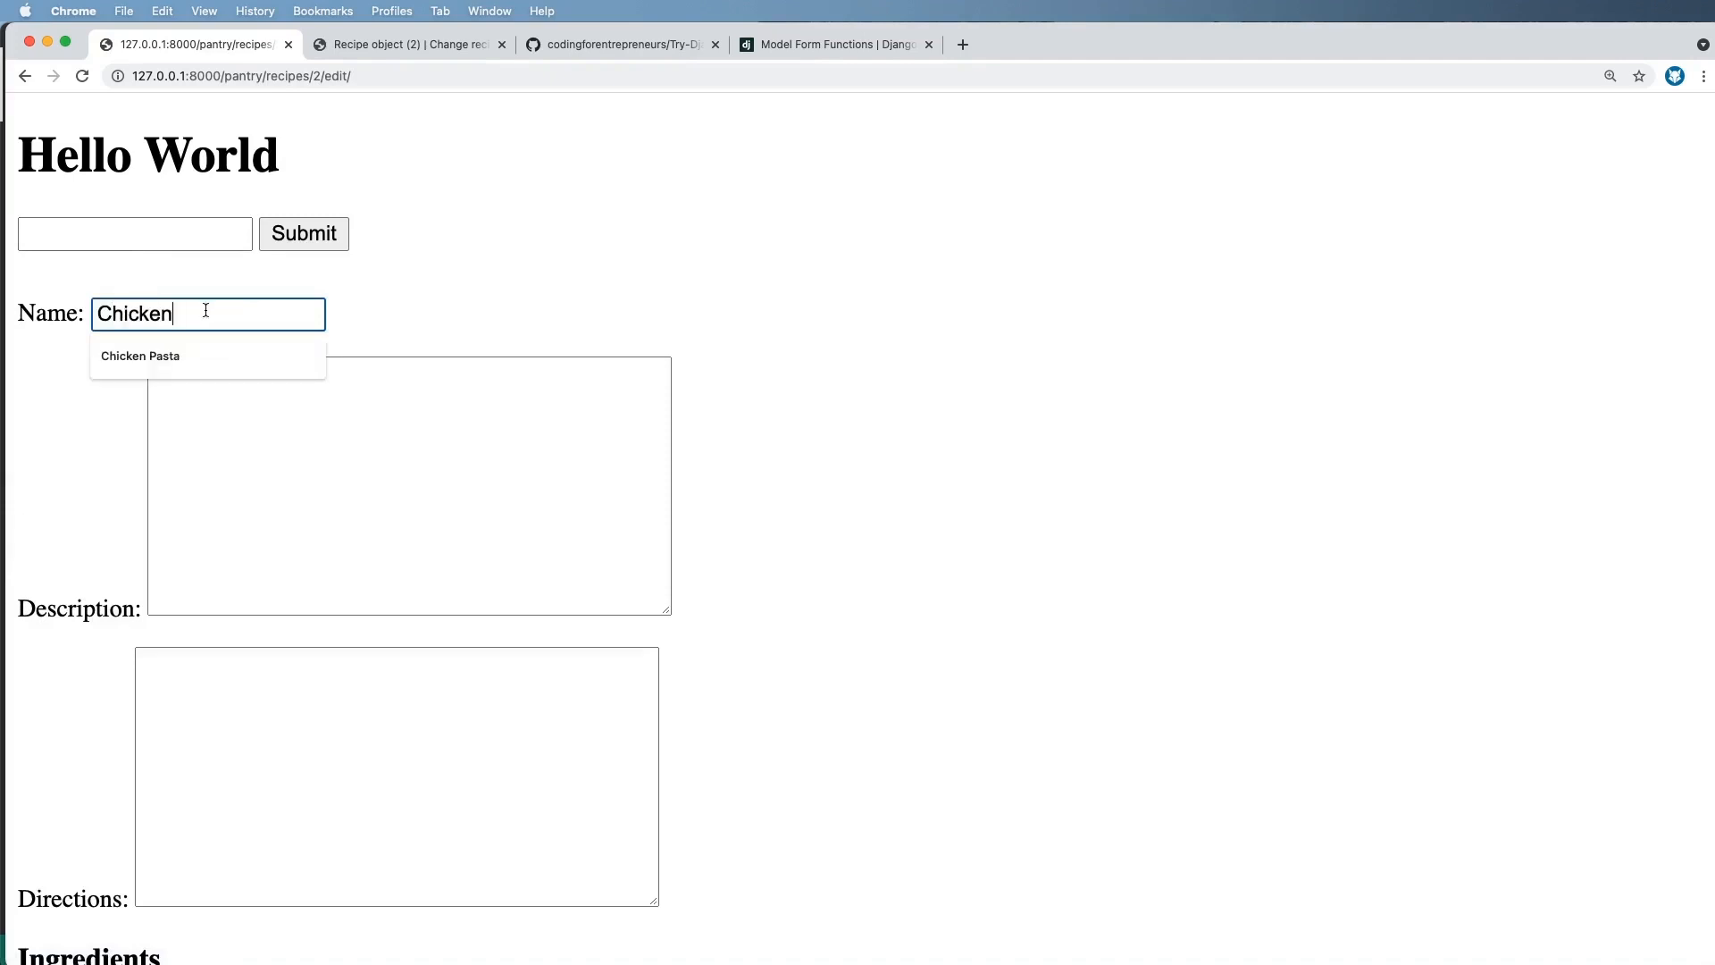
{"action": "scroll", "scroll_direction": "down", "scroll_amount": 3}
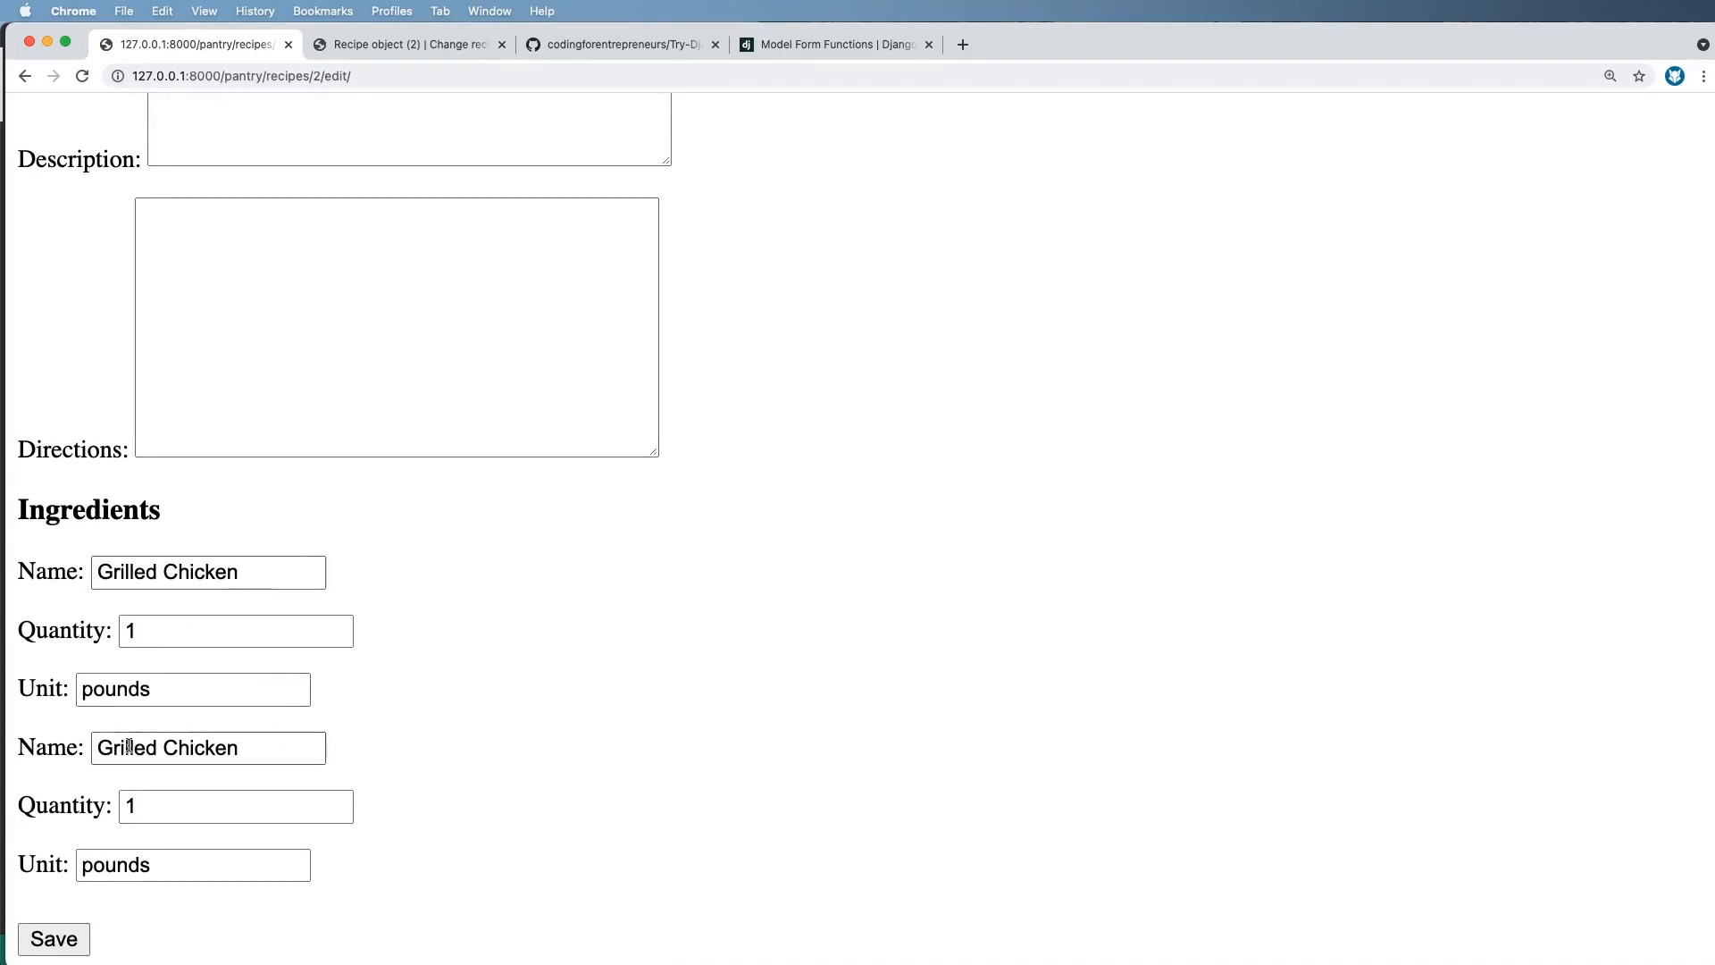
{"action": "type", "text": "Pas"}
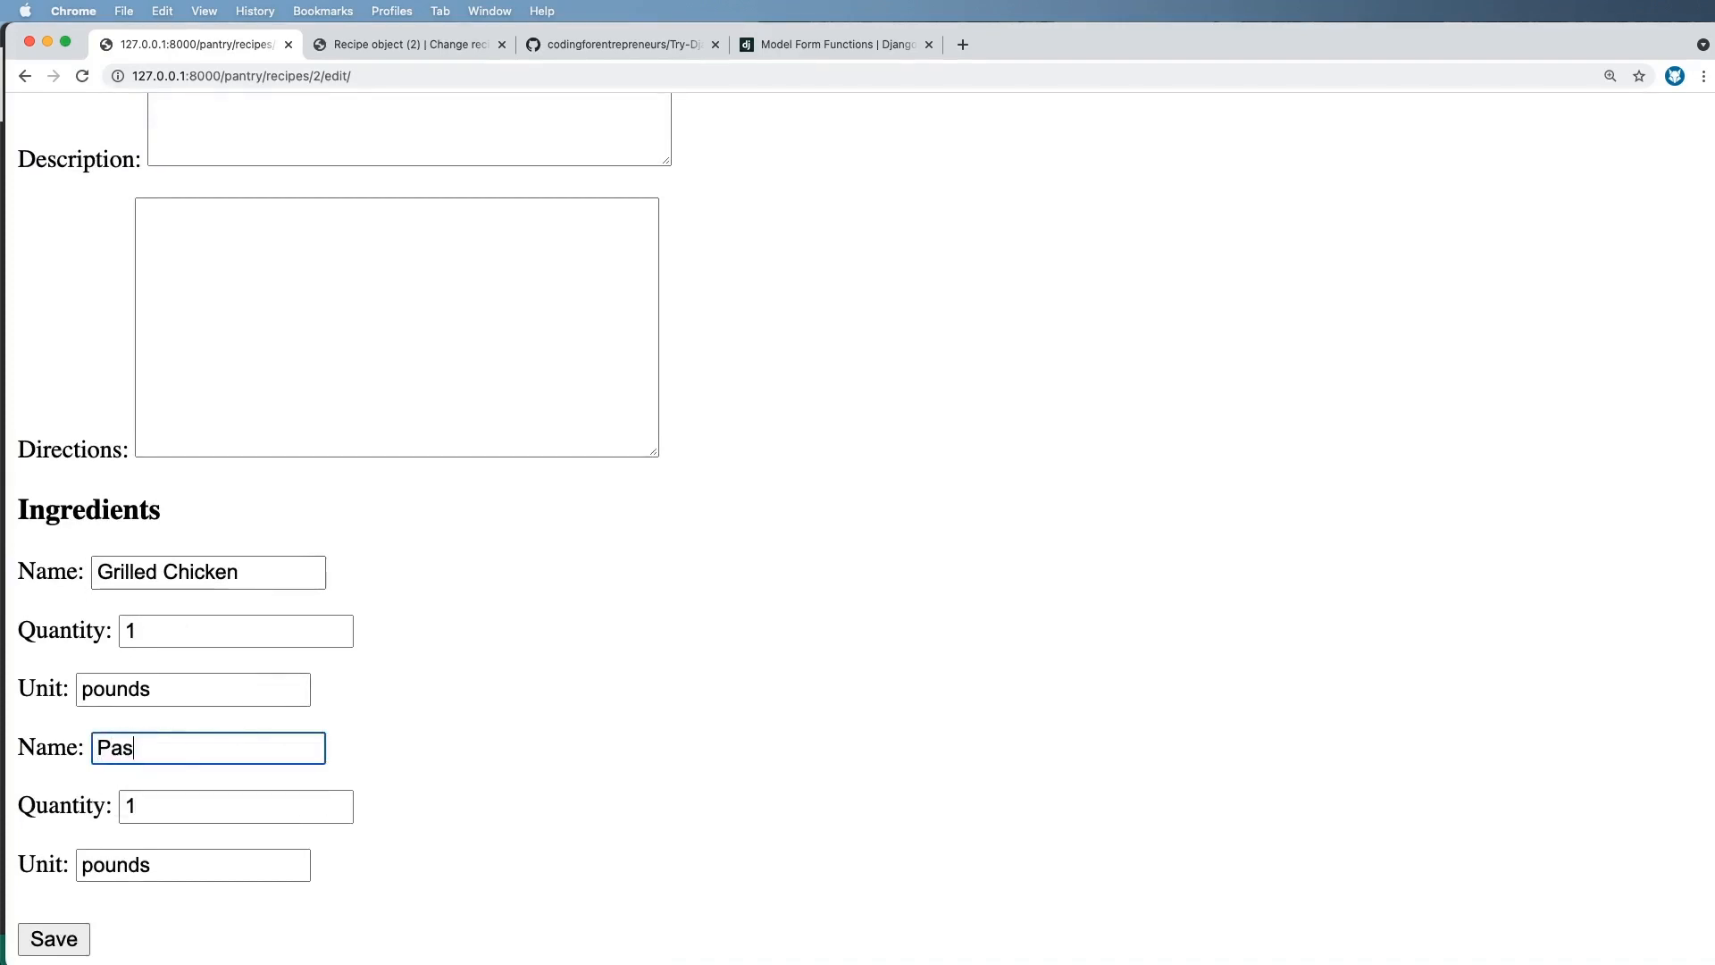
{"action": "type", "text": "ta Noodles"}
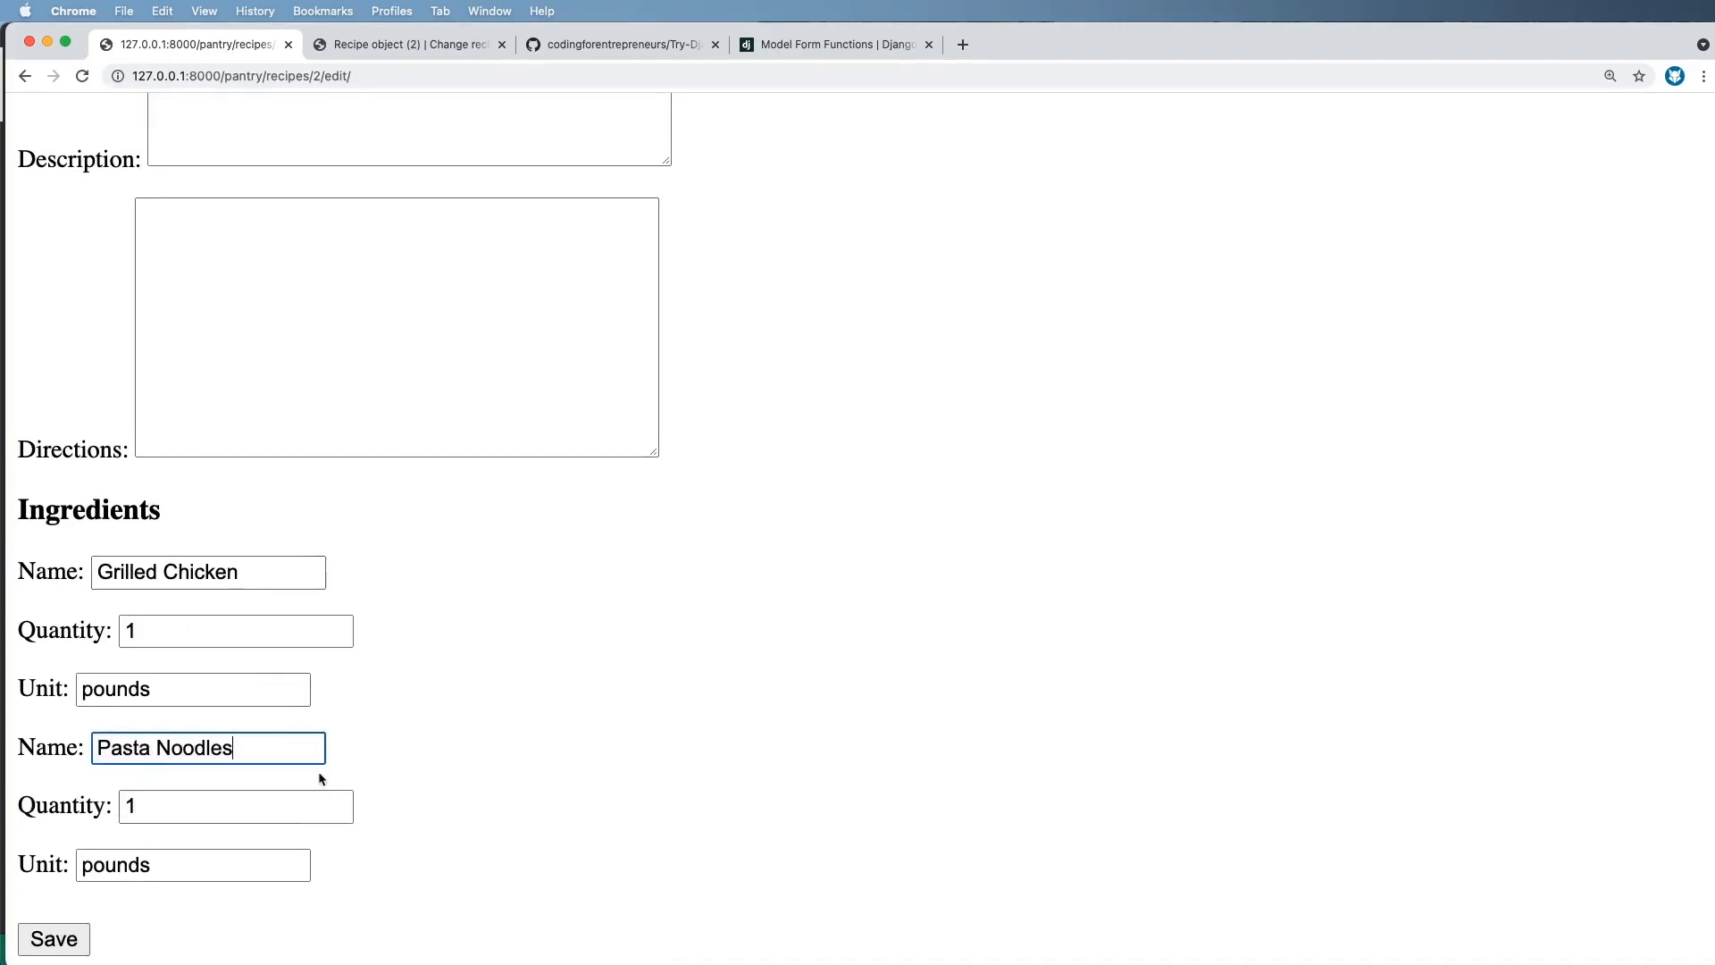
{"action": "type", "text": "16"}
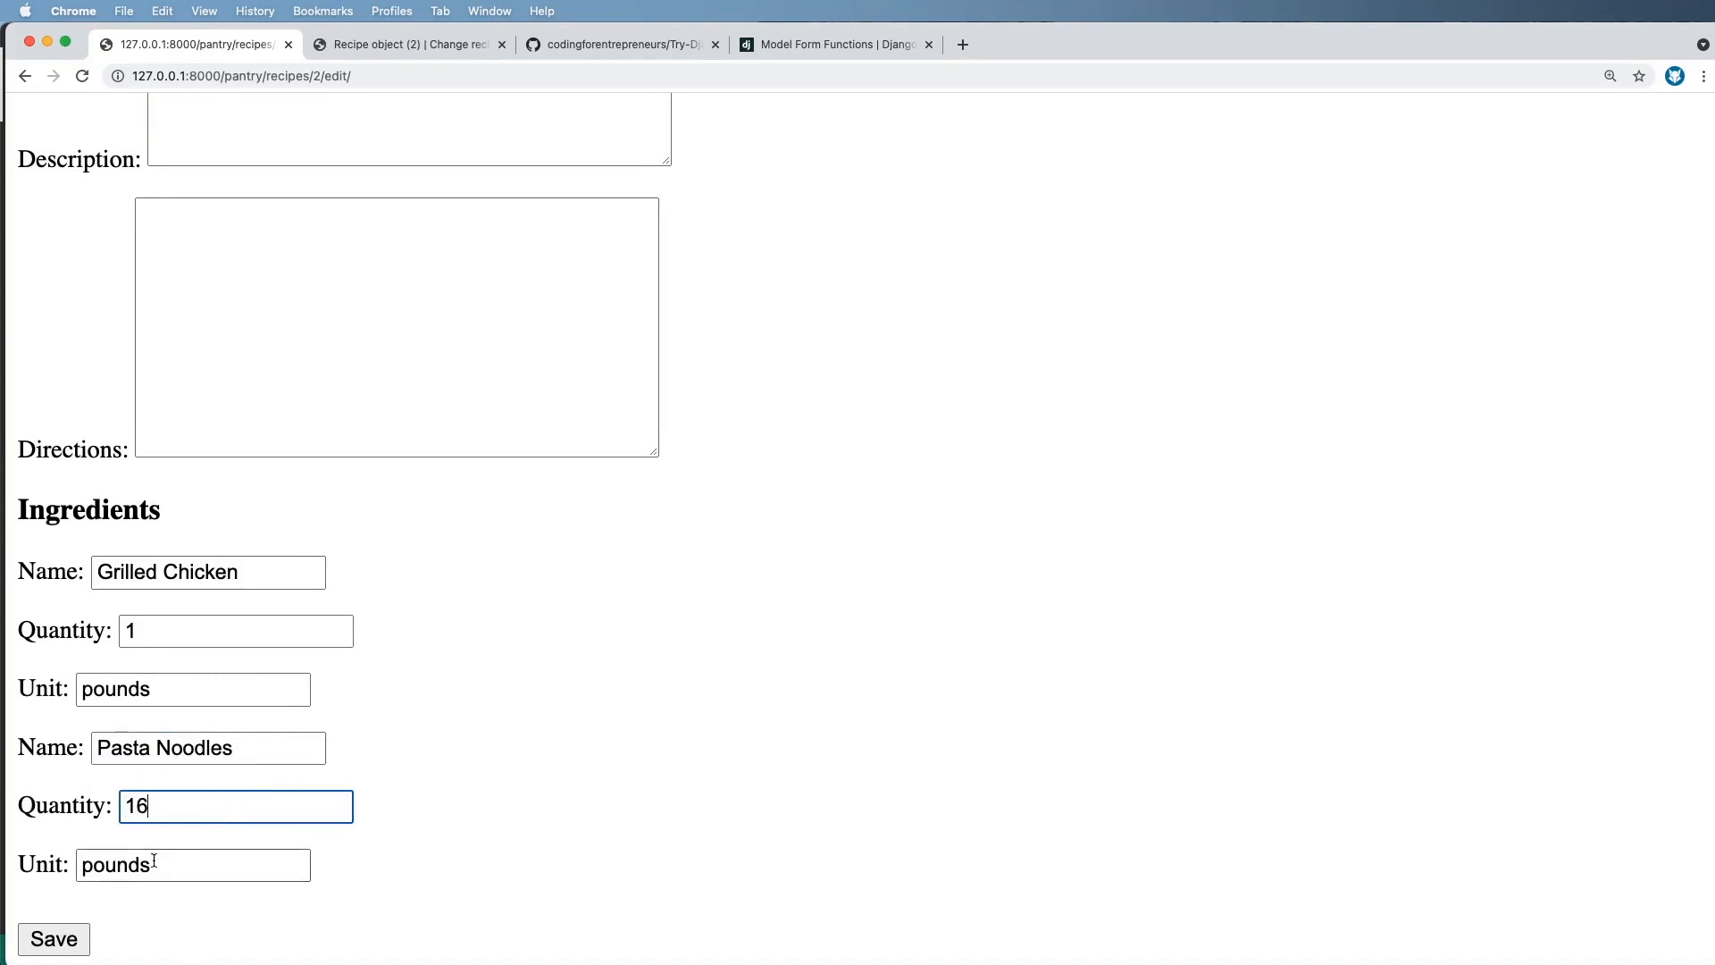
{"action": "type", "text": "ounces"}
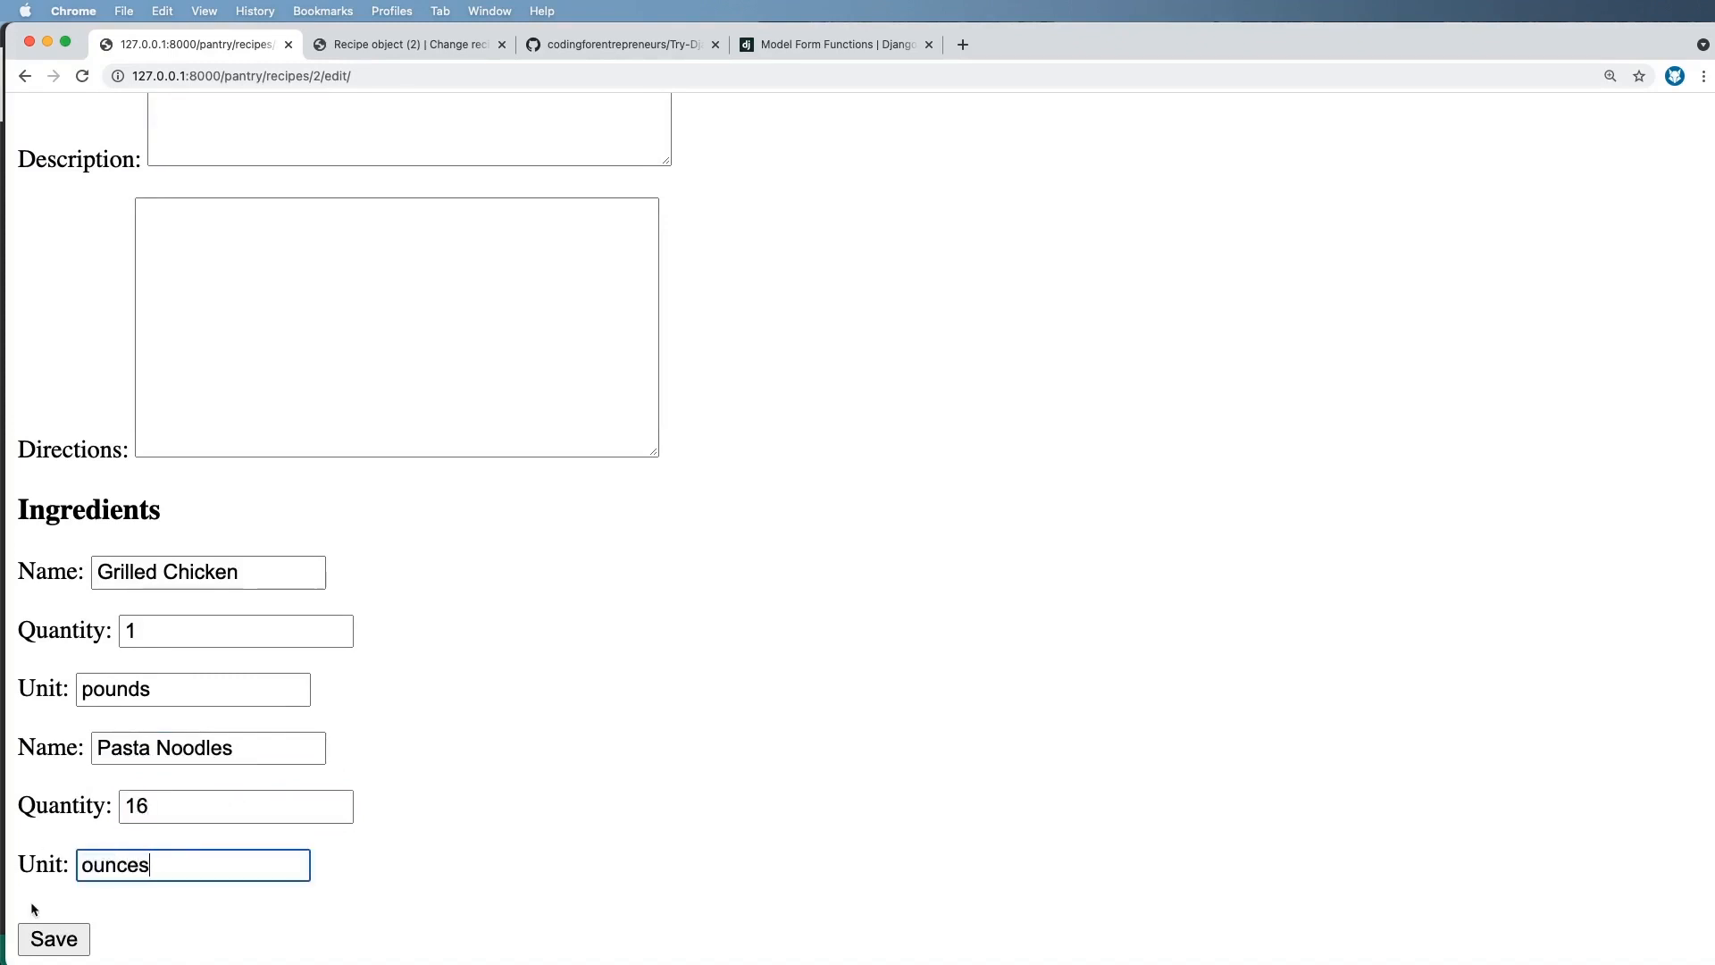
{"action": "left_click", "coordinate": [52, 939]}
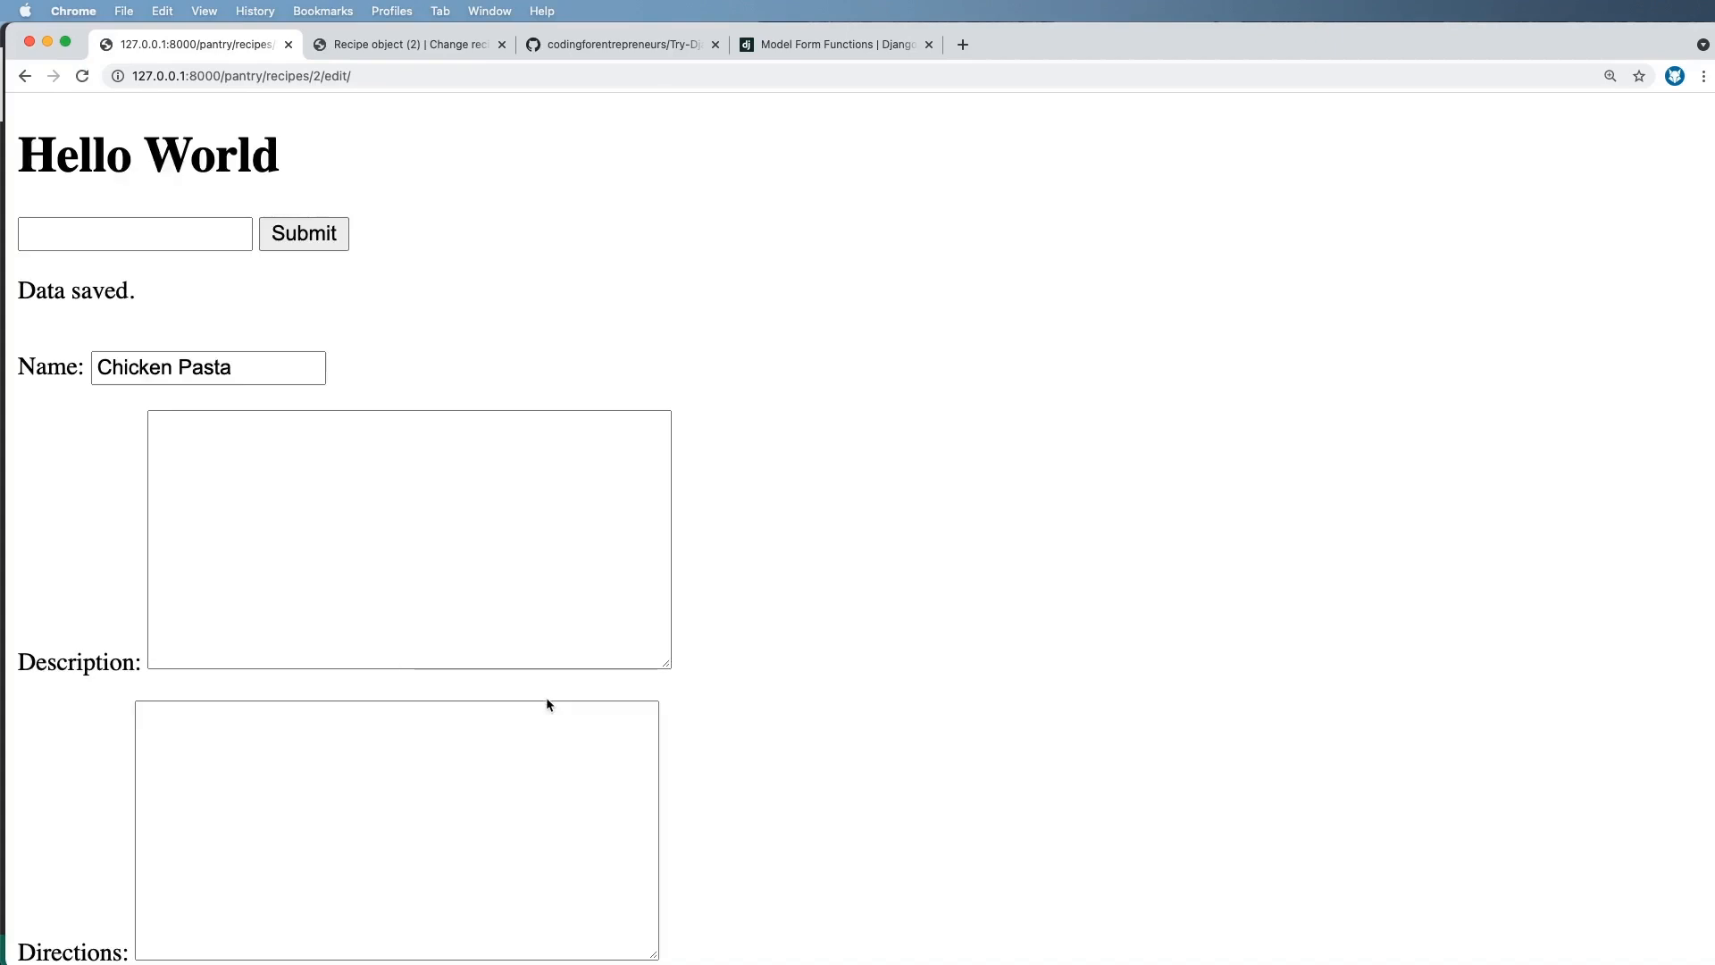
- Verify in Django admin that recipe 2 has Grilled Chicken 1 pound and Pasta Noodles 16 ounces, then return to the edit page
{"action": "scroll", "scroll_direction": "down", "scroll_amount": 3}
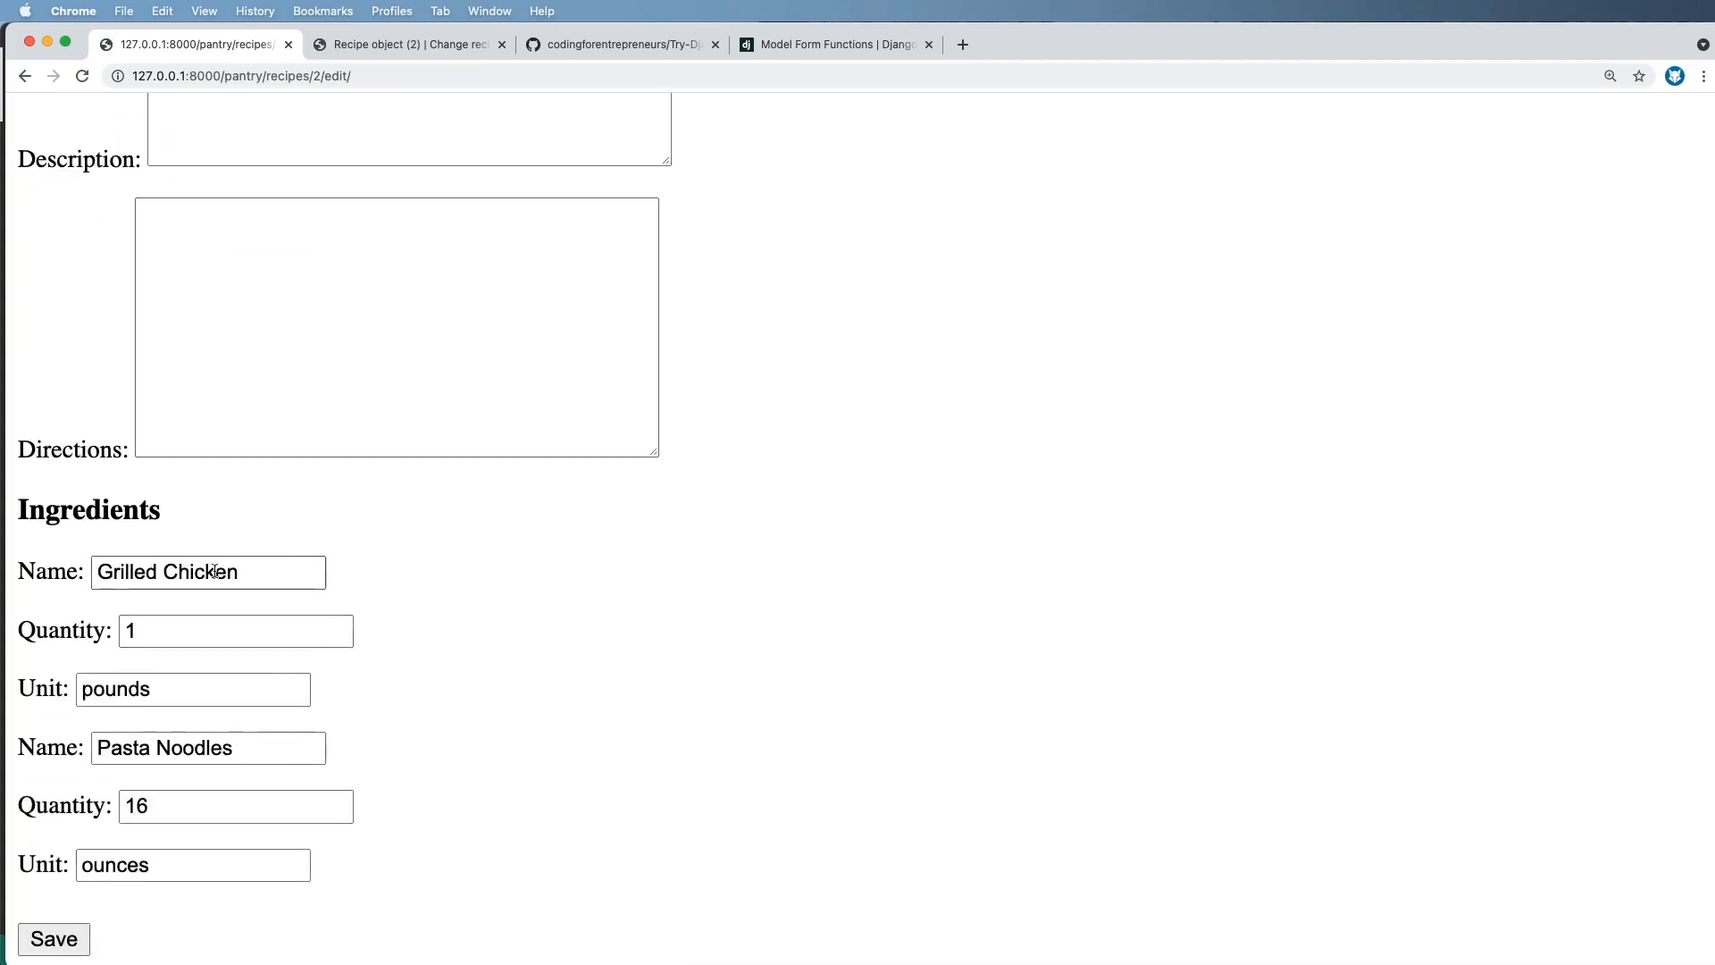
{"action": "left_click", "coordinate": [54, 938]}
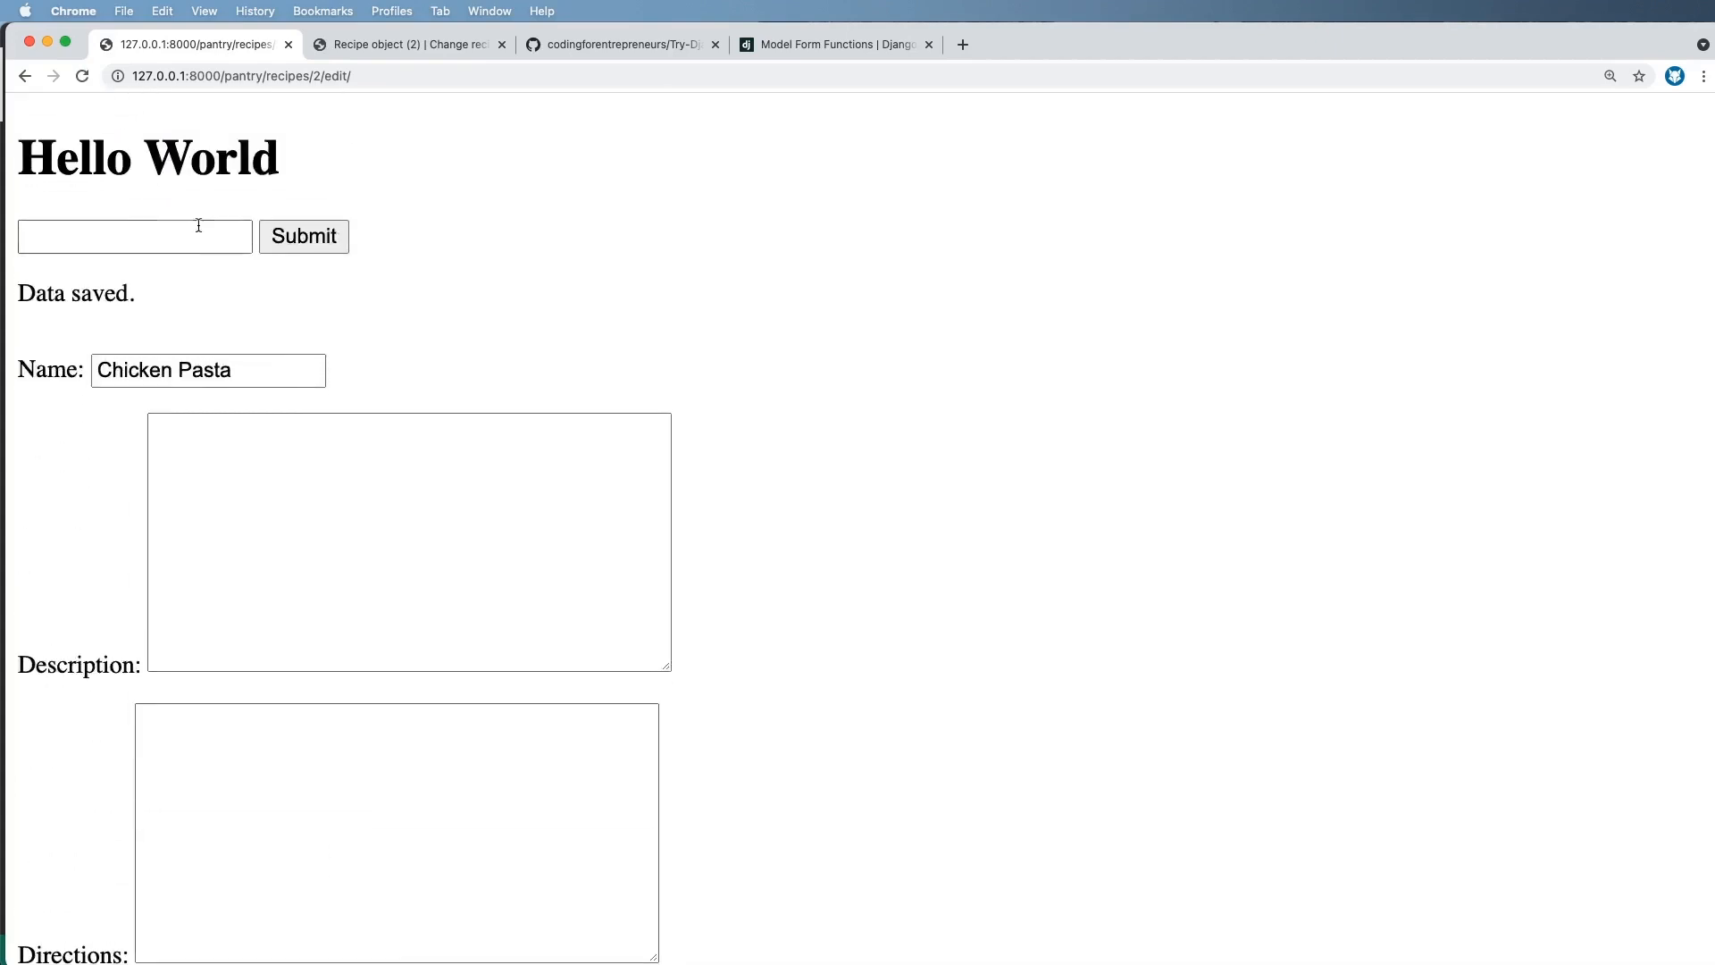
{"action": "left_click", "coordinate": [405, 42]}
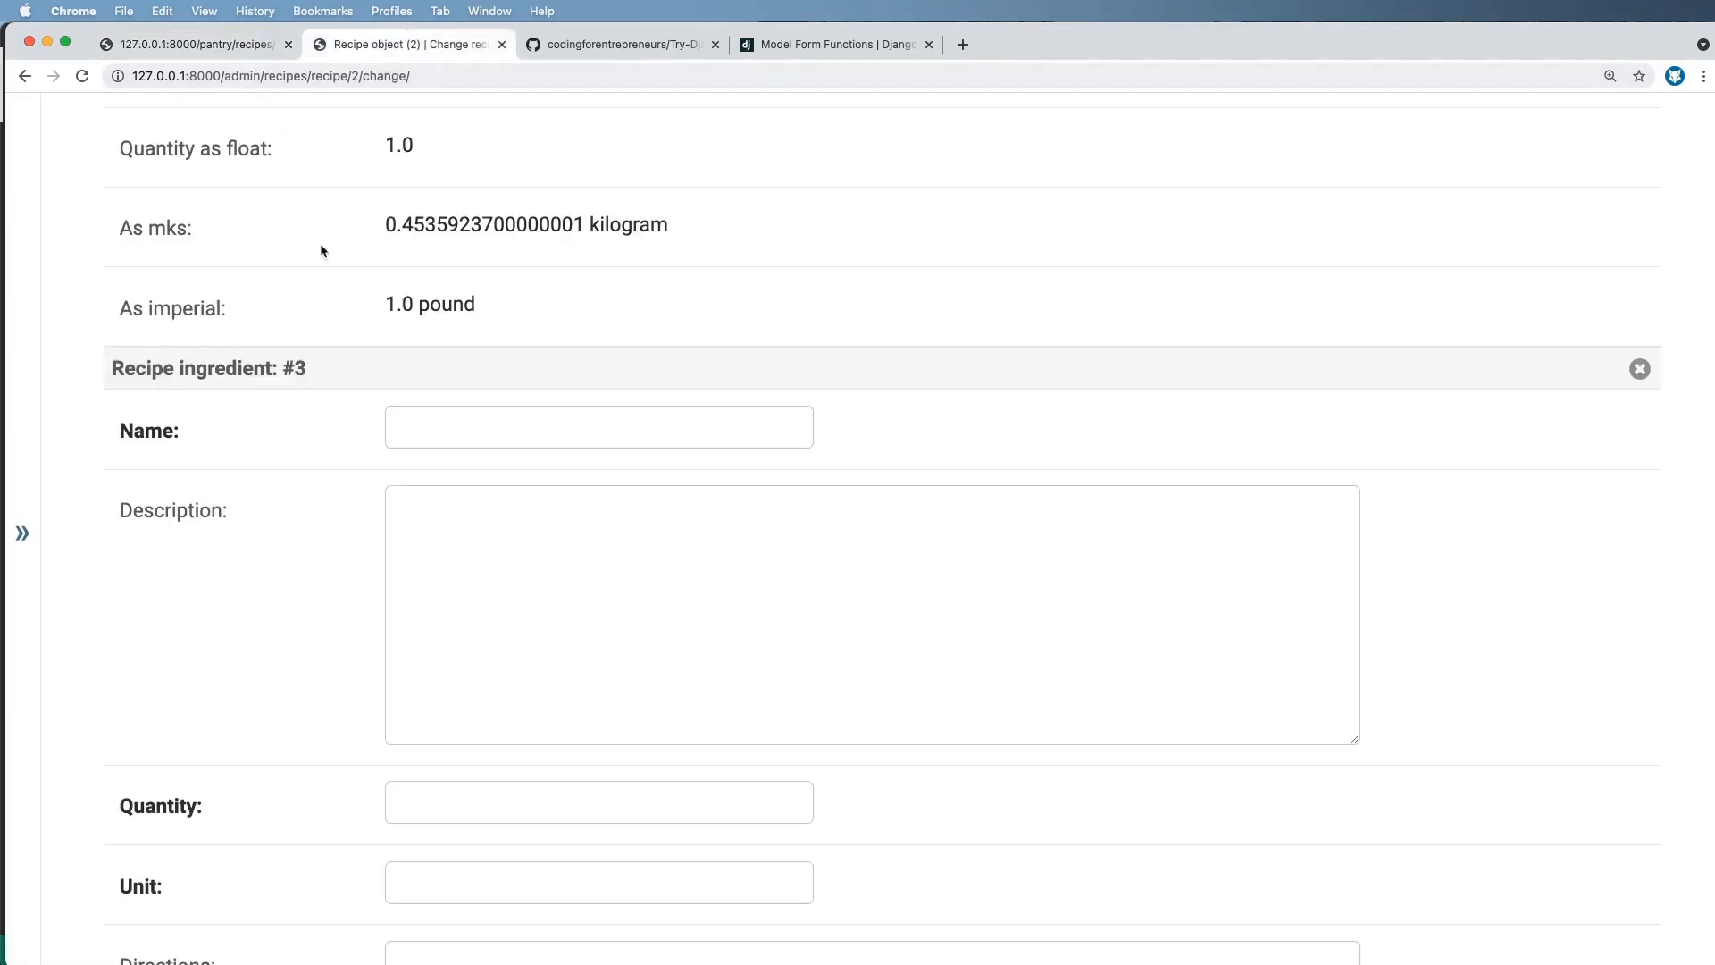
{"action": "scroll", "scroll_direction": "up", "scroll_amount": 3}
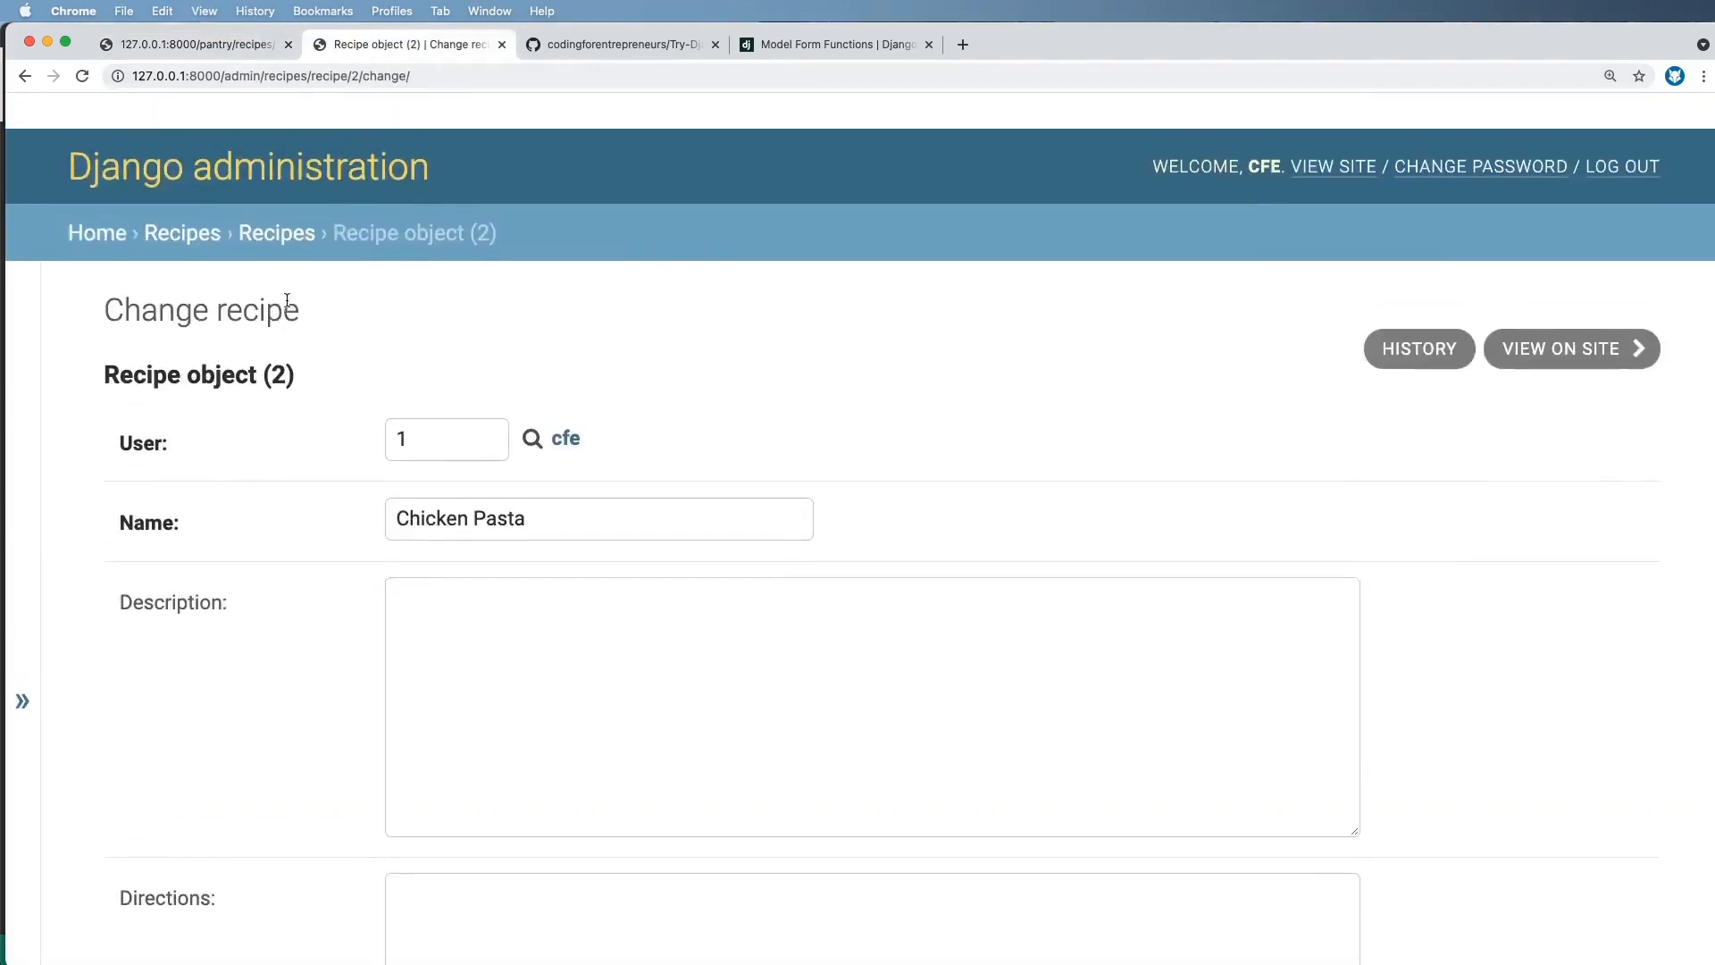
{"action": "scroll", "scroll_direction": "down", "scroll_amount": 3}
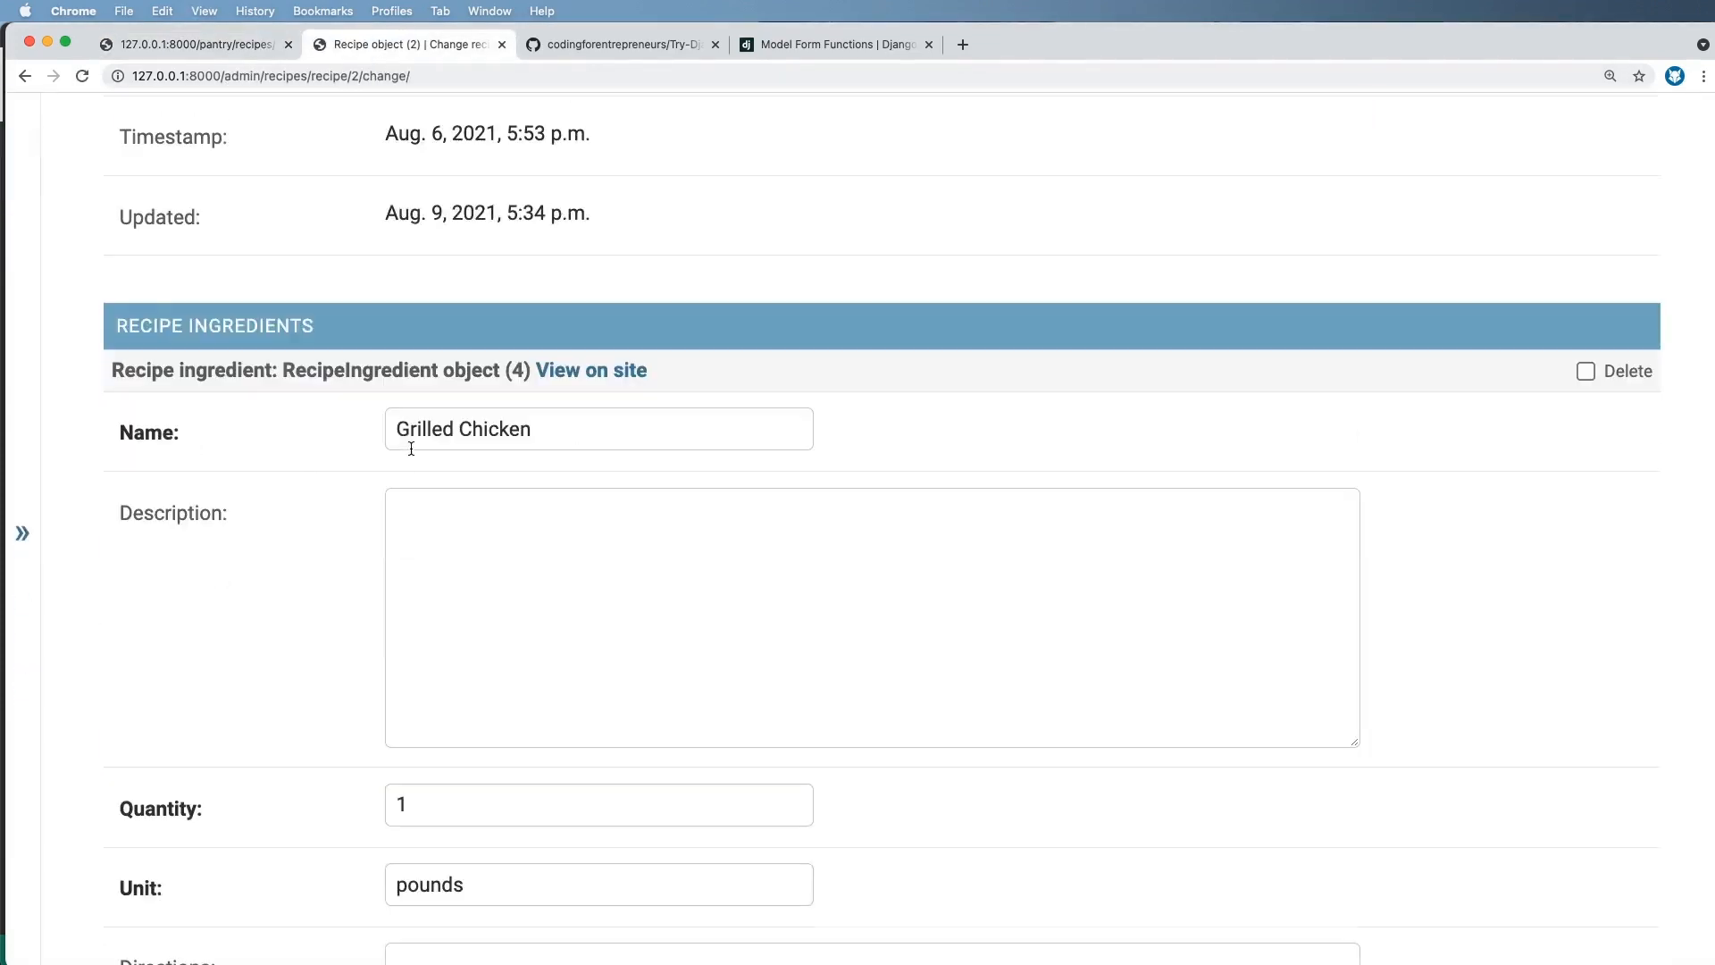
{"action": "scroll", "scroll_direction": "down", "scroll_amount": 3}
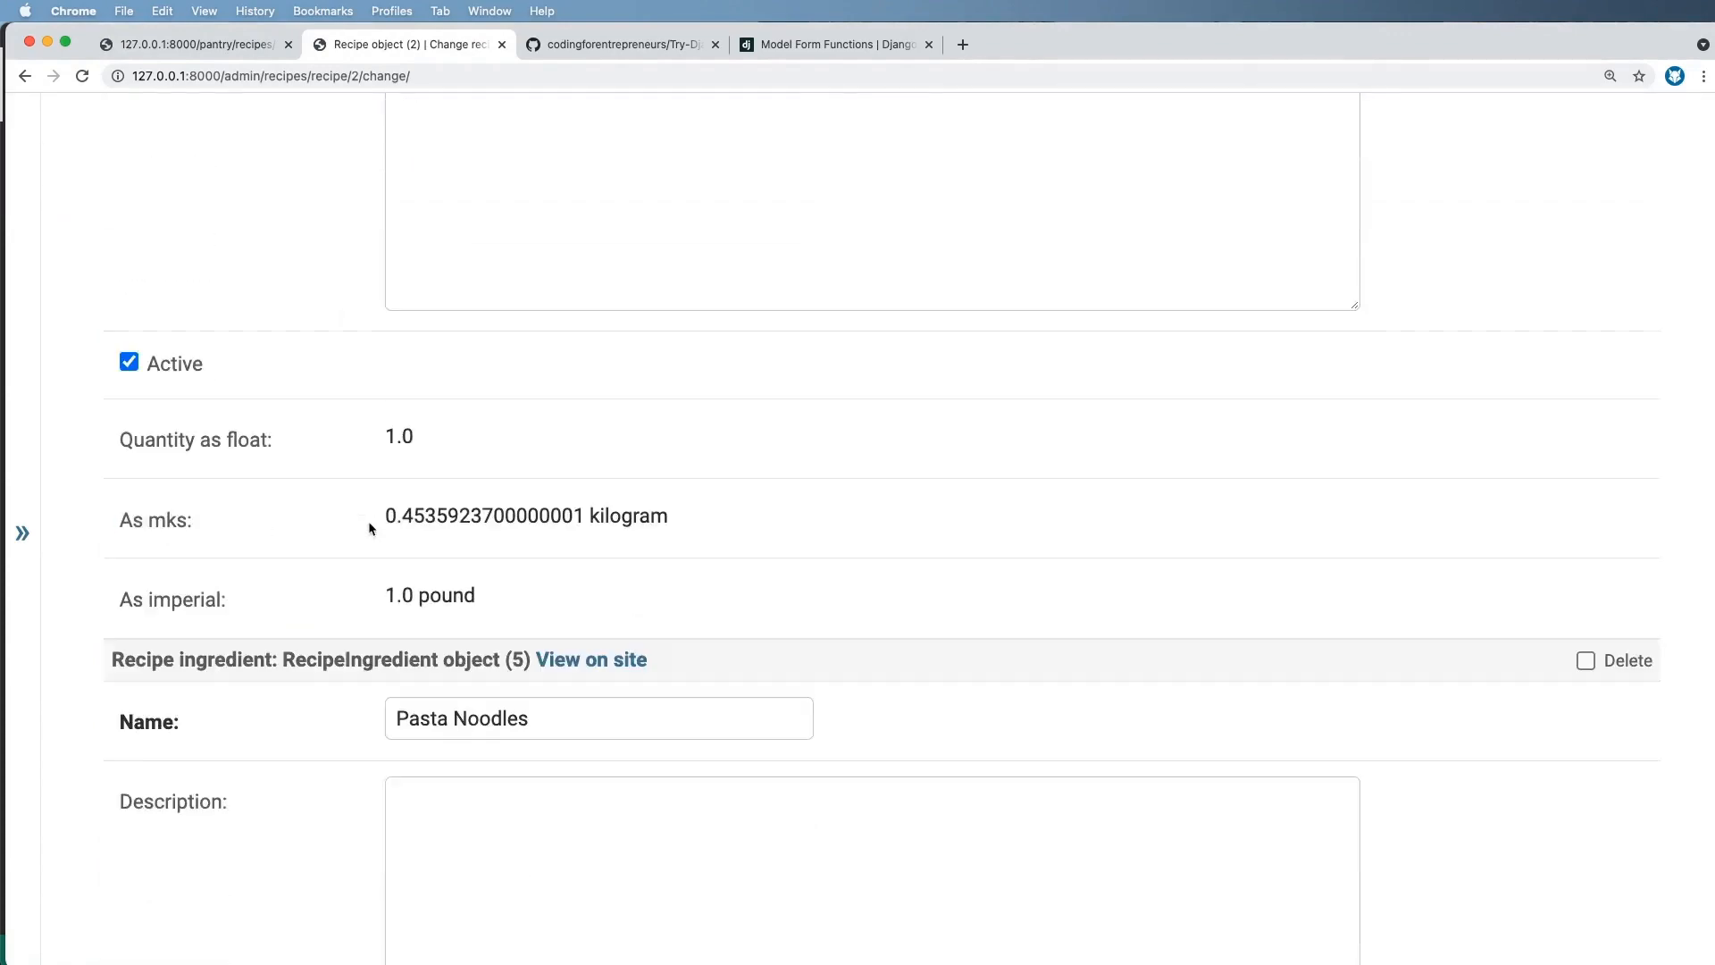
{"action": "scroll", "scroll_direction": "down", "scroll_amount": 3}
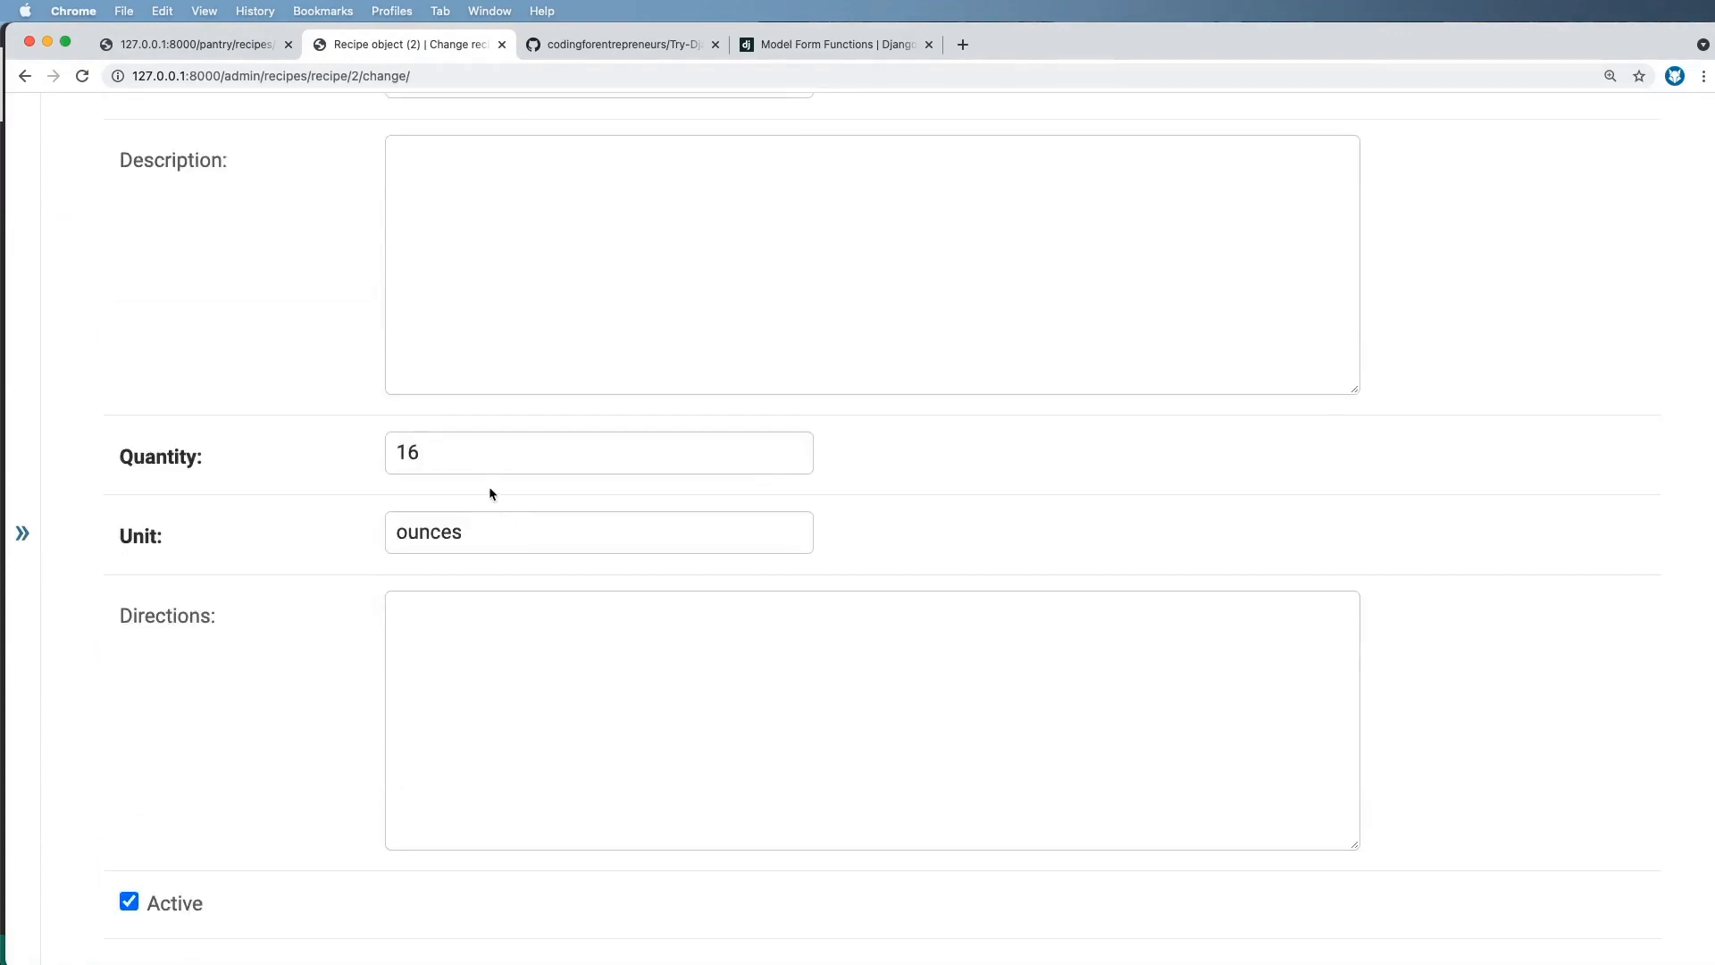
{"action": "scroll", "scroll_direction": "down", "scroll_amount": 3}
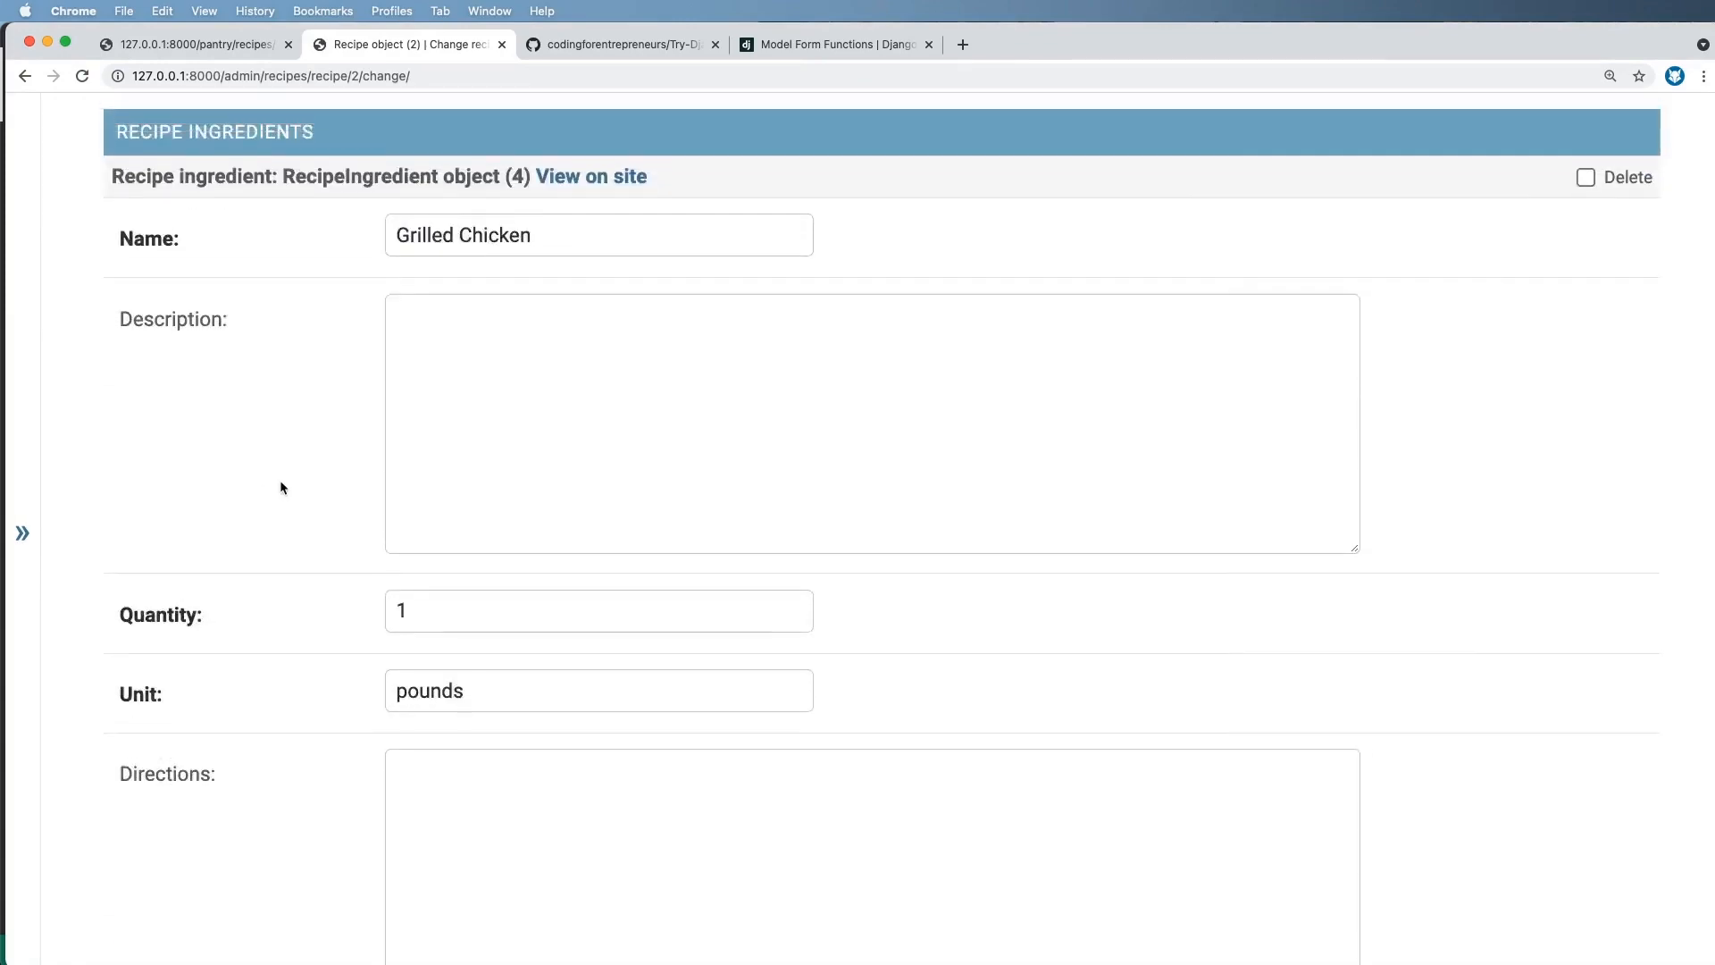
{"action": "left_click", "coordinate": [191, 44]}
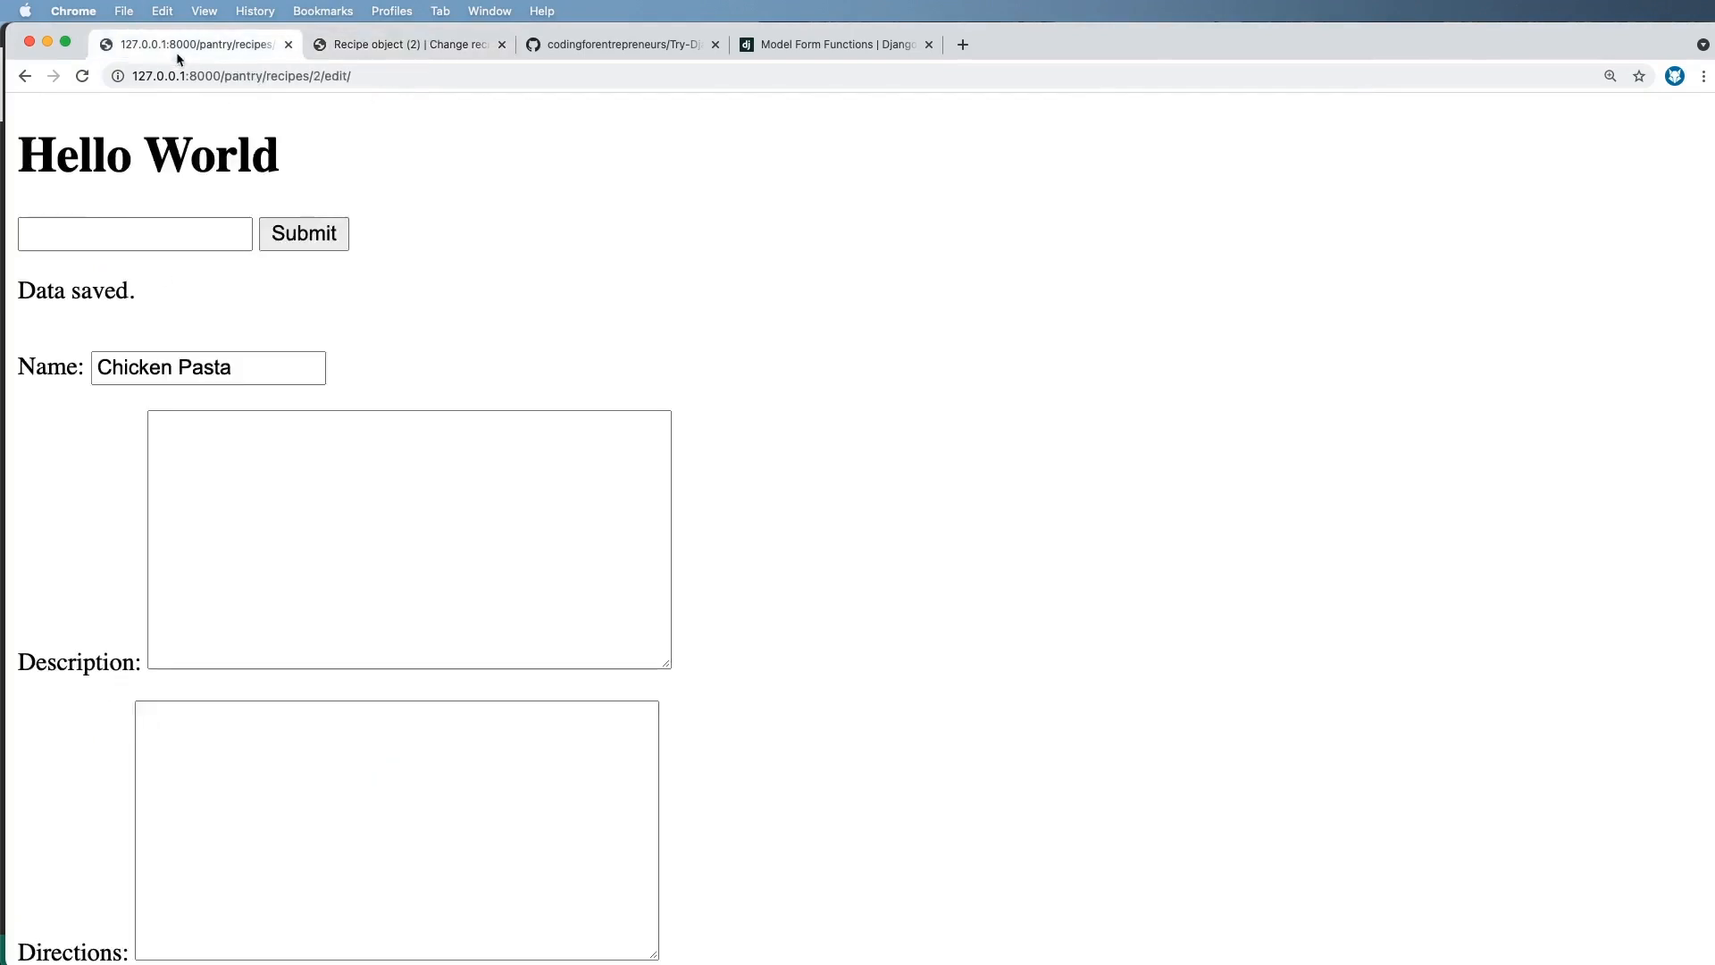
- Scroll the edit page to review the Grilled Chicken and Pasta Noodles ingredient fields and Save button
{"action": "scroll", "scroll_direction": "down", "scroll_amount": 3}
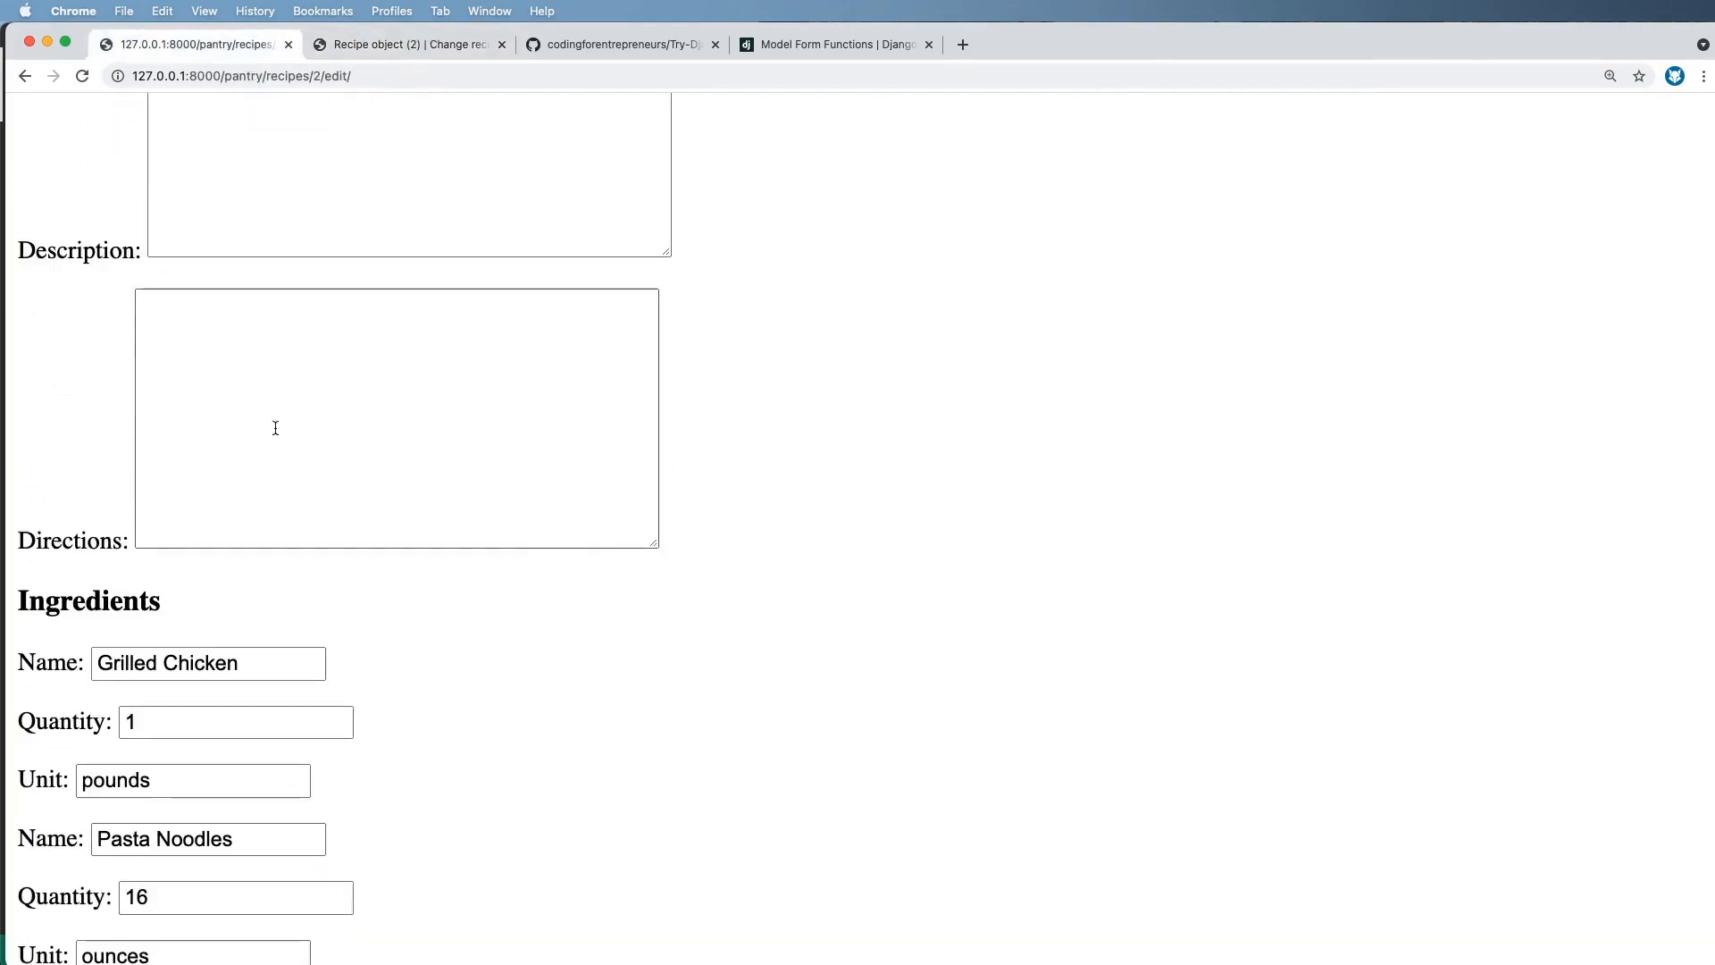
{"action": "scroll", "scroll_direction": "down", "scroll_amount": 3}
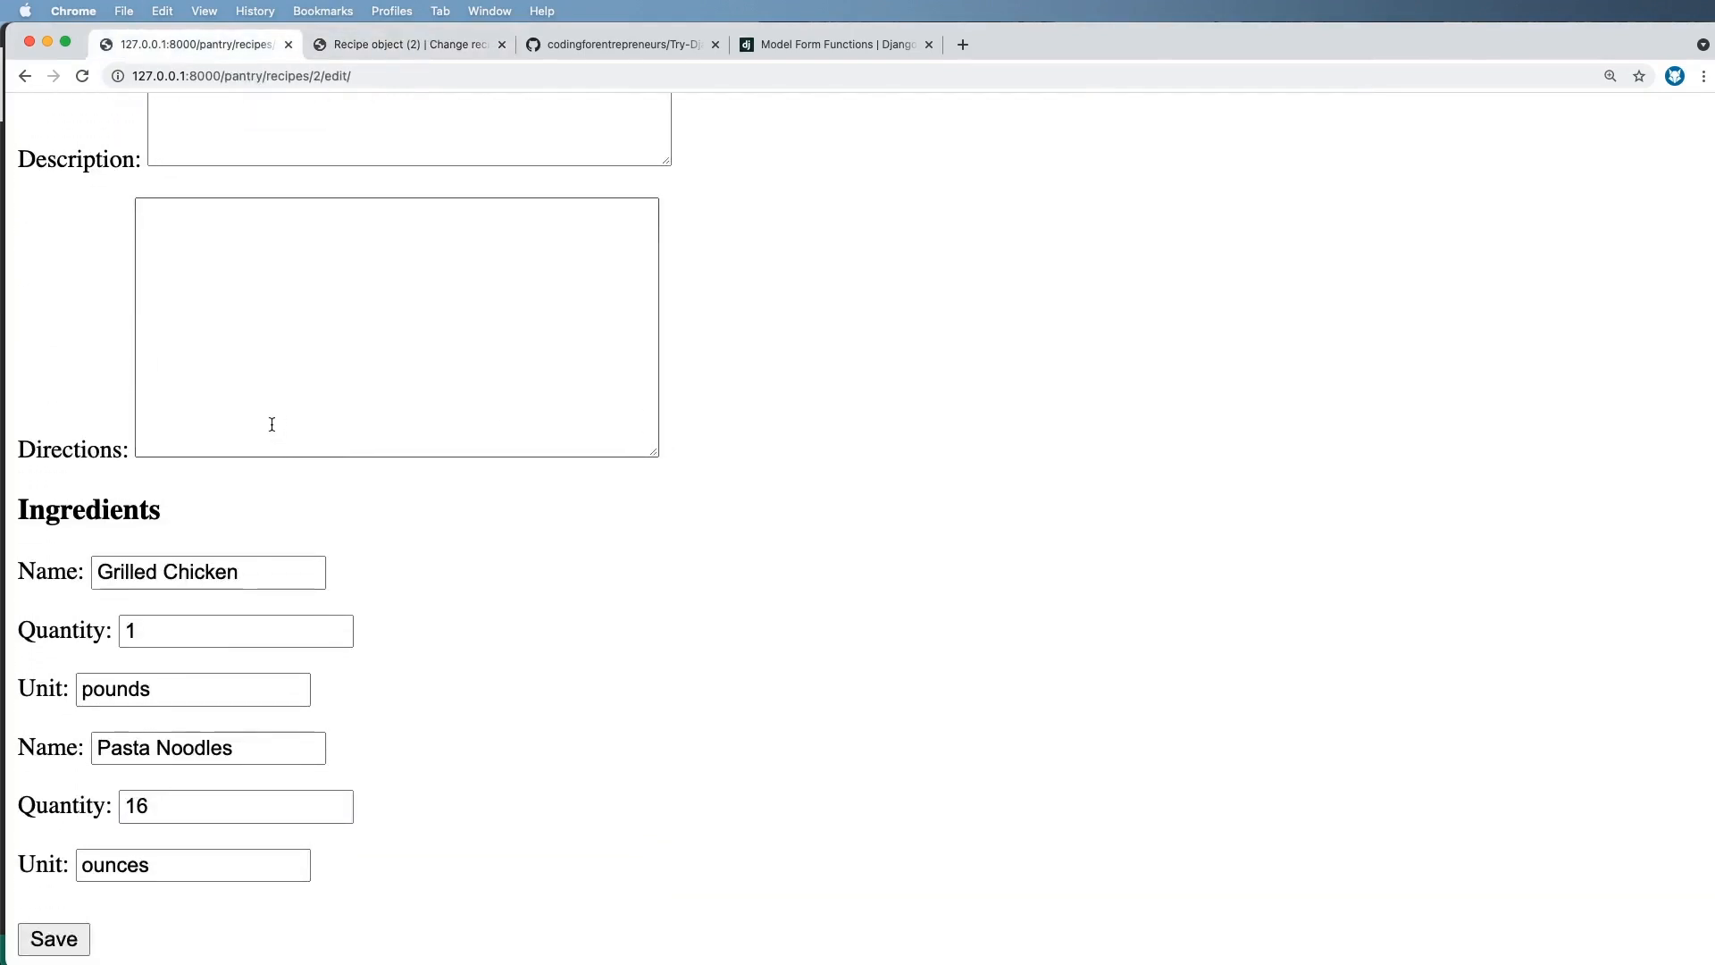
{"action": "mouse_move", "coordinate": [375, 847]}
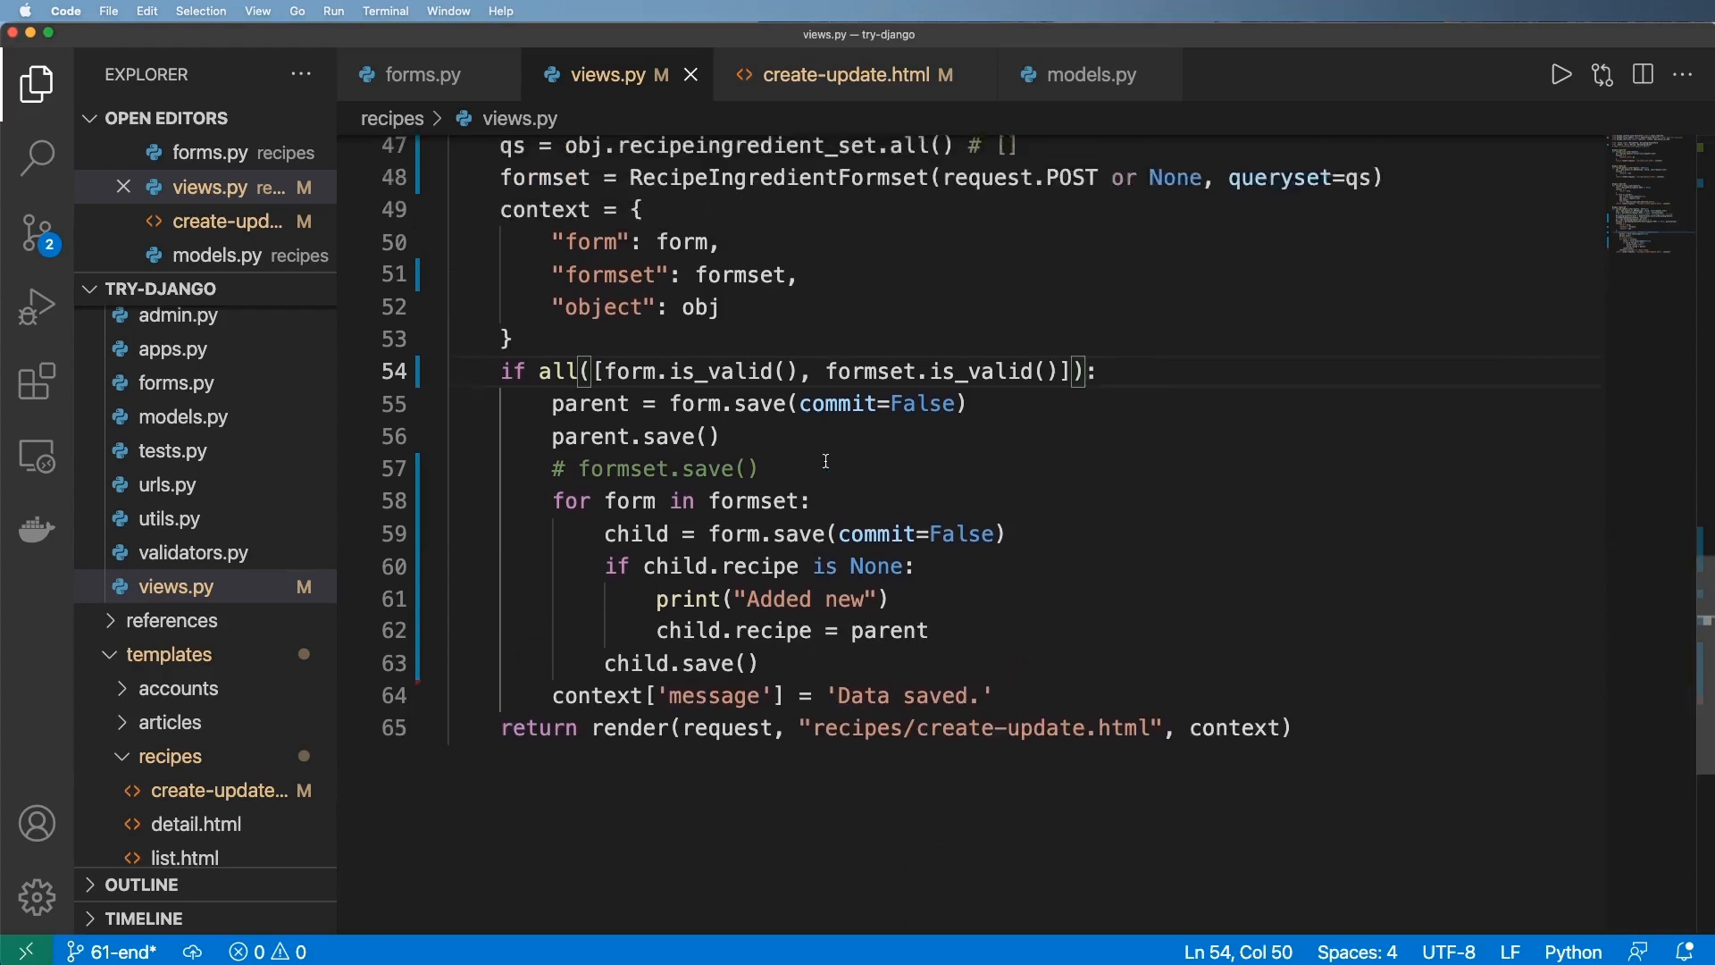
- Inspect the RecipeIngredient formset and the Recipe class name field, then return to the Chicken Pasta edit page
{"action": "double_click", "coordinate": [777, 391]}
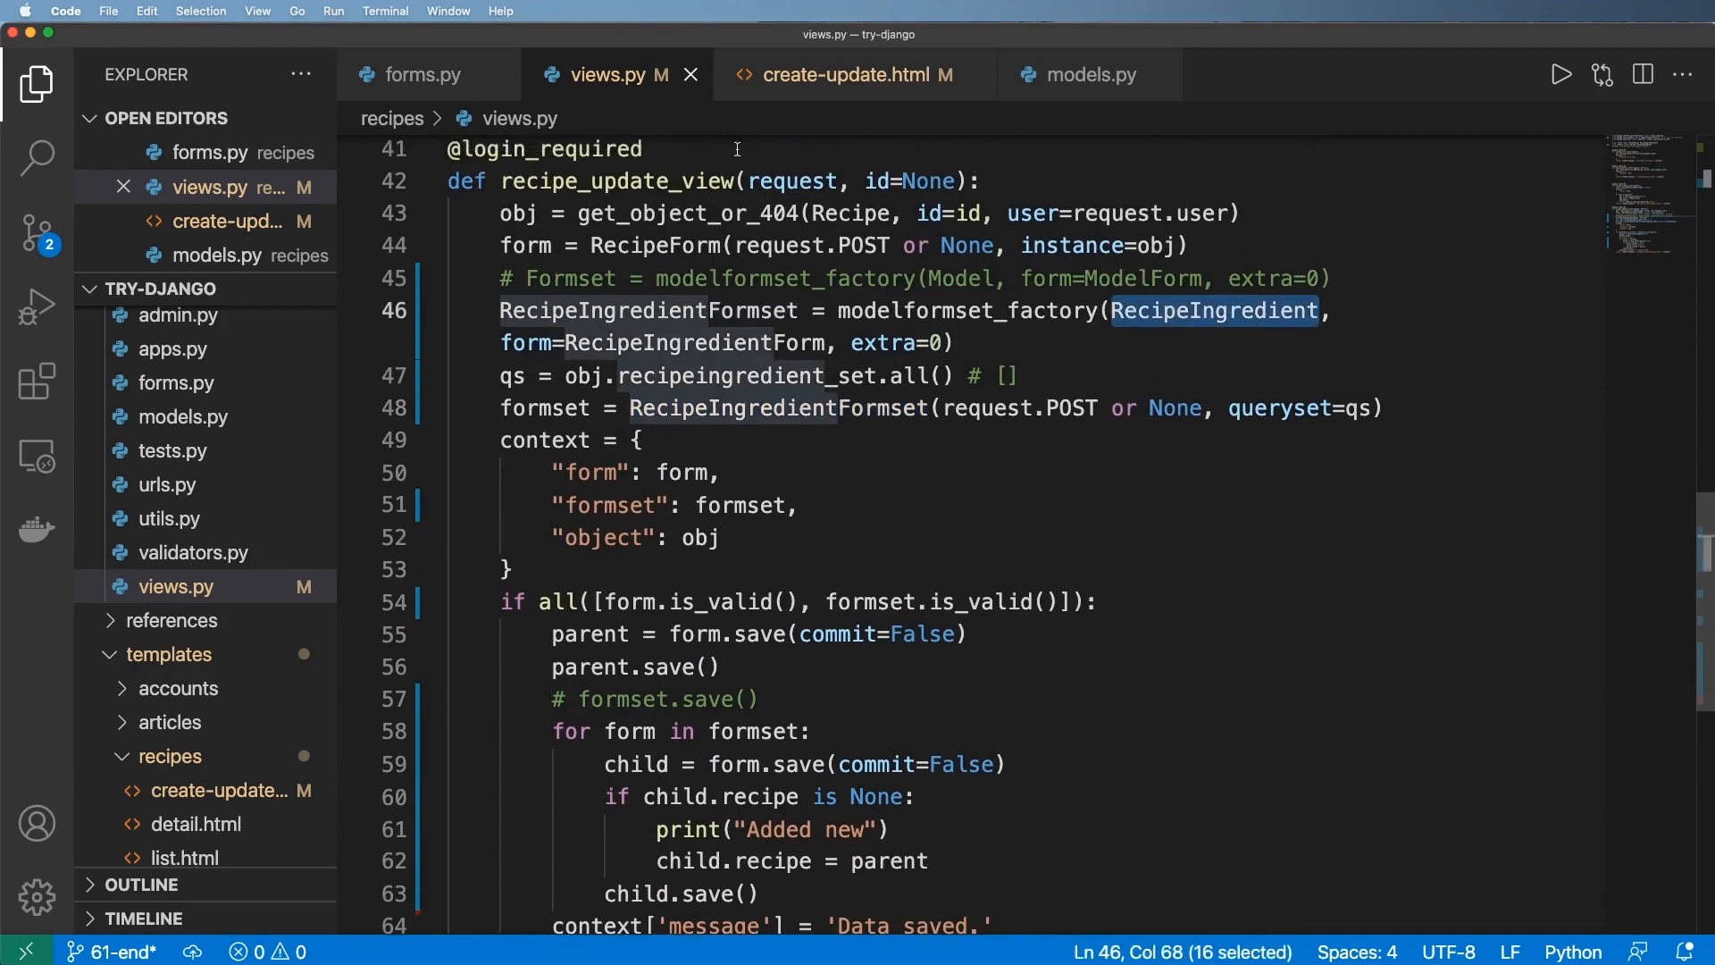
{"action": "left_click", "coordinate": [1090, 75]}
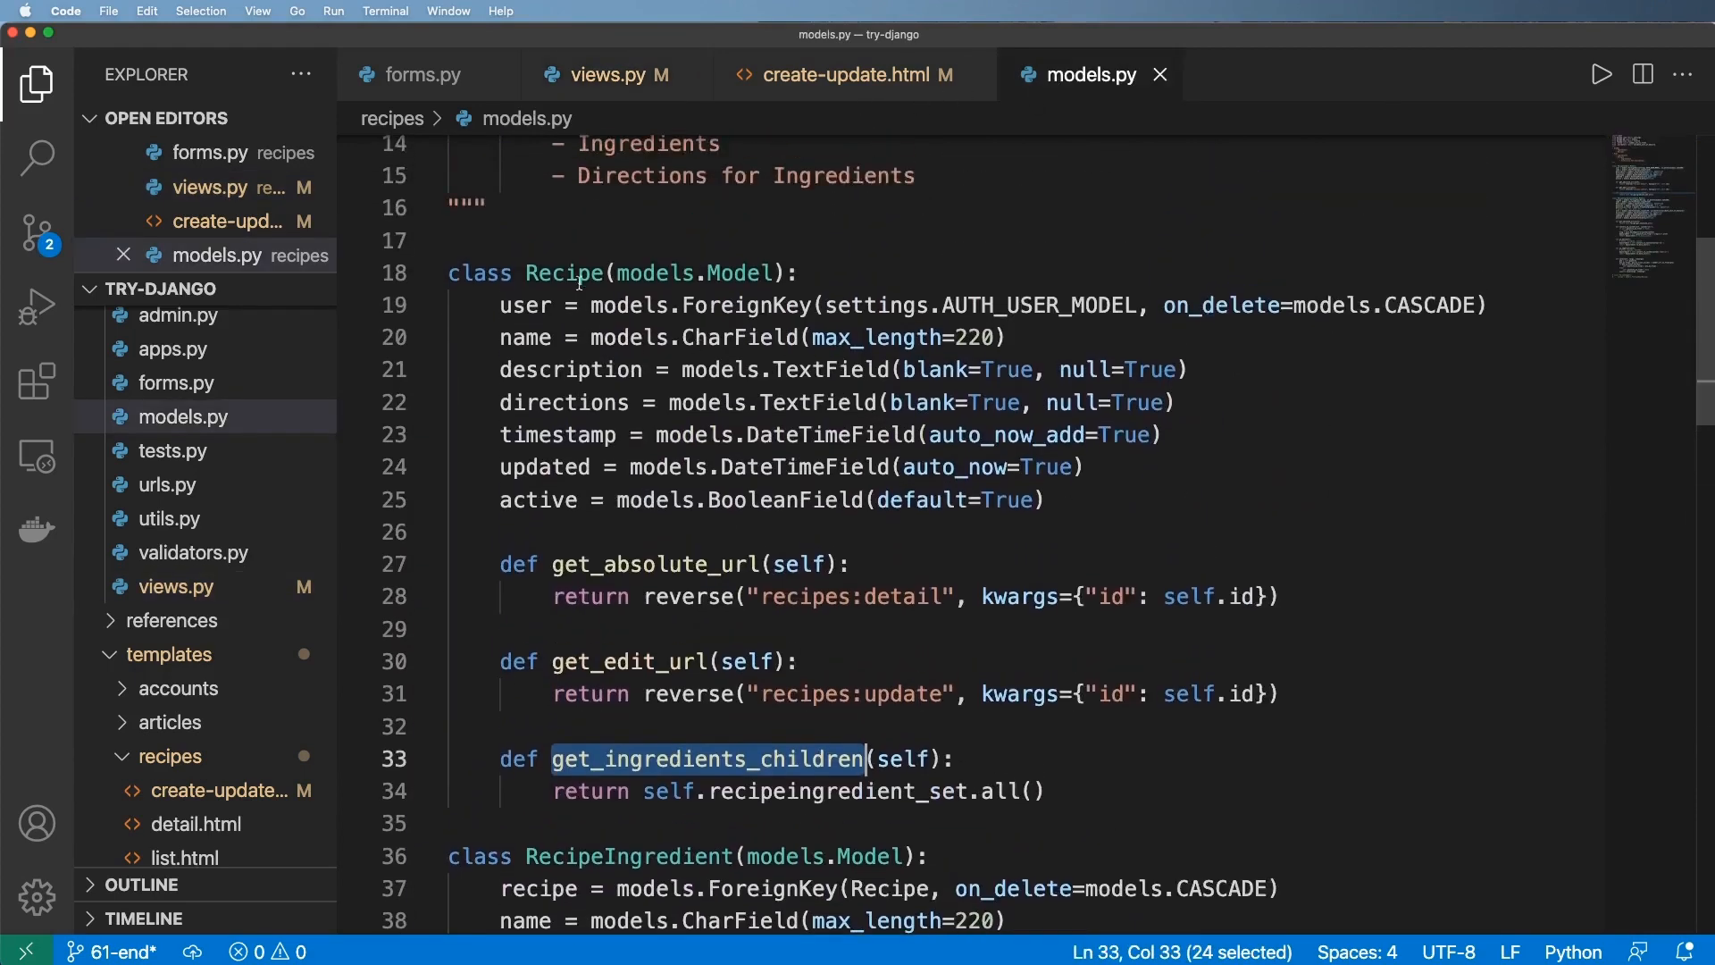
{"action": "double_click", "coordinate": [564, 272]}
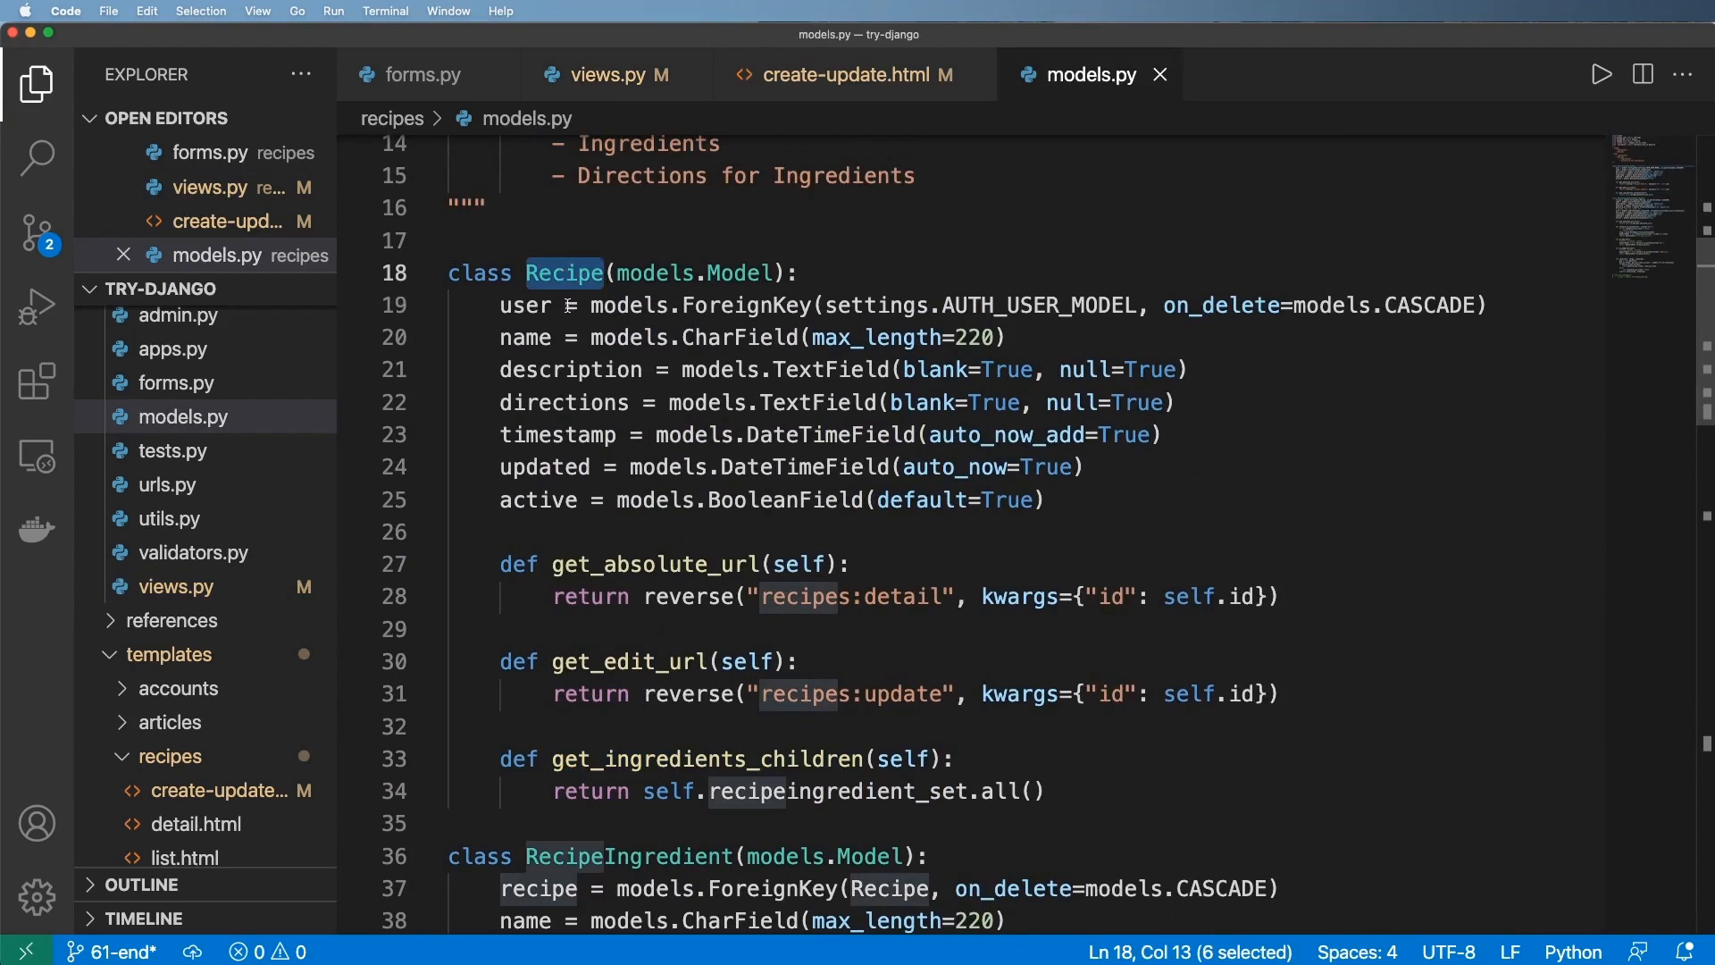
{"action": "mouse_move", "coordinate": [636, 266]}
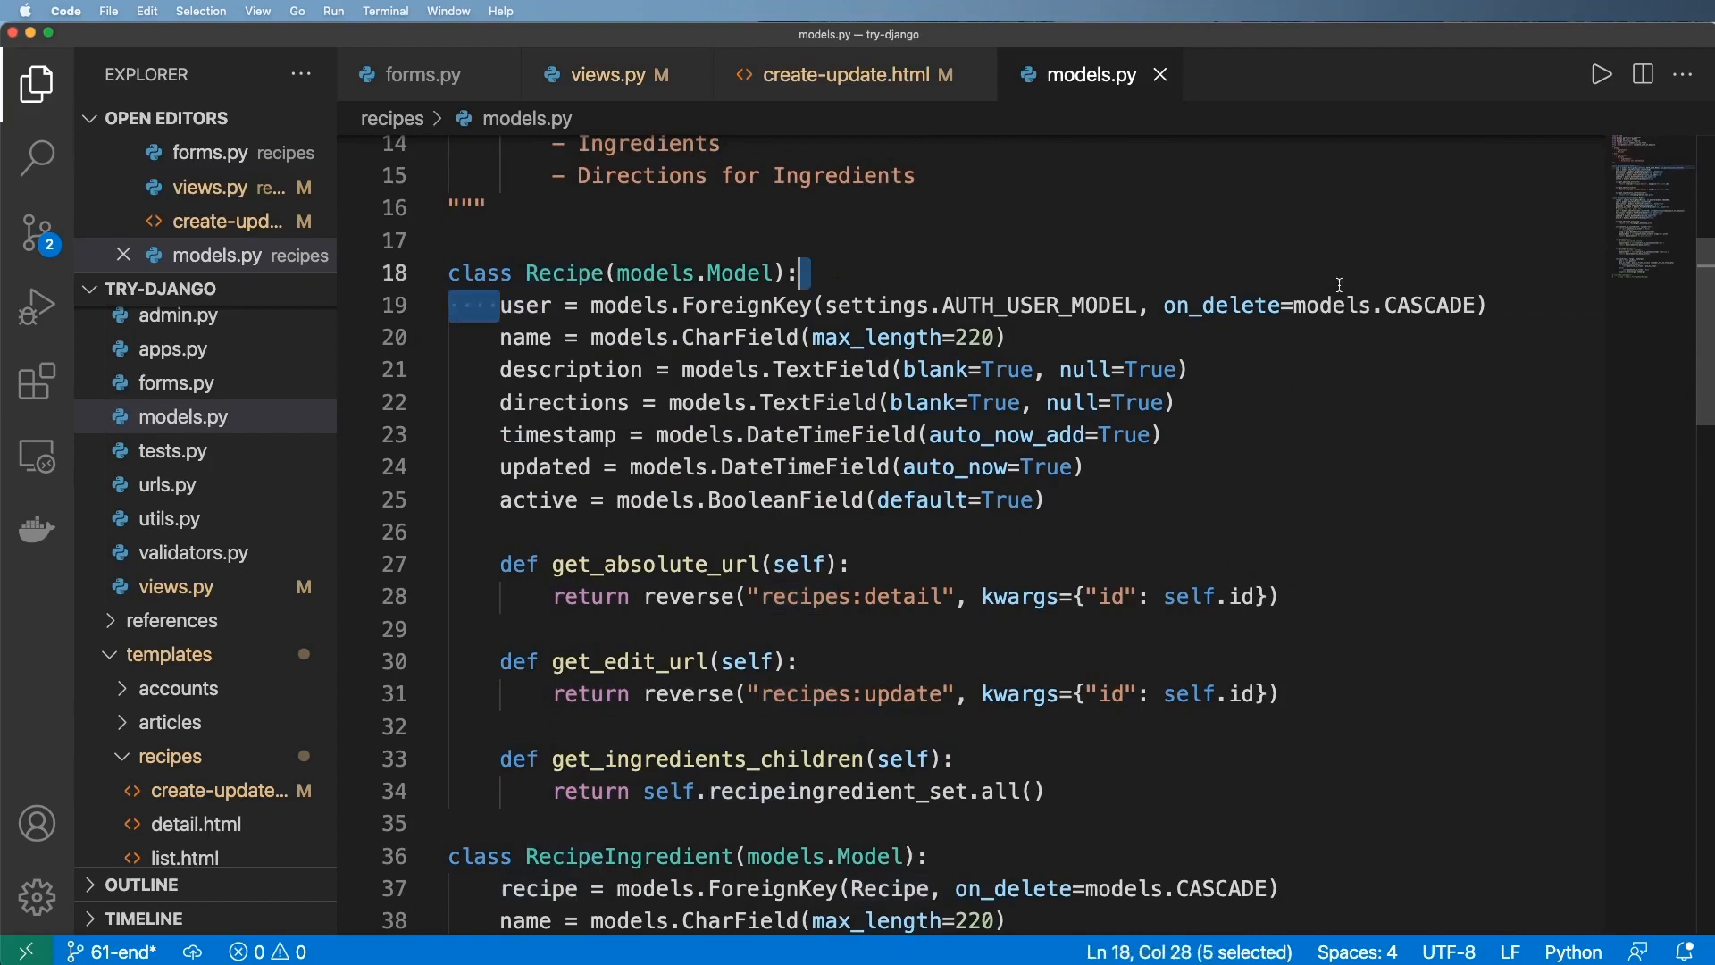
{"action": "left_click", "coordinate": [1007, 337]}
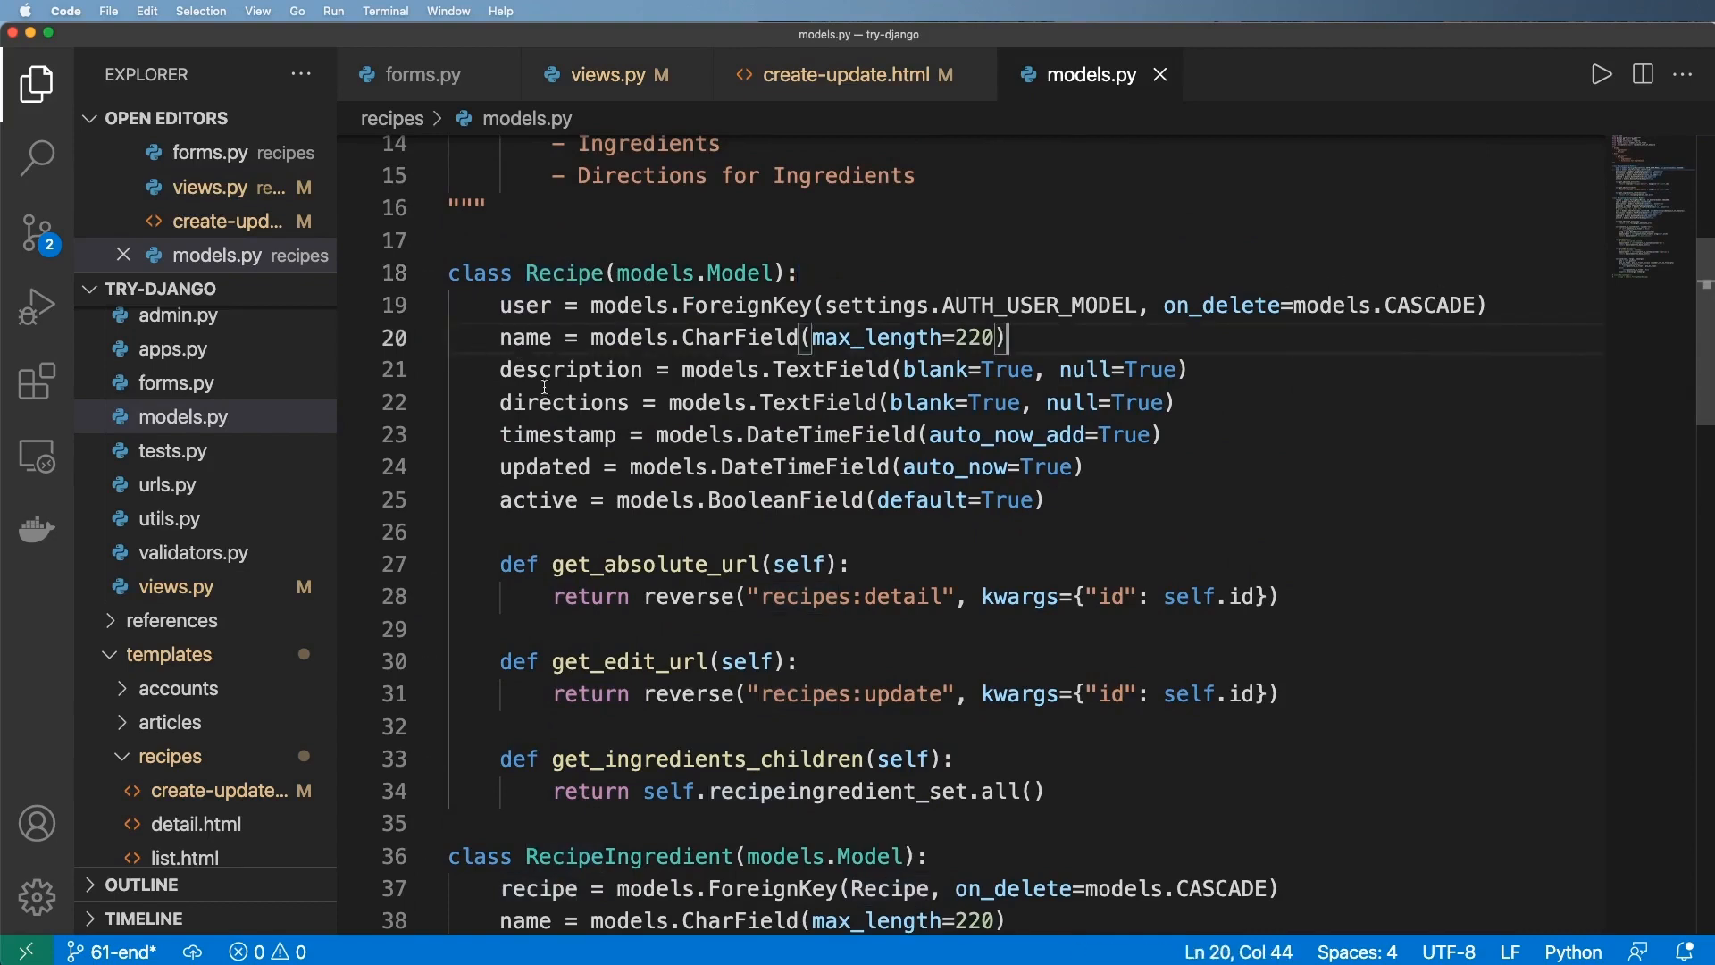
{"action": "left_click", "coordinate": [608, 75]}
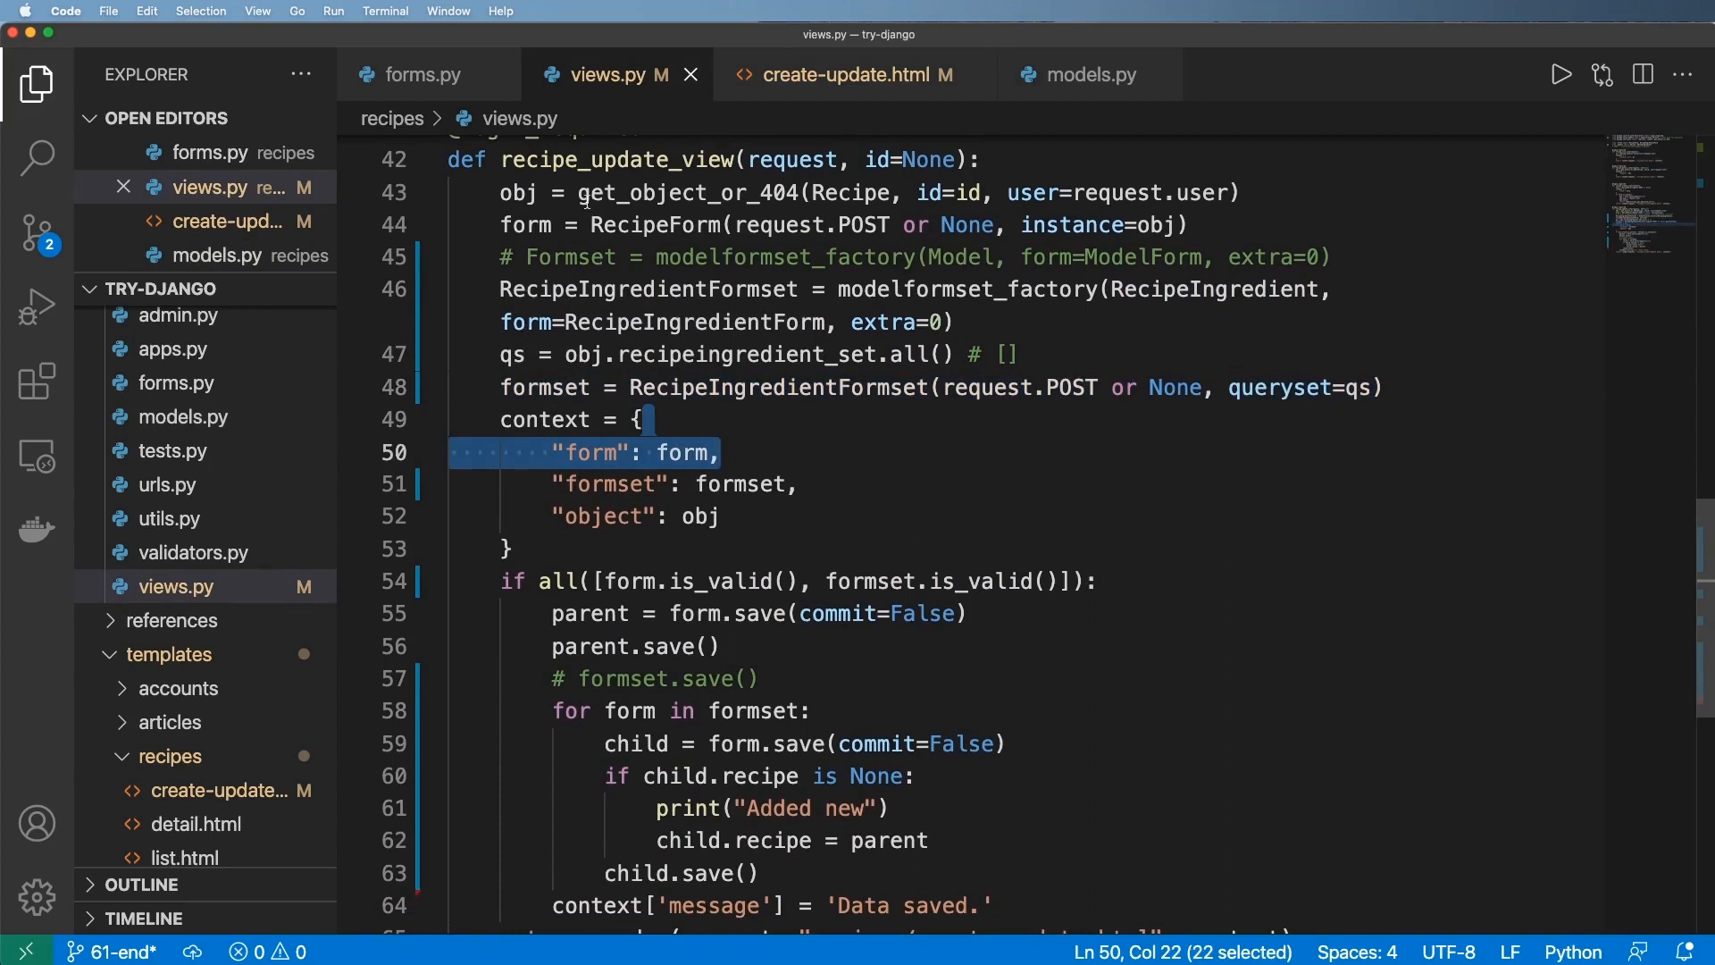
{"action": "left_click", "coordinate": [1185, 226]}
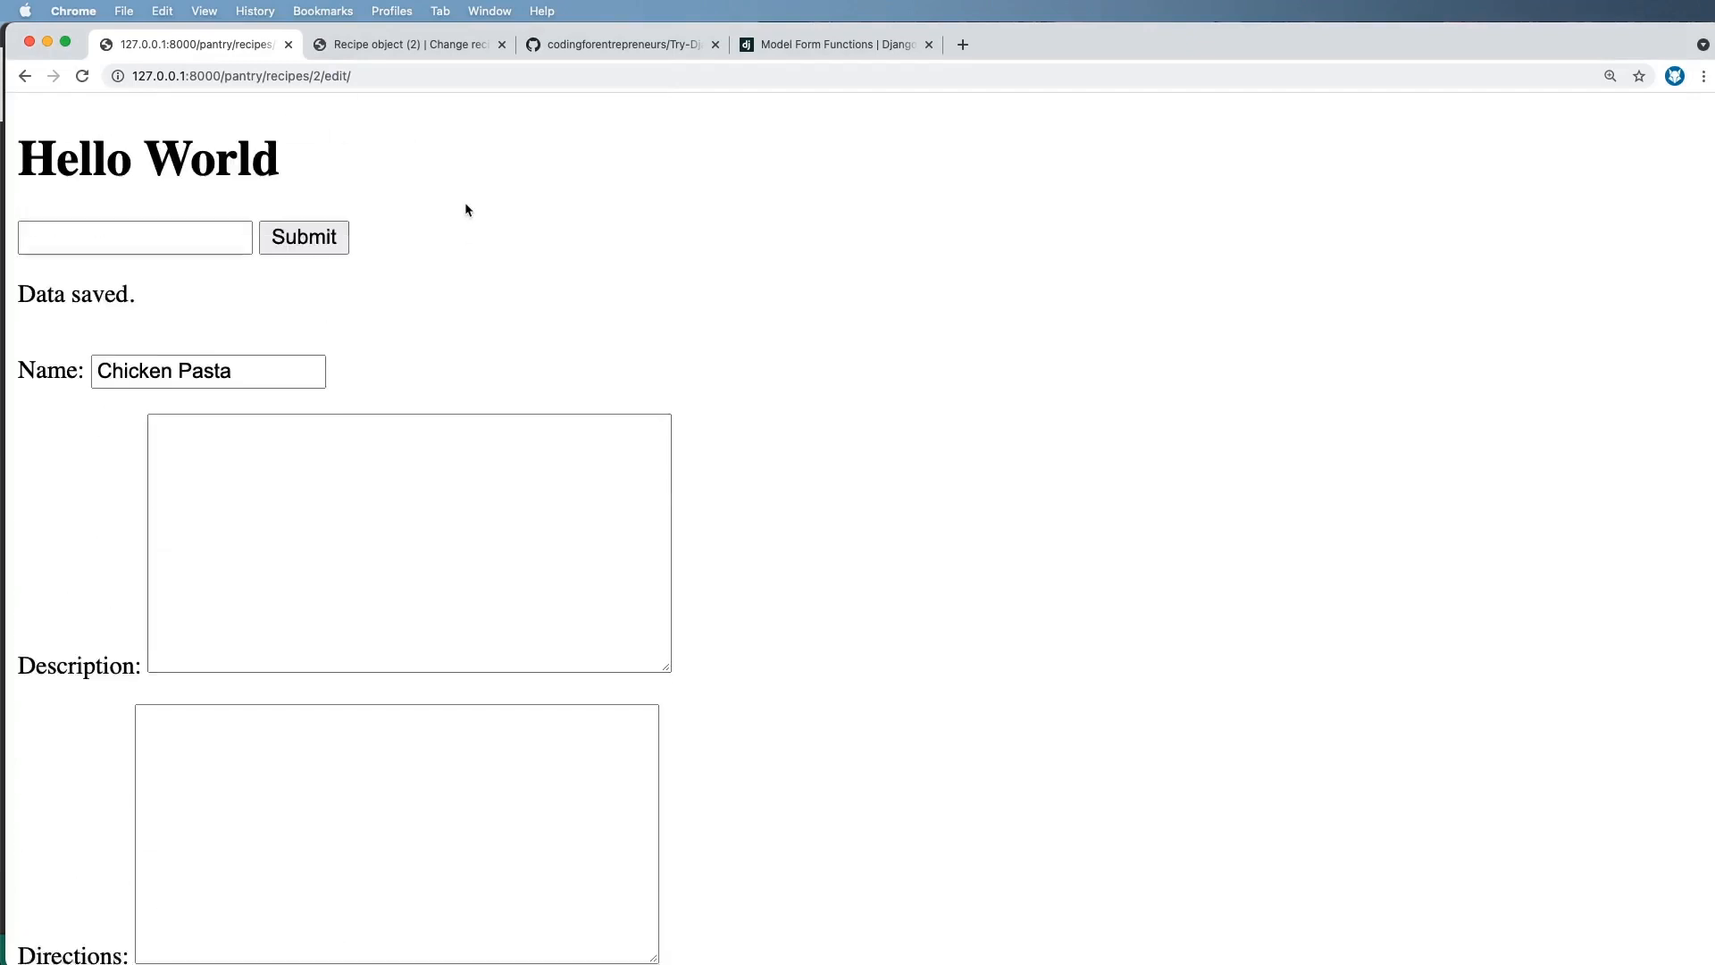
- Check recipe 2's admin change page against the edit page listing Grilled Chicken and Pasta Noodles
{"action": "scroll", "scroll_direction": "down", "scroll_amount": 3}
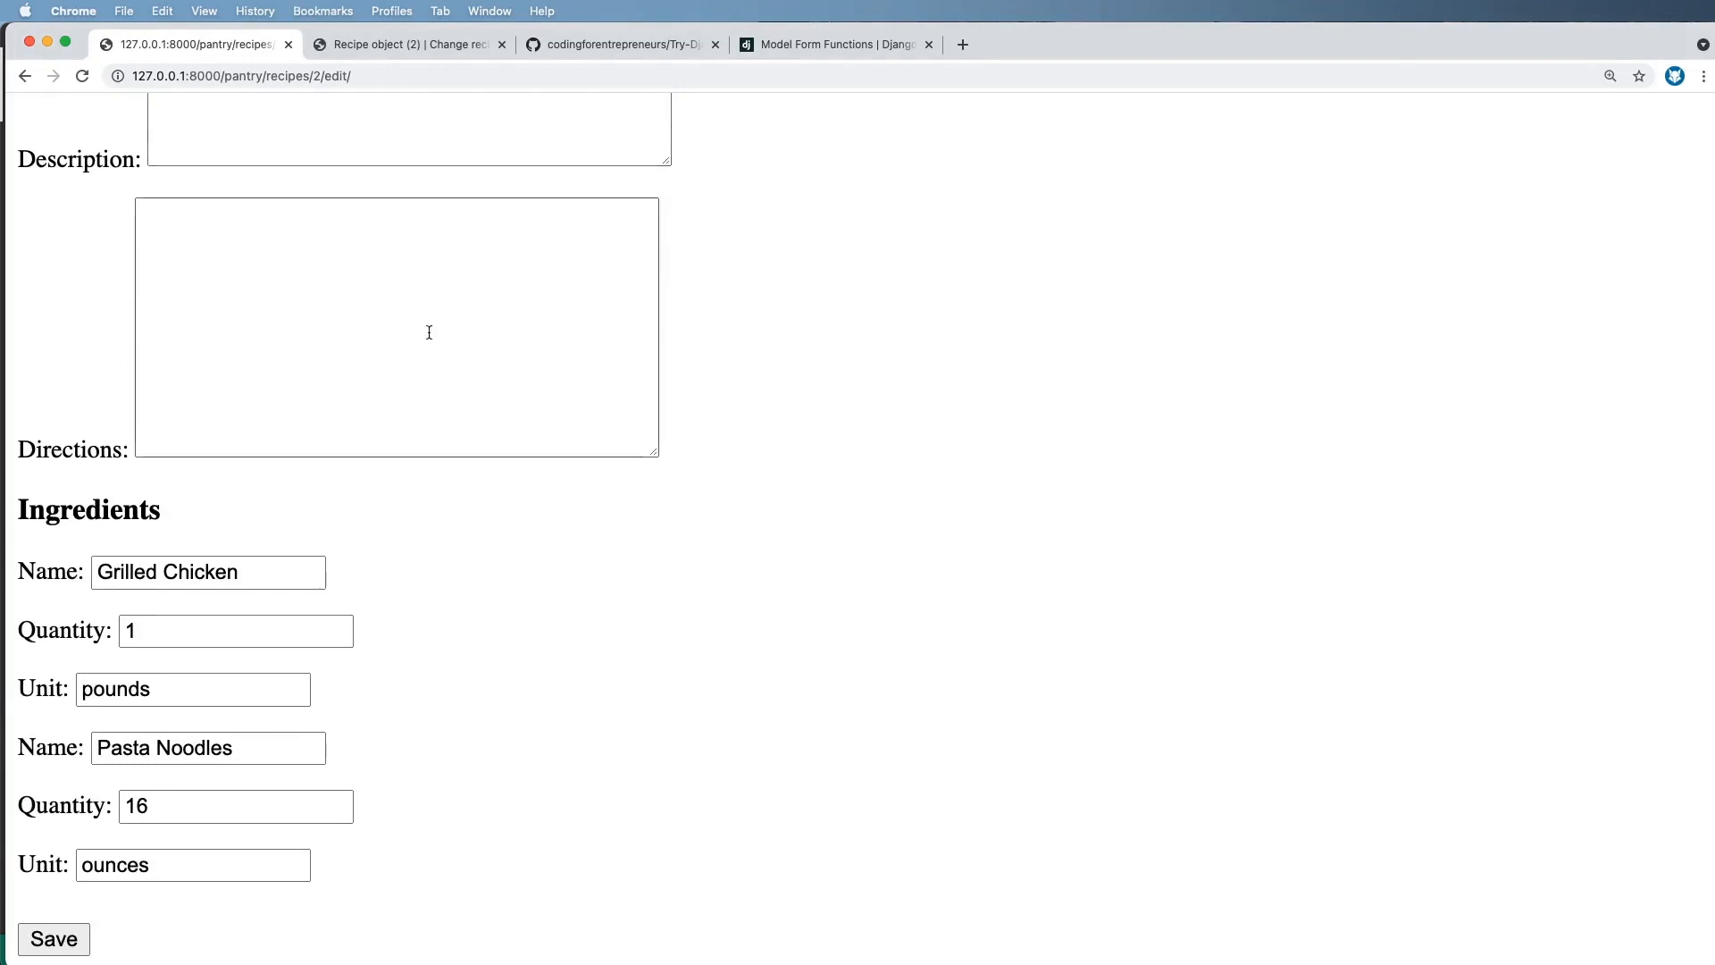
{"action": "left_click", "coordinate": [405, 45]}
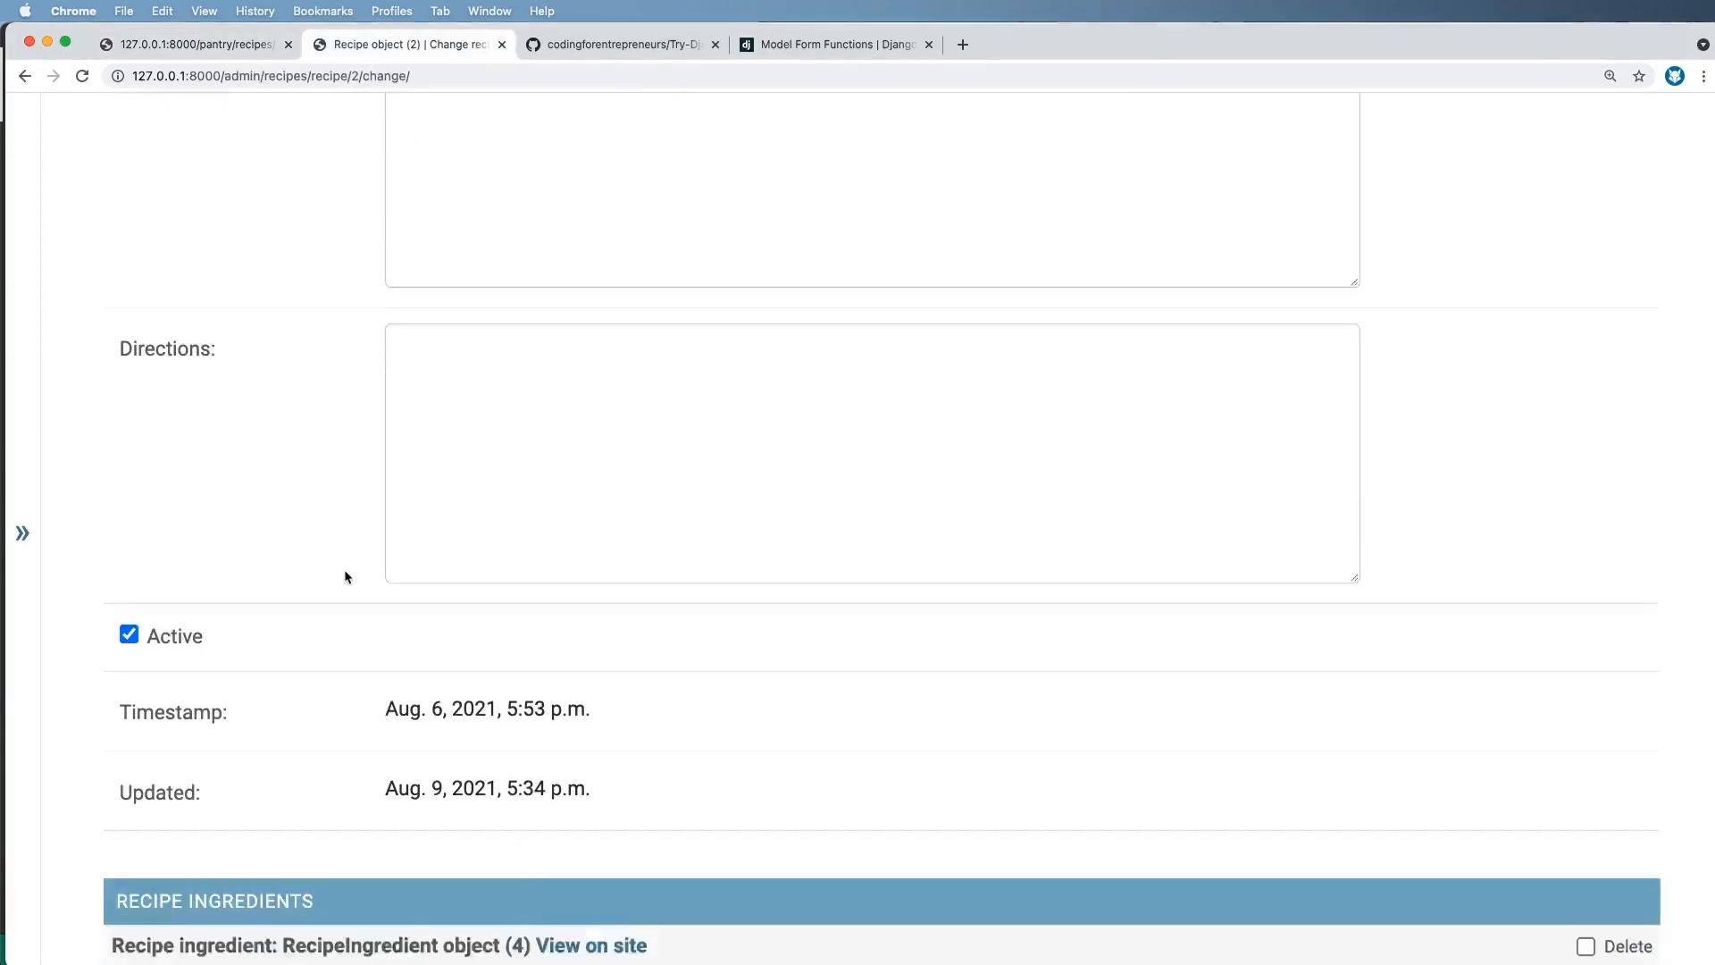
{"action": "scroll", "scroll_direction": "down", "scroll_amount": 3}
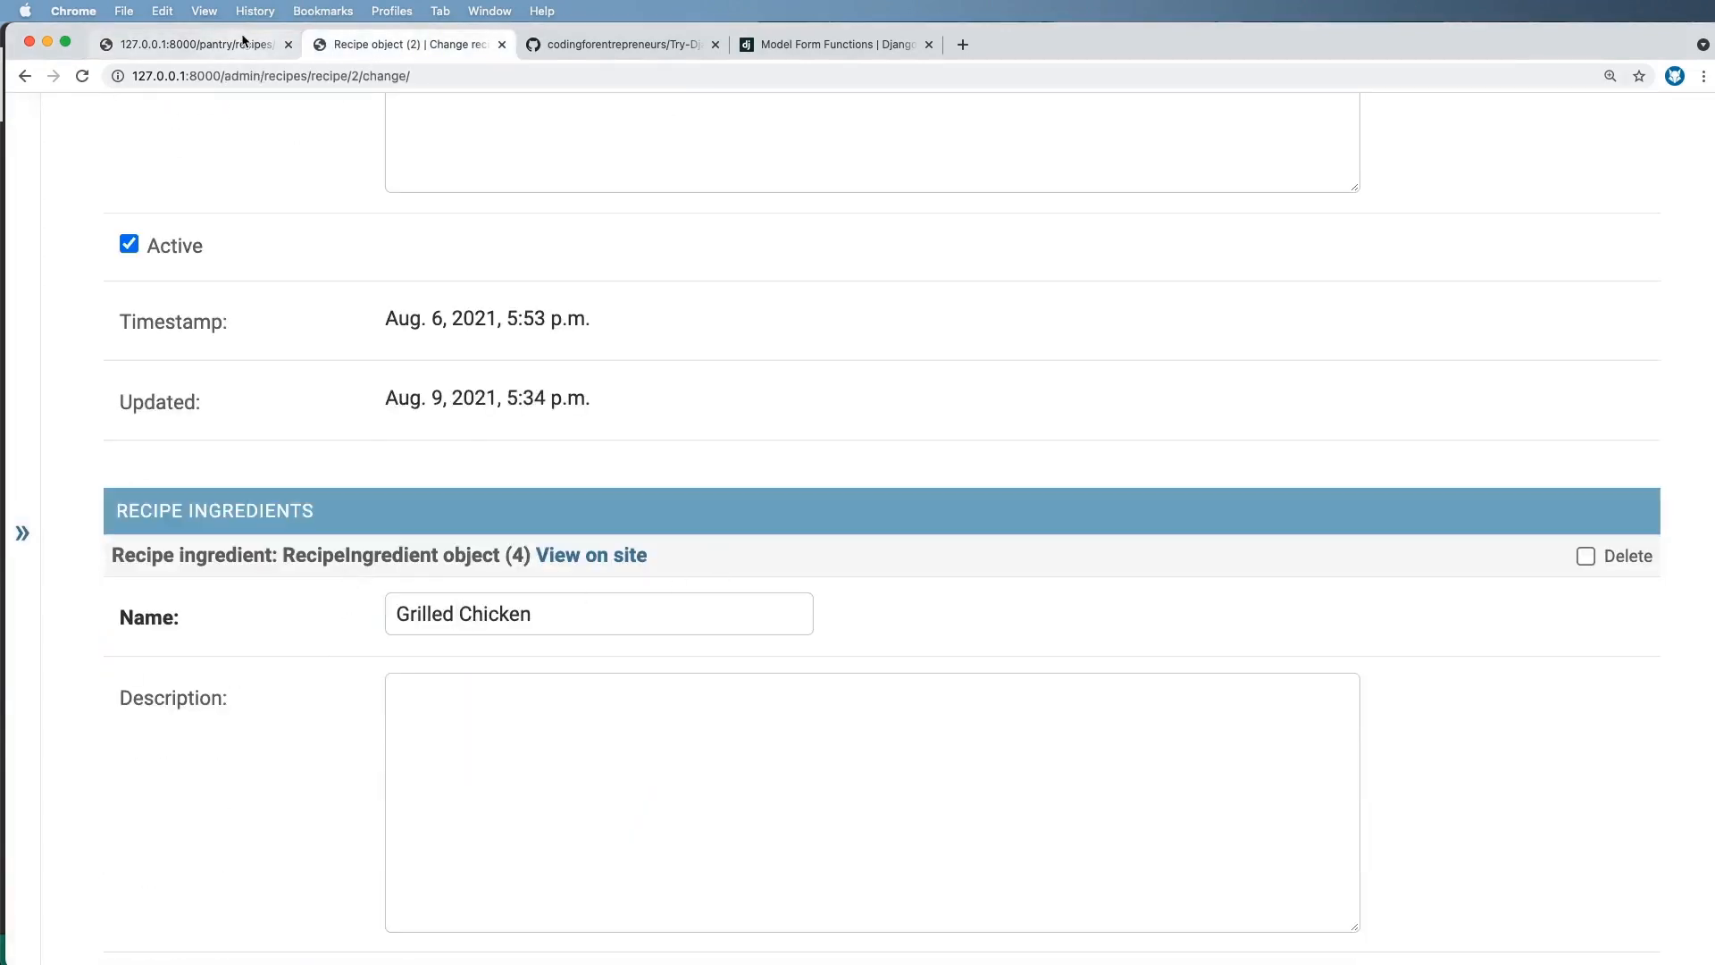
{"action": "left_click", "coordinate": [195, 45]}
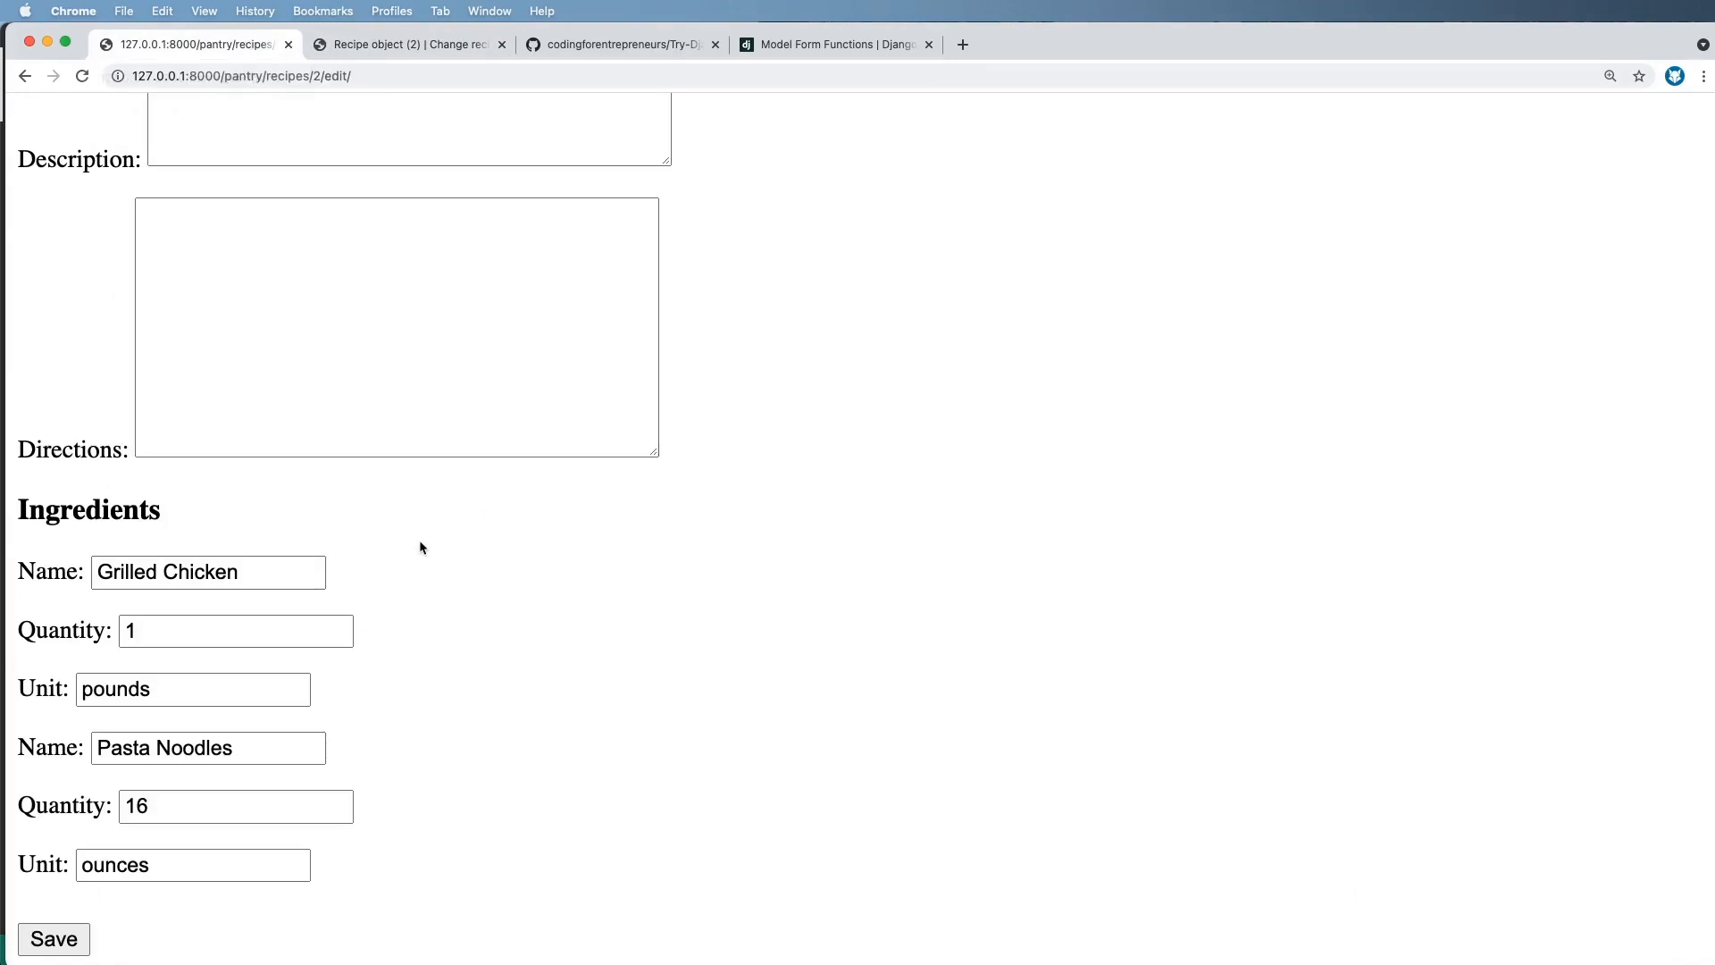
{"action": "mouse_move", "coordinate": [402, 569]}
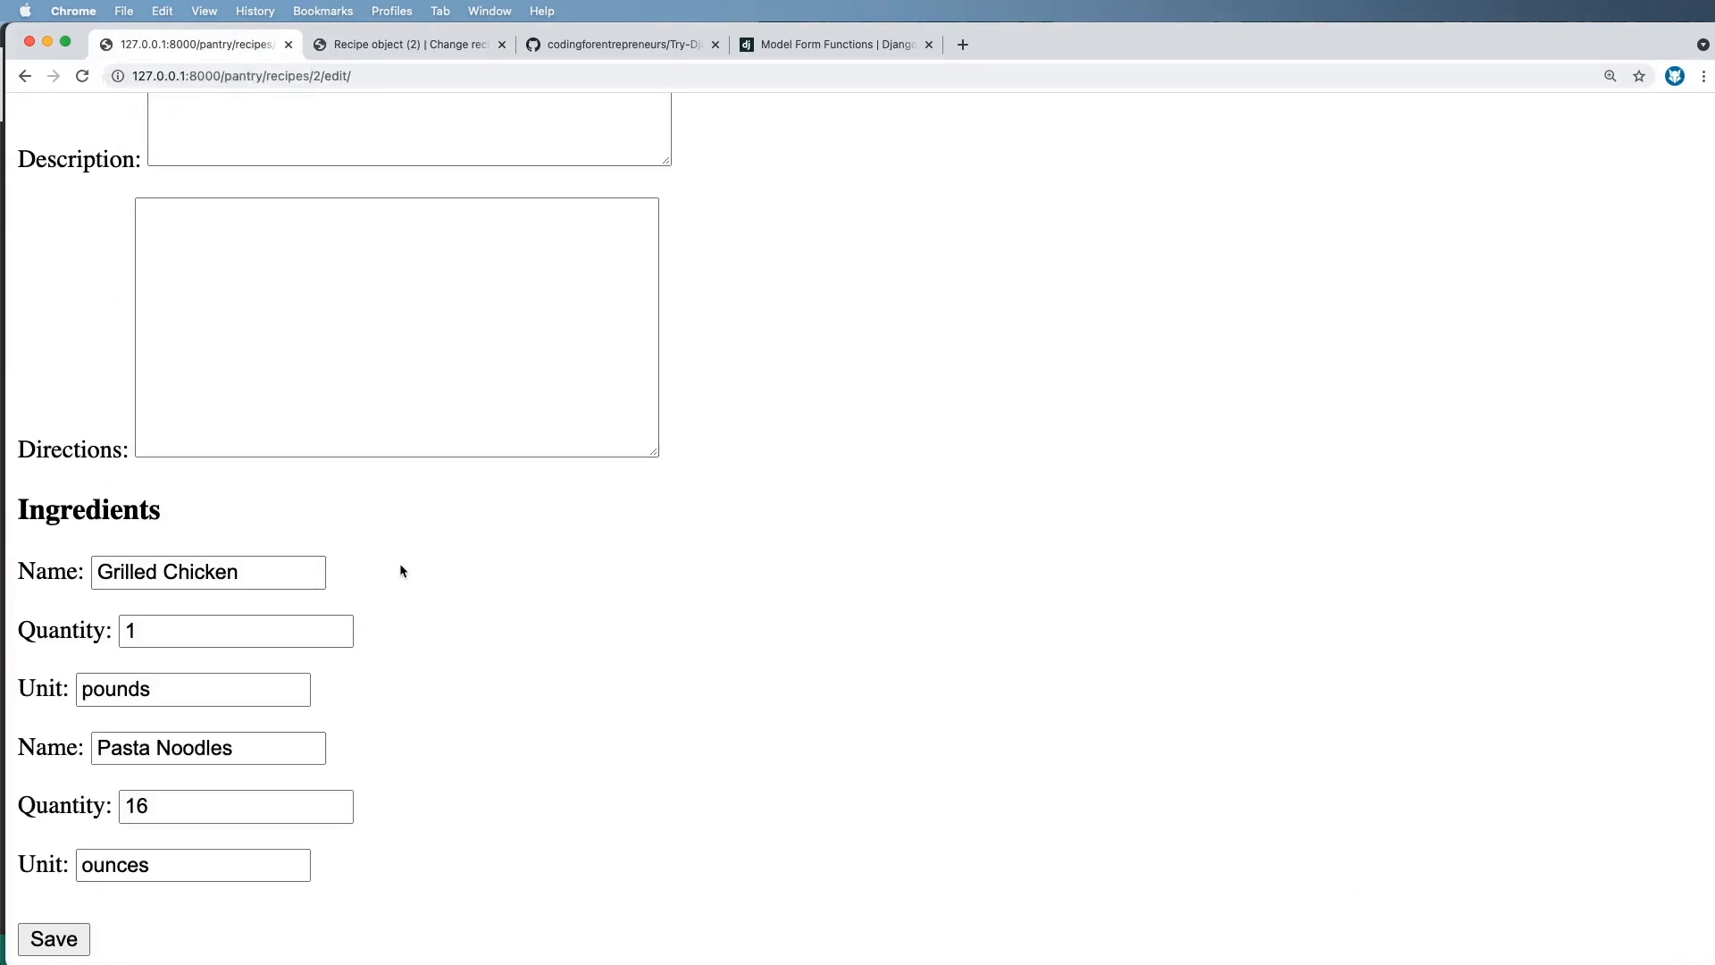
{"action": "mouse_move", "coordinate": [466, 577]}
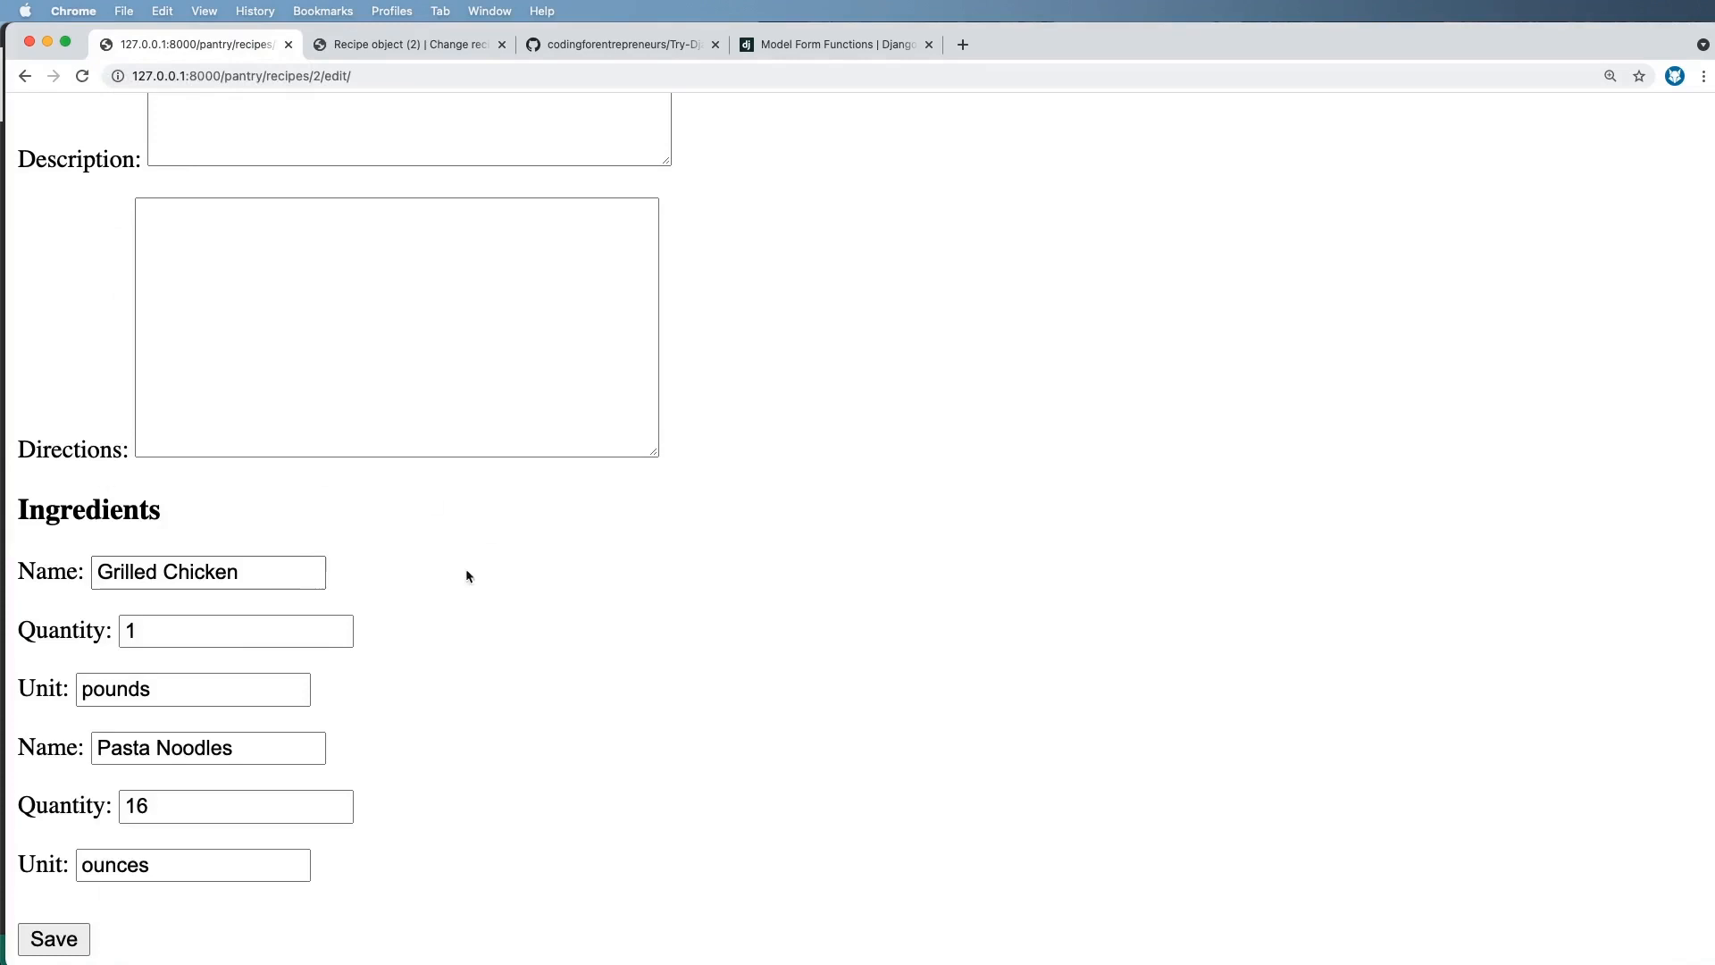
{"action": "mouse_move", "coordinate": [427, 609]}
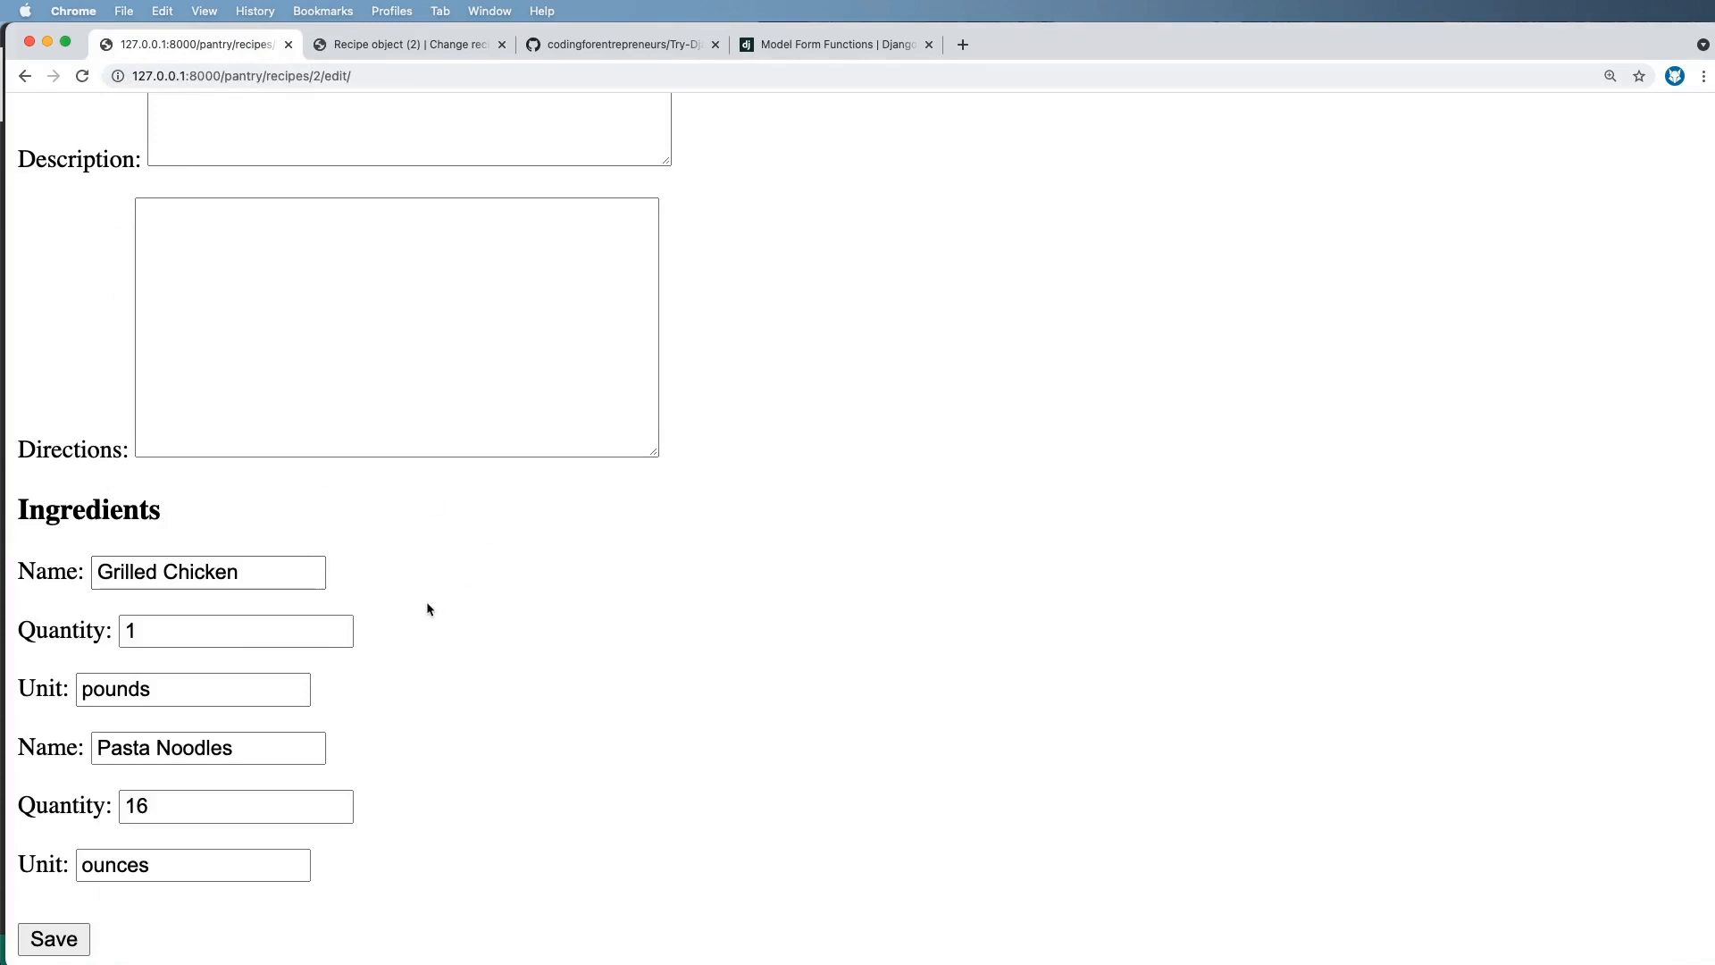
{"action": "mouse_move", "coordinate": [391, 605]}
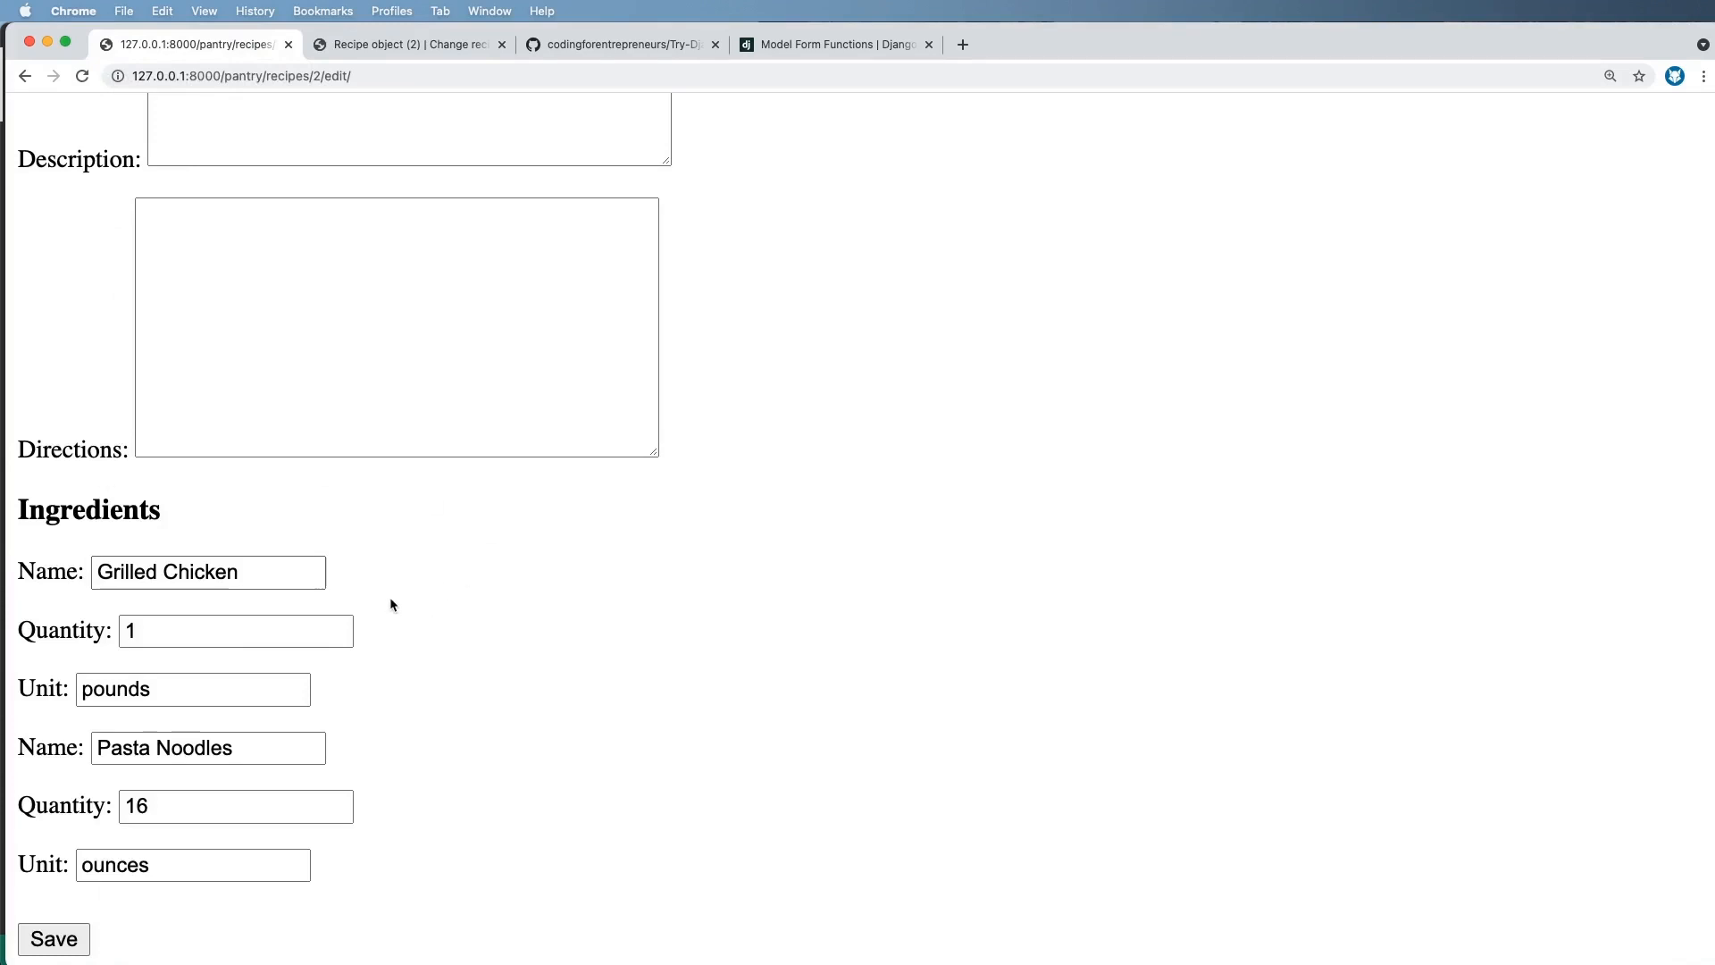
{"action": "mouse_move", "coordinate": [404, 602]}
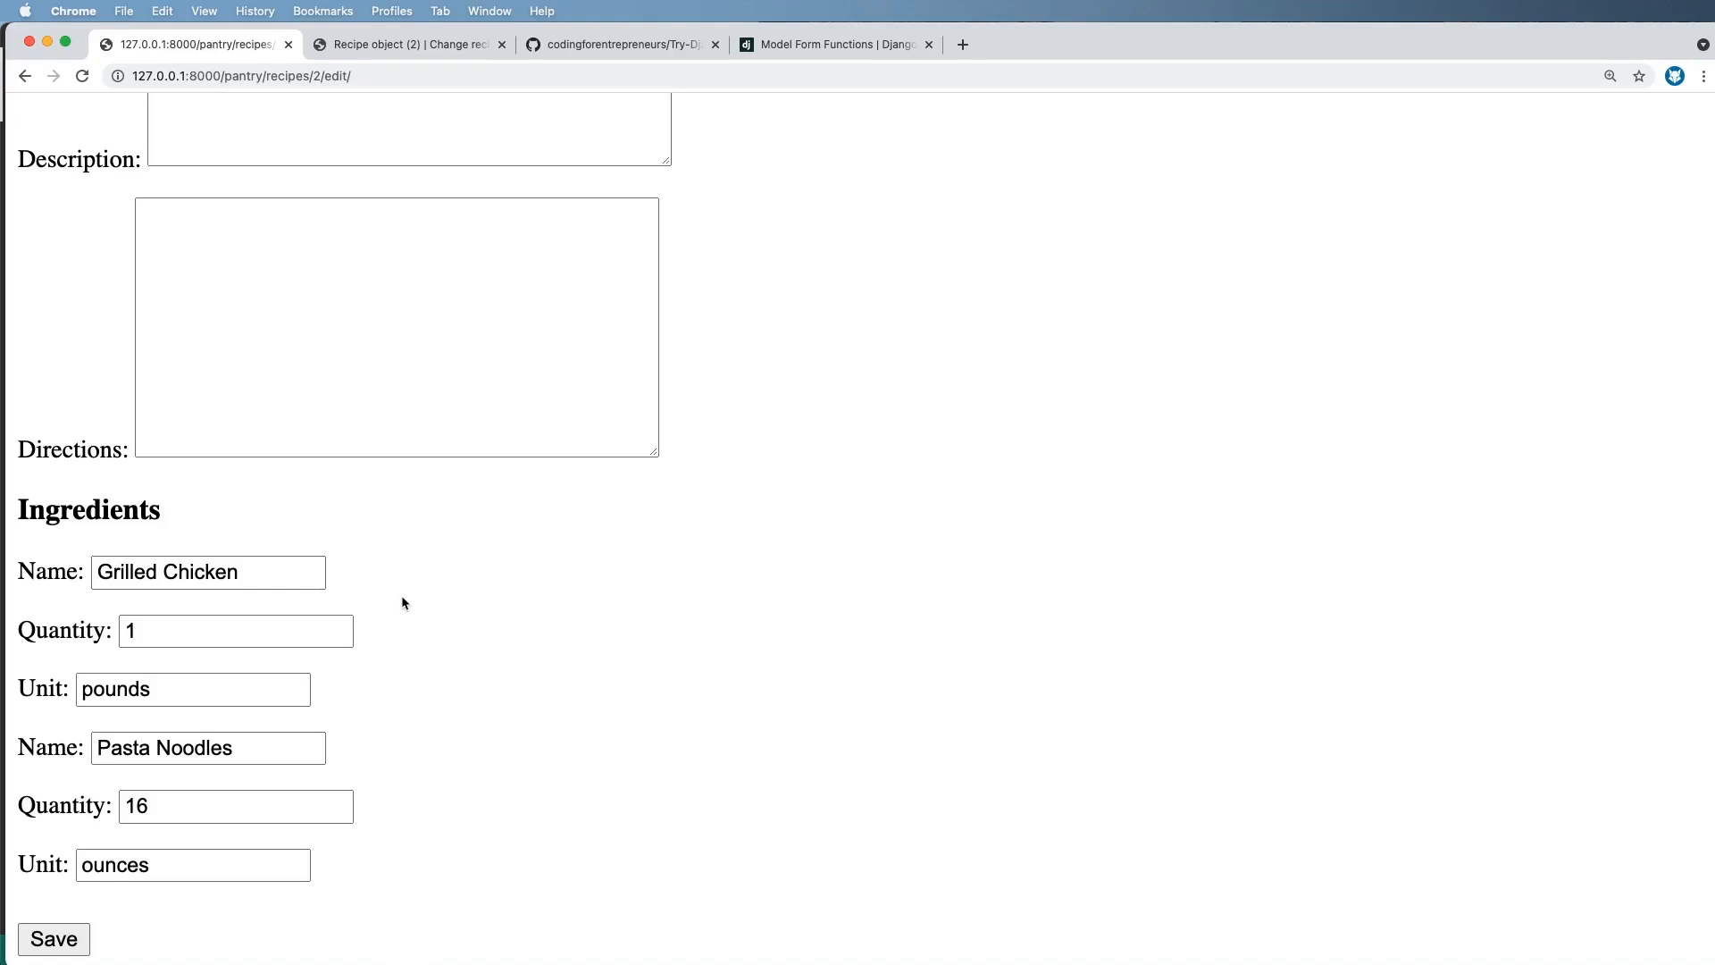
{"action": "mouse_move", "coordinate": [512, 579]}
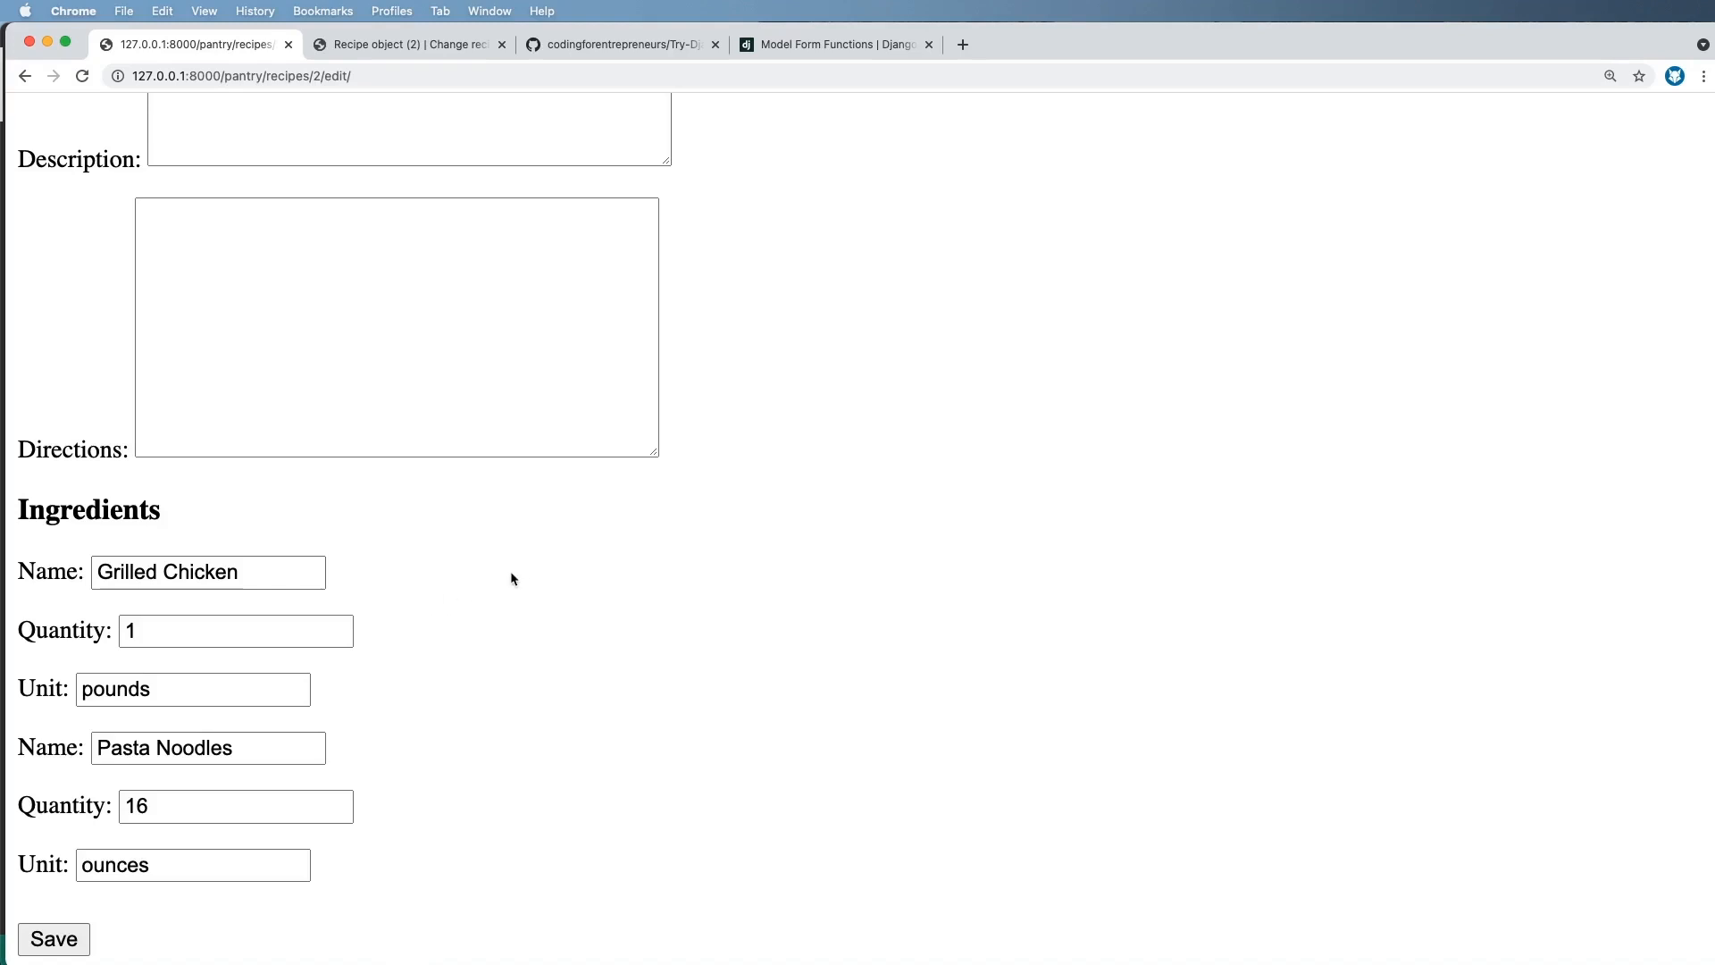
{"action": "mouse_move", "coordinate": [473, 602]}
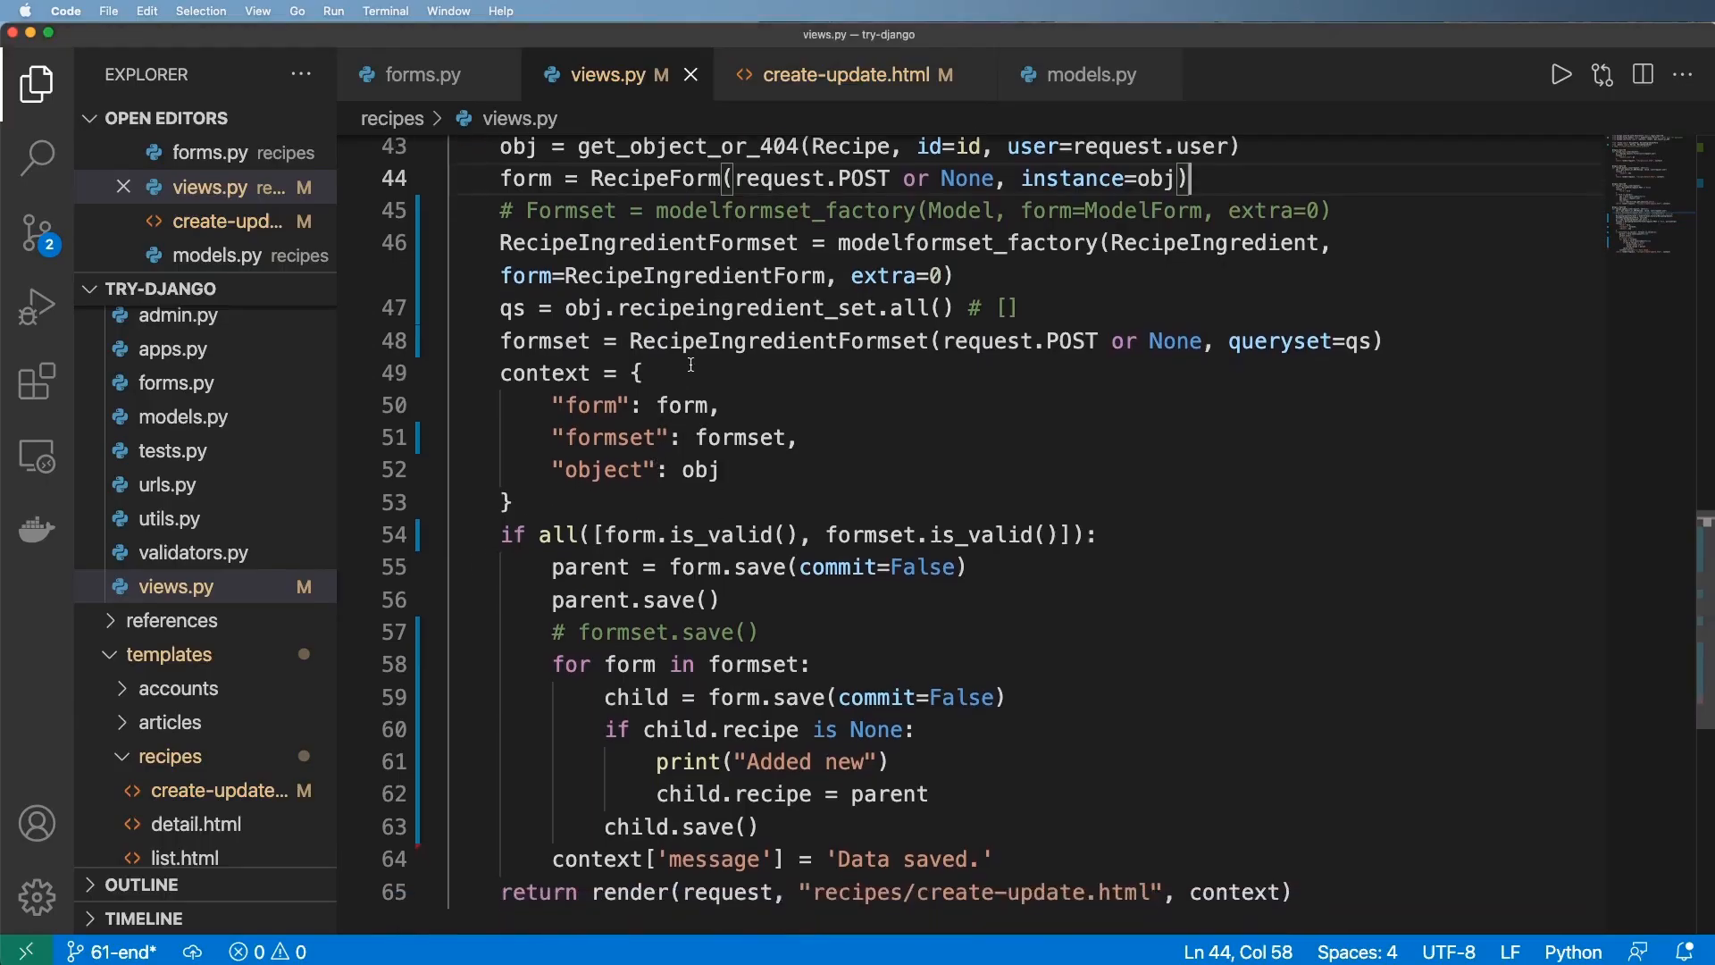
- Add an ingredient_forms loop building RecipeIngredientForm(request.POST or None, instance=ingredient_obj) per ingredient
{"action": "double_click", "coordinate": [779, 339]}
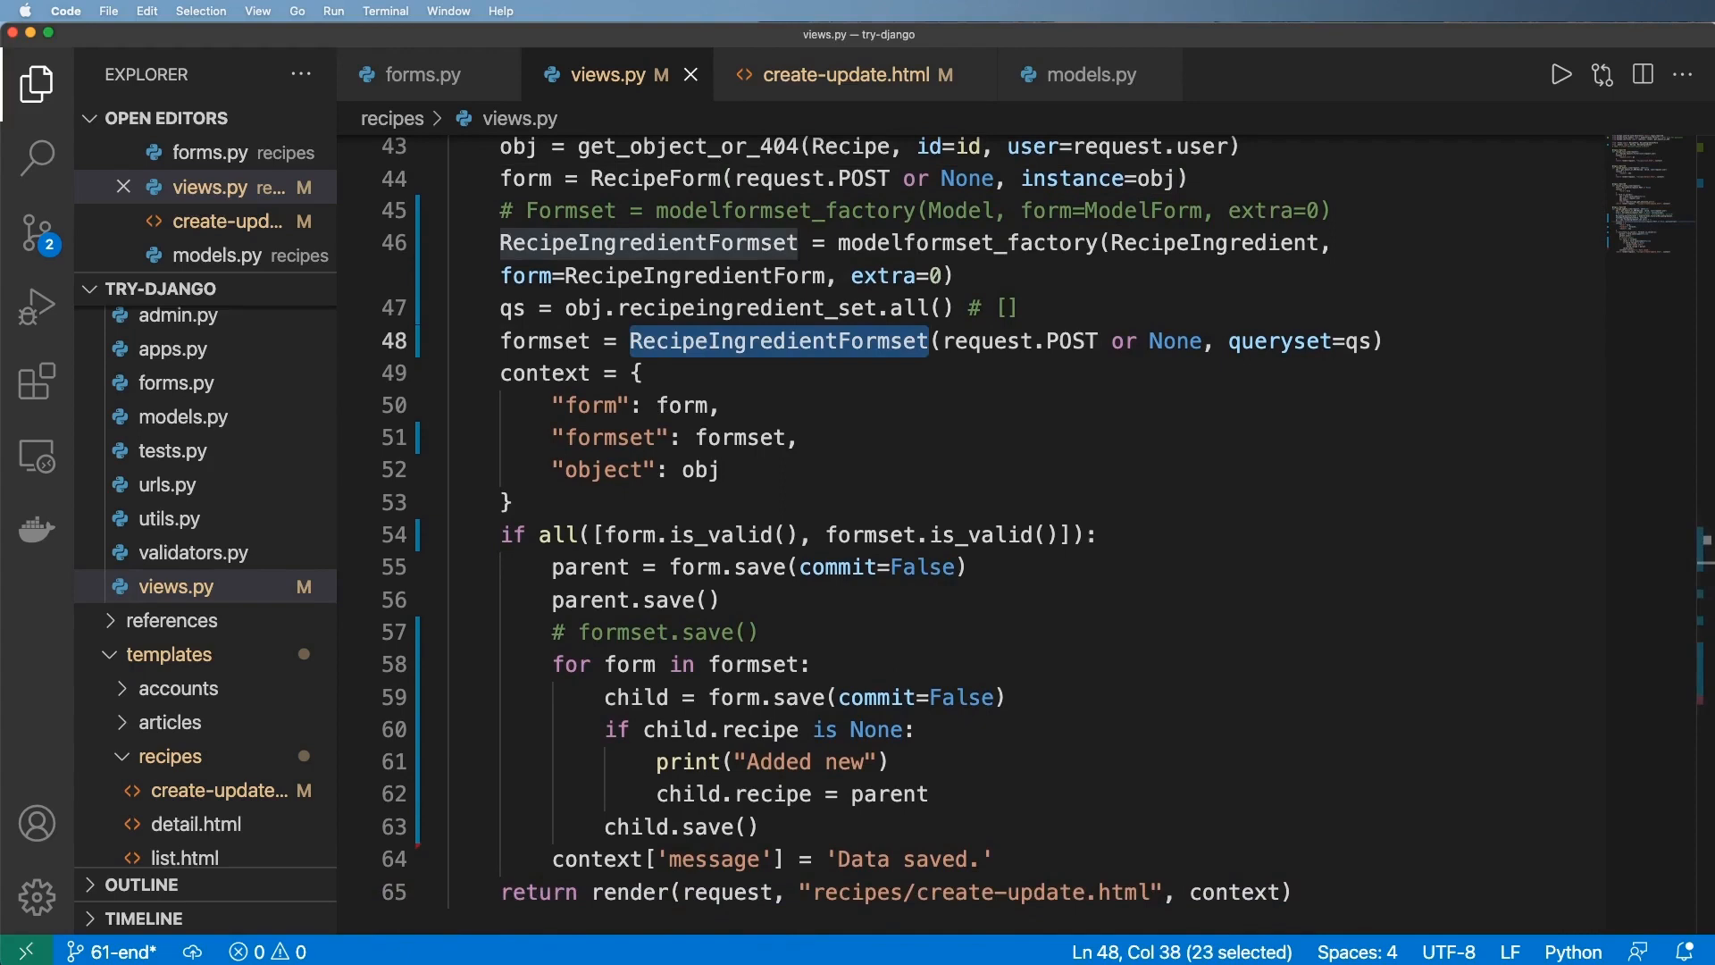
{"action": "left_click", "coordinate": [1016, 307]}
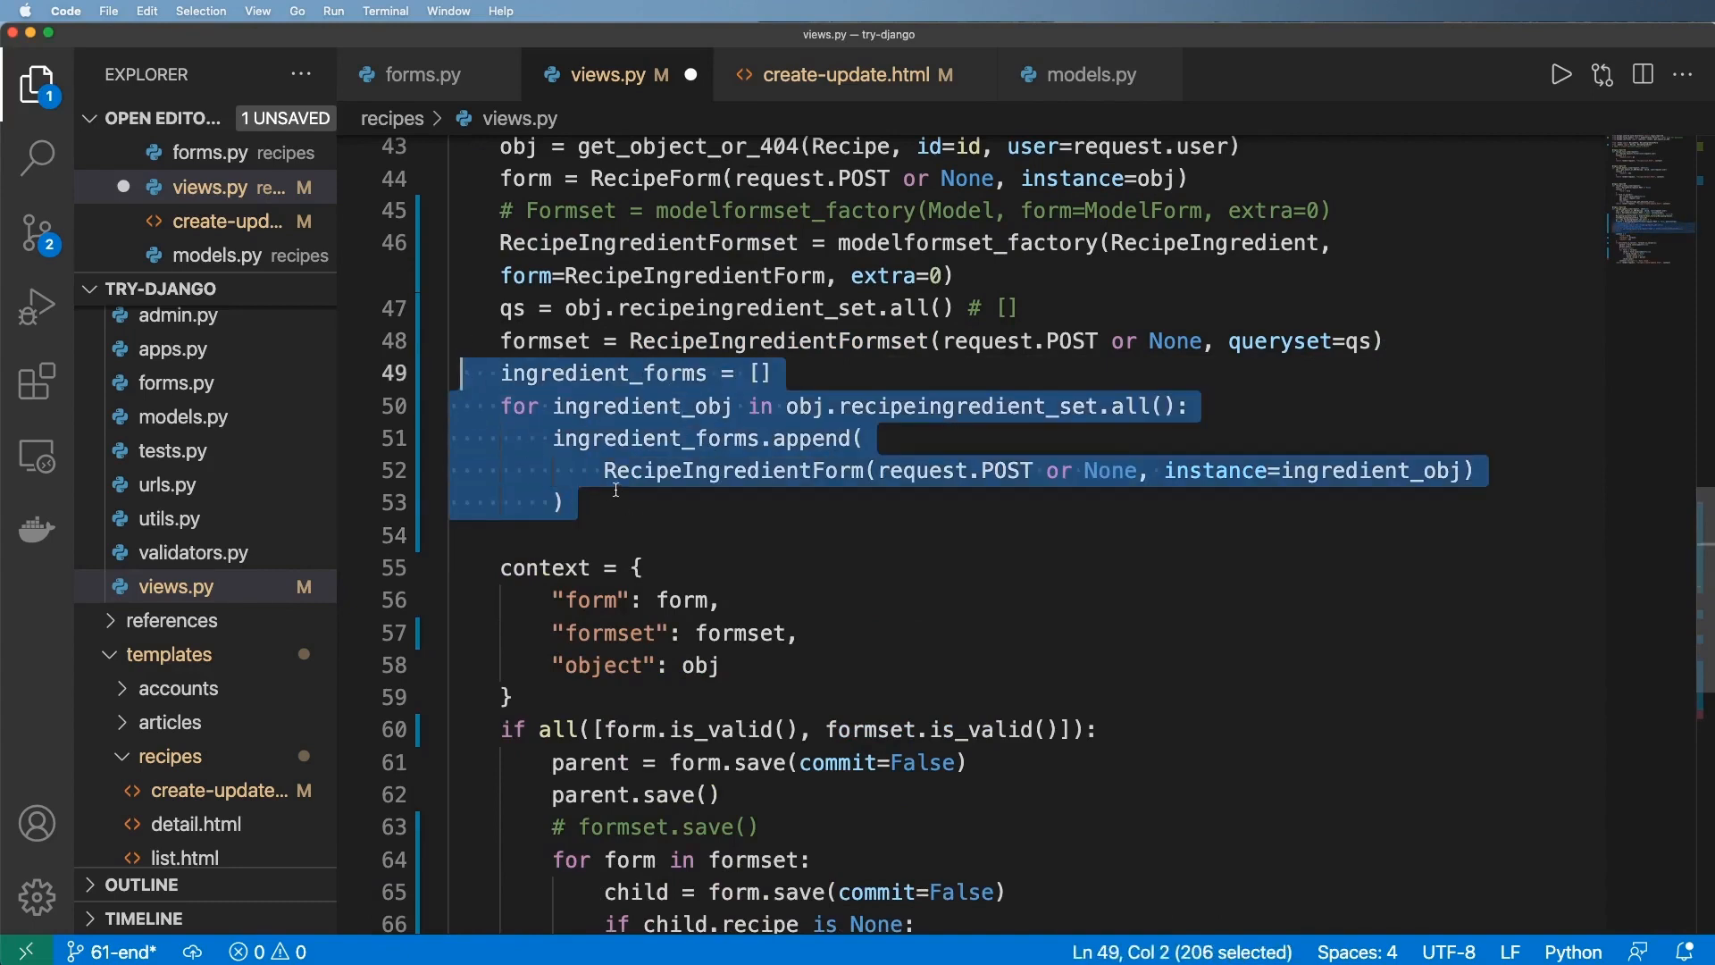
{"action": "scroll", "scroll_direction": "down", "scroll_amount": 3}
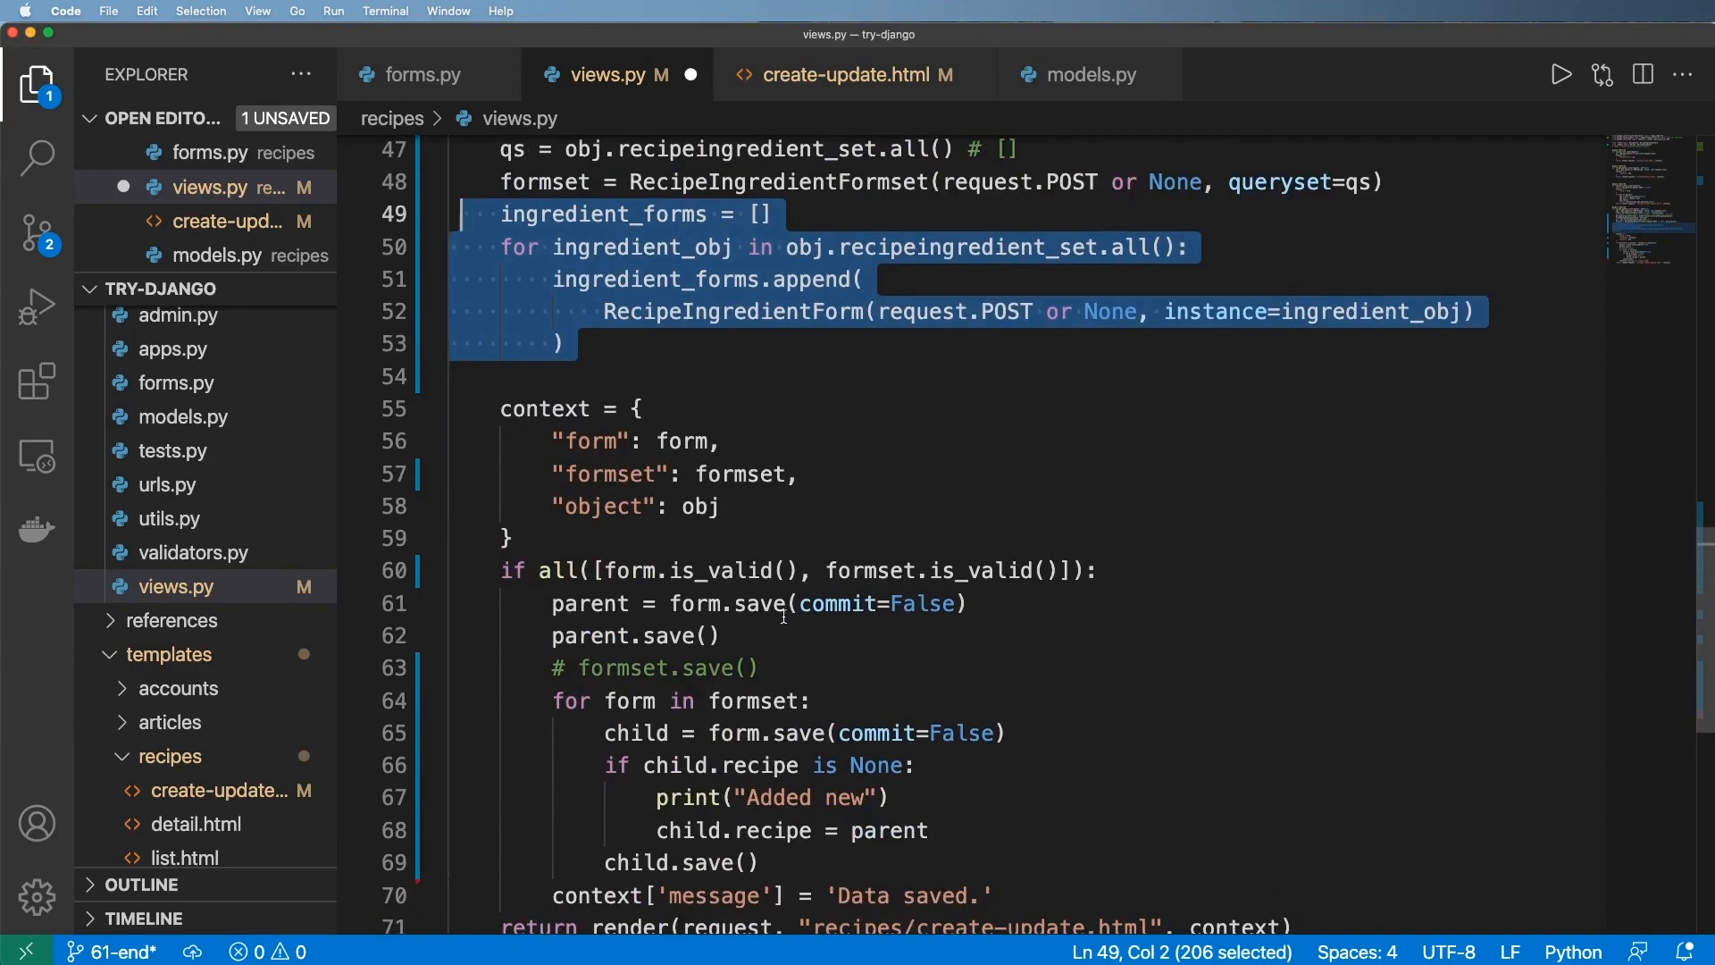